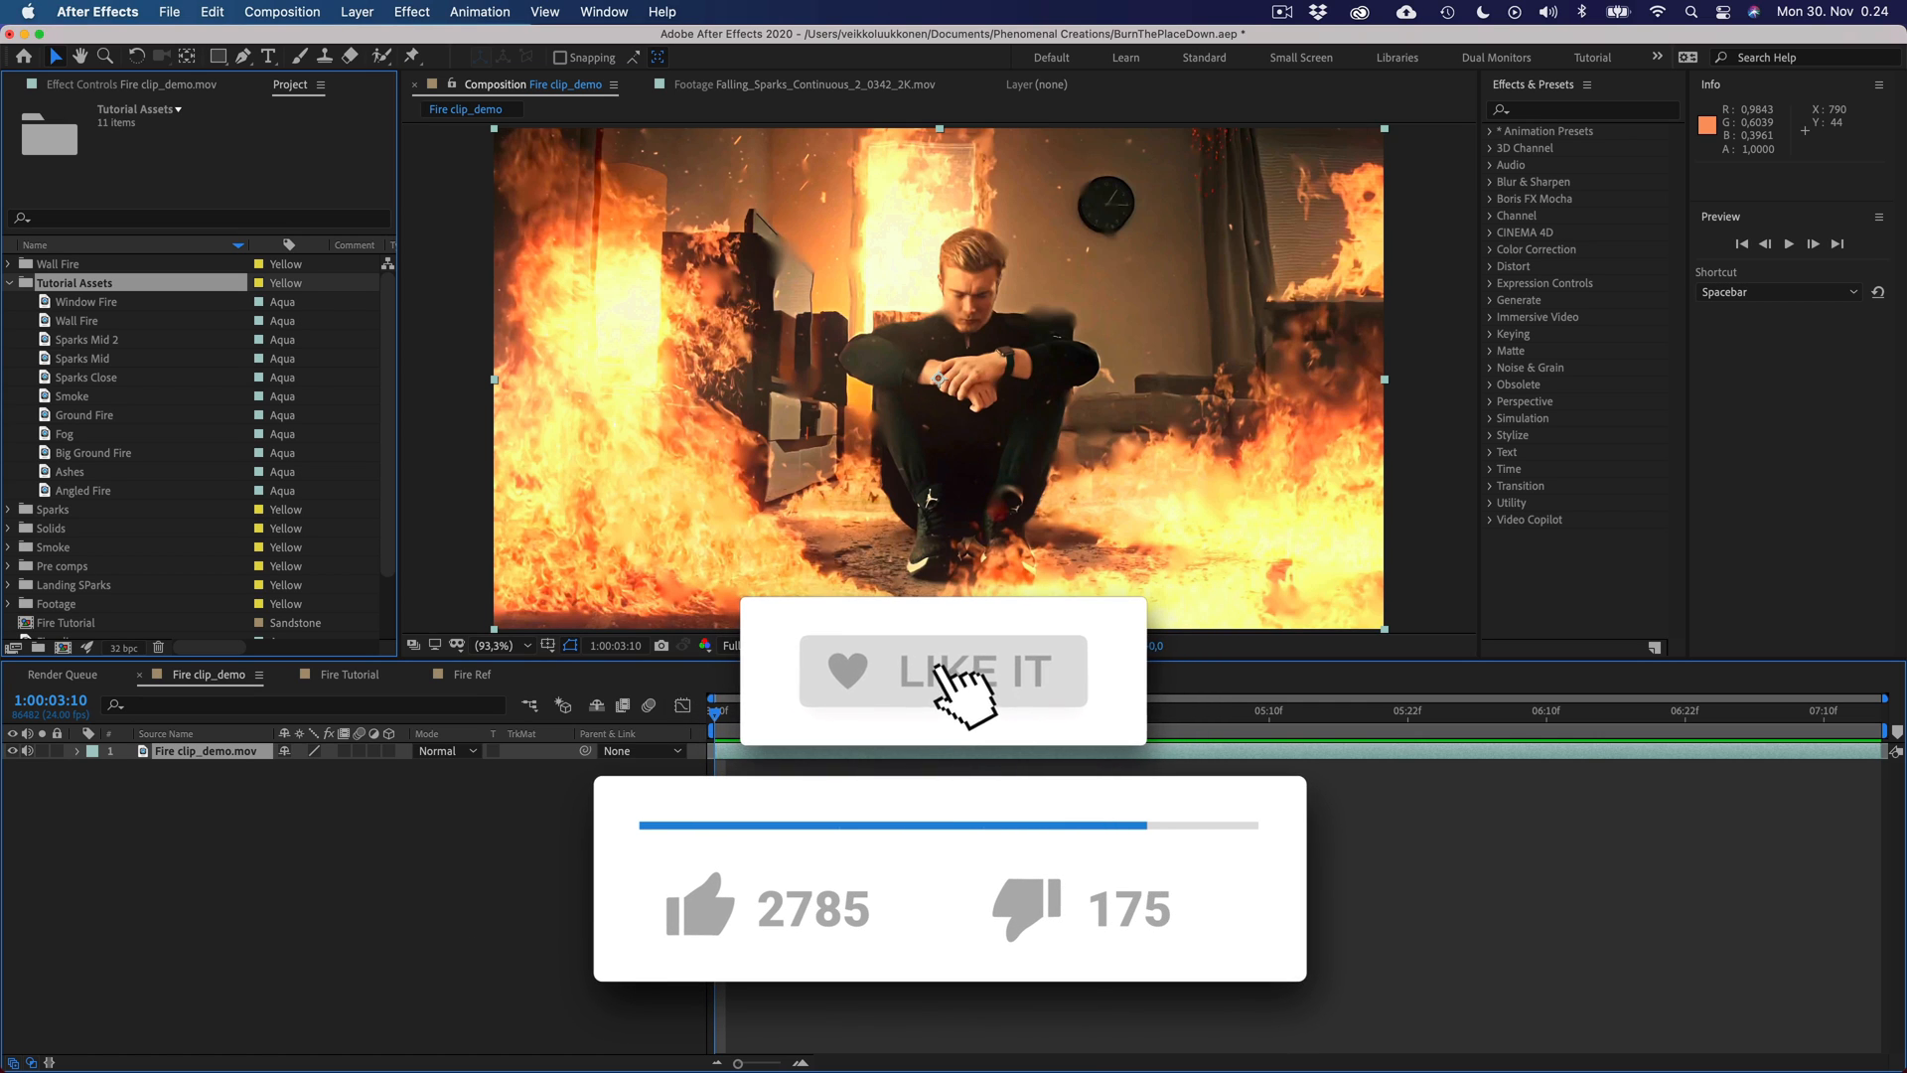
# - Inspect the Roto layer mask in Fire Tutorial, then view the Big Ground Fire clip from Tutorial Assets
pyautogui.click(941, 670)
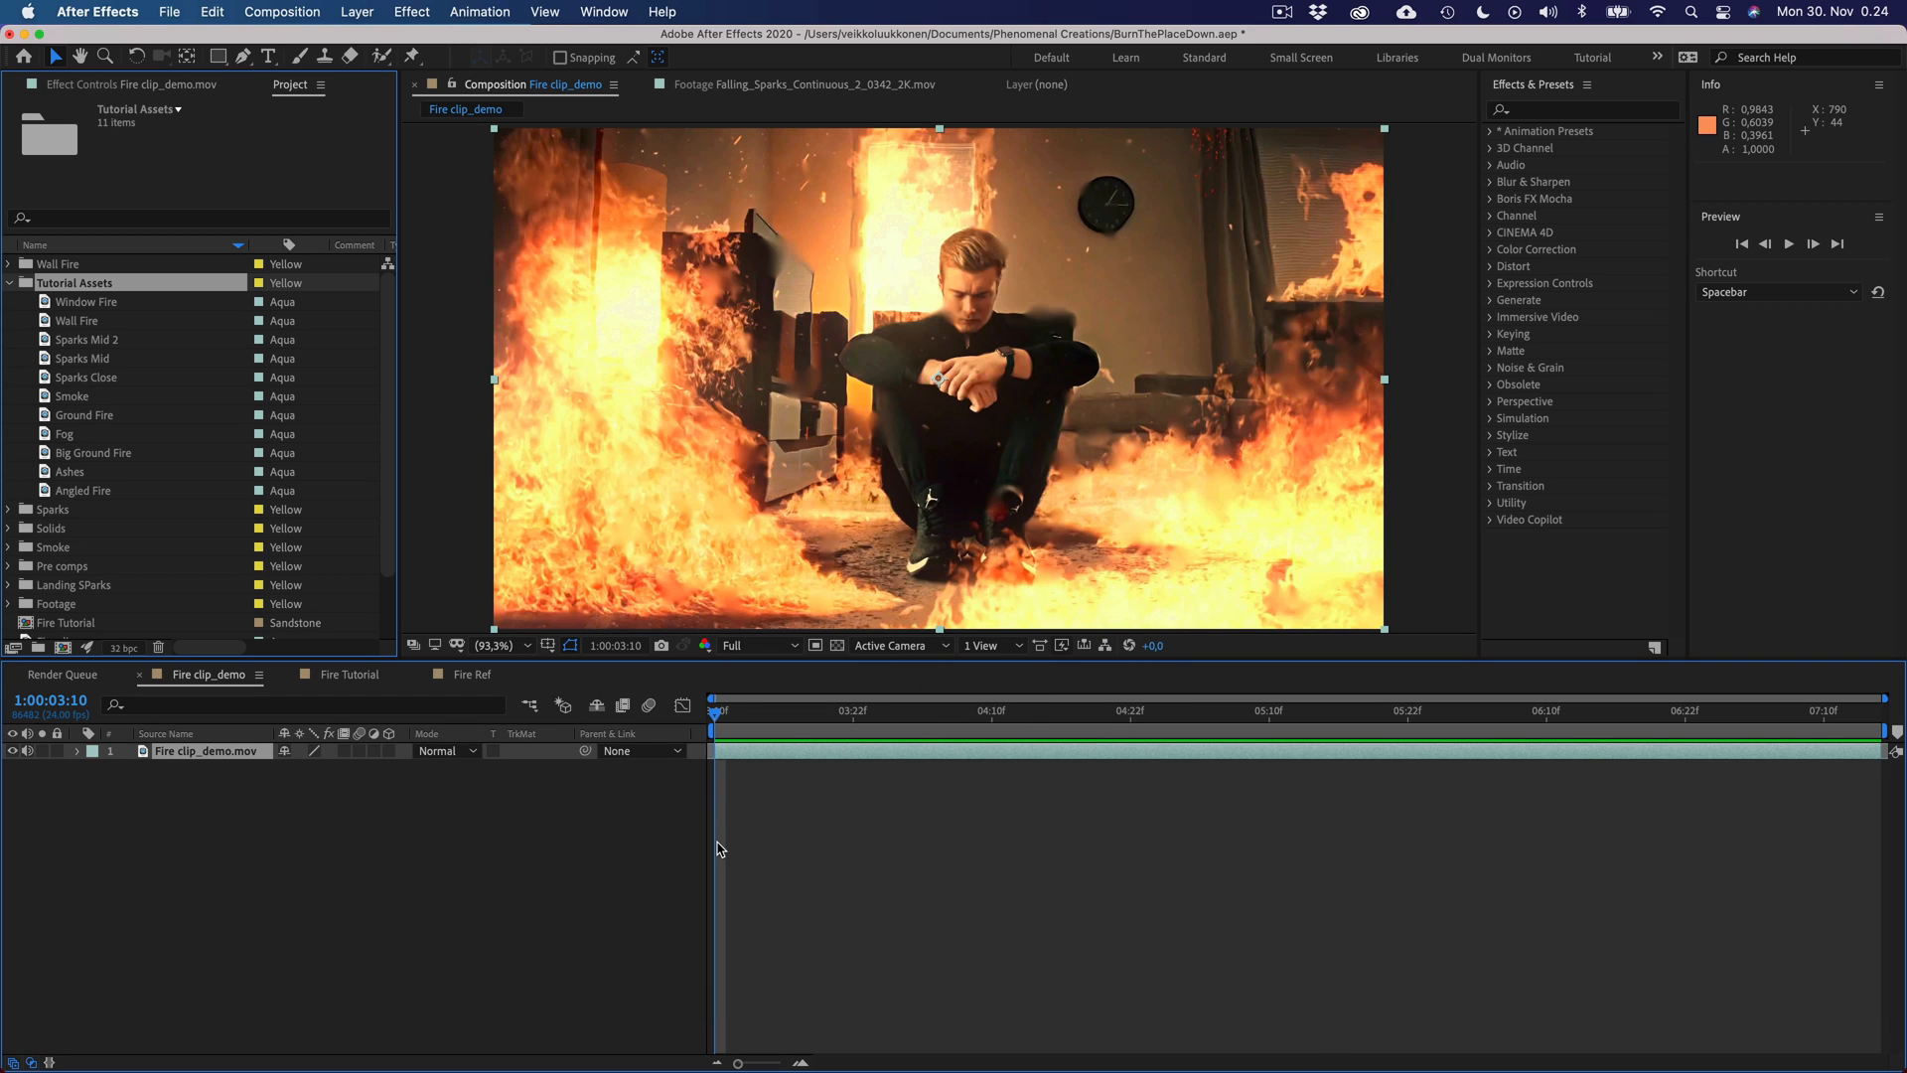
pyautogui.moveTo(723, 849)
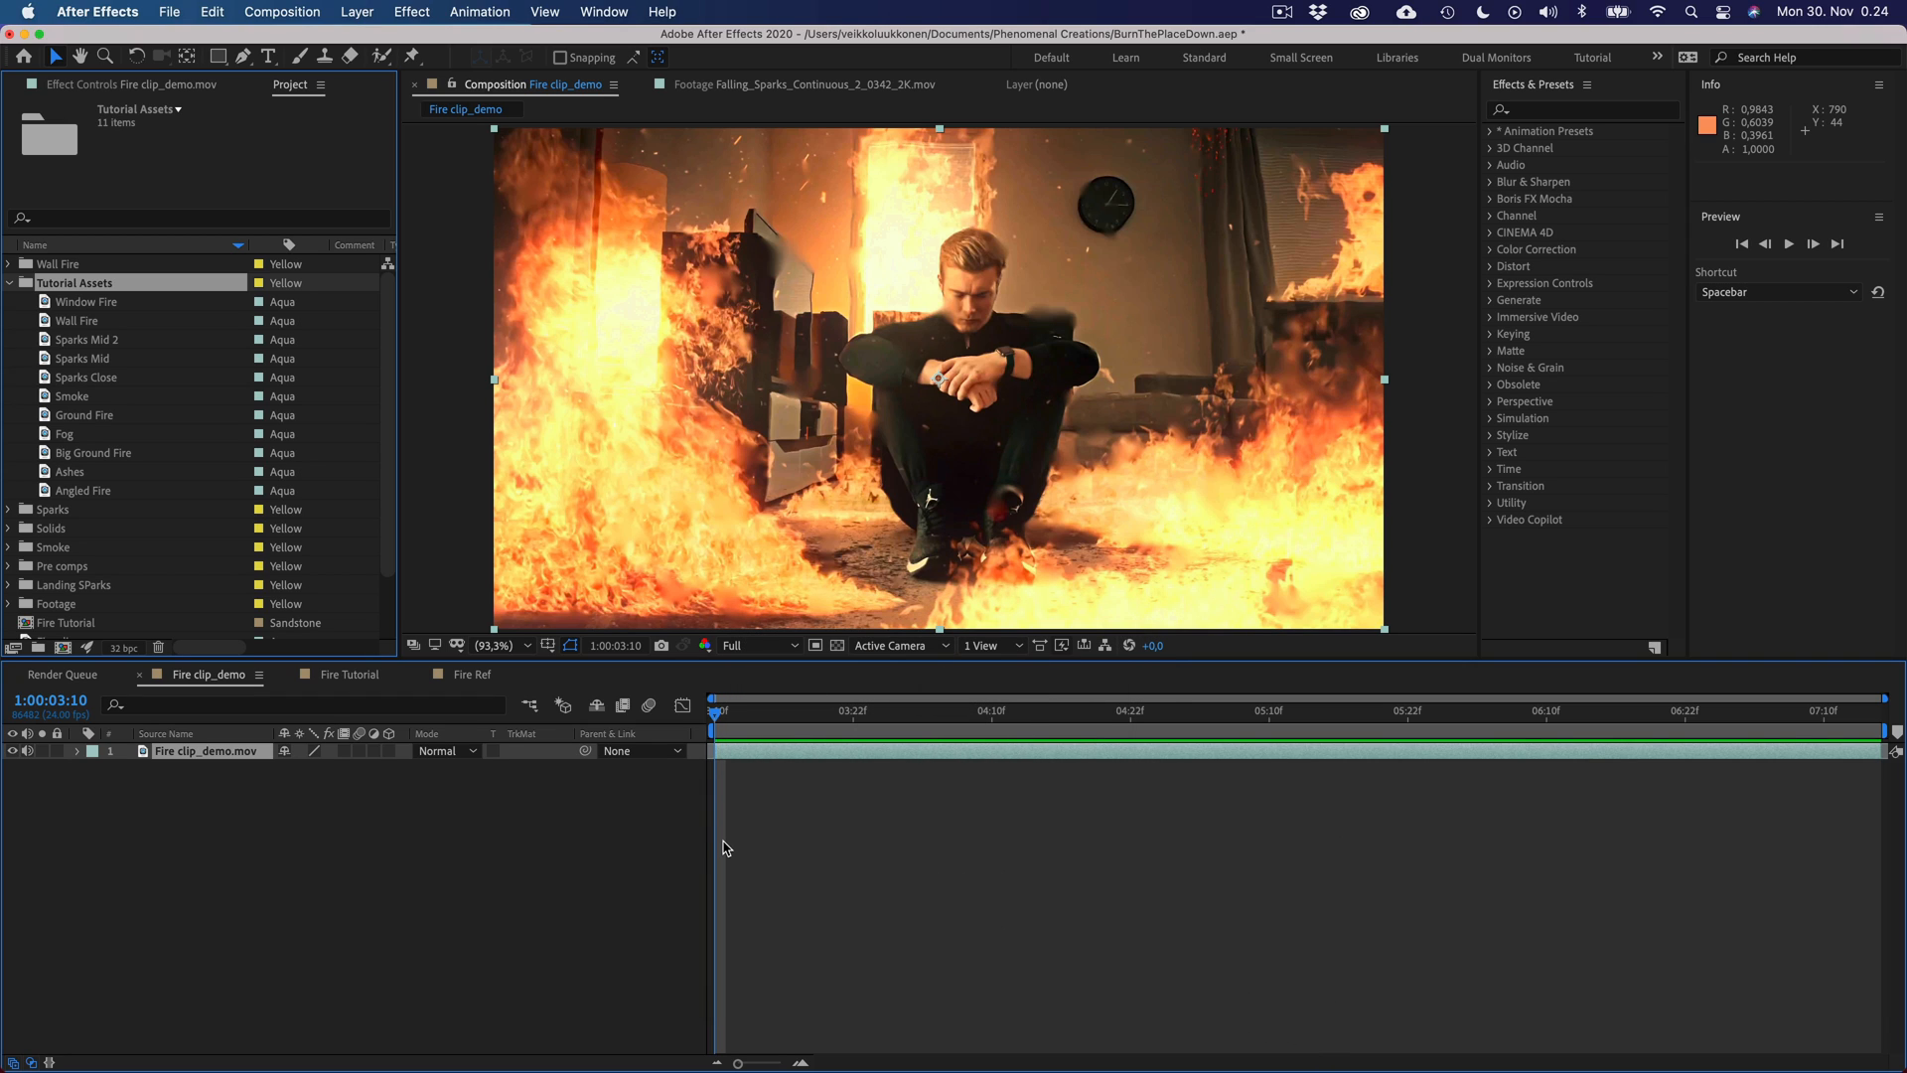
pyautogui.click(352, 674)
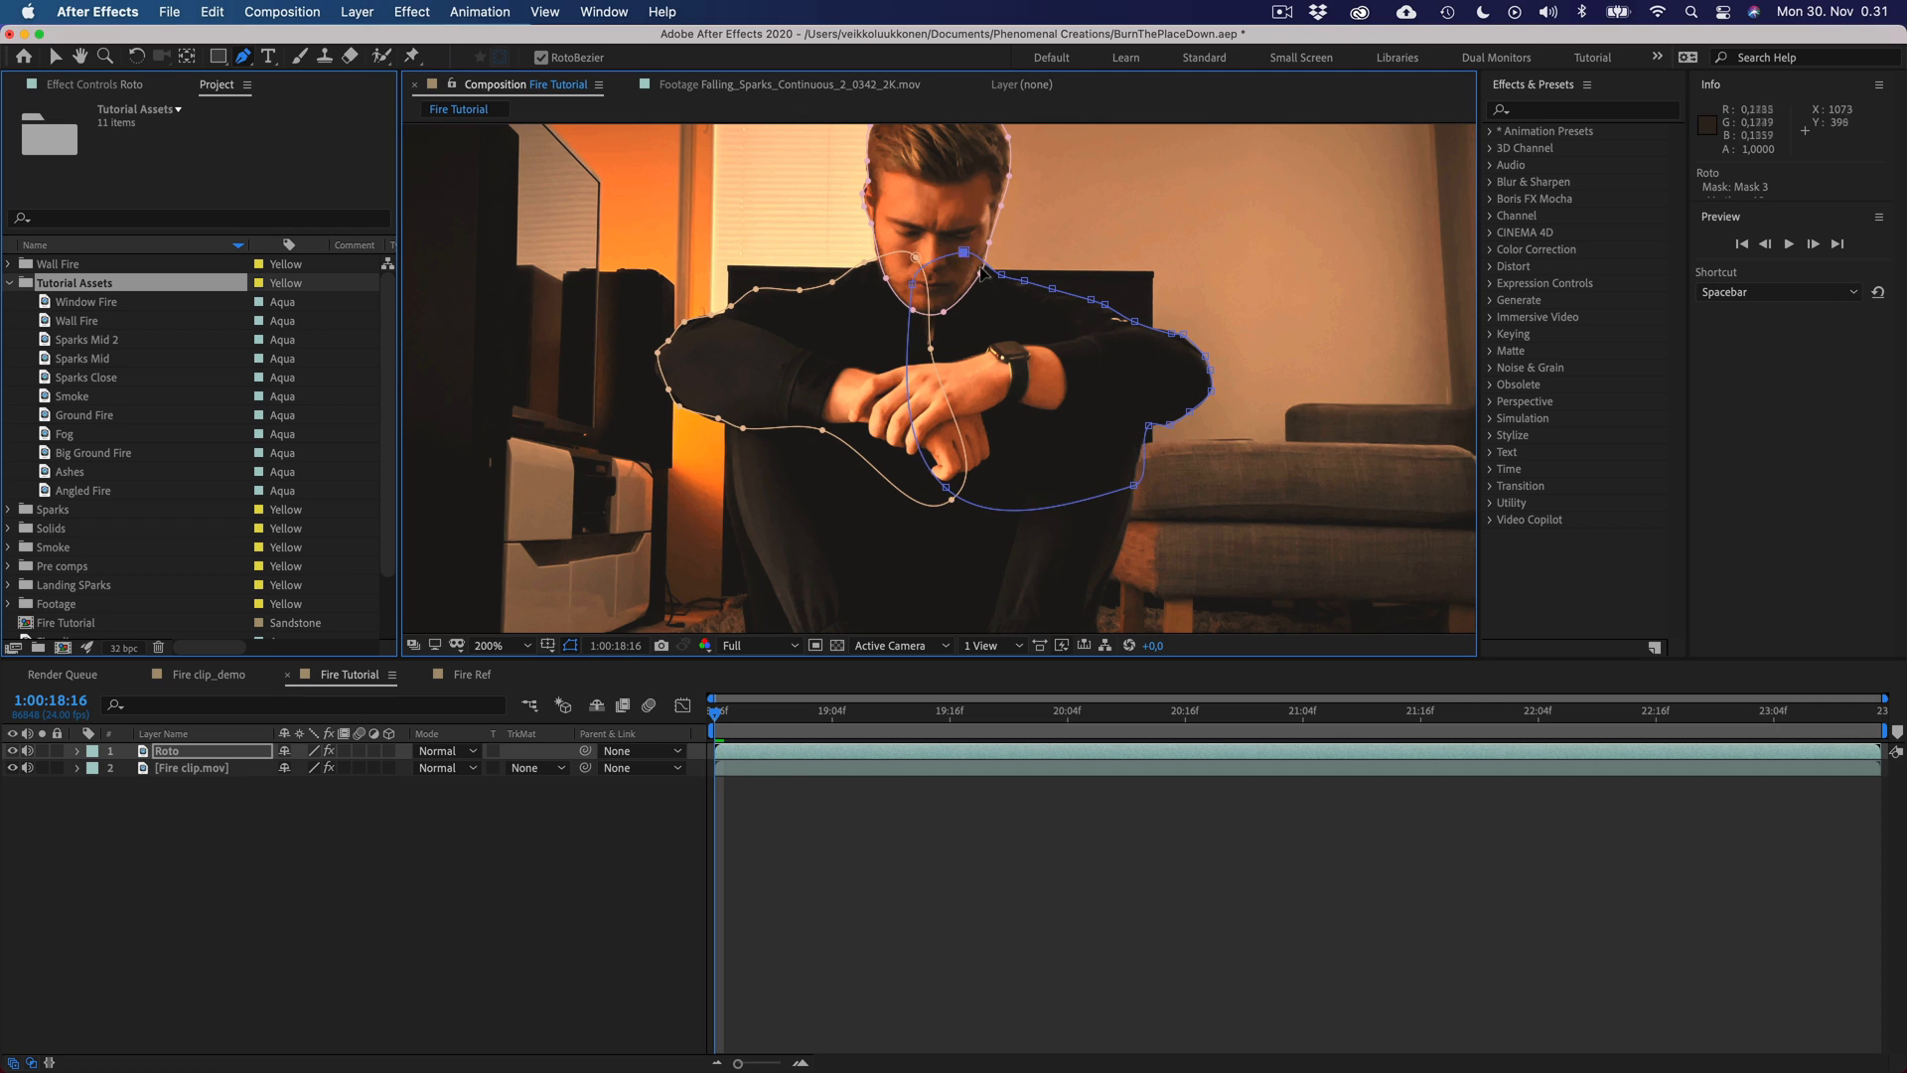
pyautogui.click(78, 751)
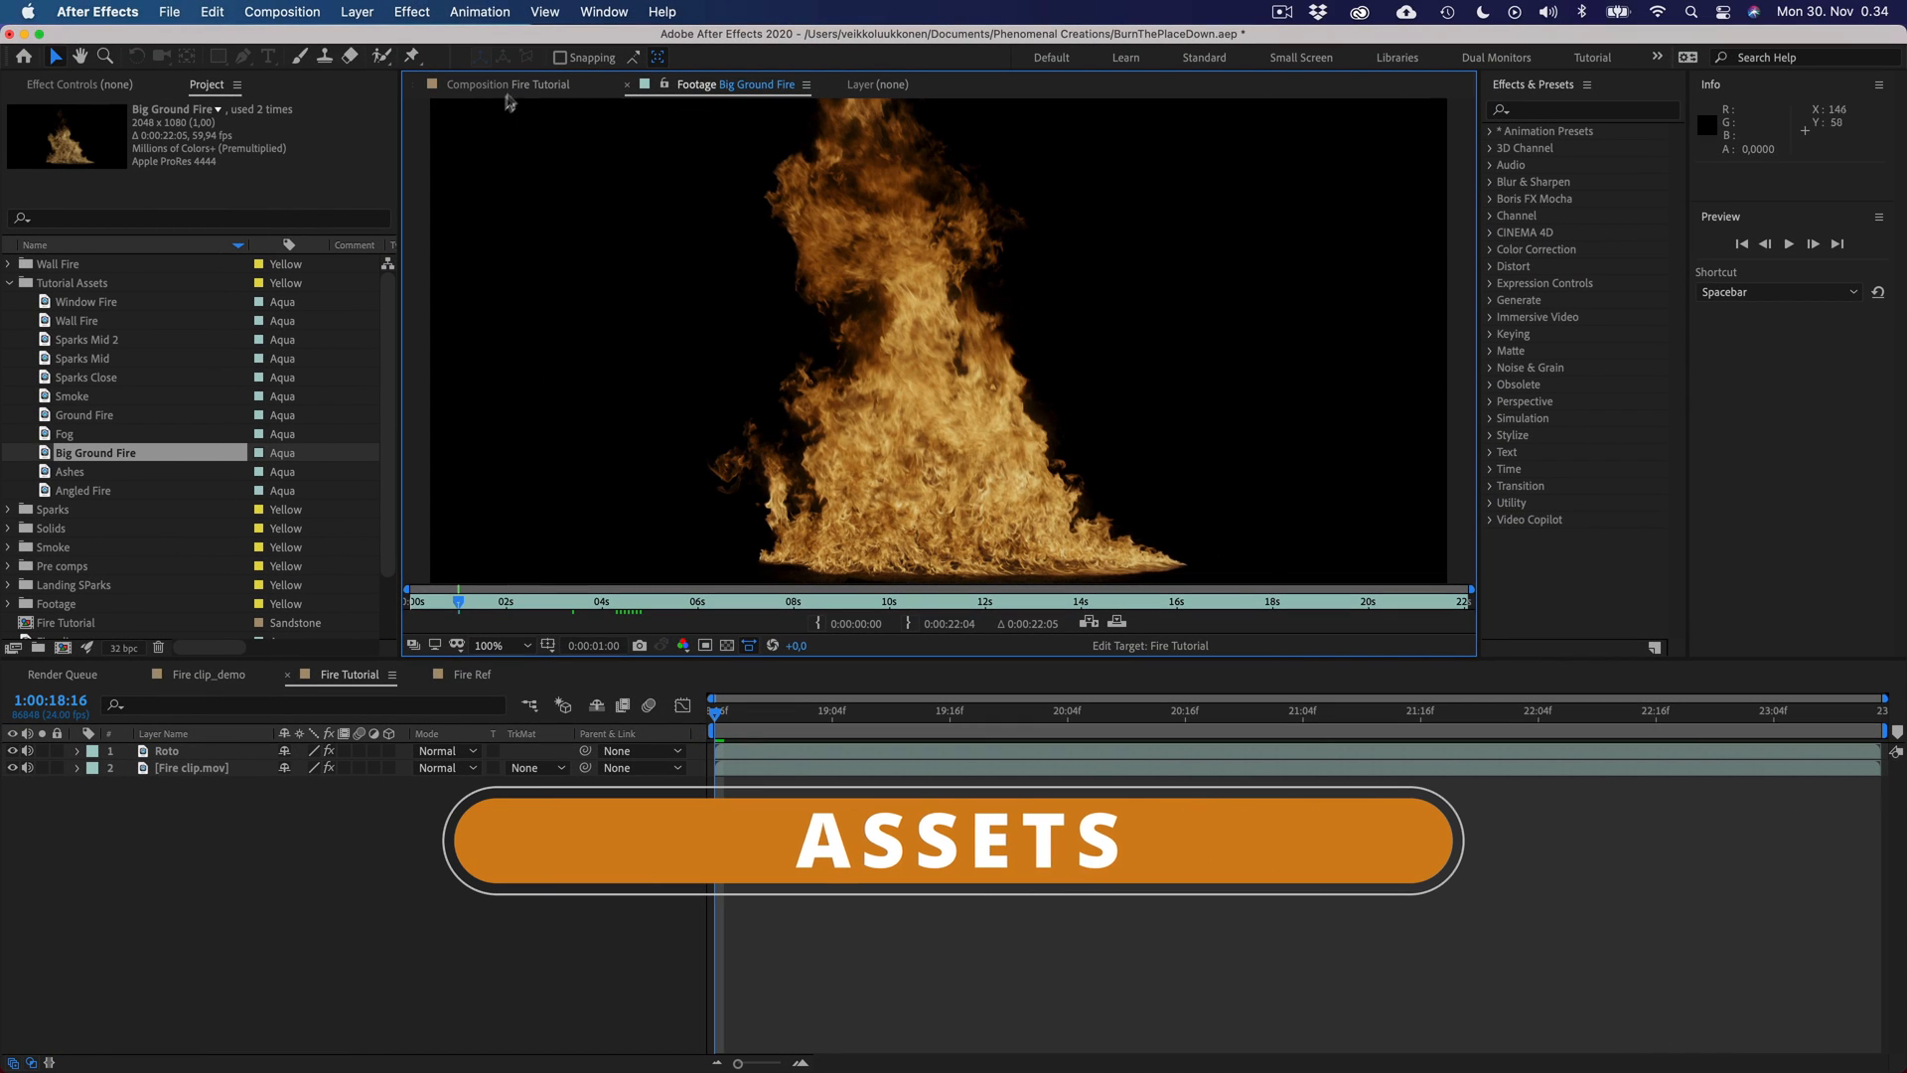
# - Return from the footage viewer to the Fire Tutorial composition of the seated actor
pyautogui.click(516, 84)
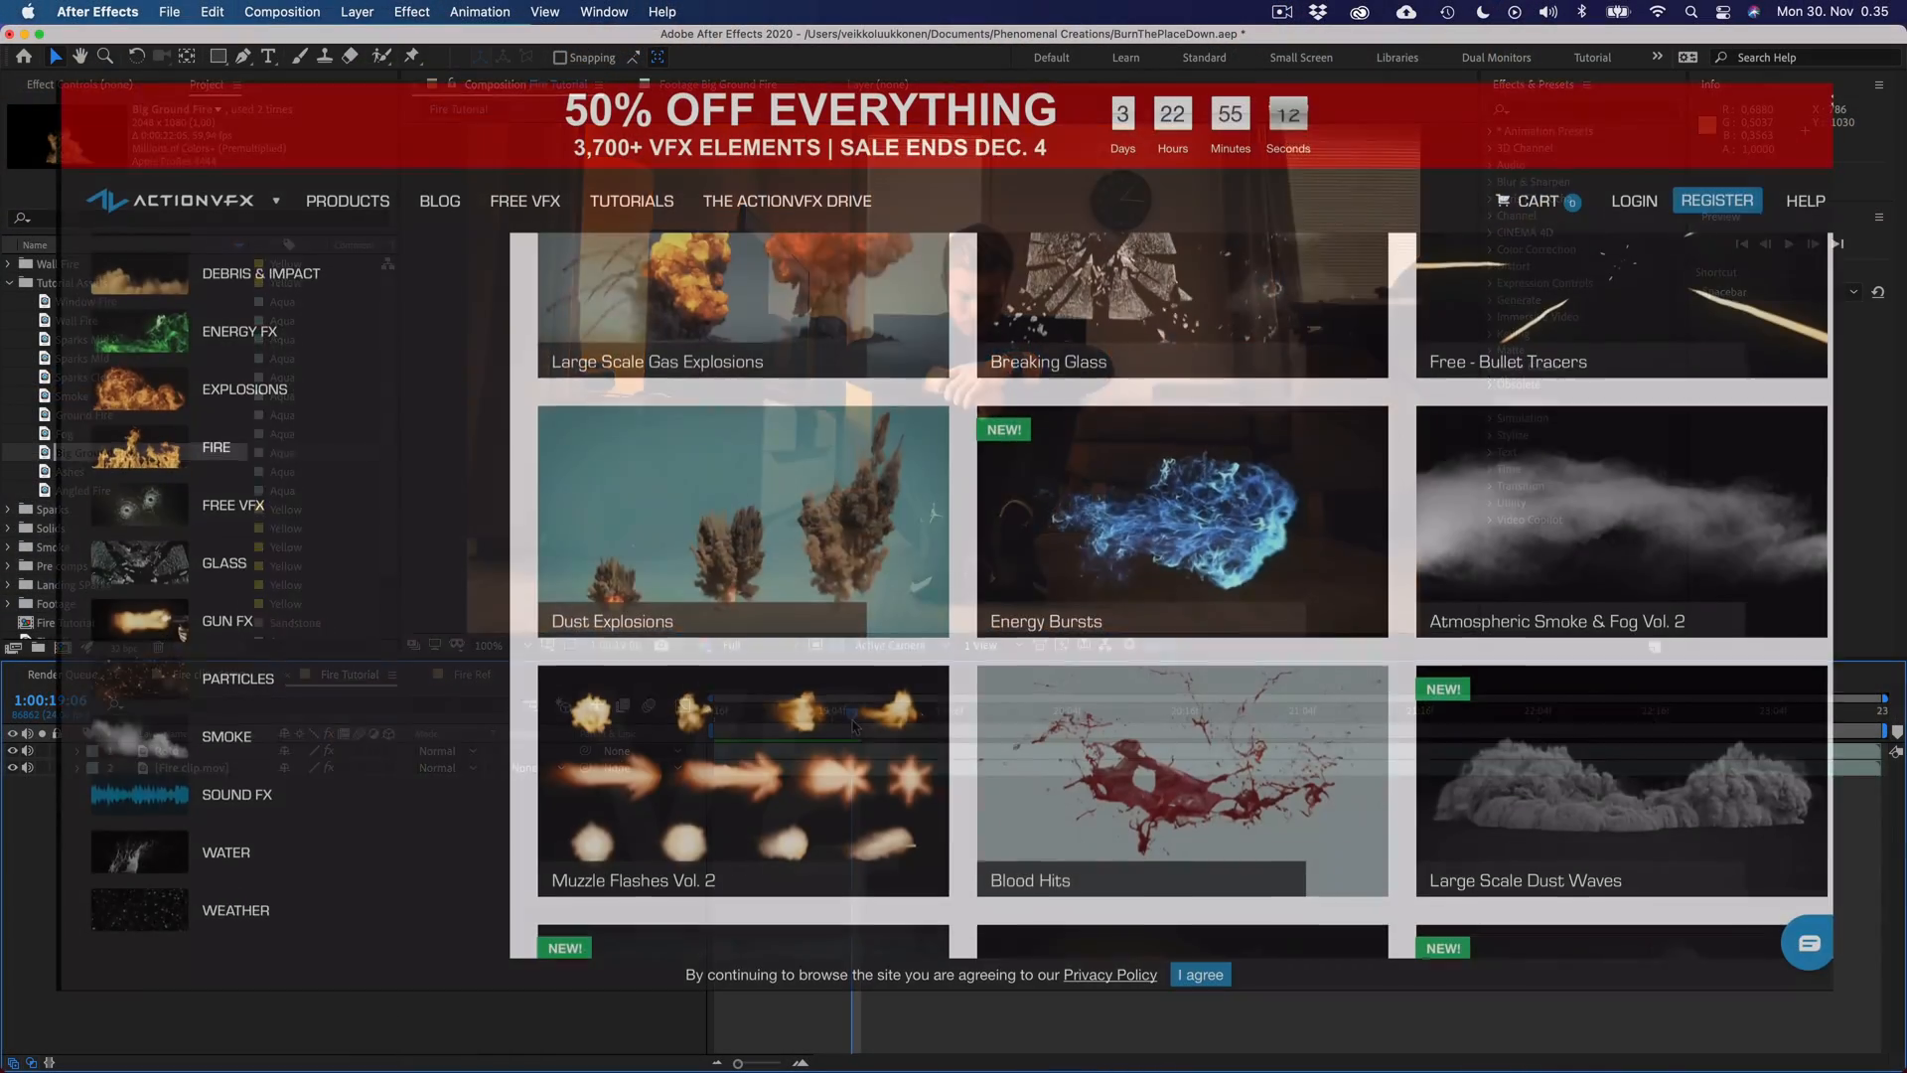
# - Scroll the ActionVFX collections page down to the Fire, Smoke and Particles categories grid
pyautogui.scroll(-3)
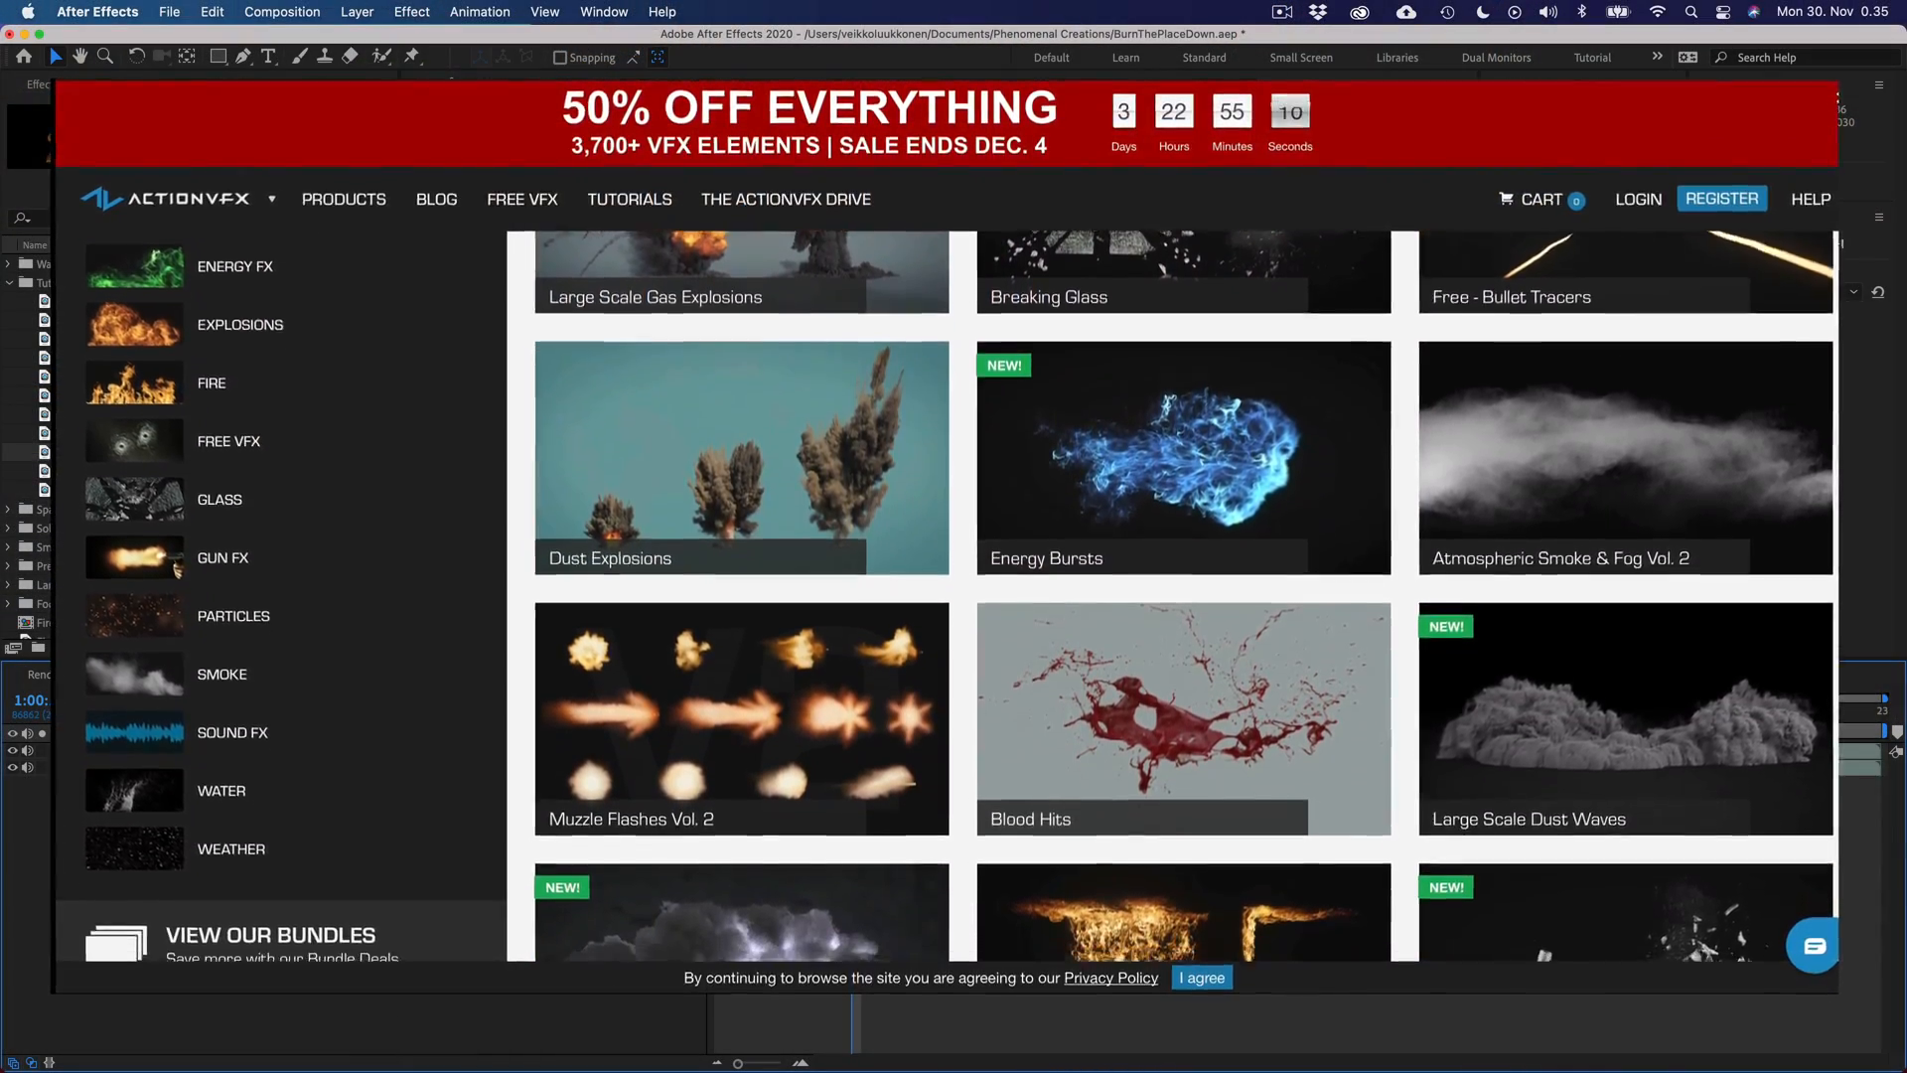
pyautogui.scroll(-3)
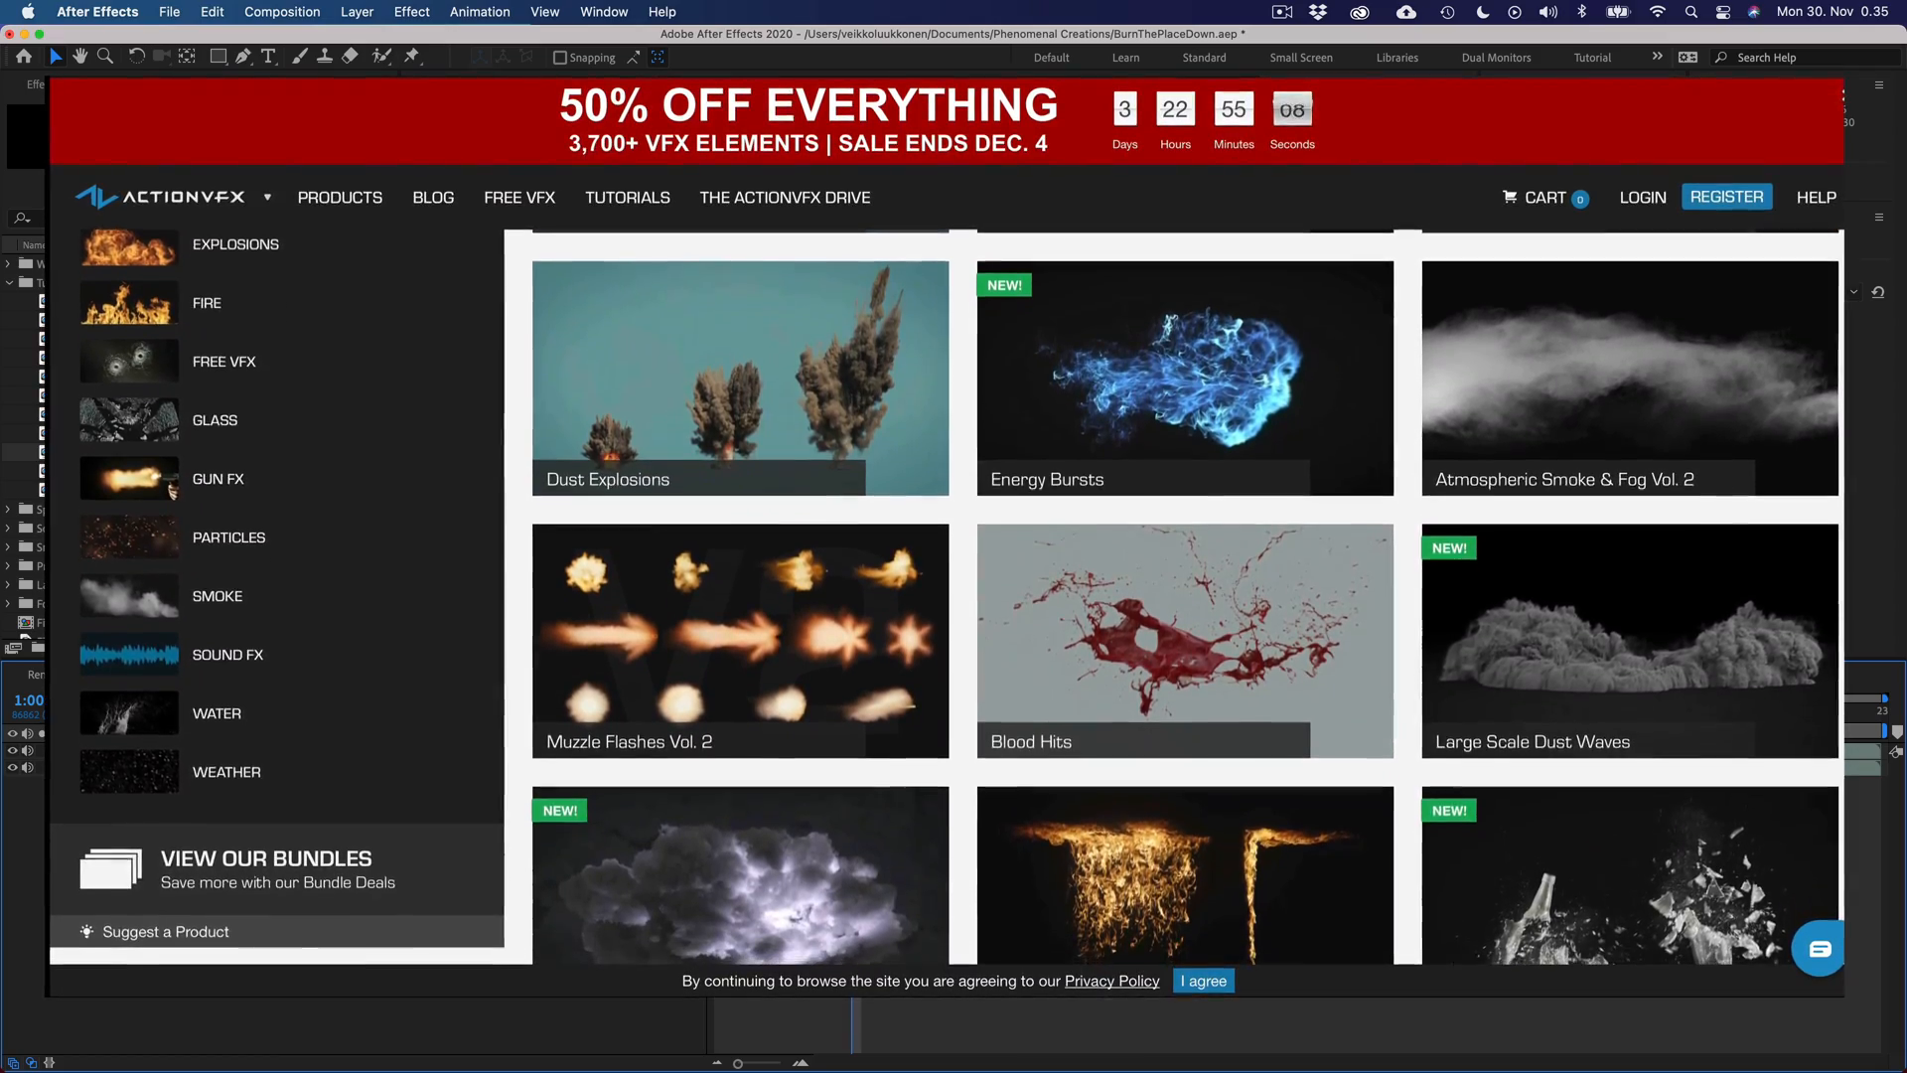
pyautogui.scroll(-3)
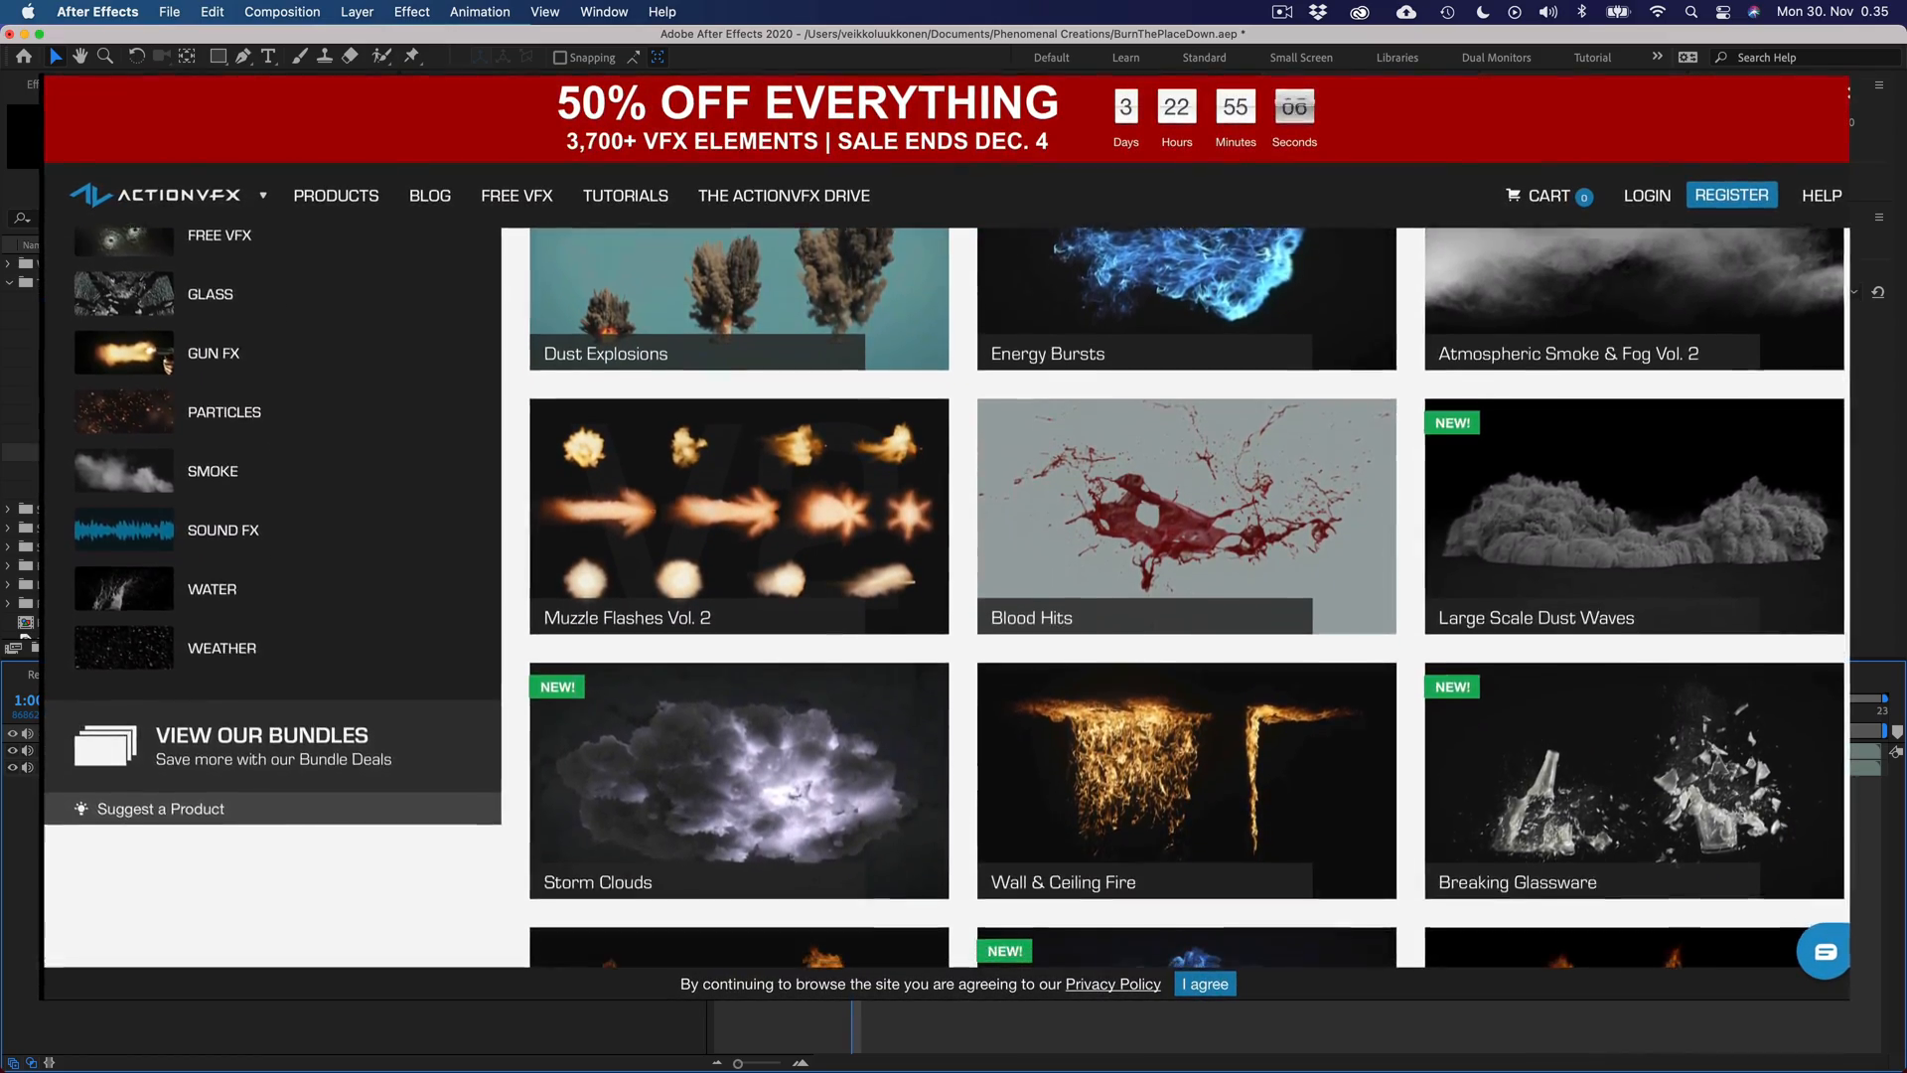
pyautogui.scroll(-3)
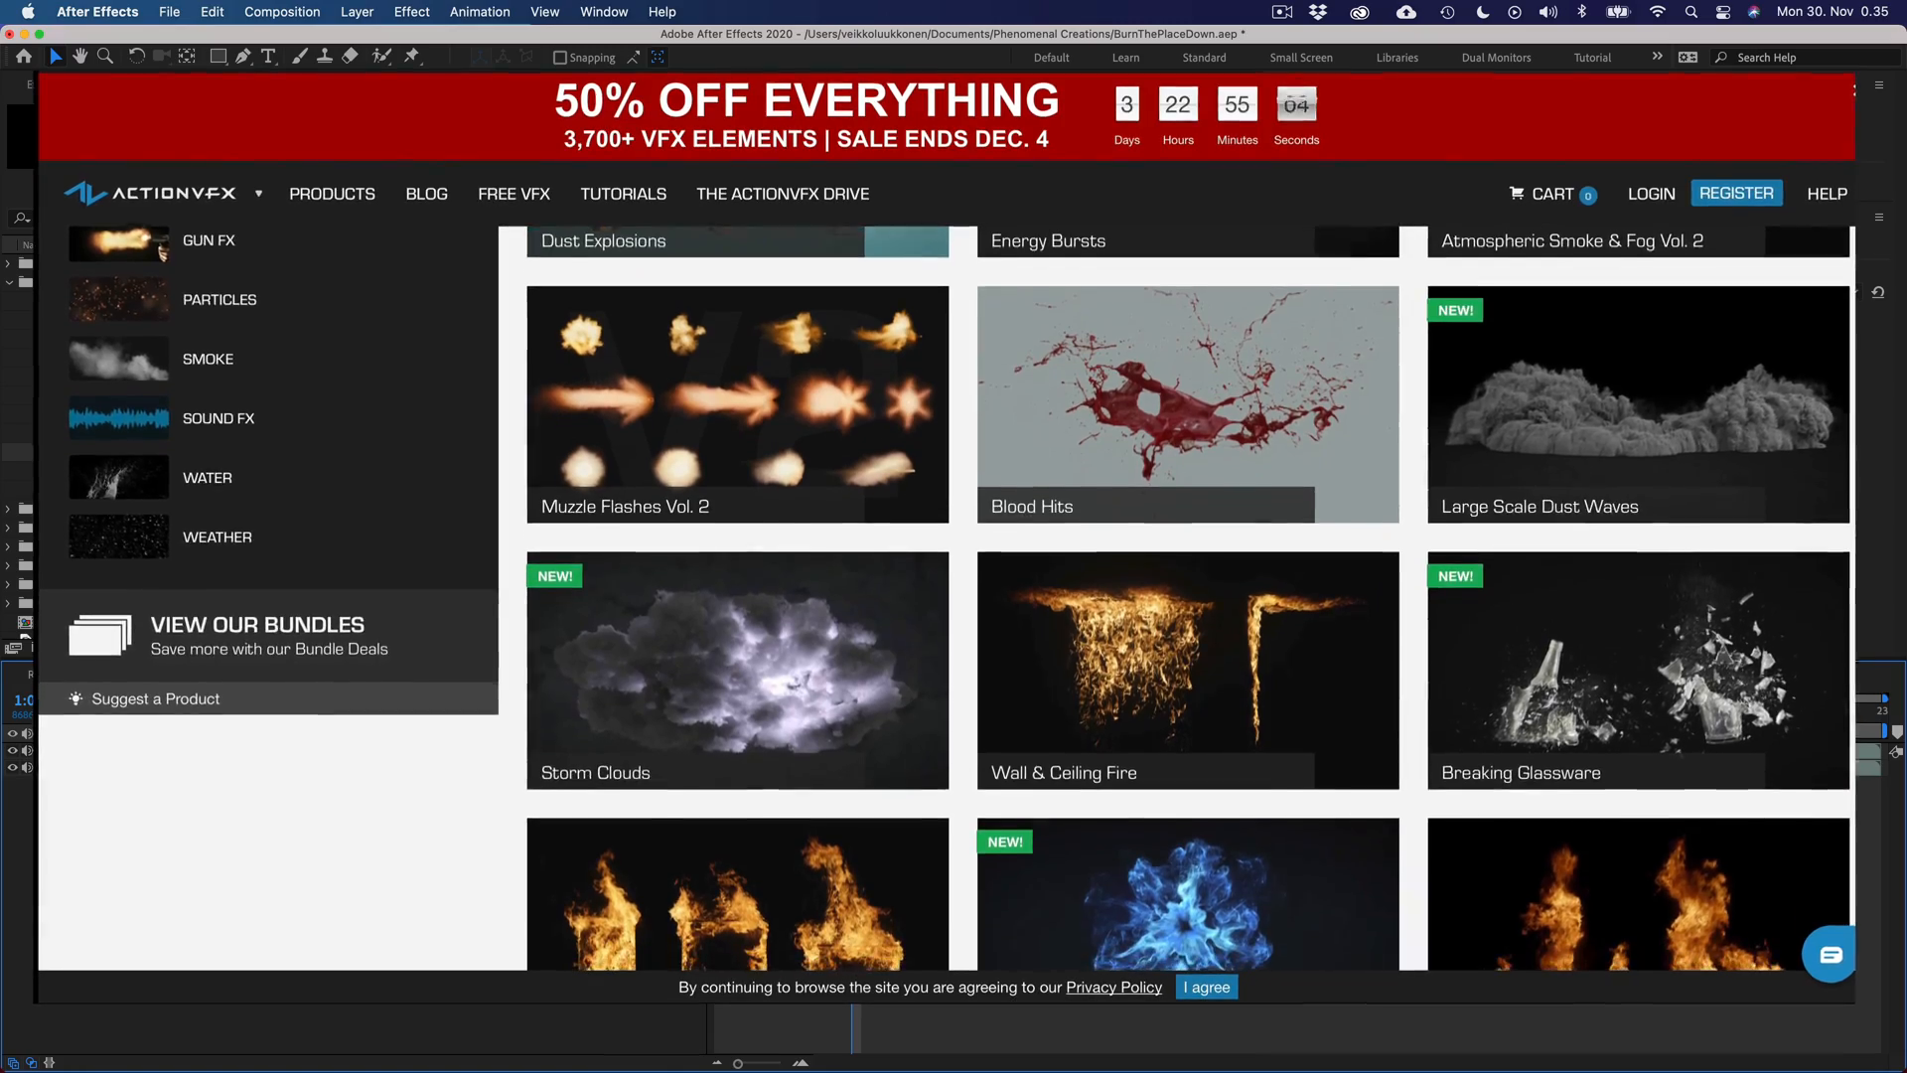
pyautogui.scroll(-3)
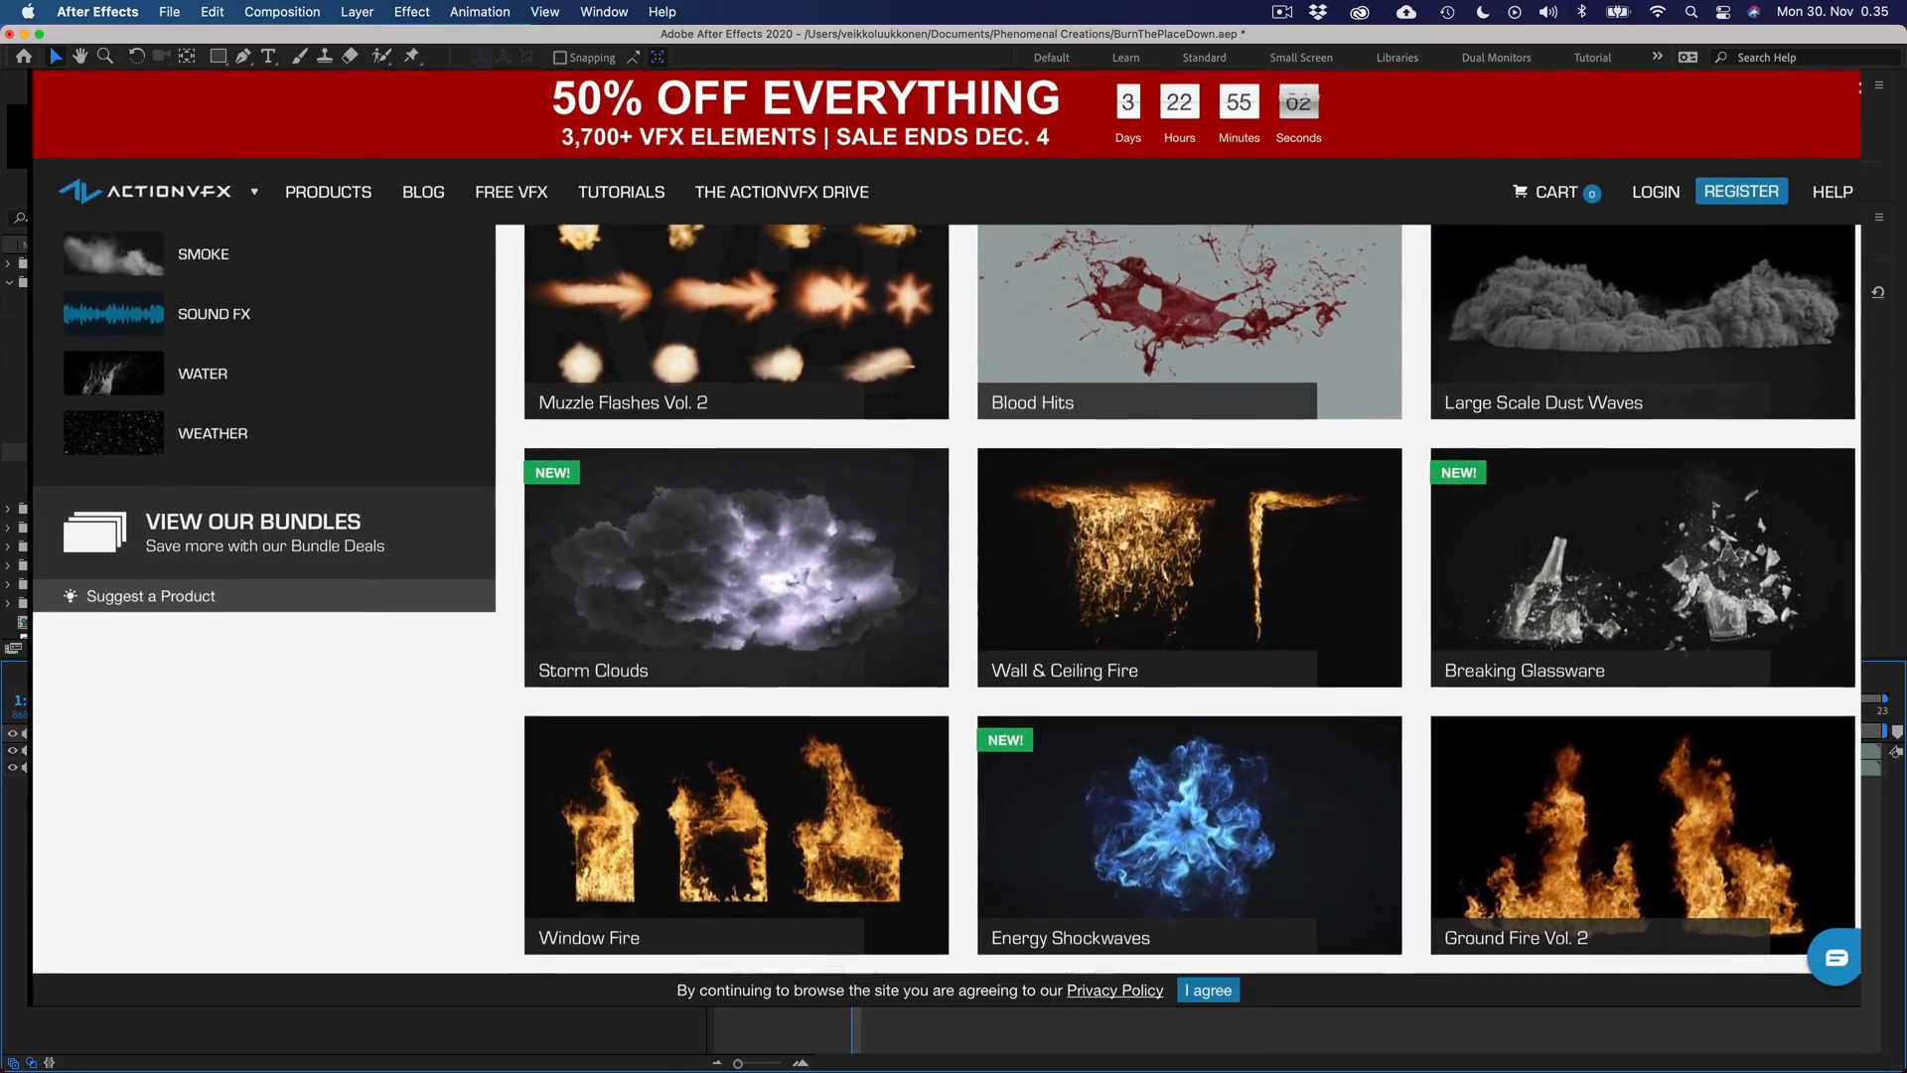
pyautogui.scroll(-3)
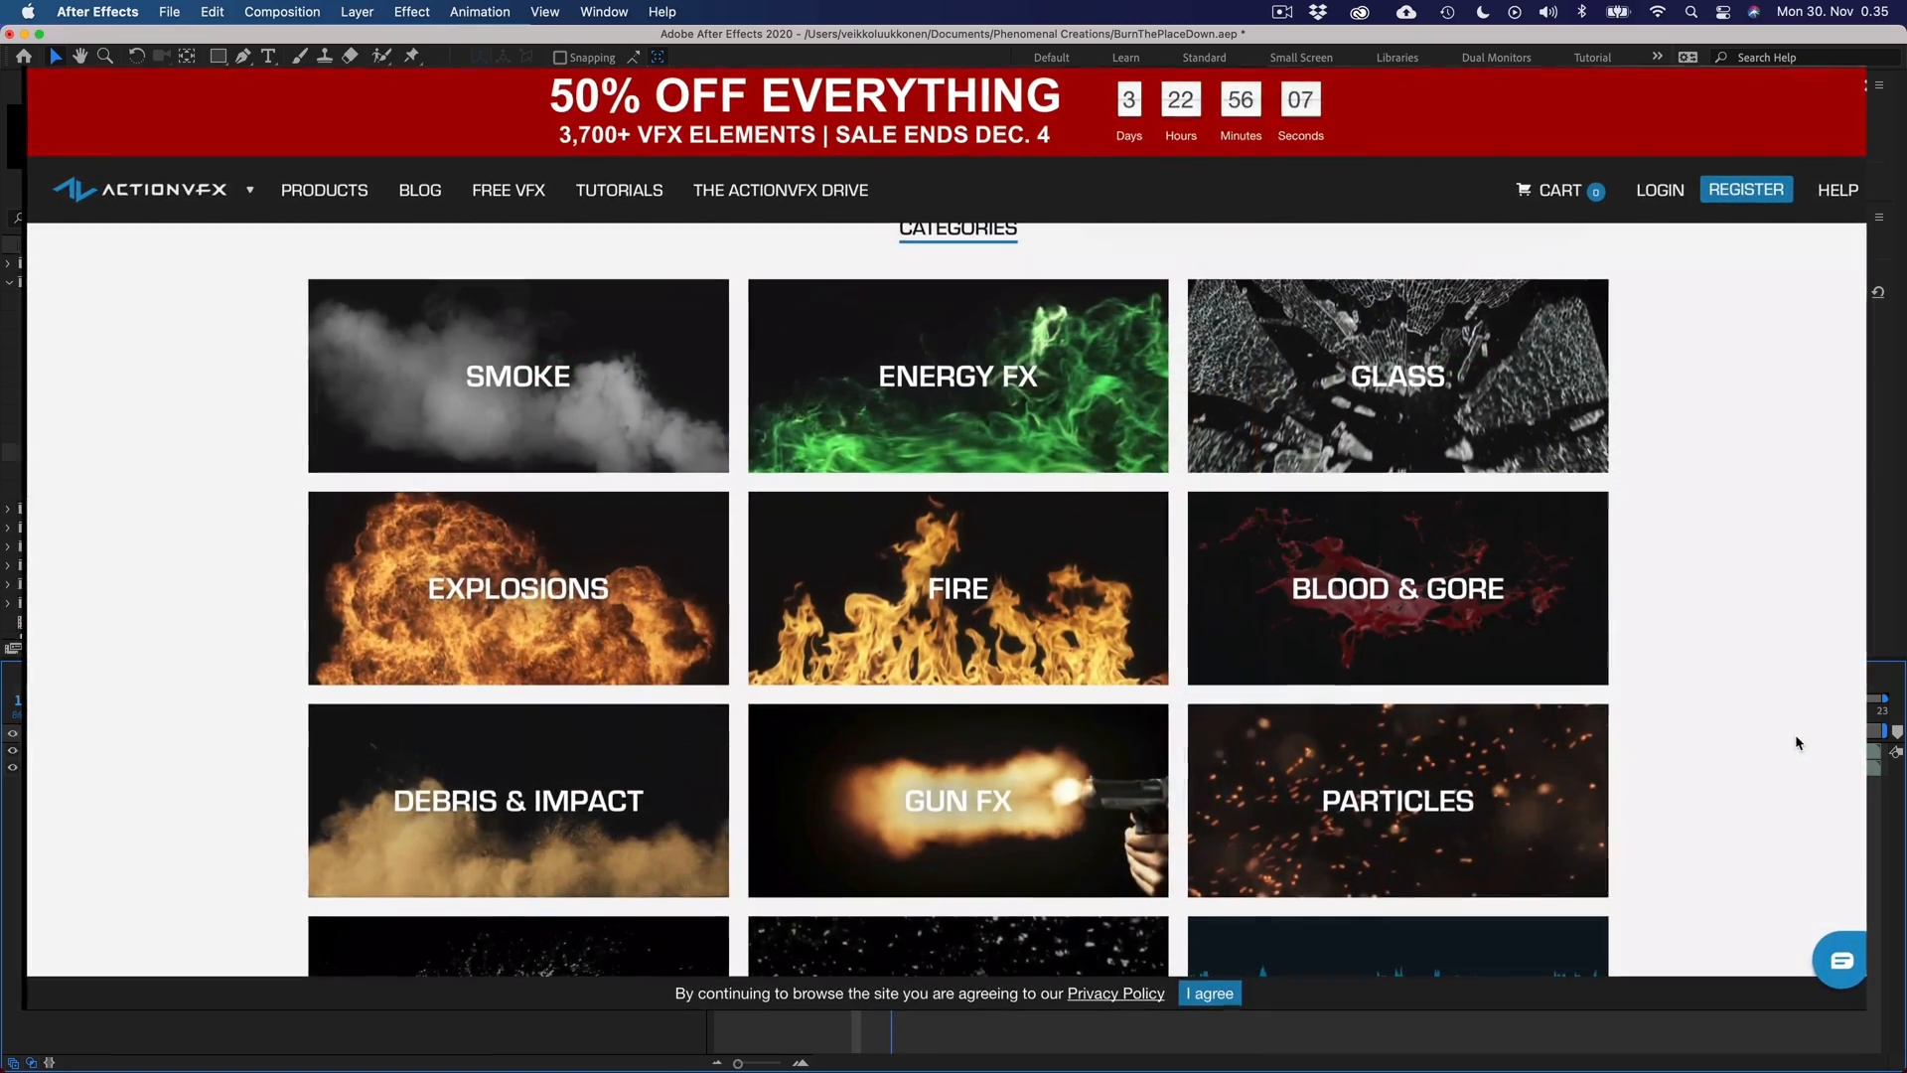
pyautogui.scroll(-3)
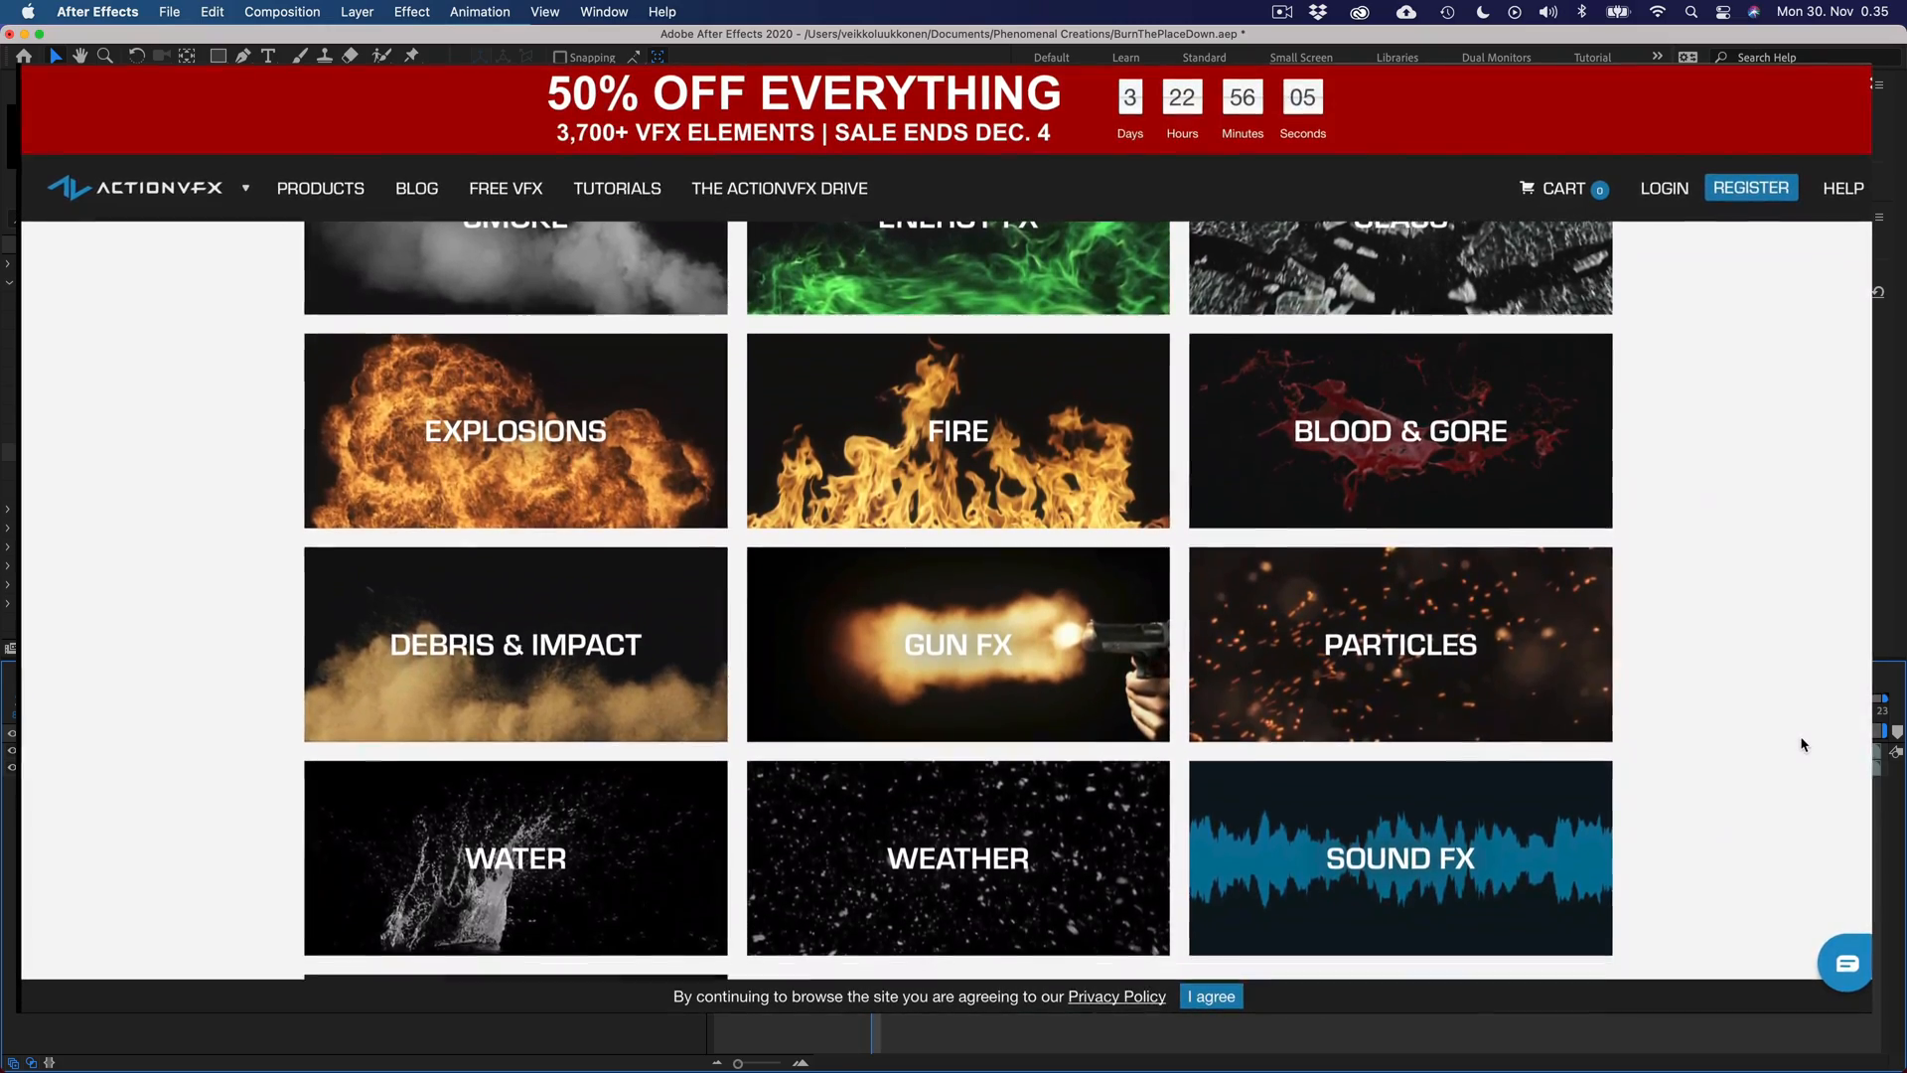
pyautogui.scroll(-3)
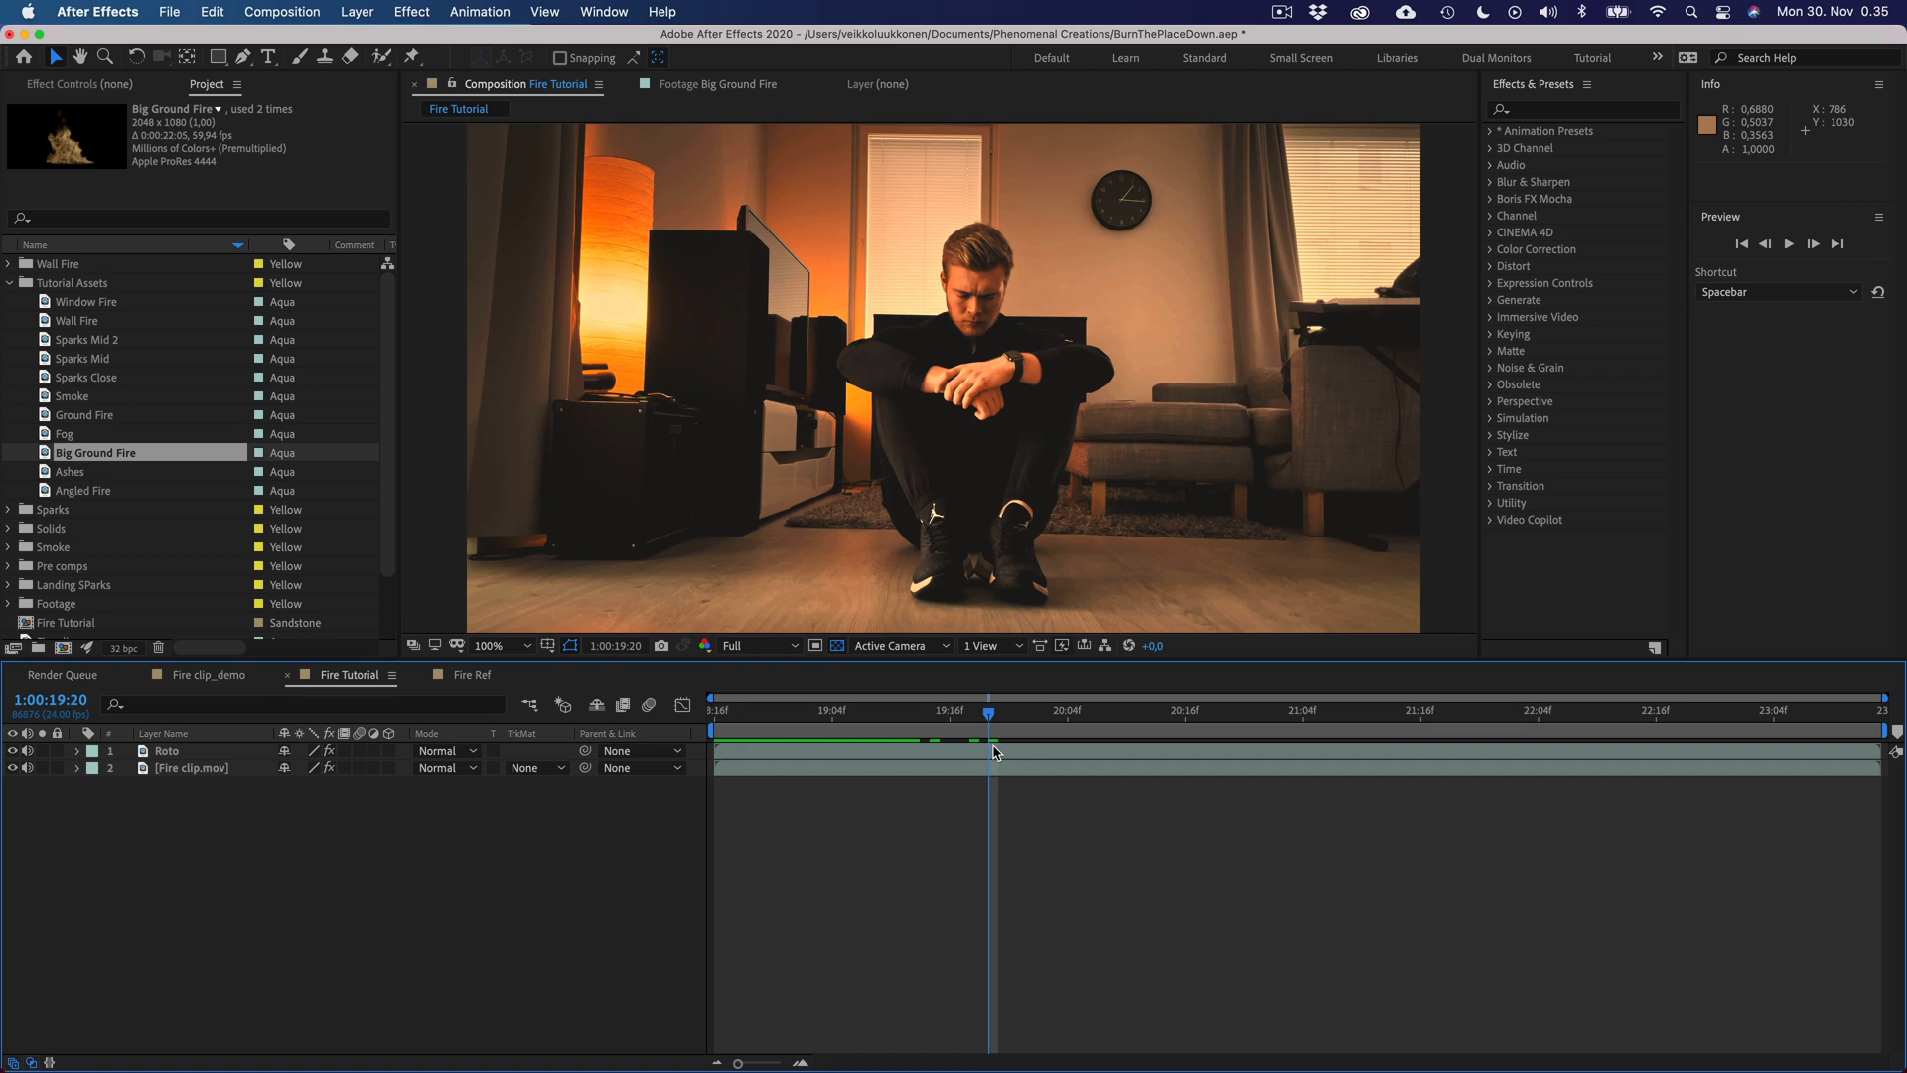
pyautogui.moveTo(974, 727)
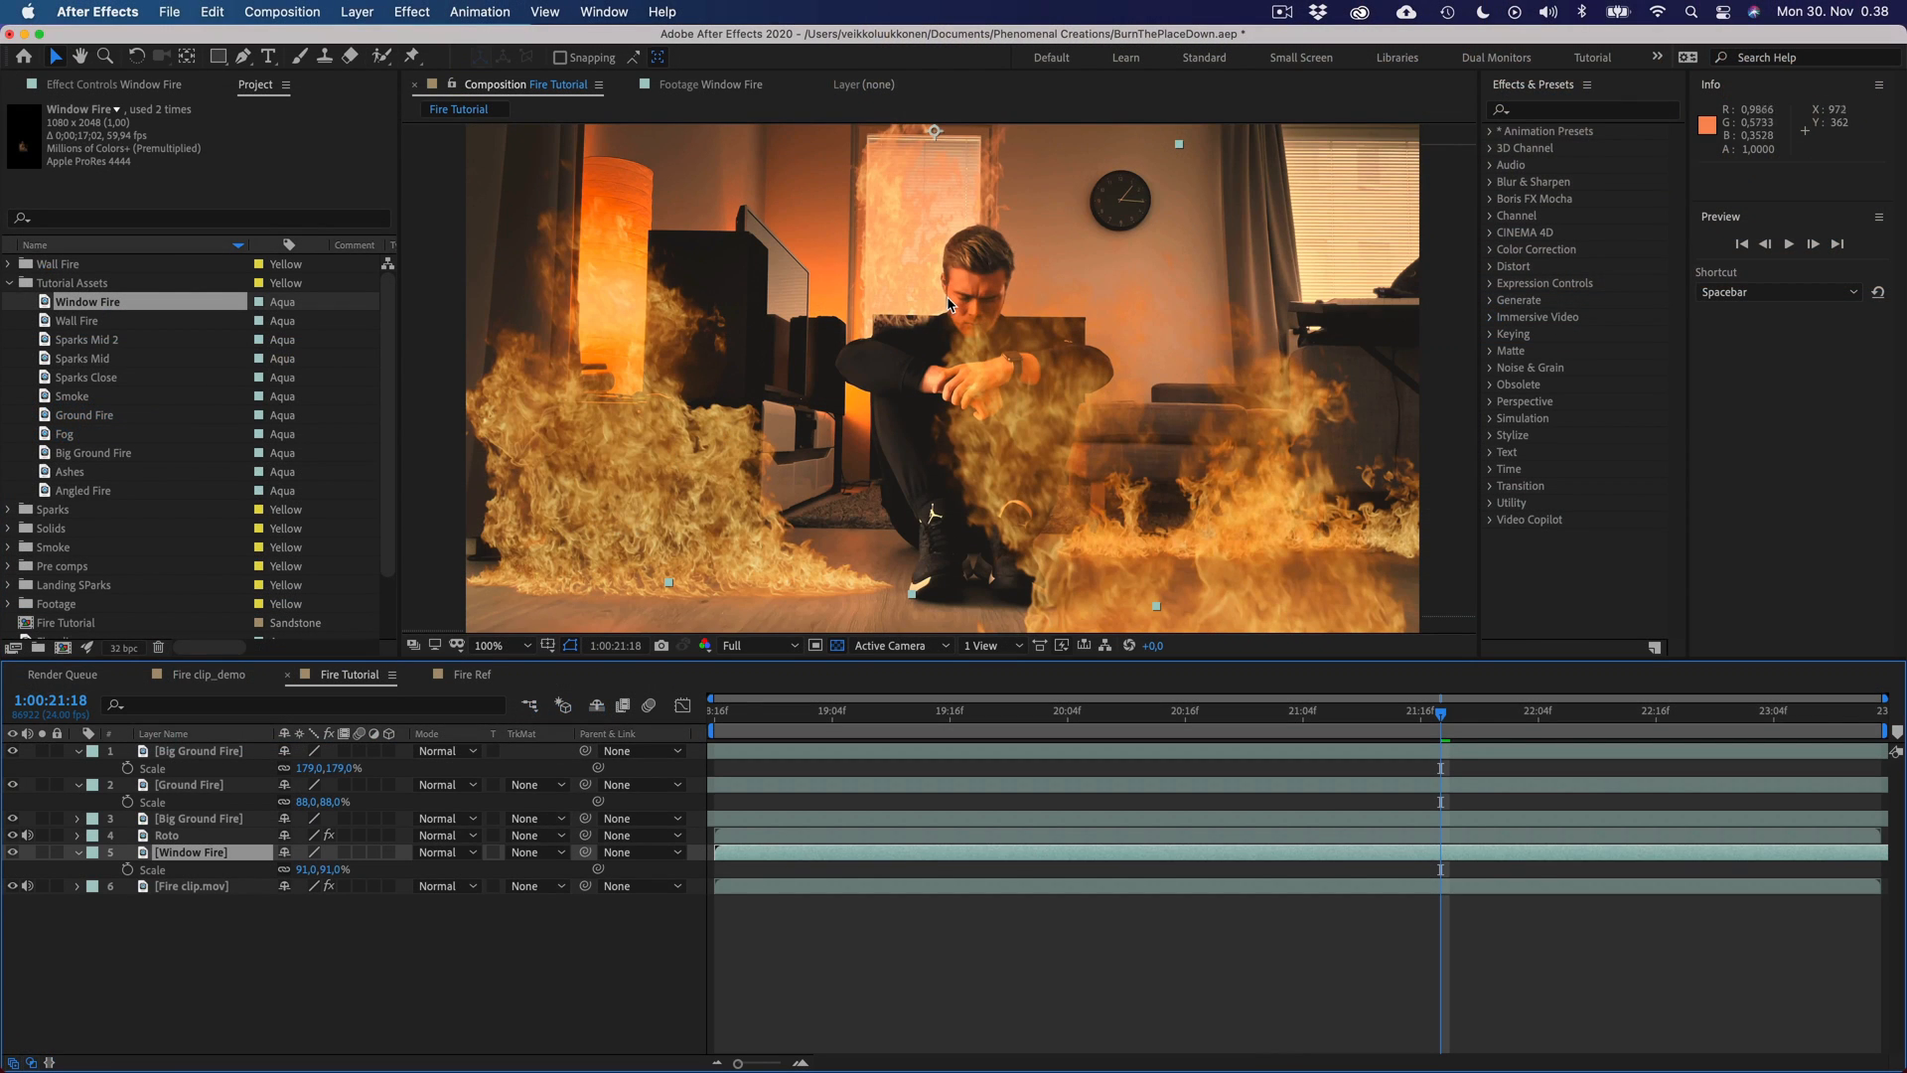
pyautogui.moveTo(894, 395)
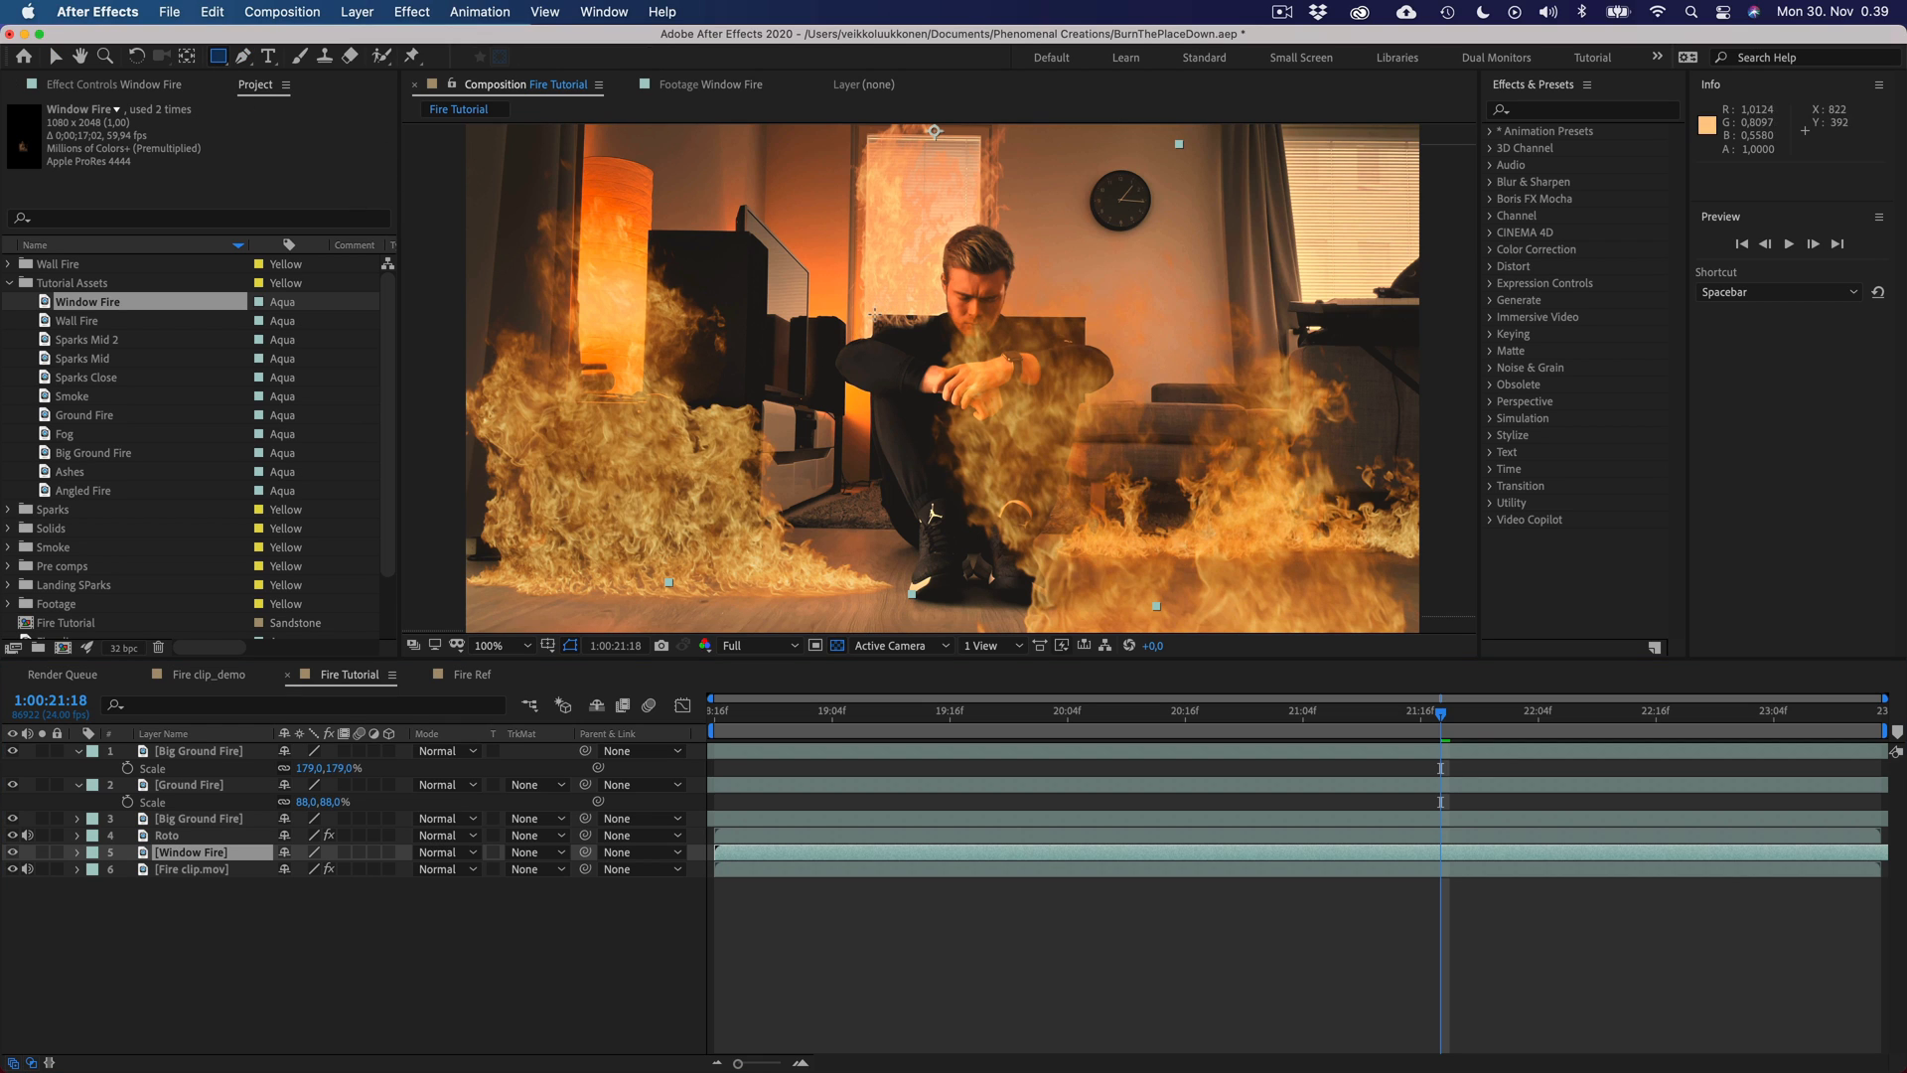
# - Mask the Window Fire off the actor's chest with a rectangular Subtract mask
pyautogui.click(486, 643)
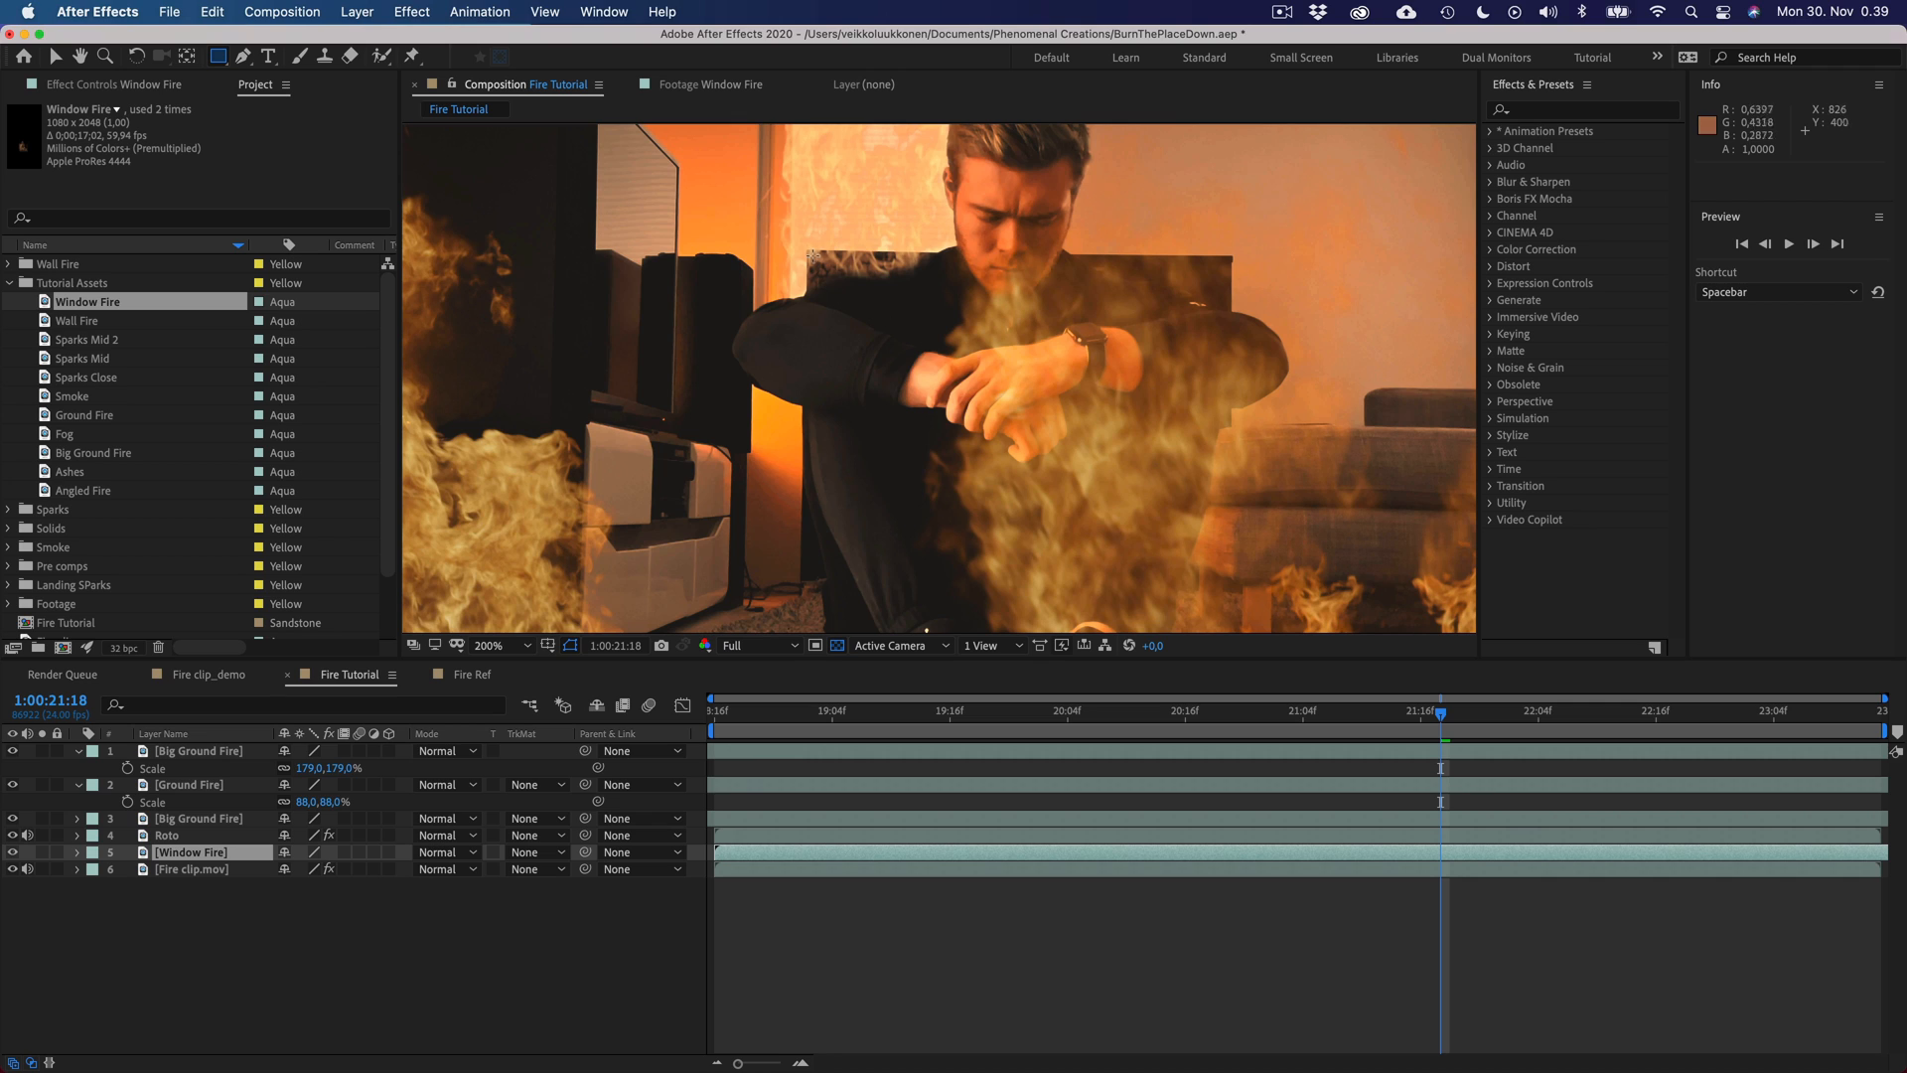
pyautogui.moveTo(807, 249); pyautogui.dragTo(993, 326)
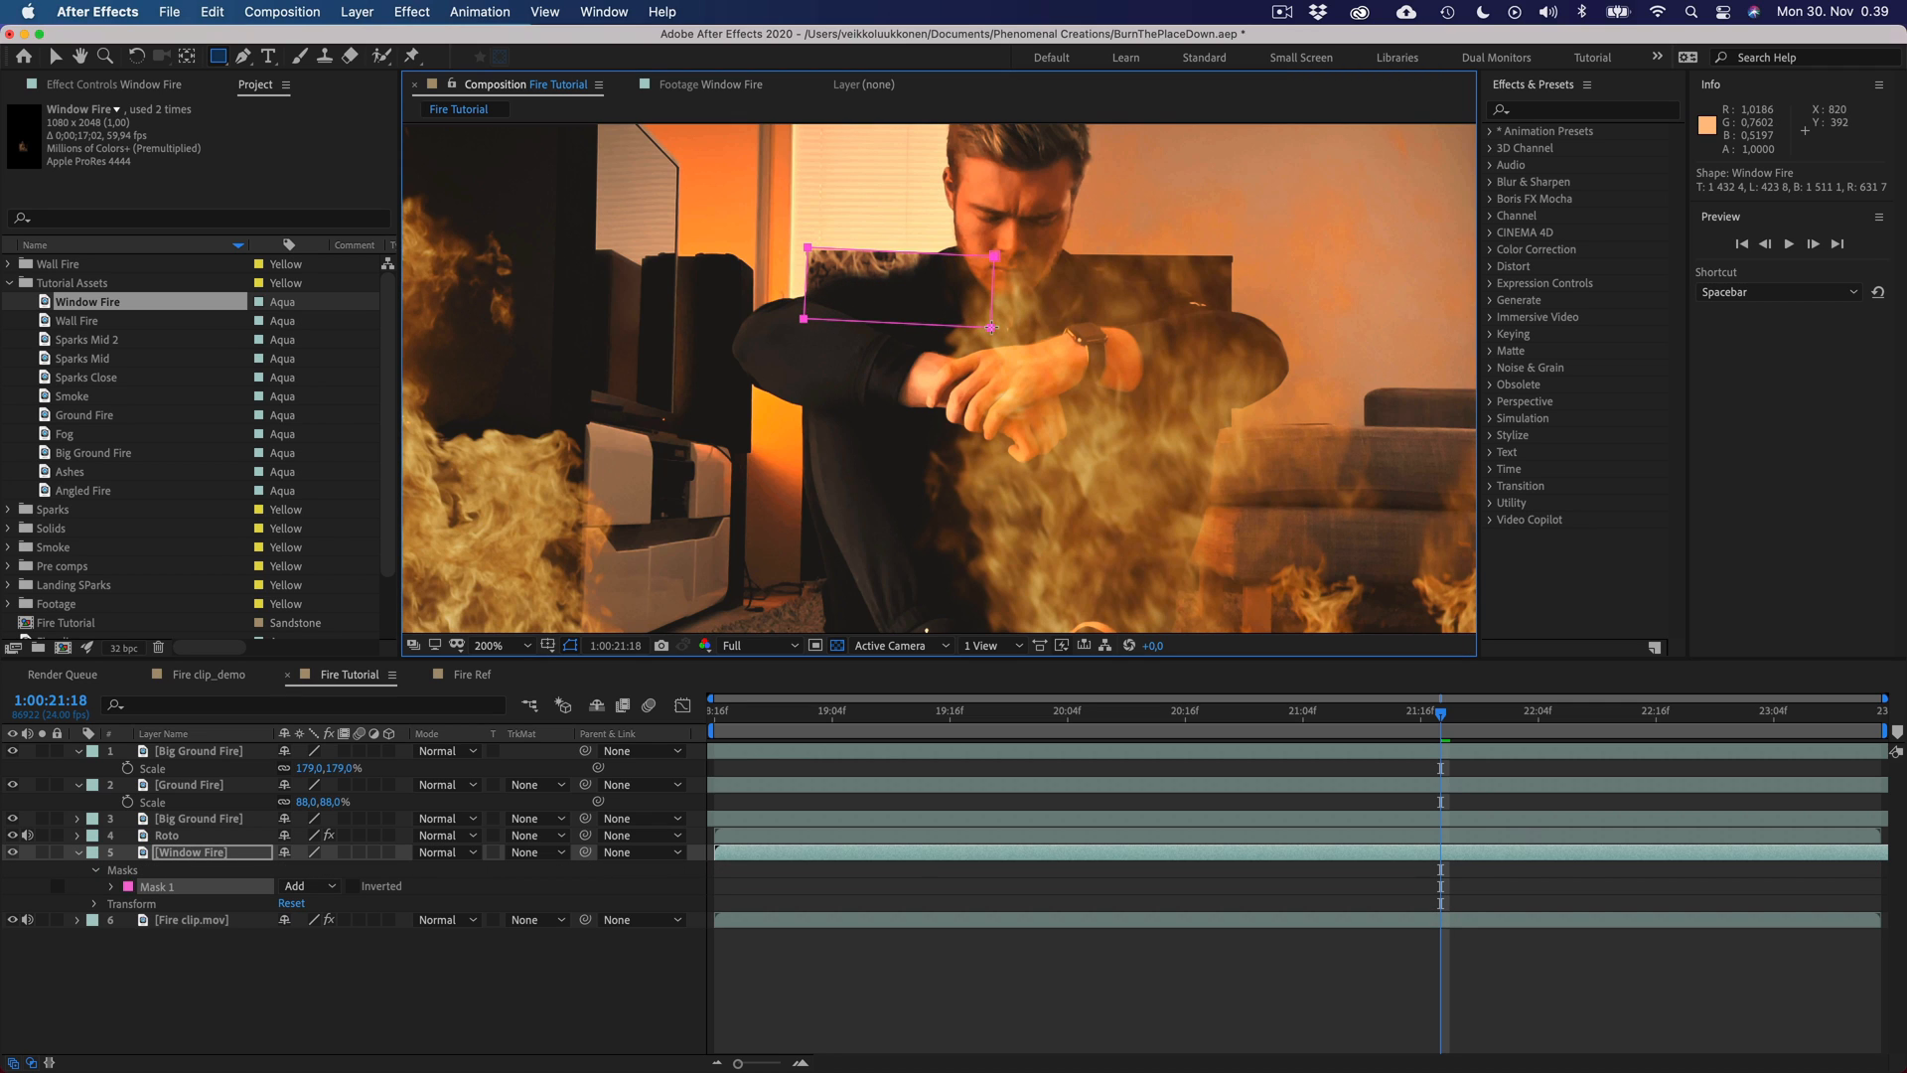
pyautogui.click(306, 886)
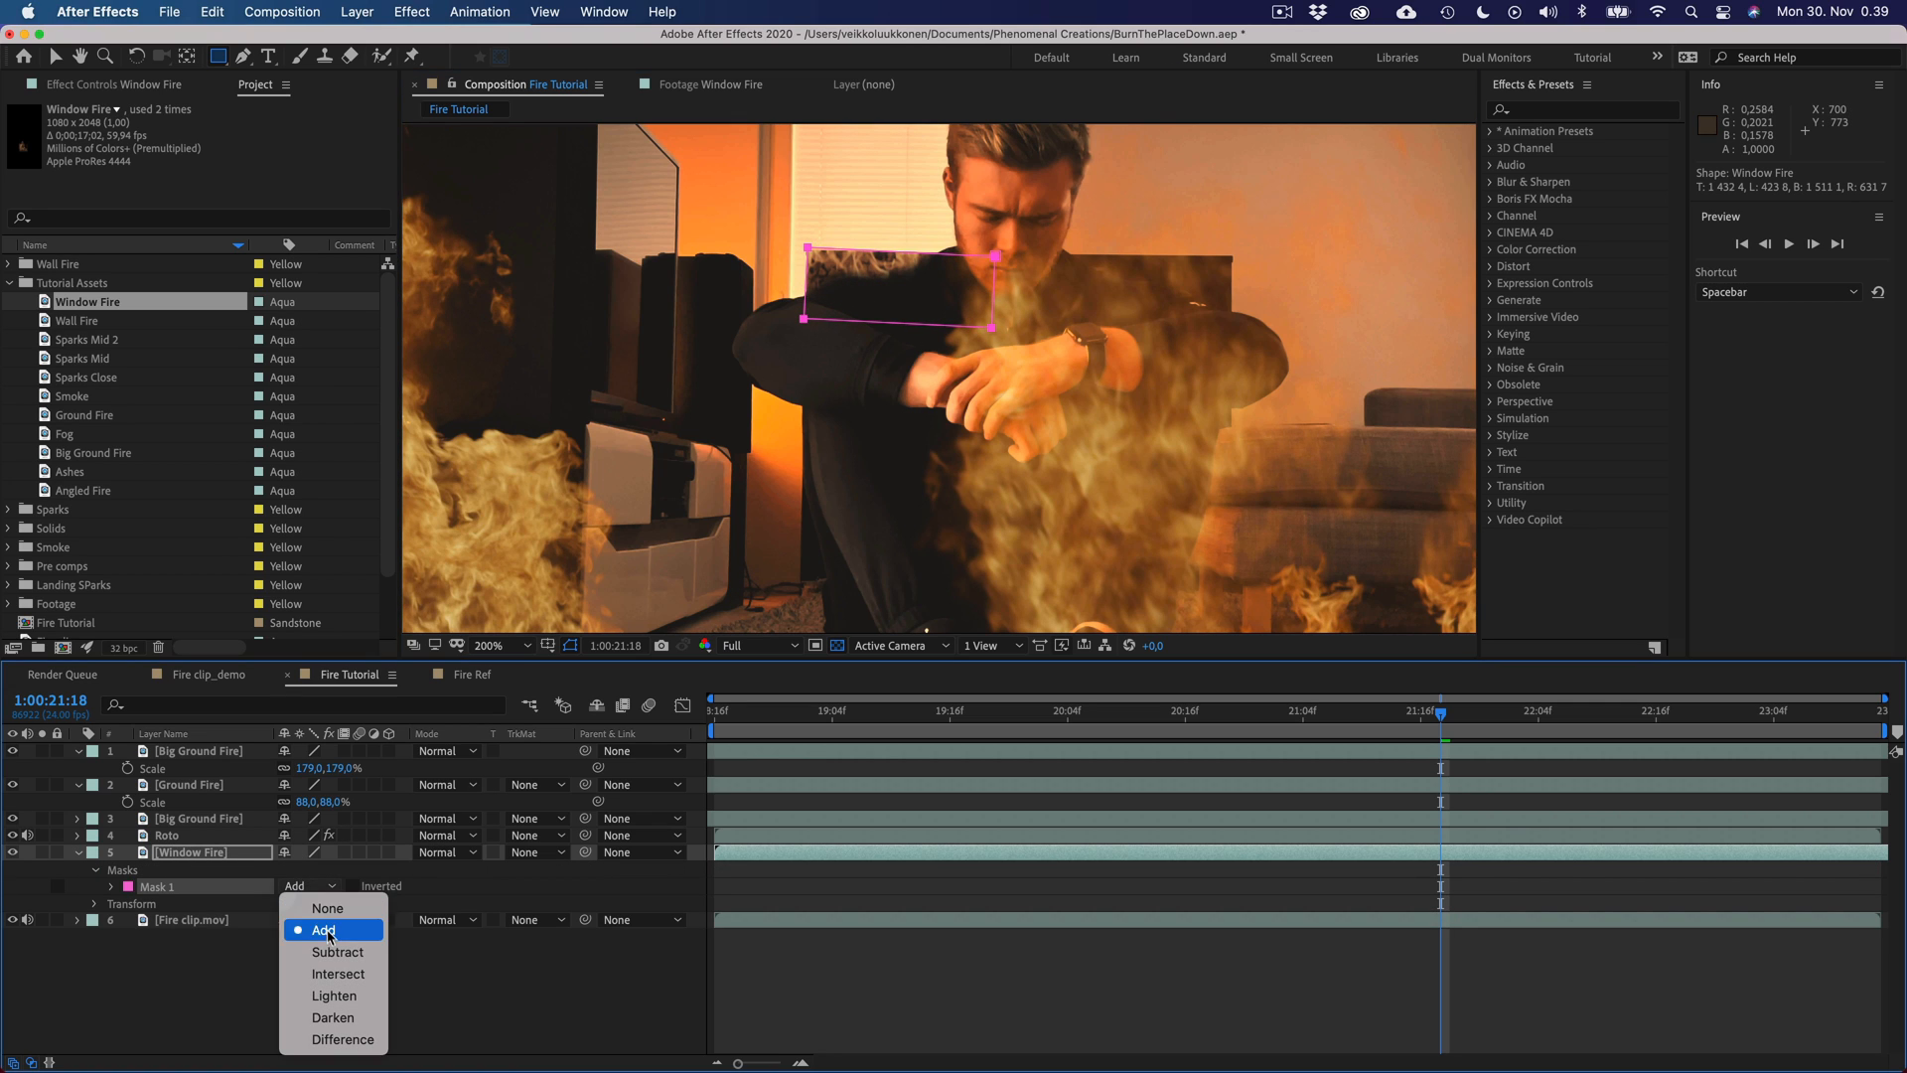
pyautogui.click(338, 952)
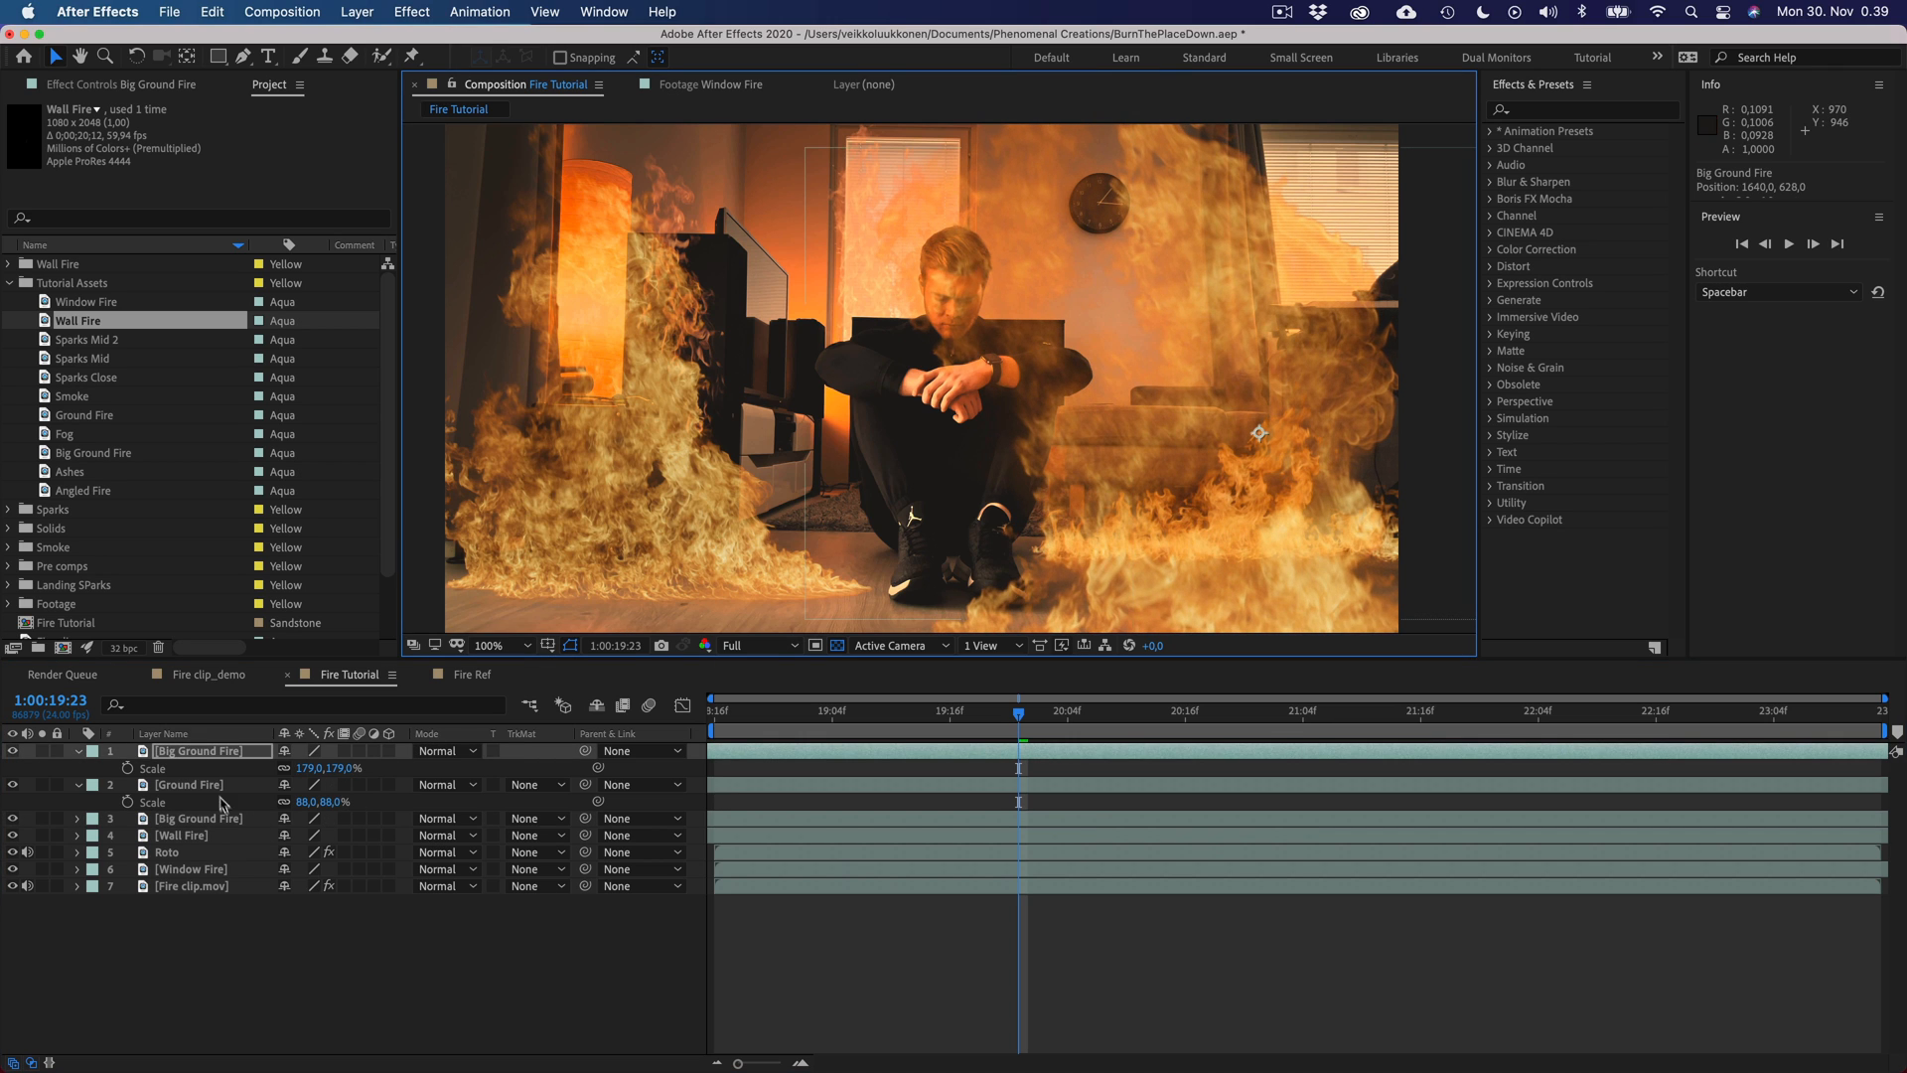
# - Select the Ground Fire layer and bring up its time-stretch settings
pyautogui.click(189, 785)
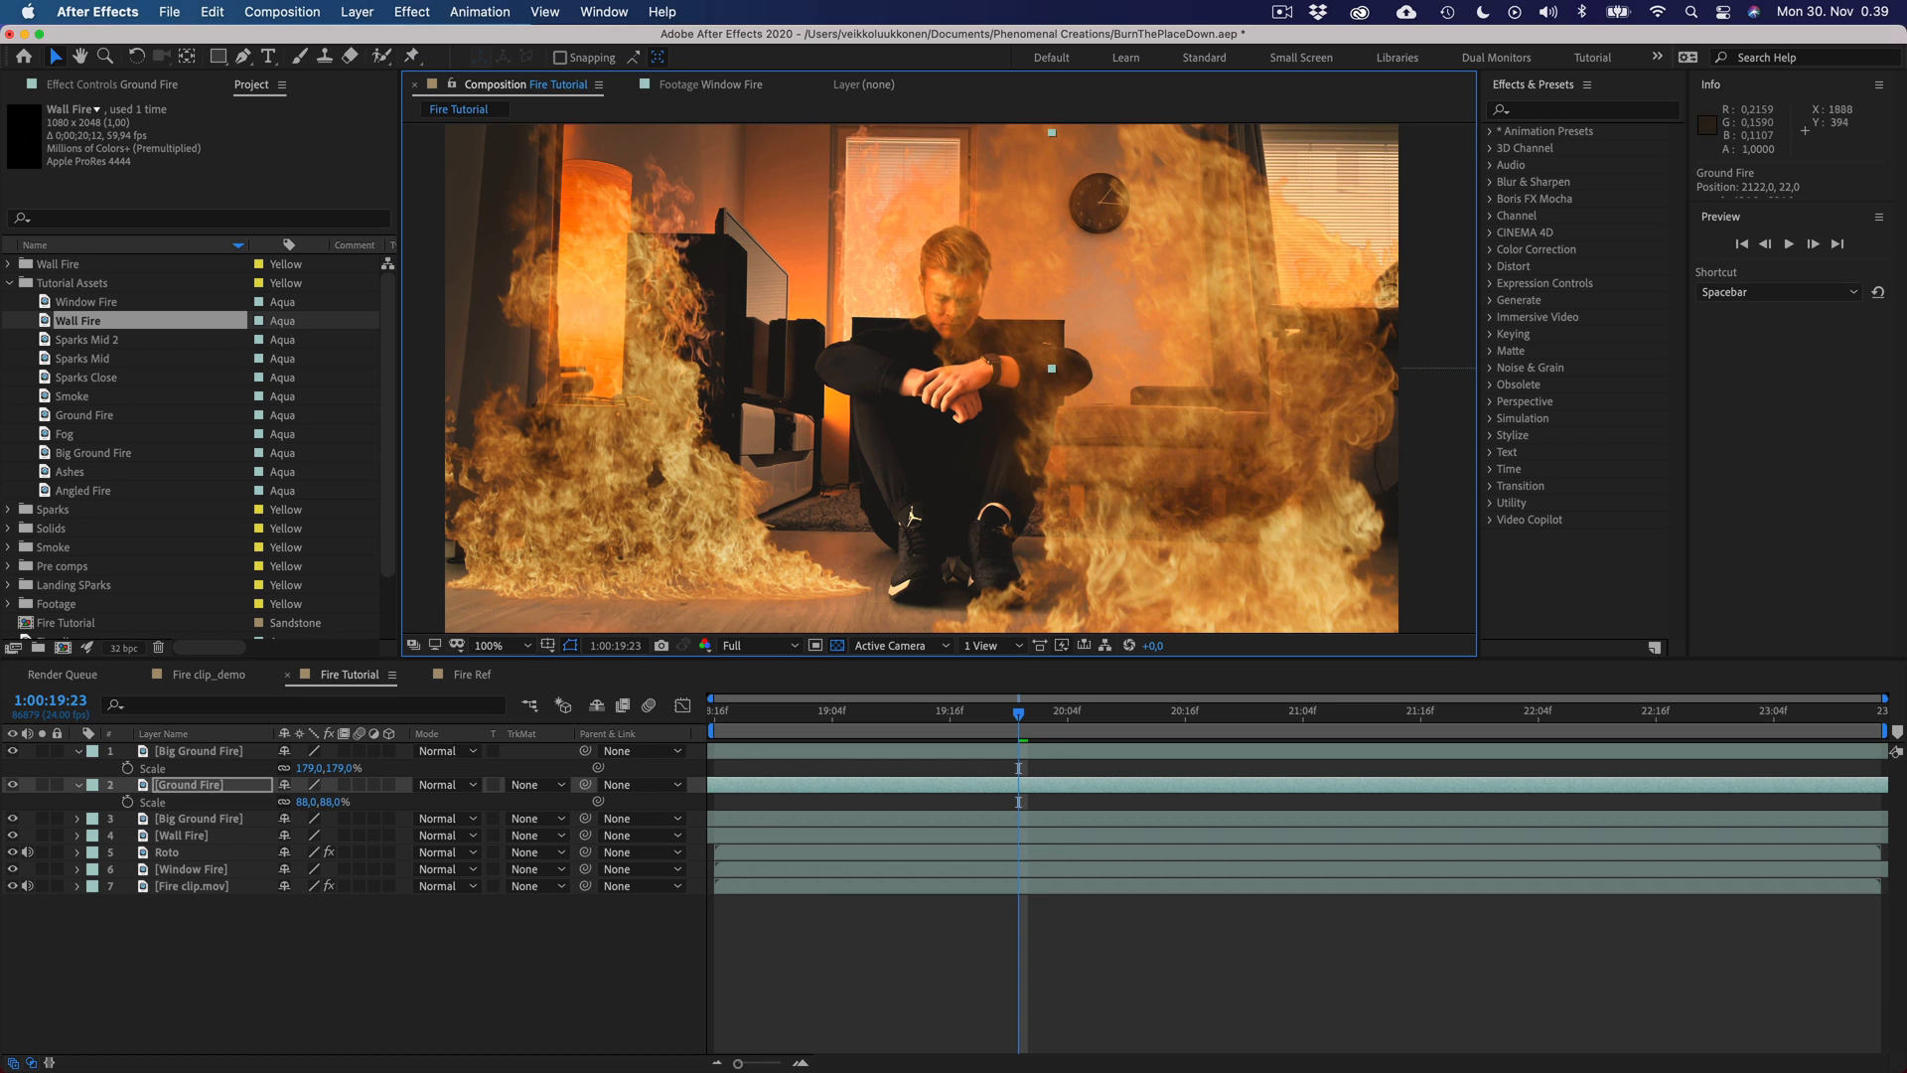
pyautogui.click(84, 491)
pyautogui.write('17')
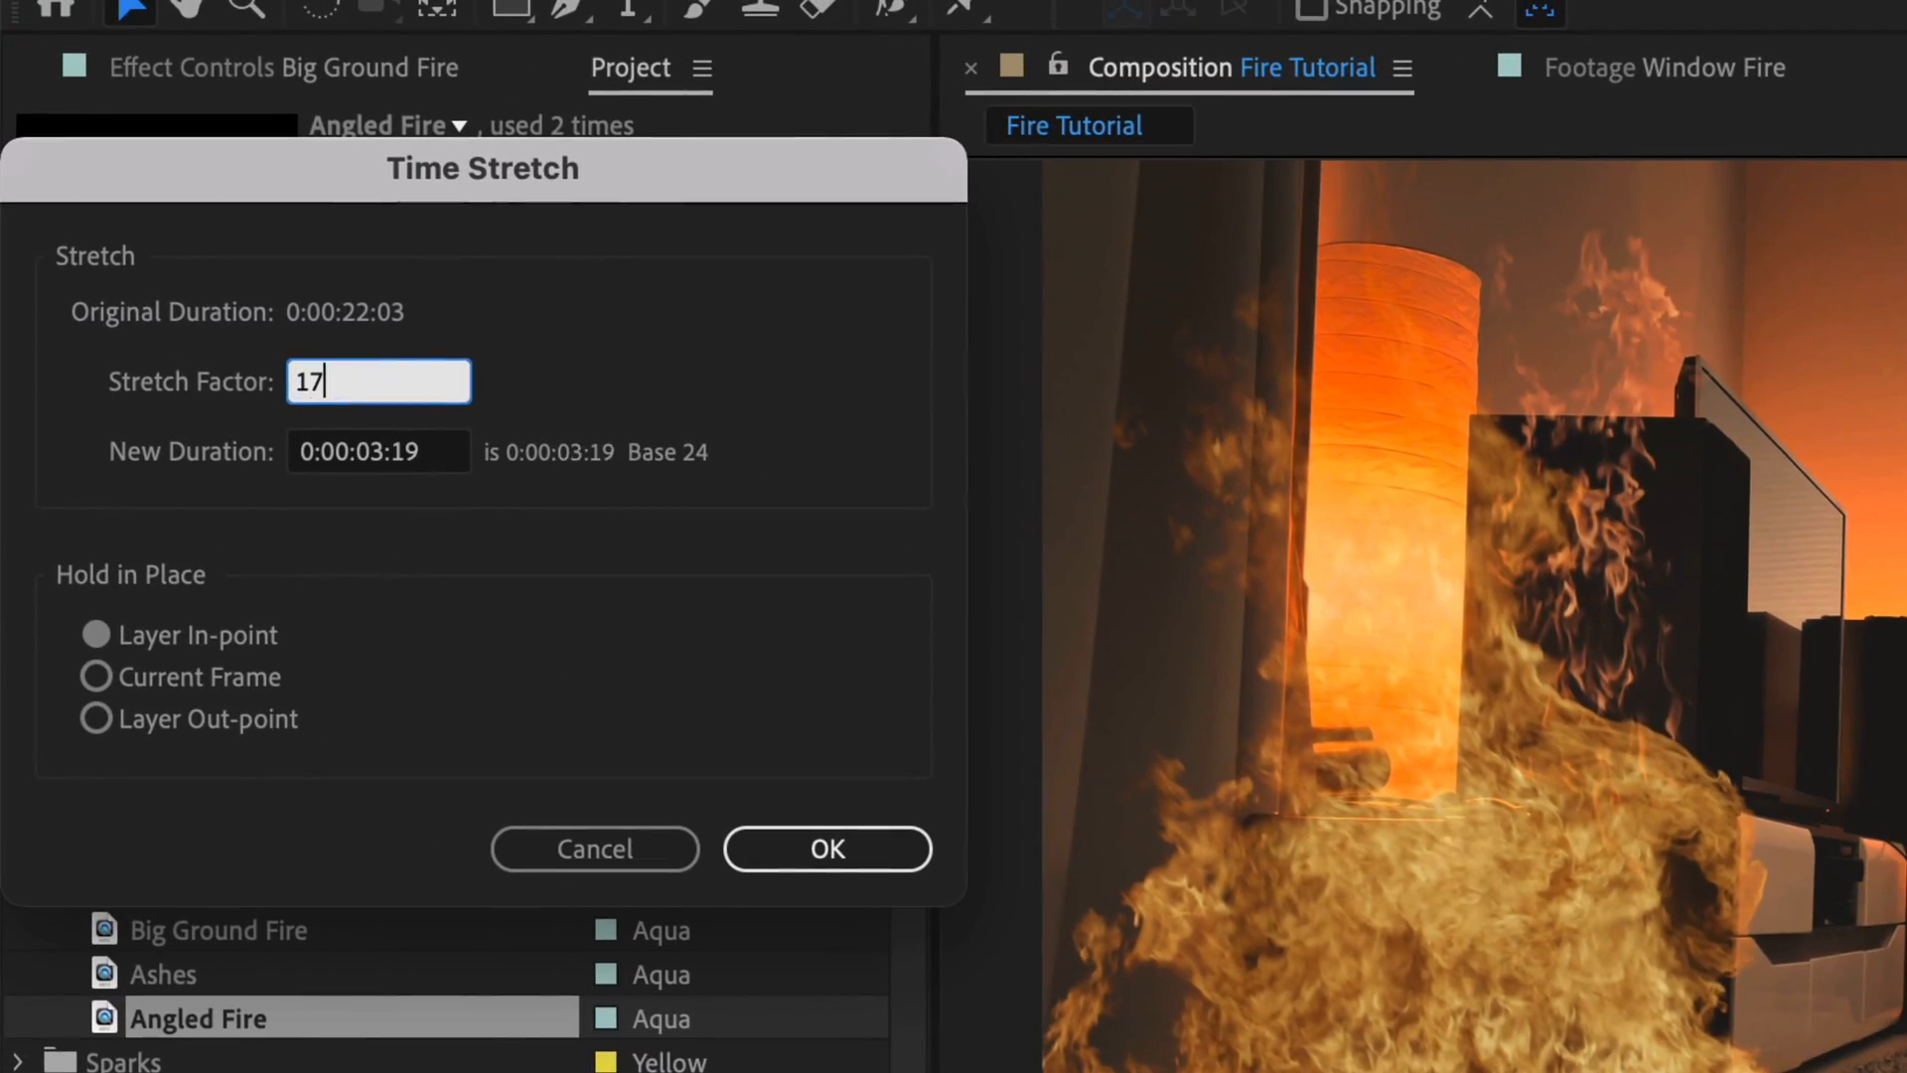
# - Confirm the fire layer's new speed and time-stretch Ground Fire and Big Ground Fire
pyautogui.click(826, 848)
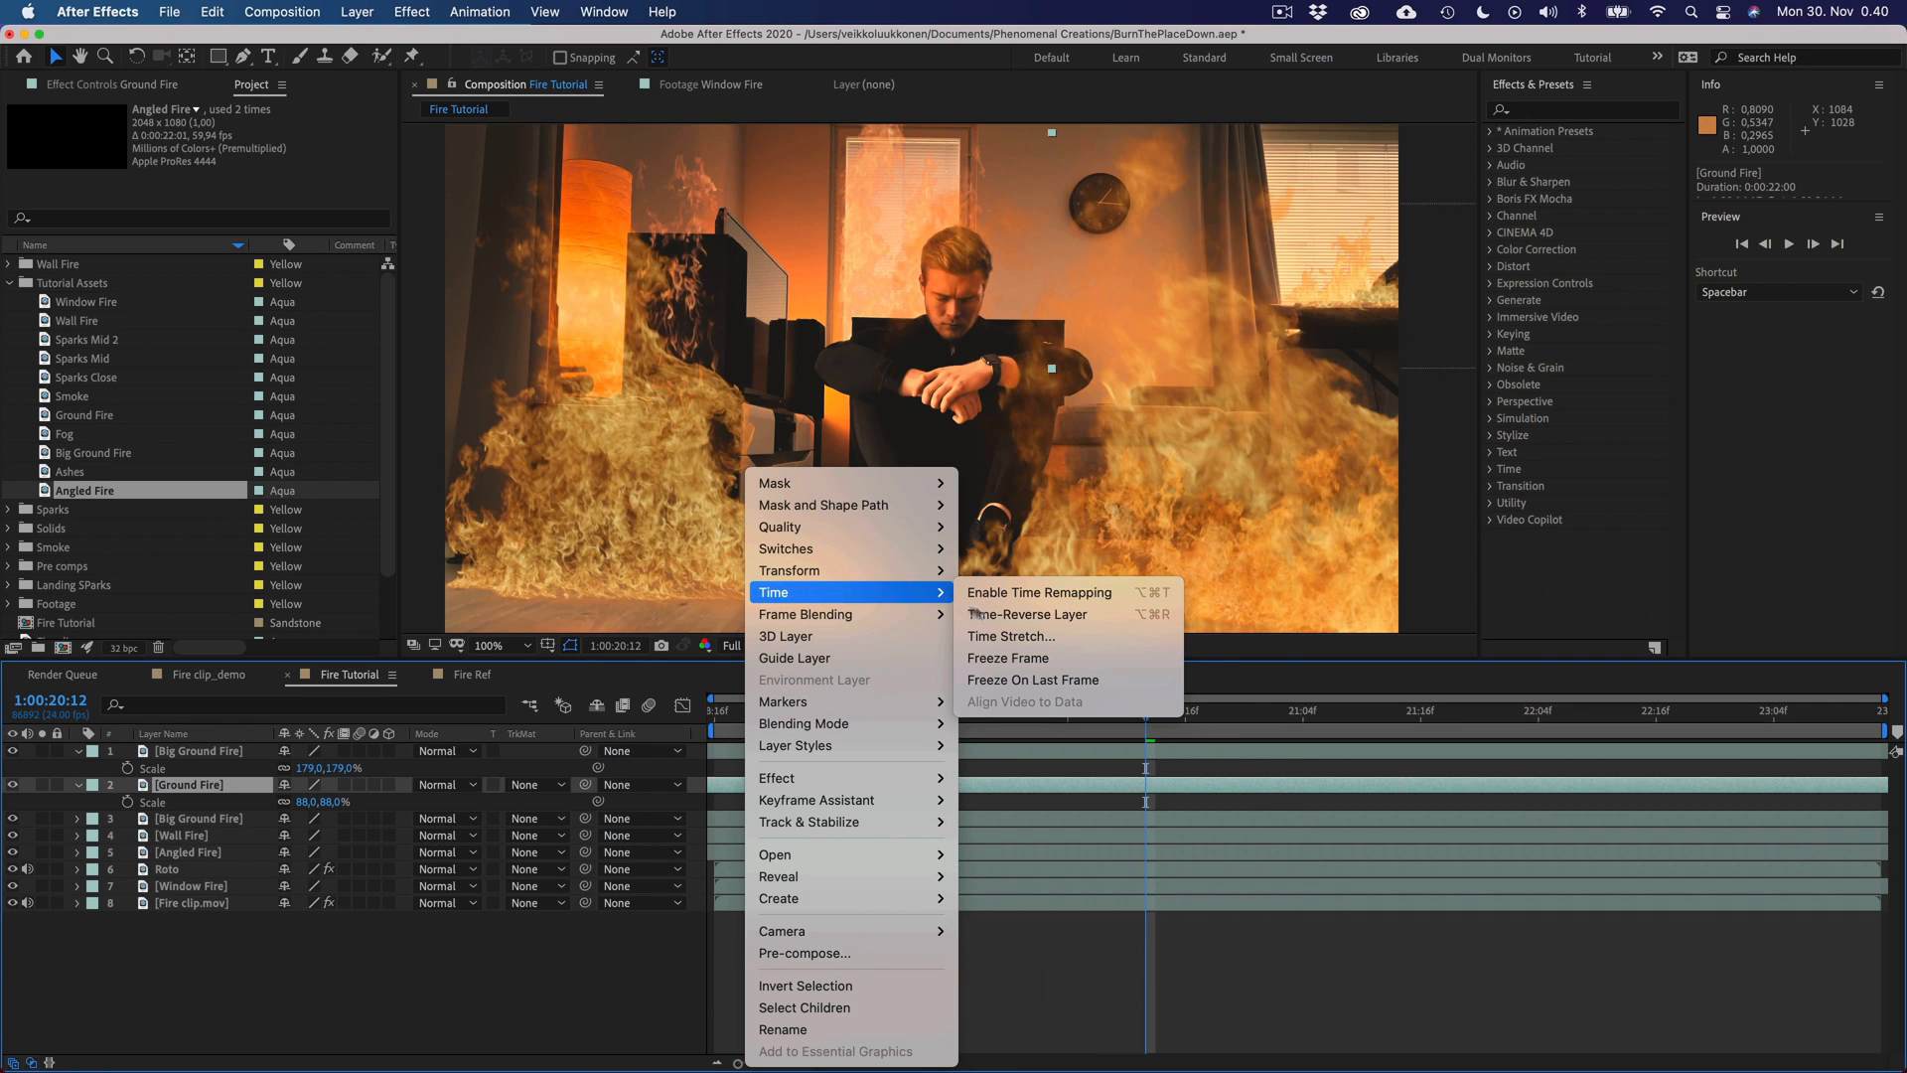
pyautogui.click(1011, 635)
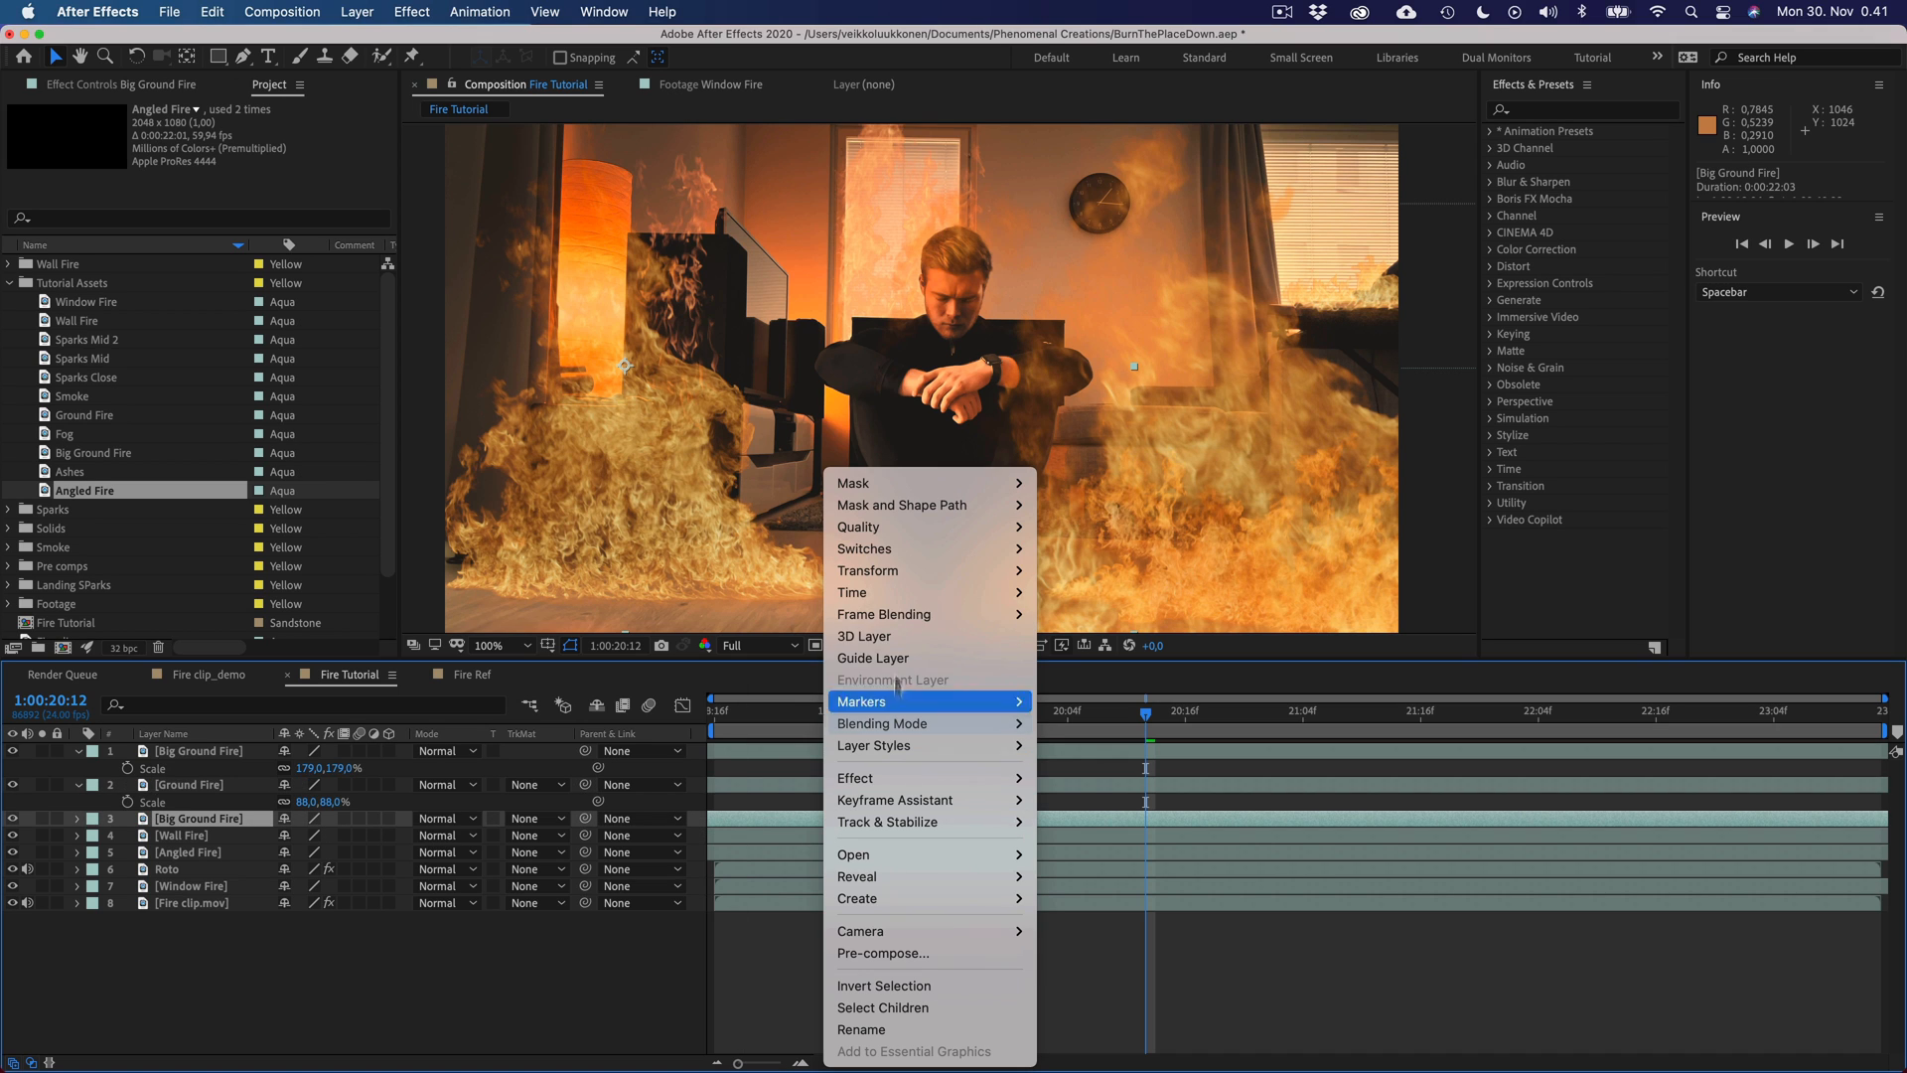
pyautogui.moveTo(852, 592)
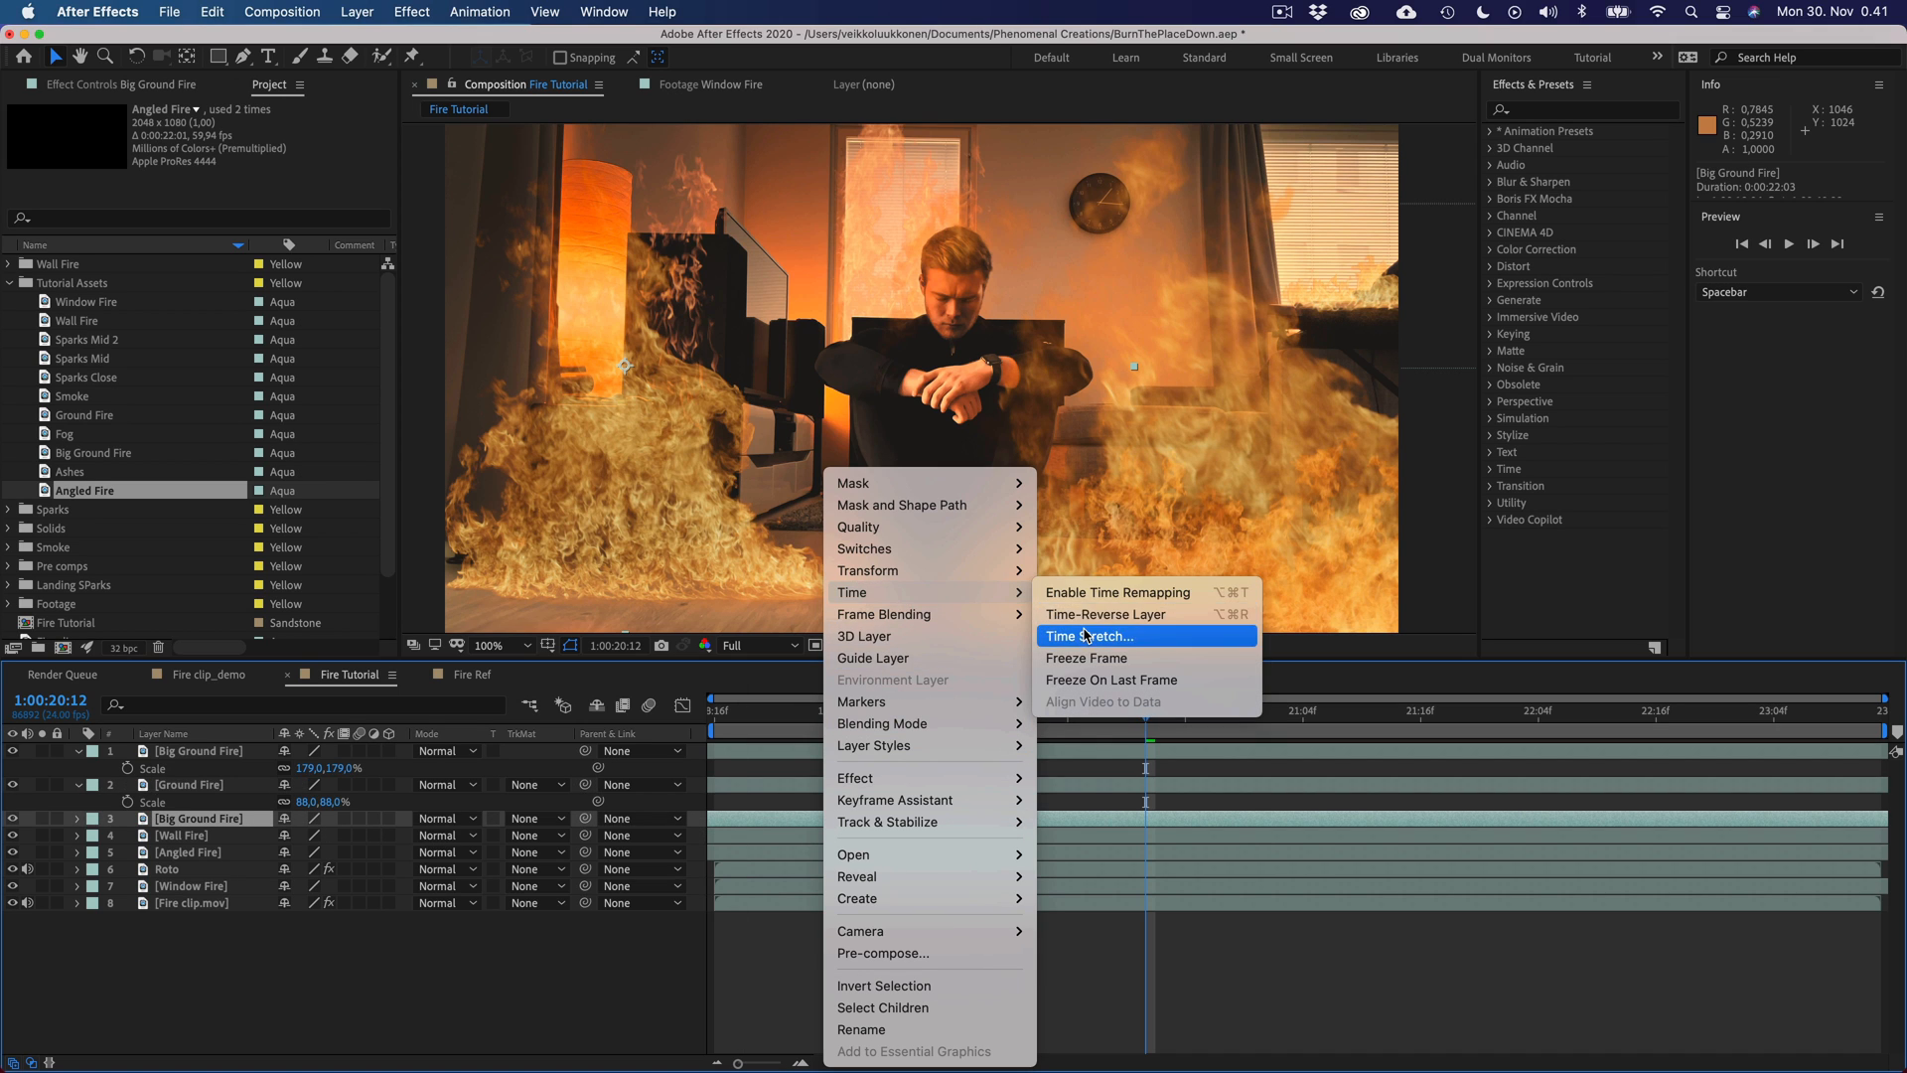
pyautogui.click(1087, 636)
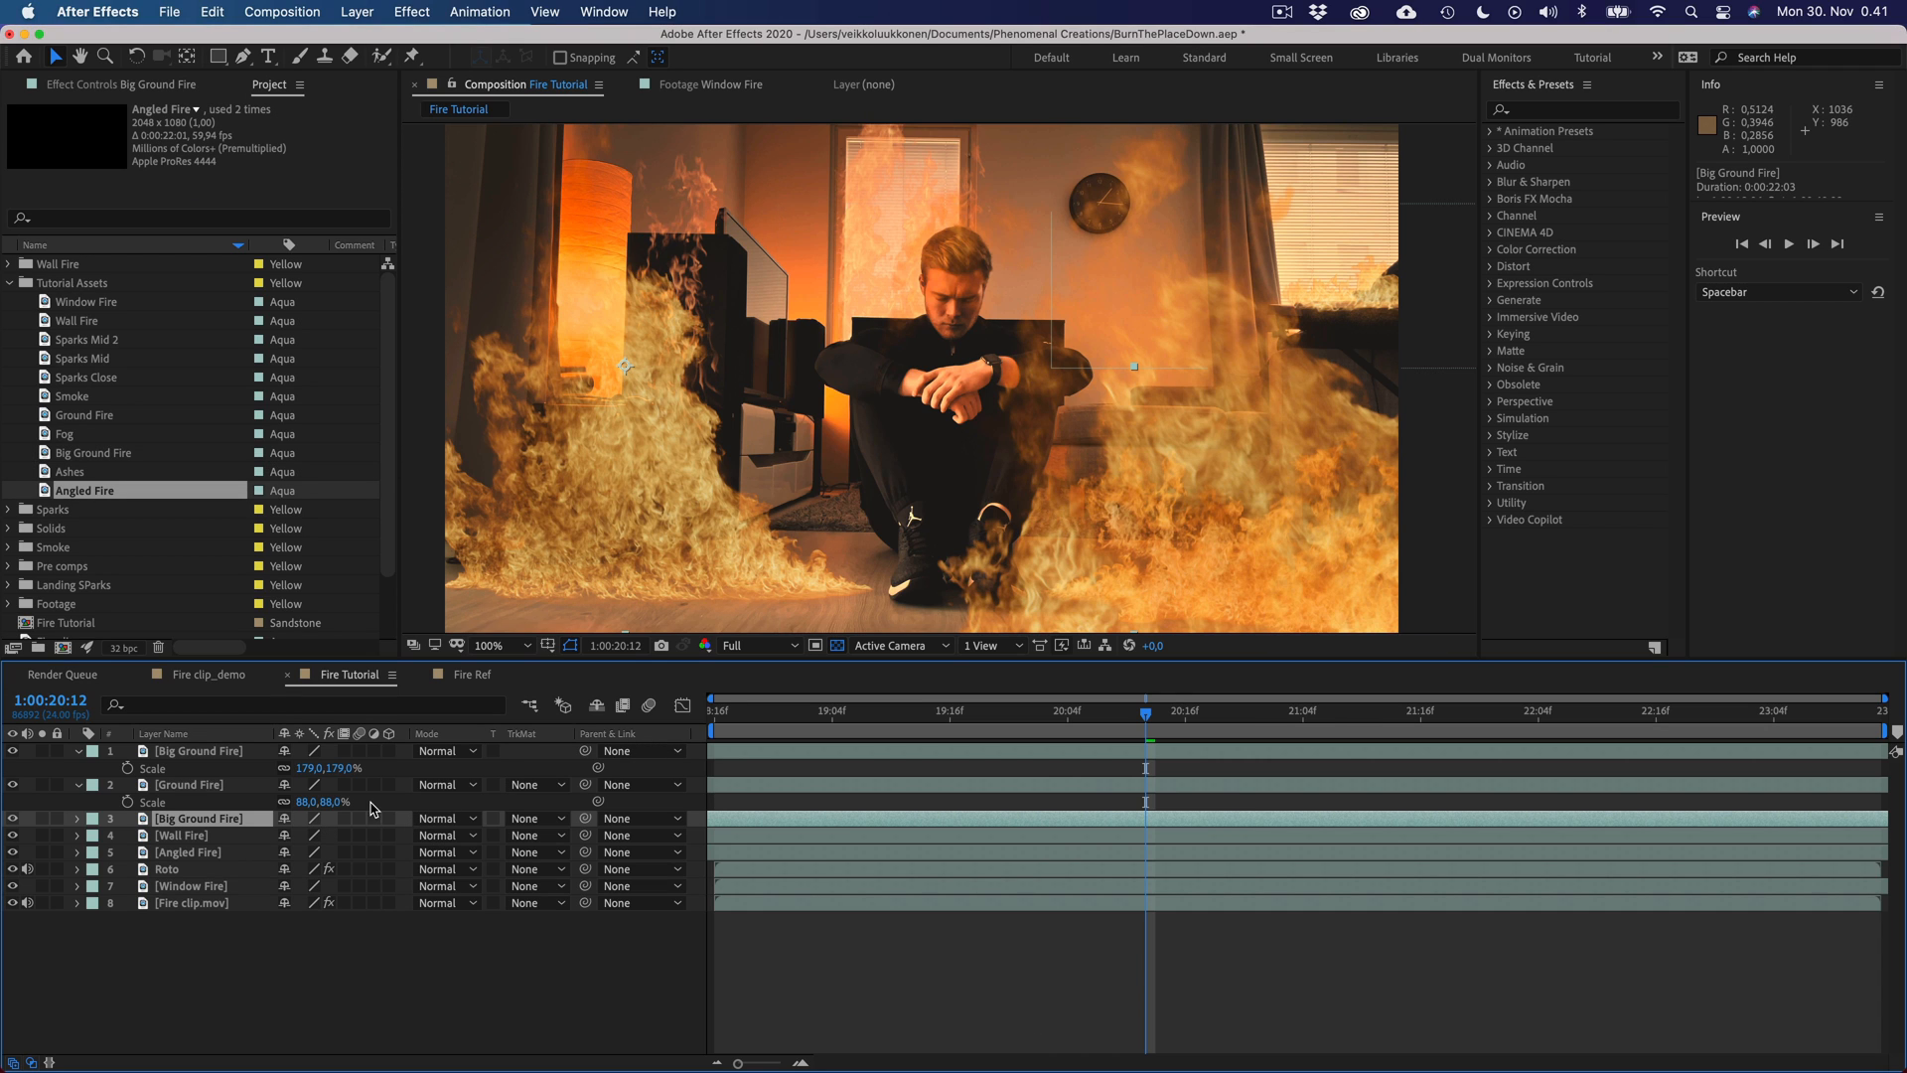
# - Retime Wall Fire via its Time options so it no longer repeats, then target Angled Fire
pyautogui.click(189, 836)
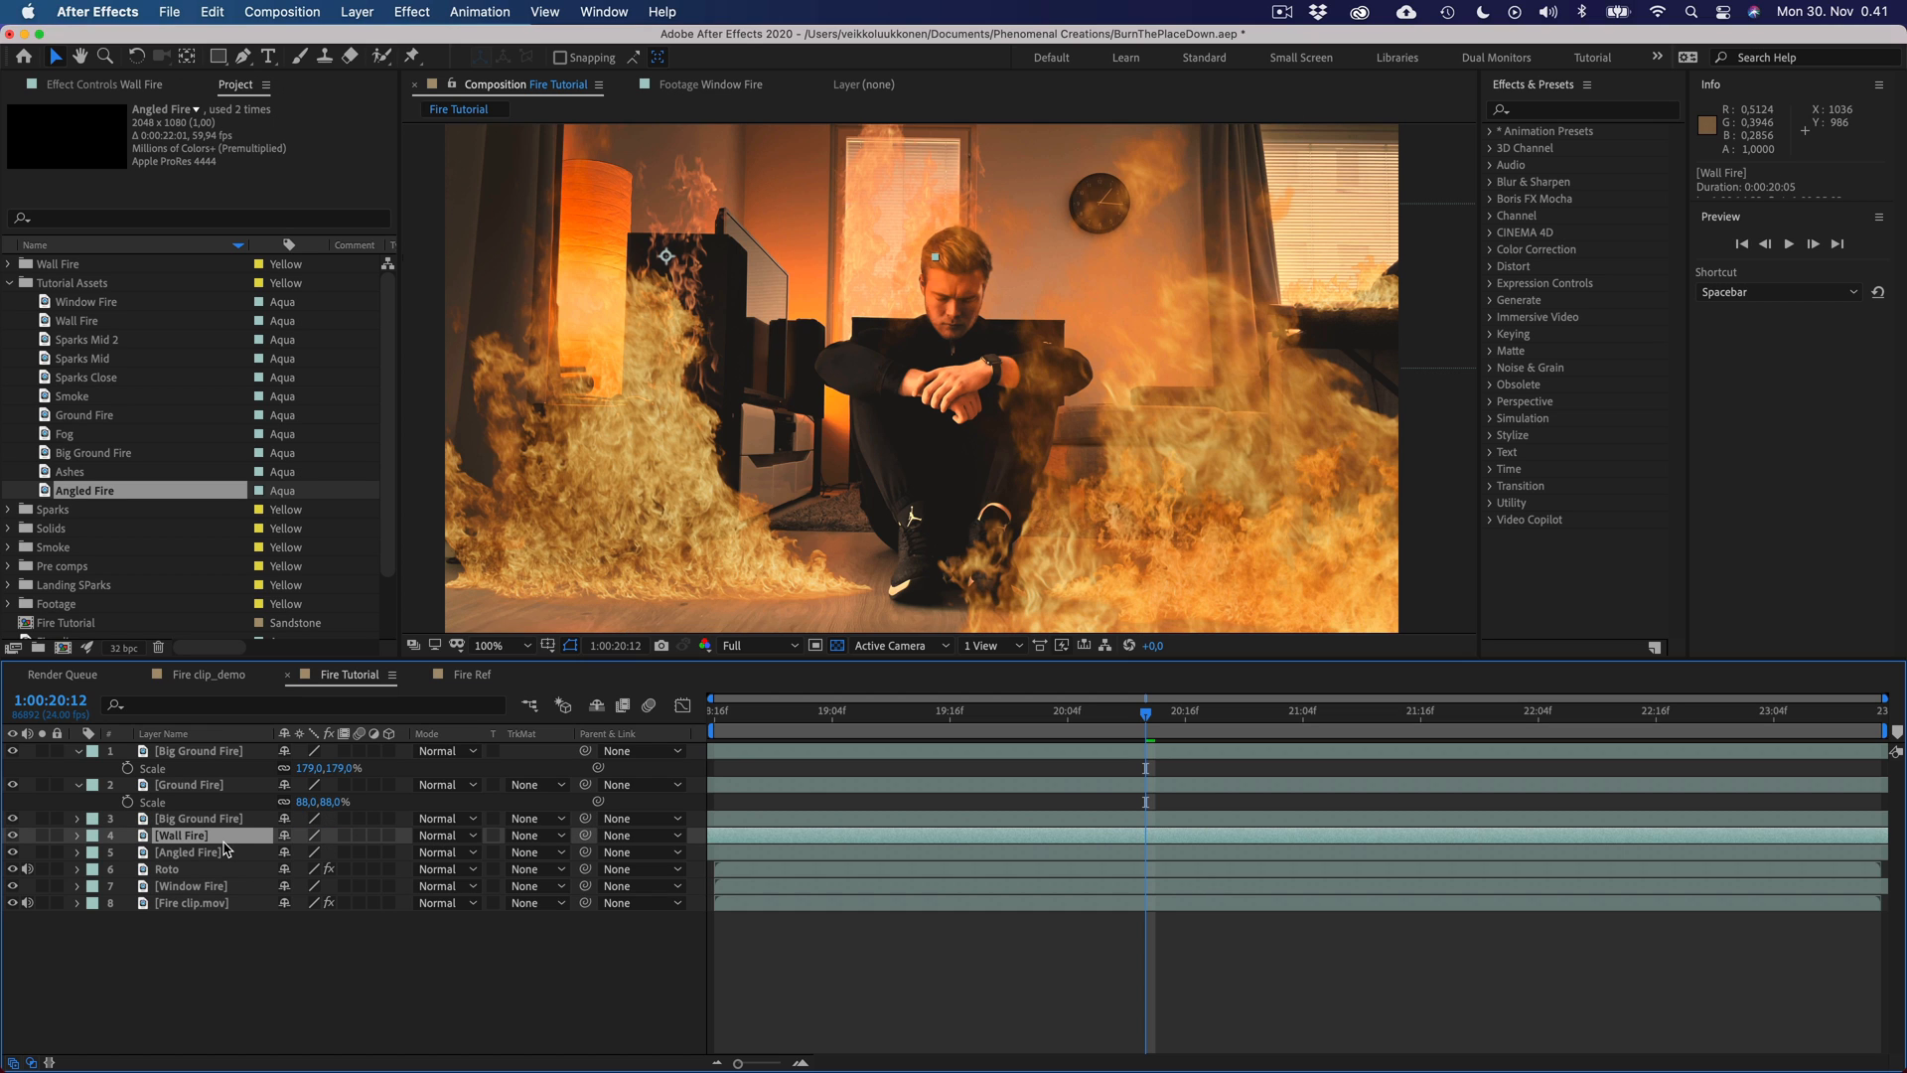
pyautogui.rightClick(189, 836)
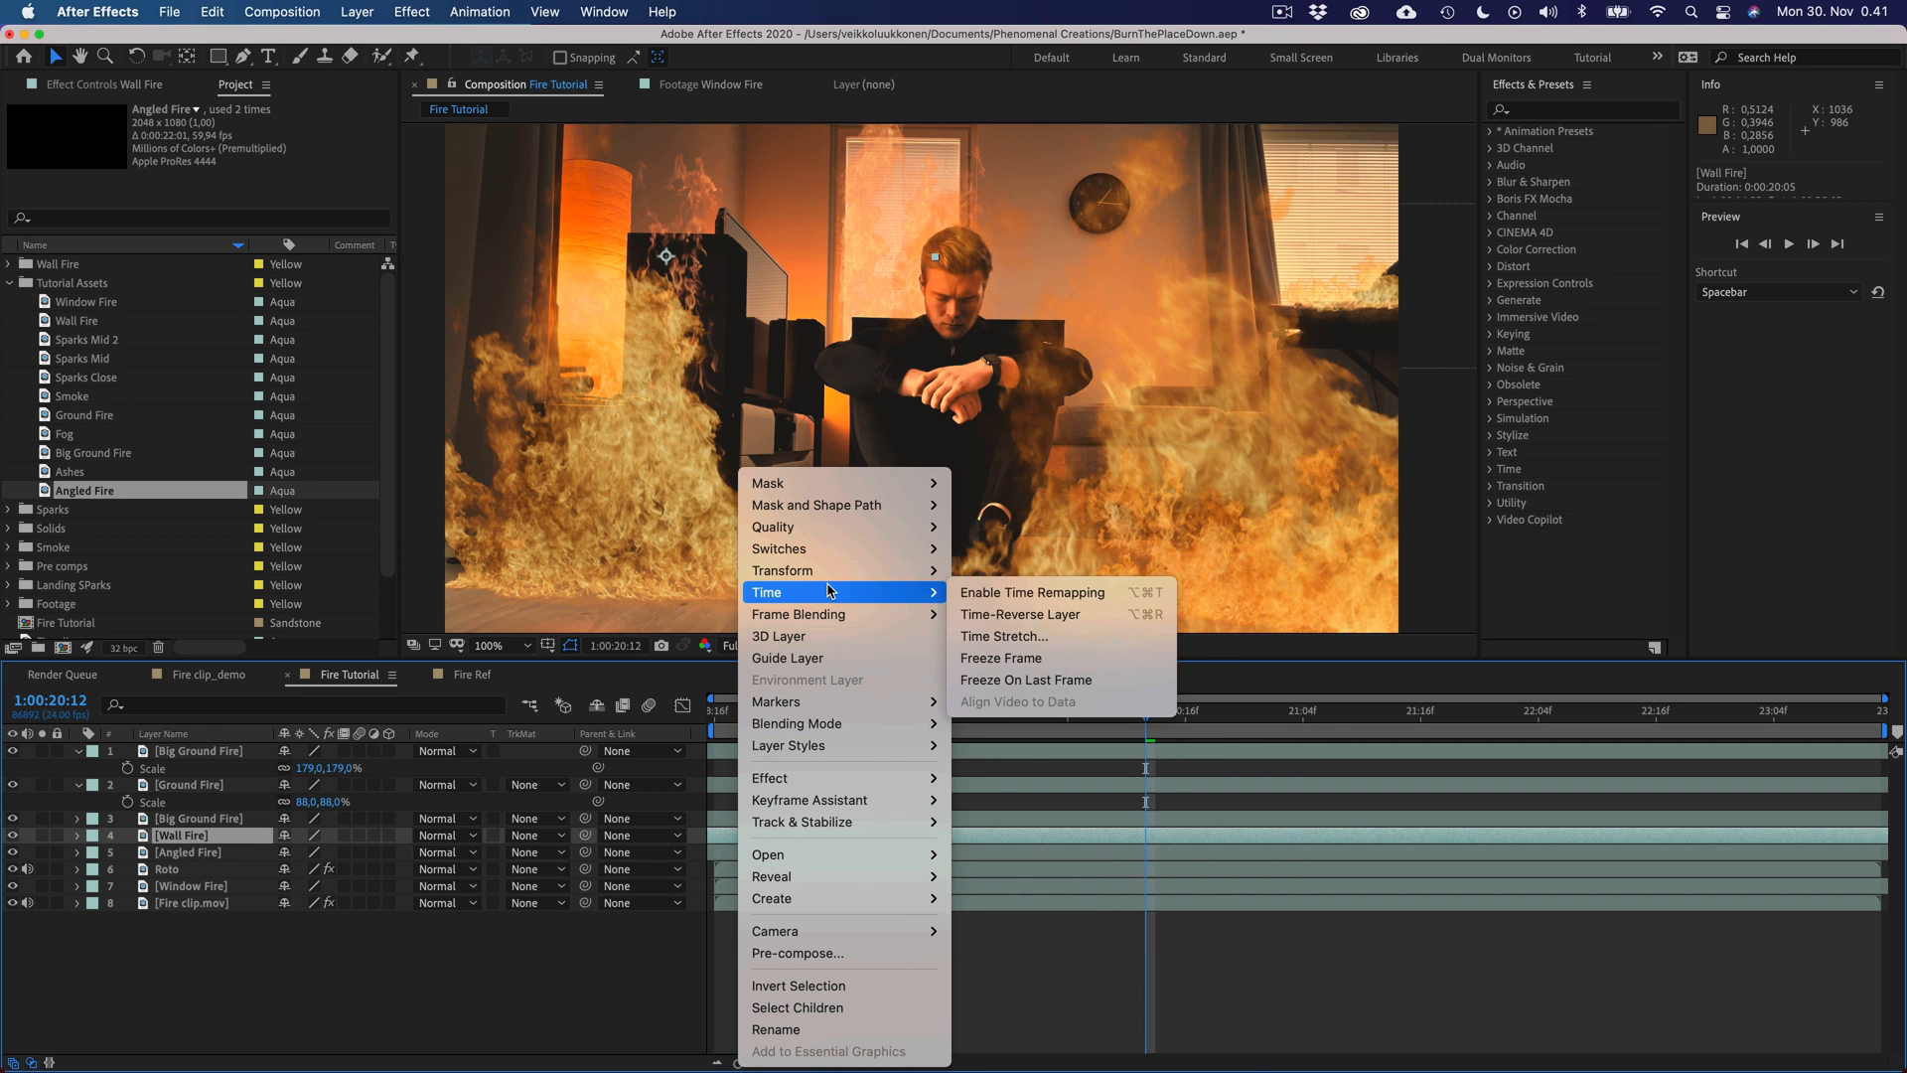
pyautogui.click(1003, 636)
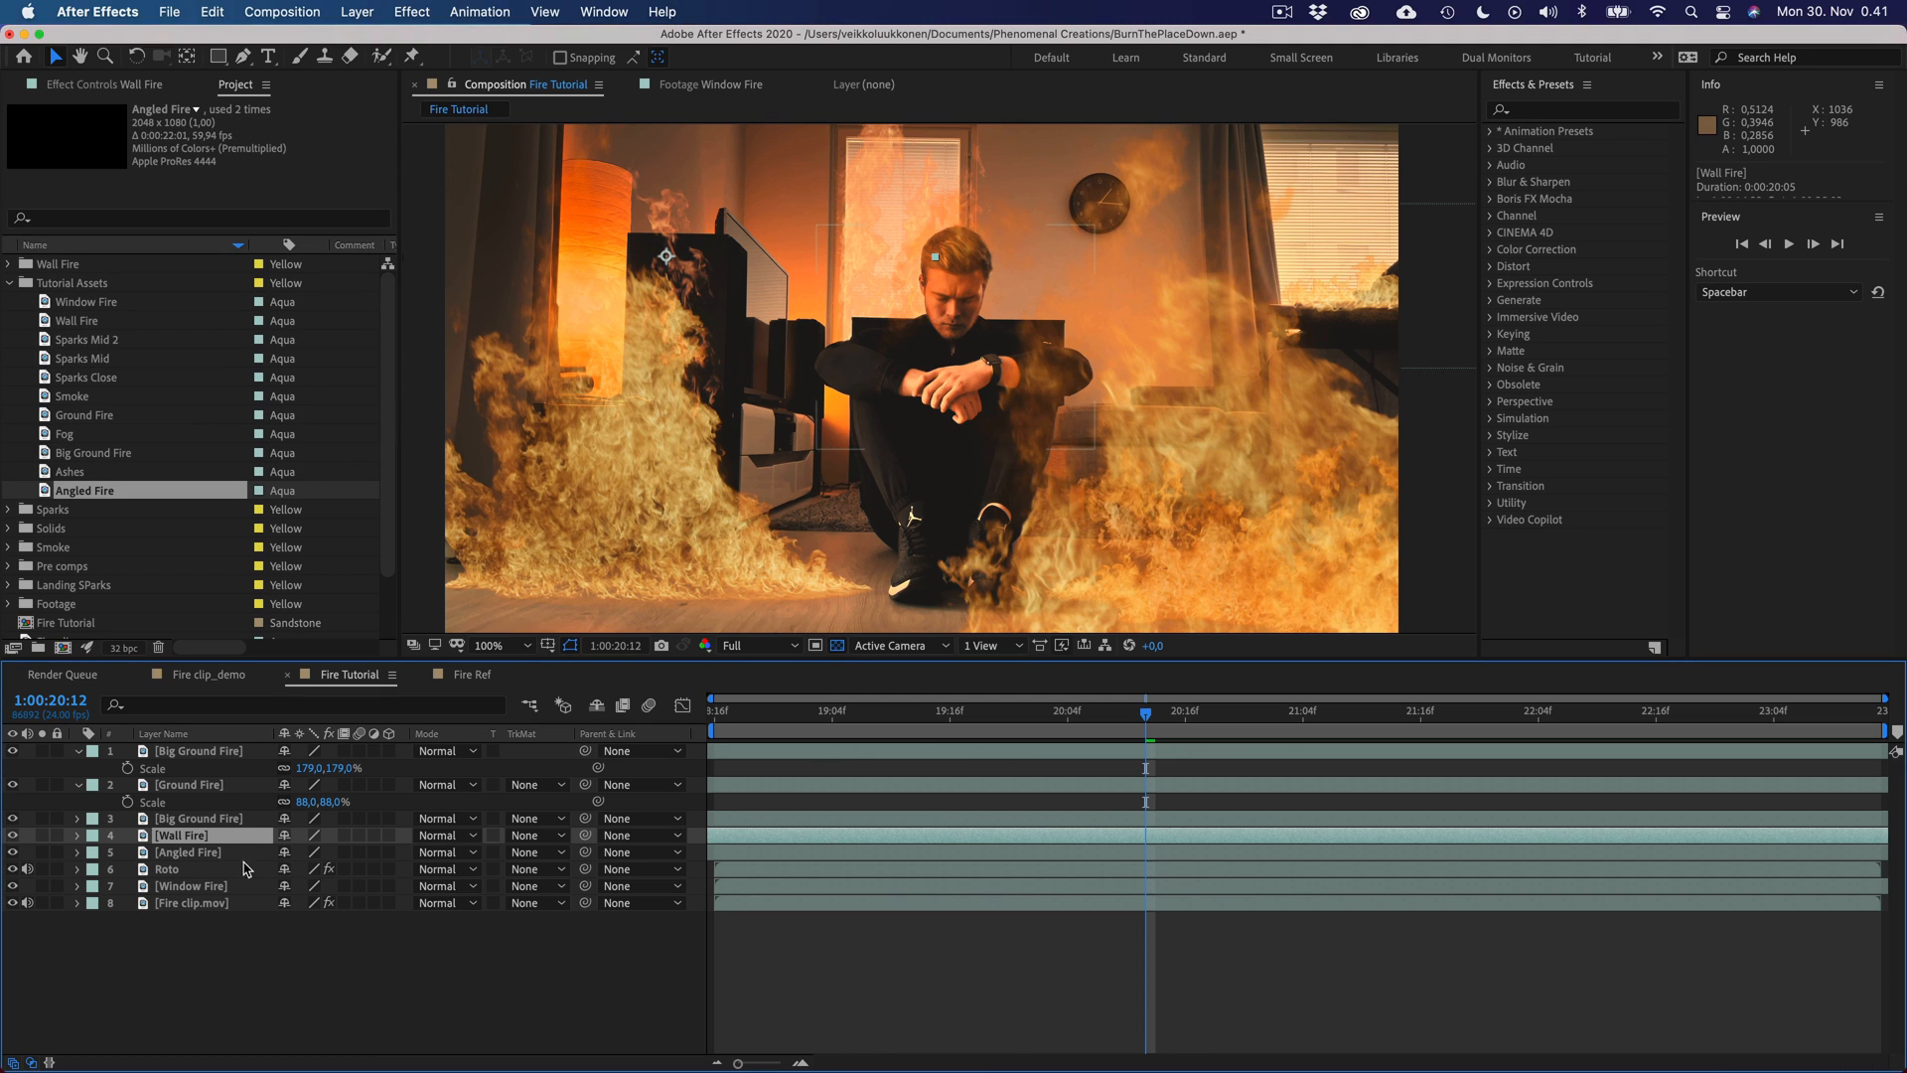
pyautogui.click(187, 853)
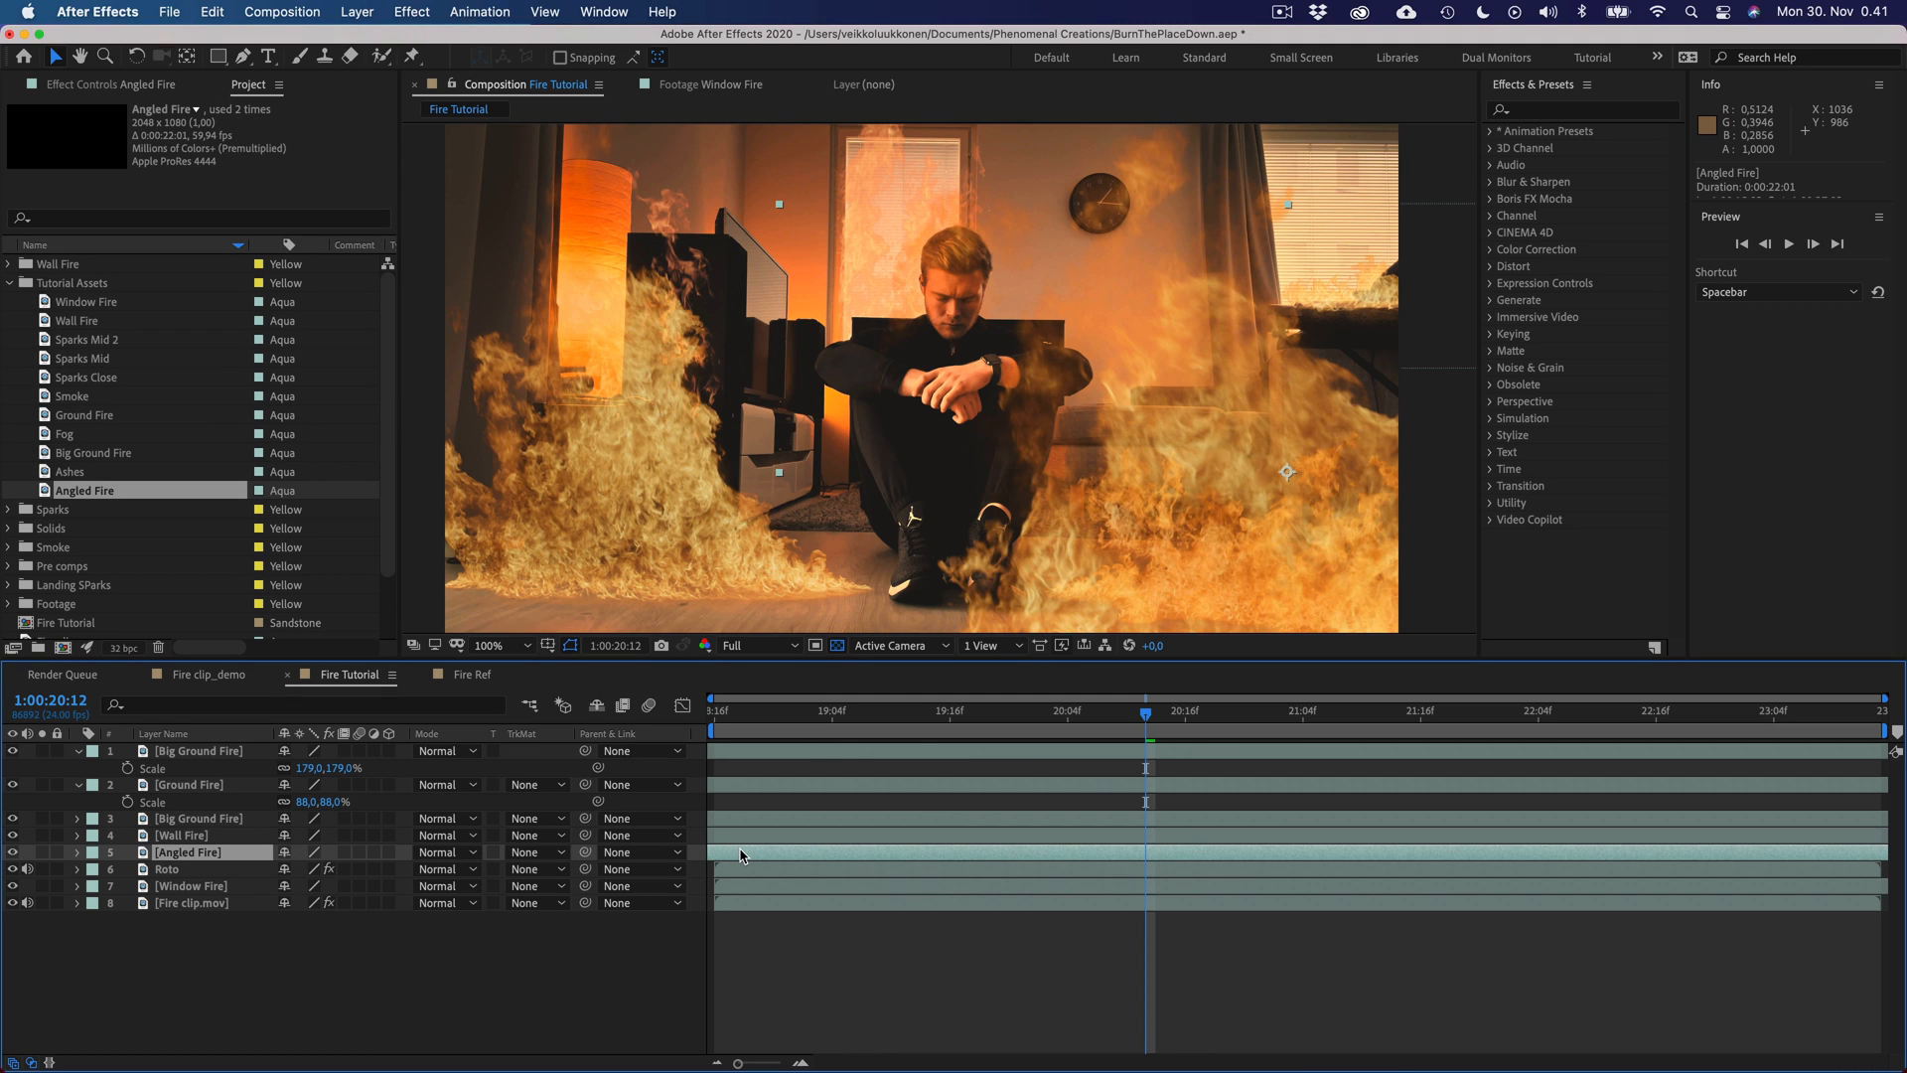
pyautogui.rightClick(189, 853)
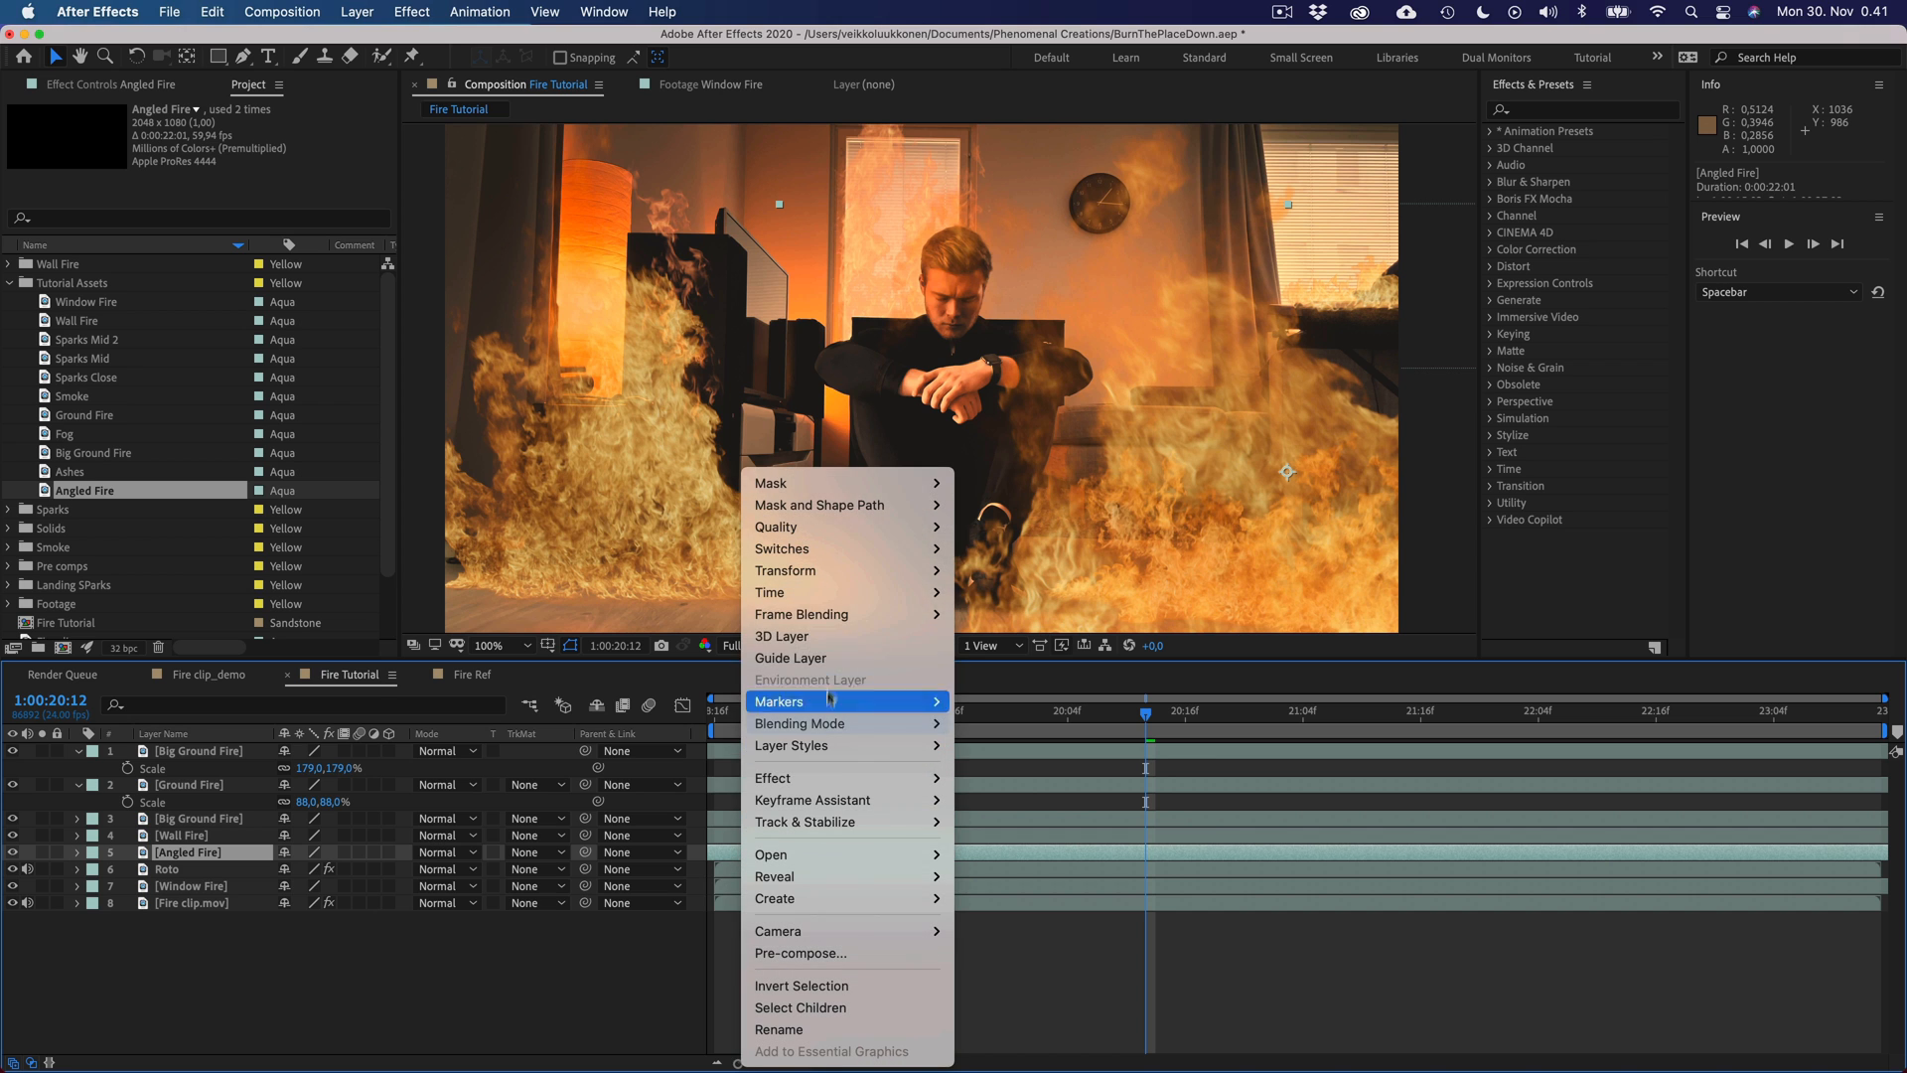
pyautogui.moveTo(771, 592)
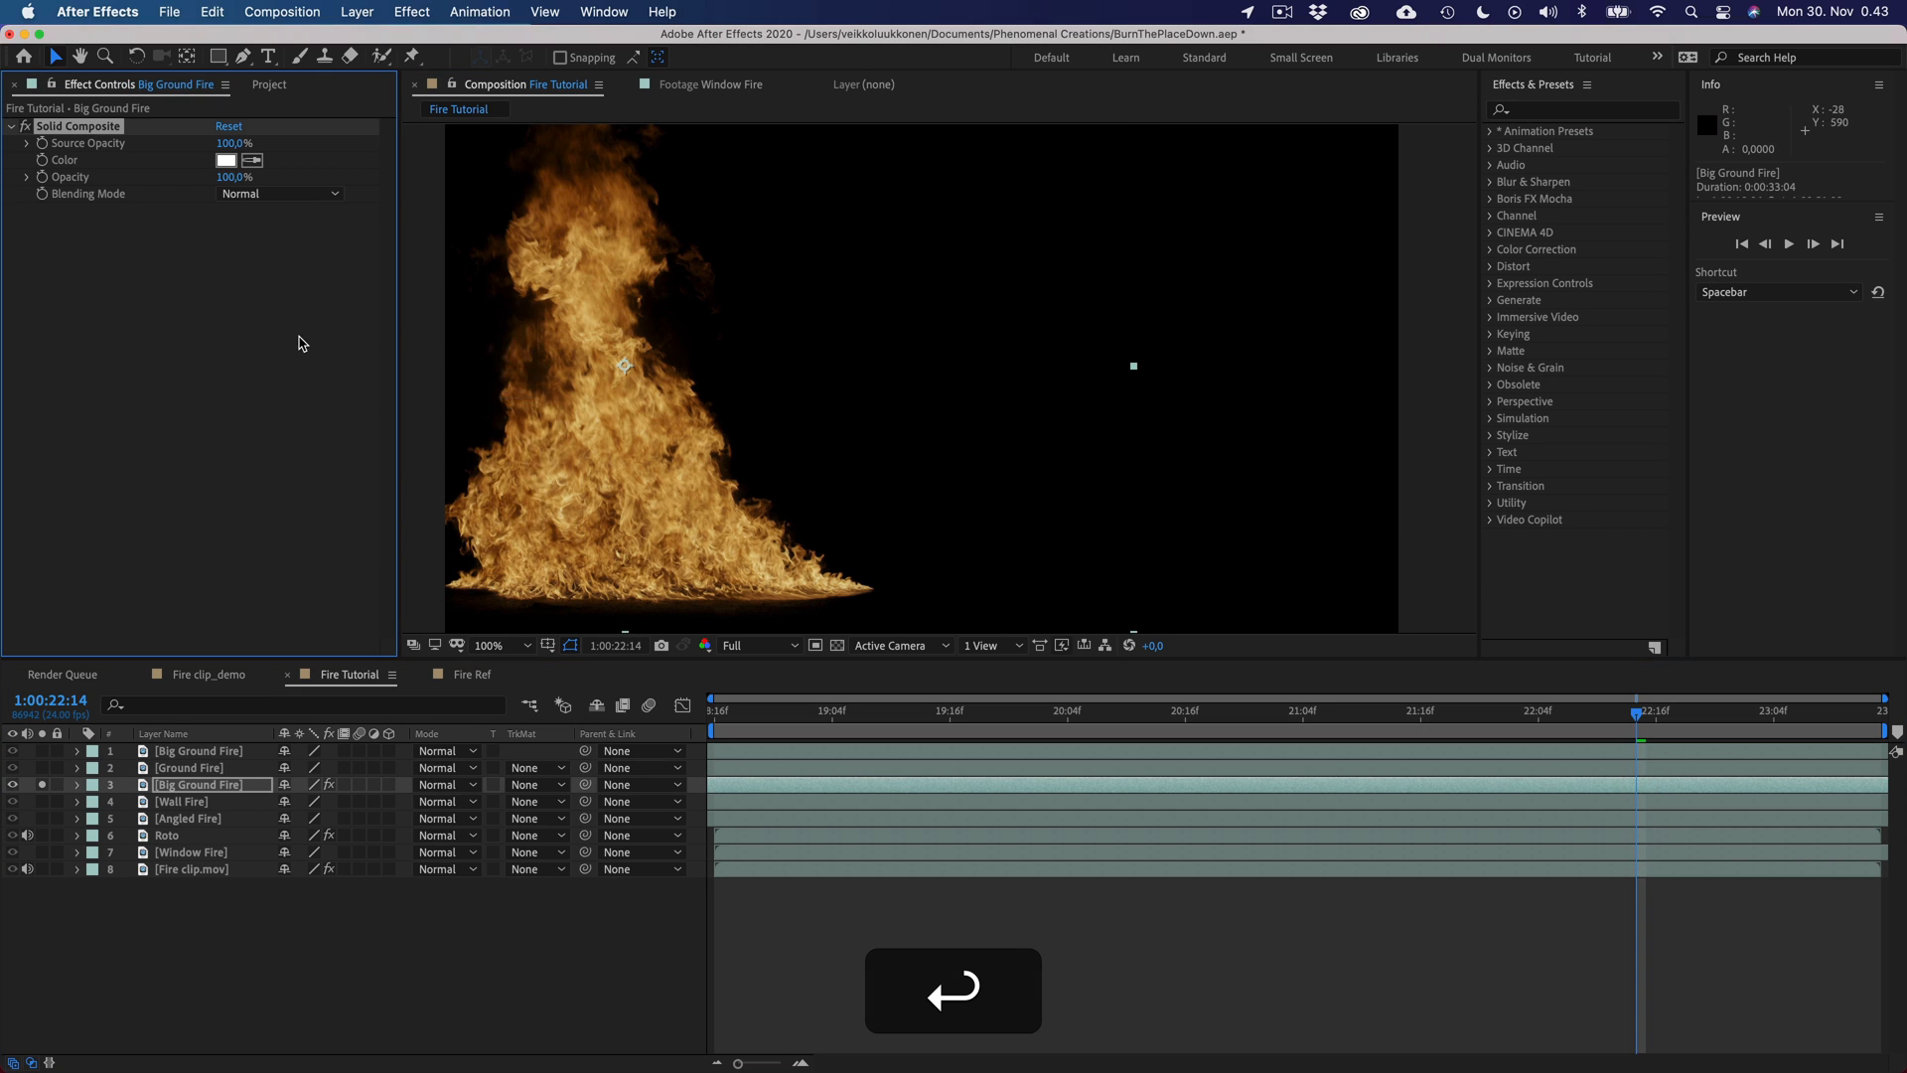
# - Set Big Ground Fire's Solid Composite colour to black and search for the Glow effect
pyautogui.click(225, 159)
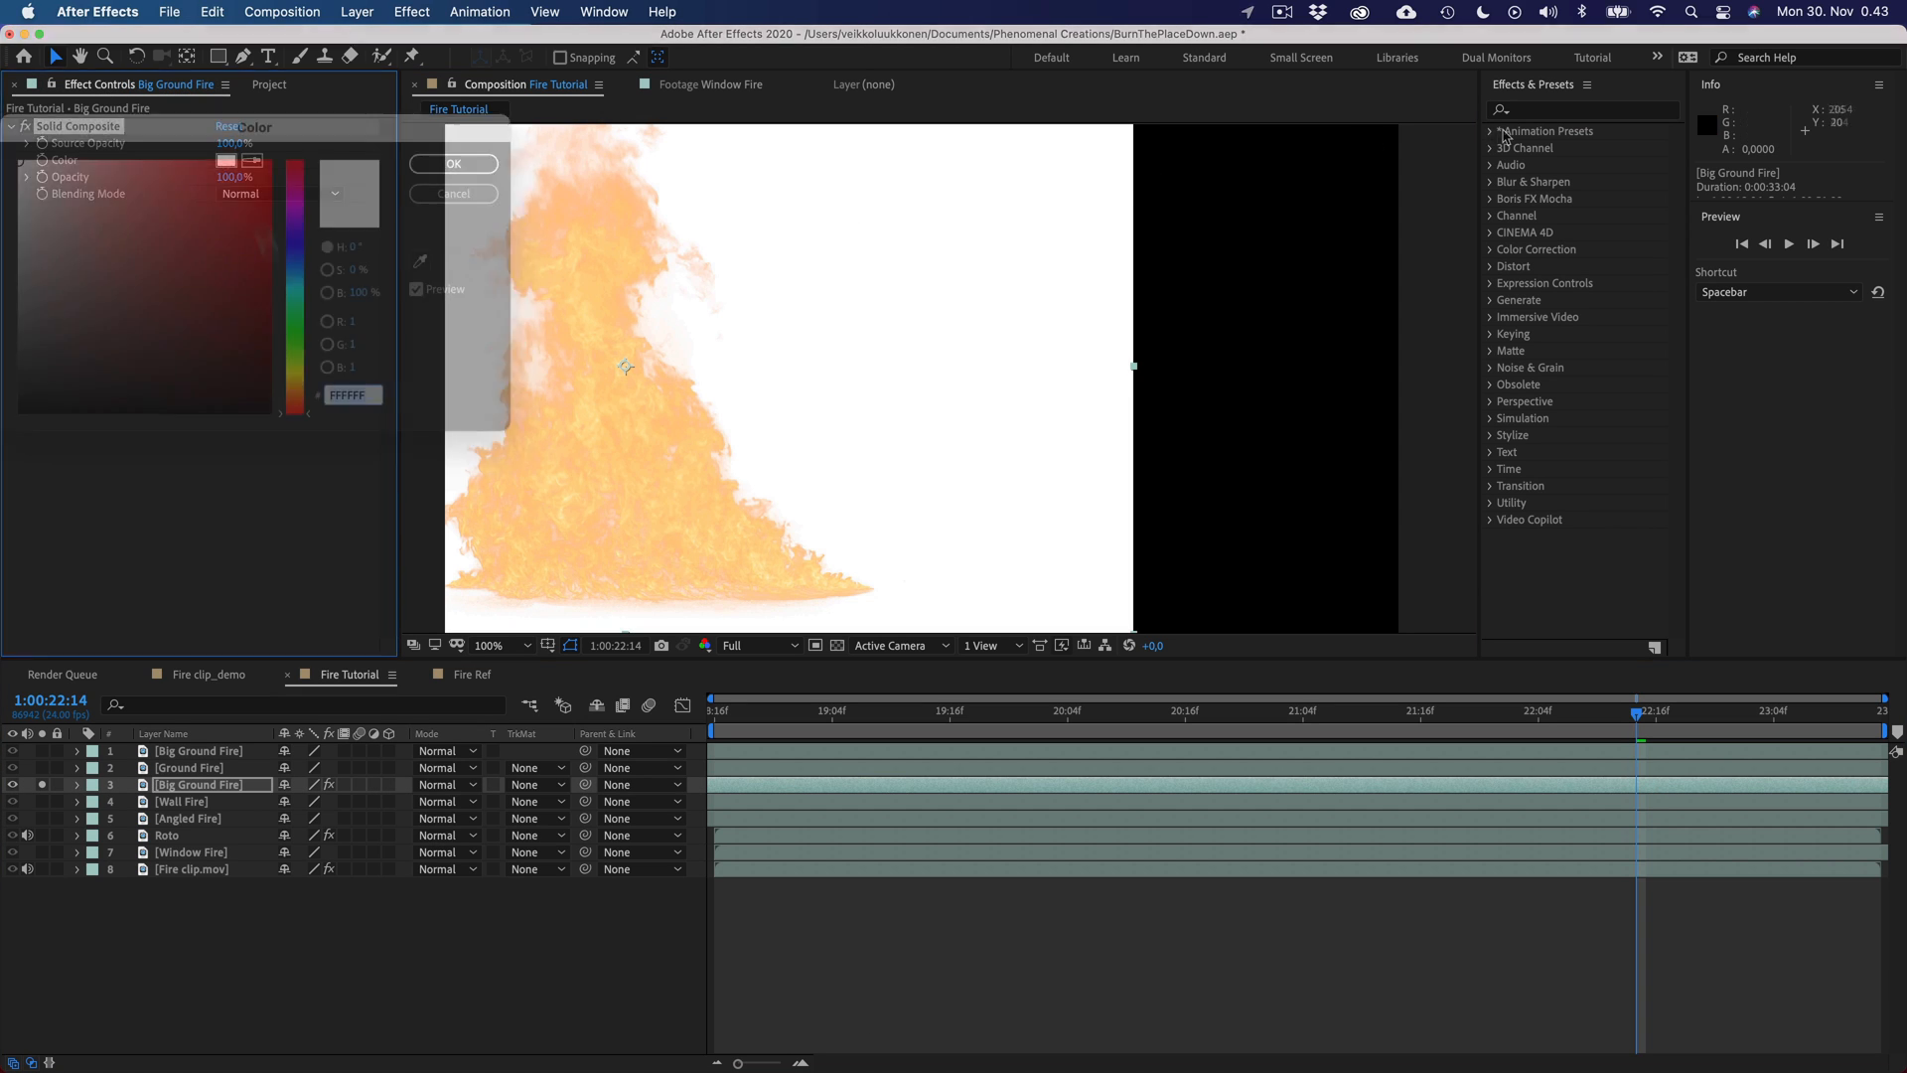
pyautogui.click(453, 163)
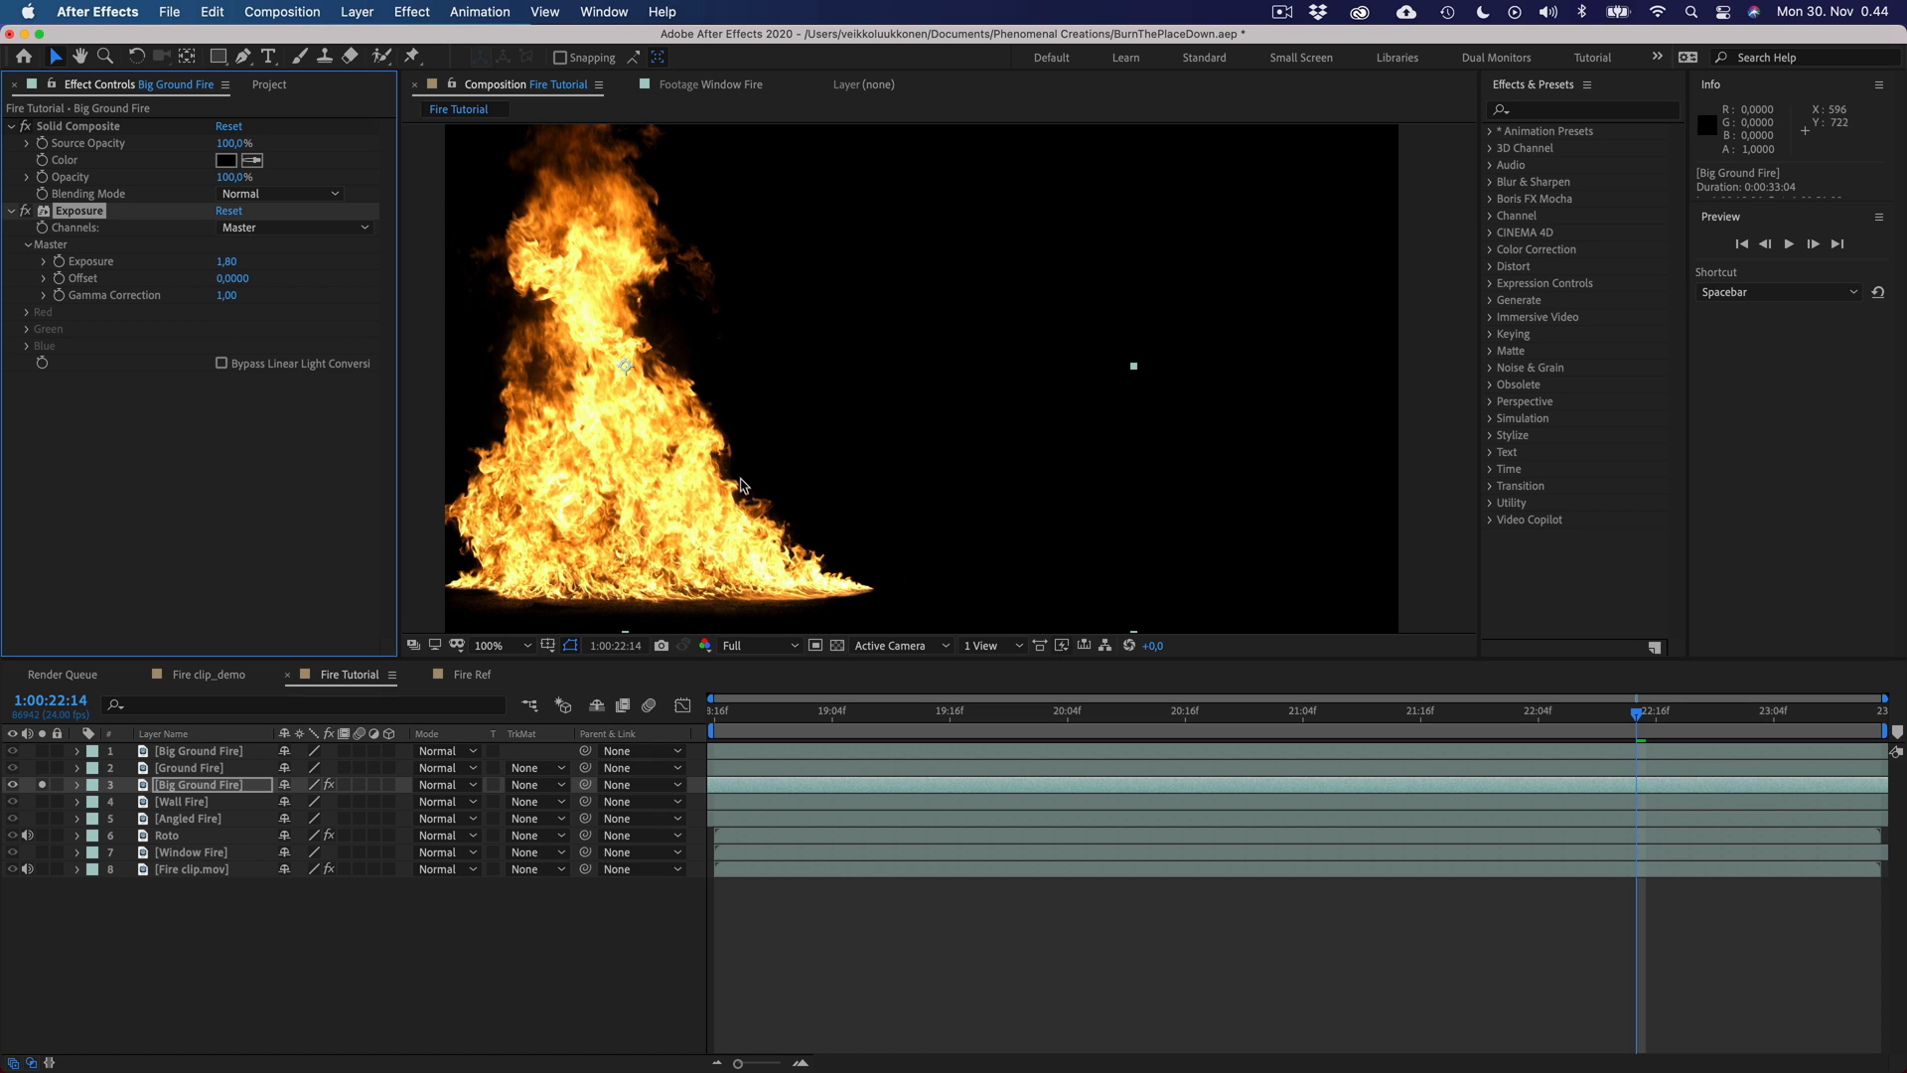
pyautogui.moveTo(603, 435)
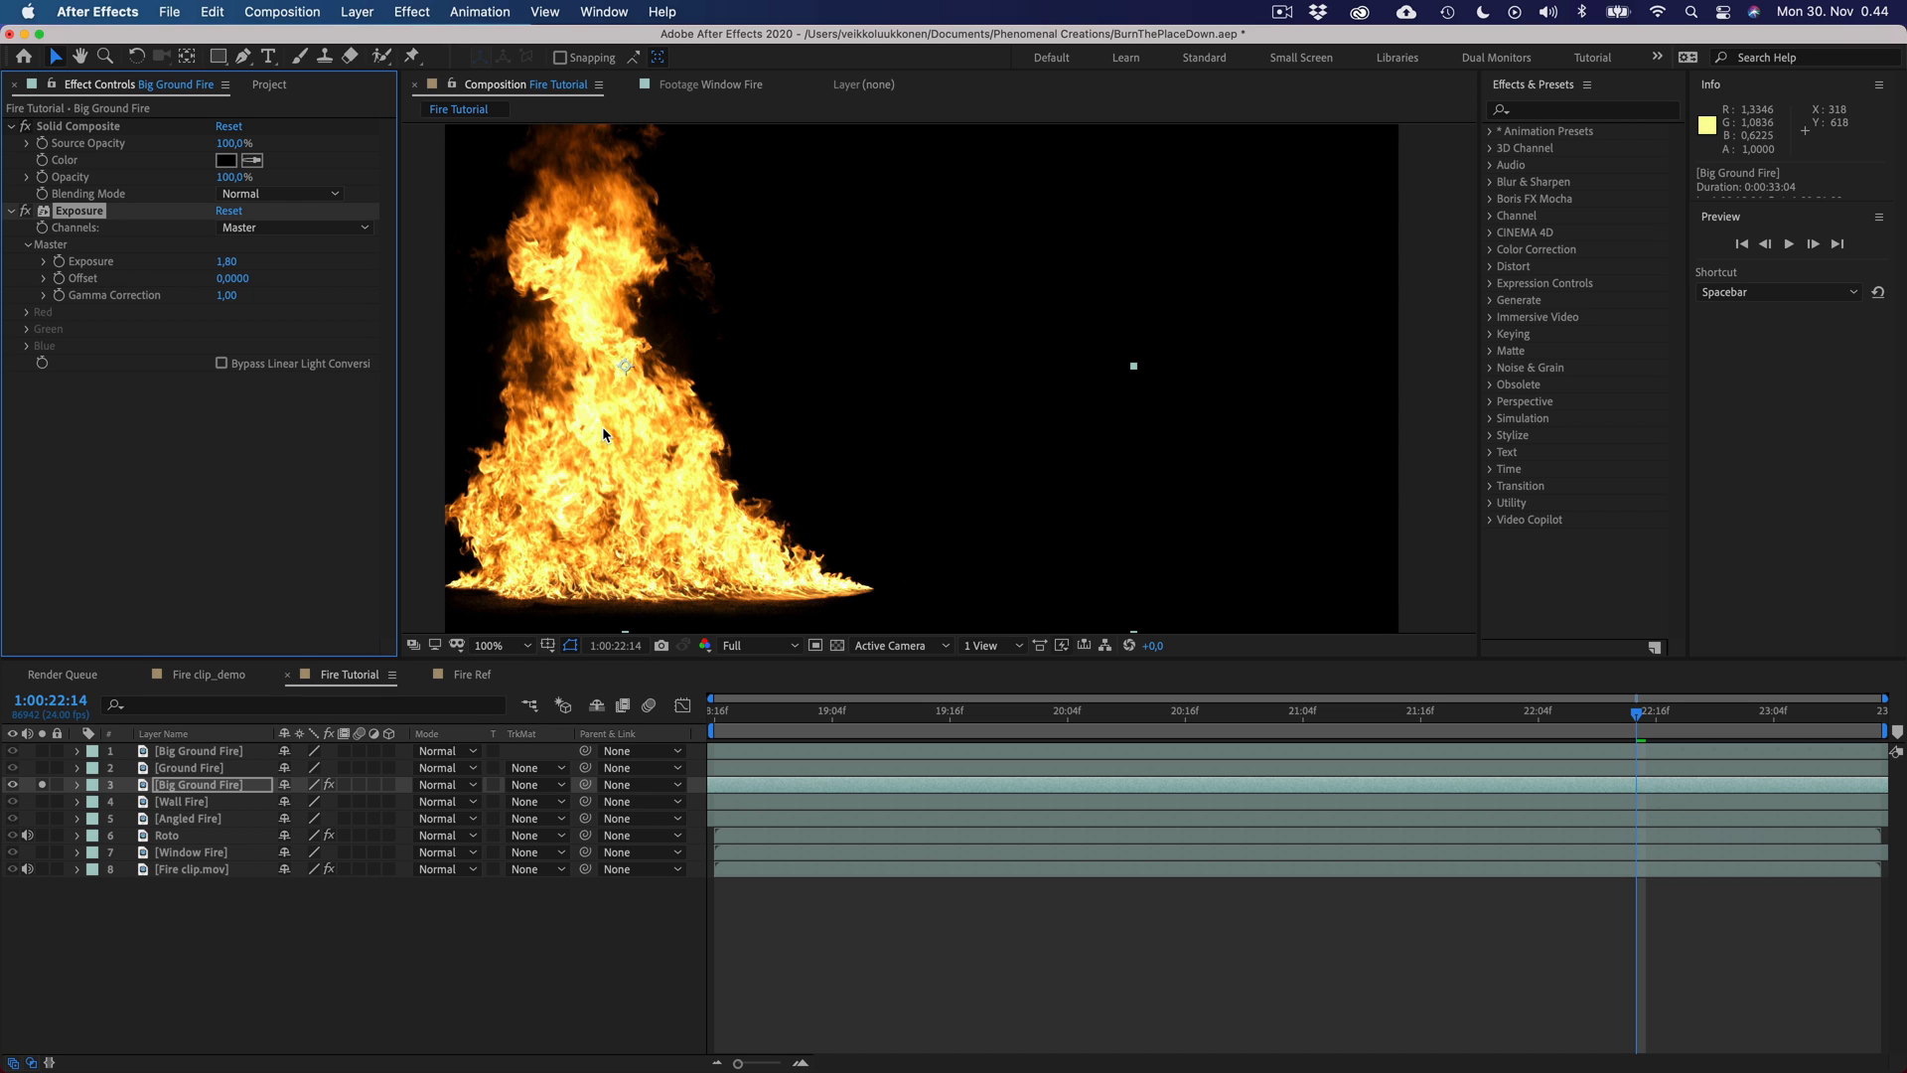
pyautogui.write('glow')
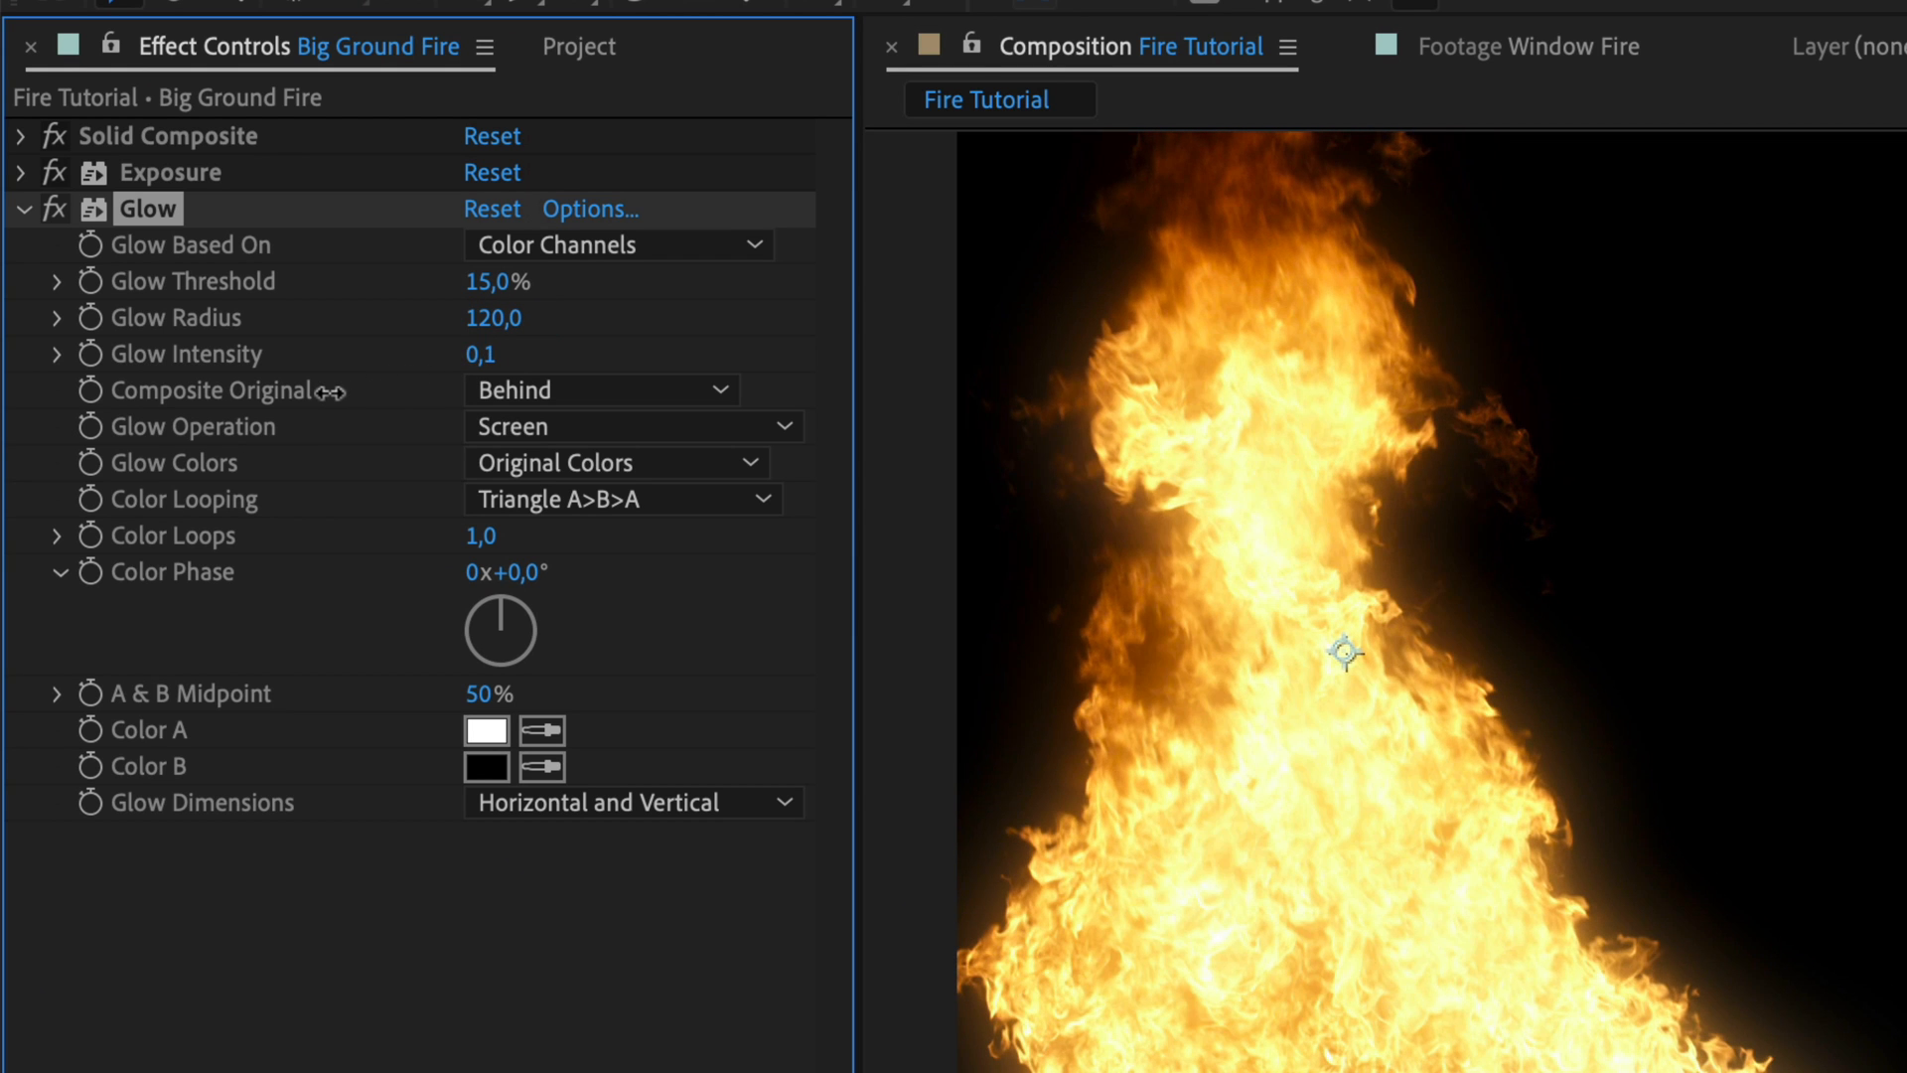
# - Set Glow to A & B Colors with yellow Color A, Sawtooth A>B looping, and raise Glow Intensity
pyautogui.click(614, 463)
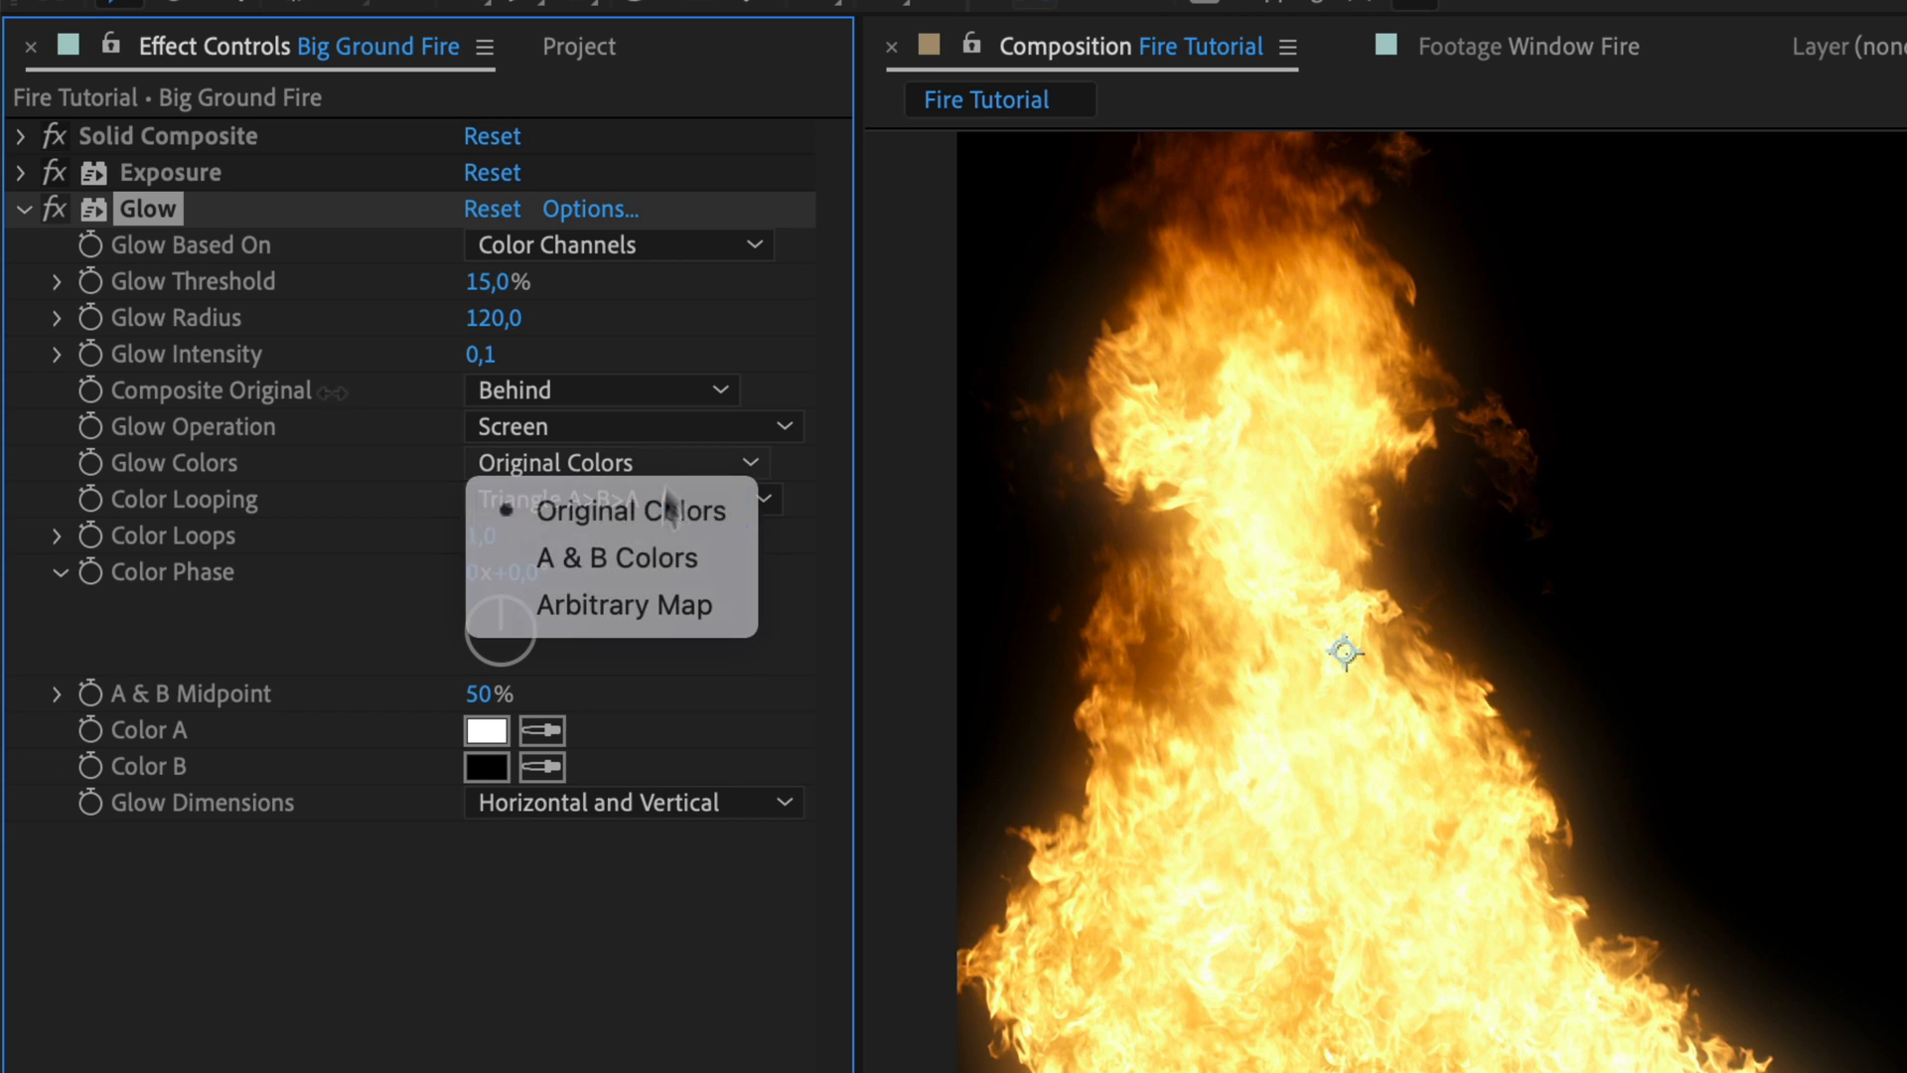
pyautogui.click(614, 556)
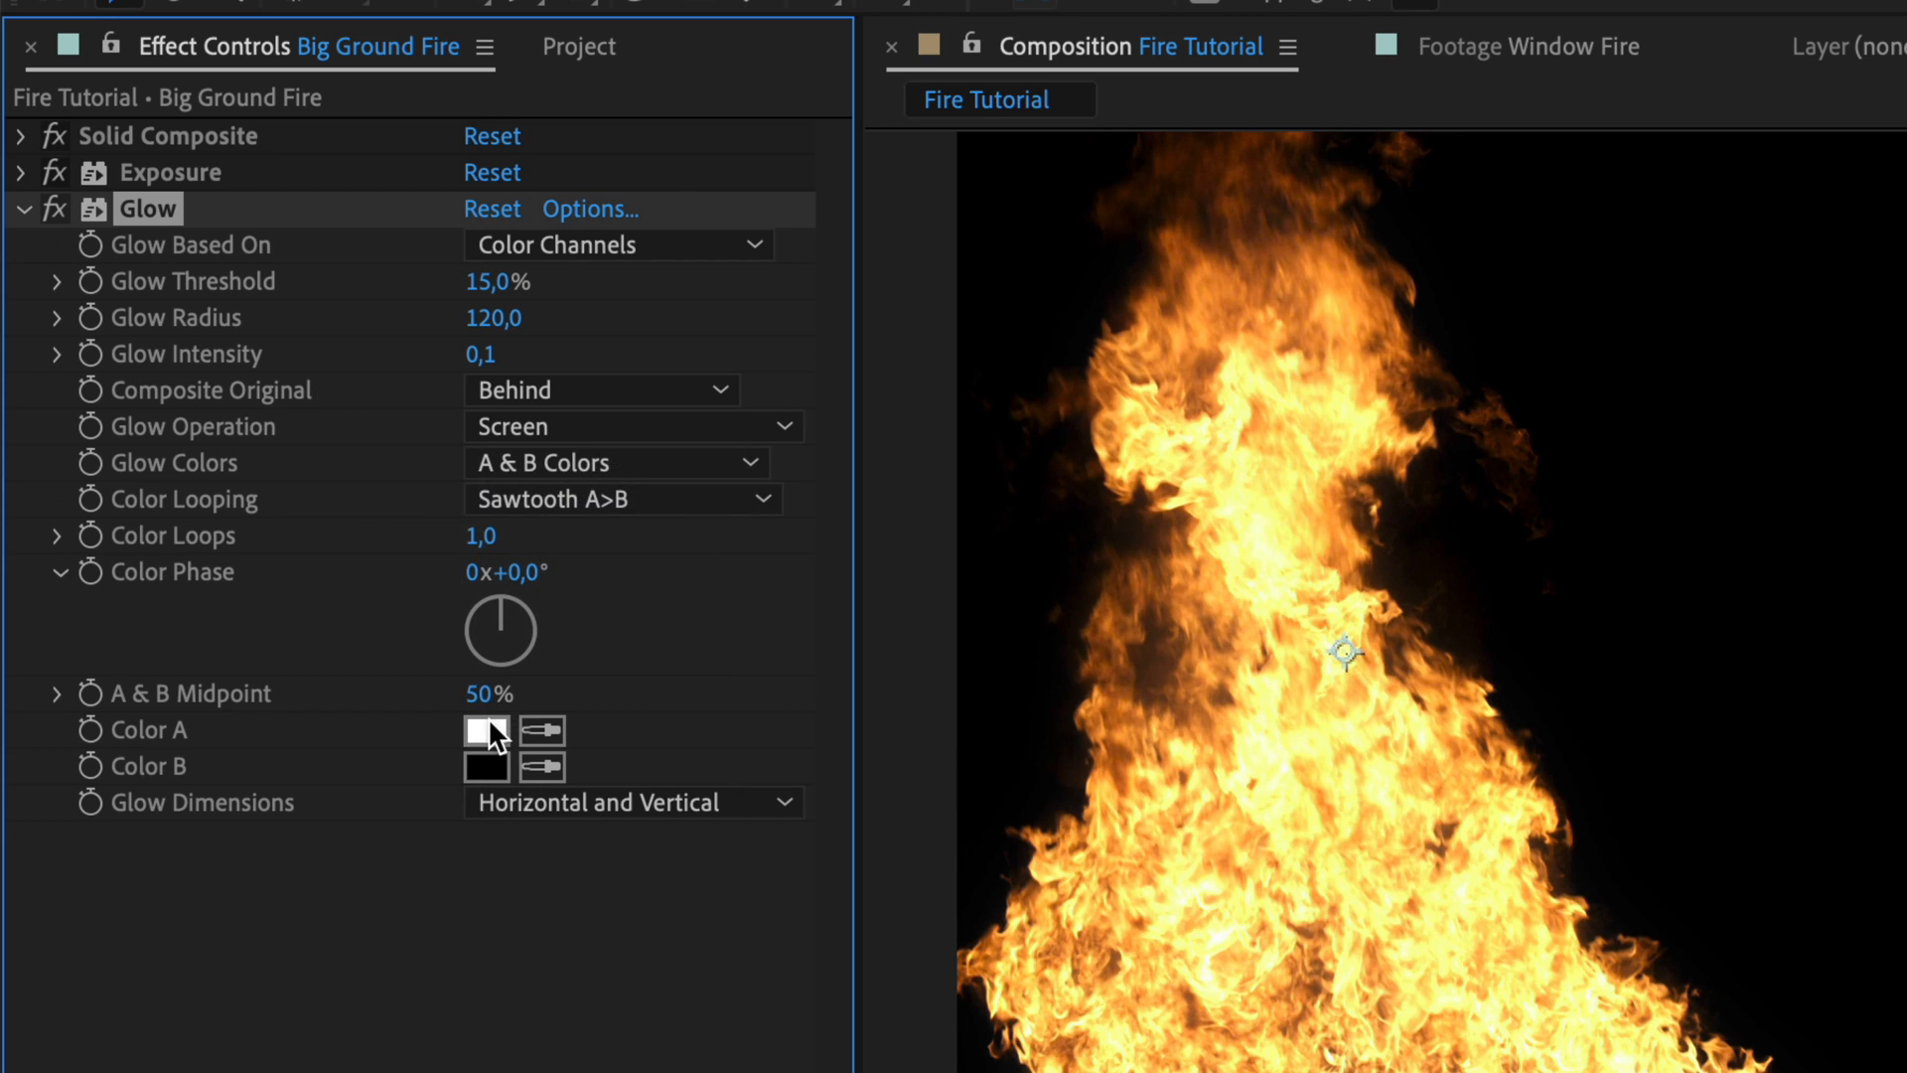
pyautogui.click(487, 729)
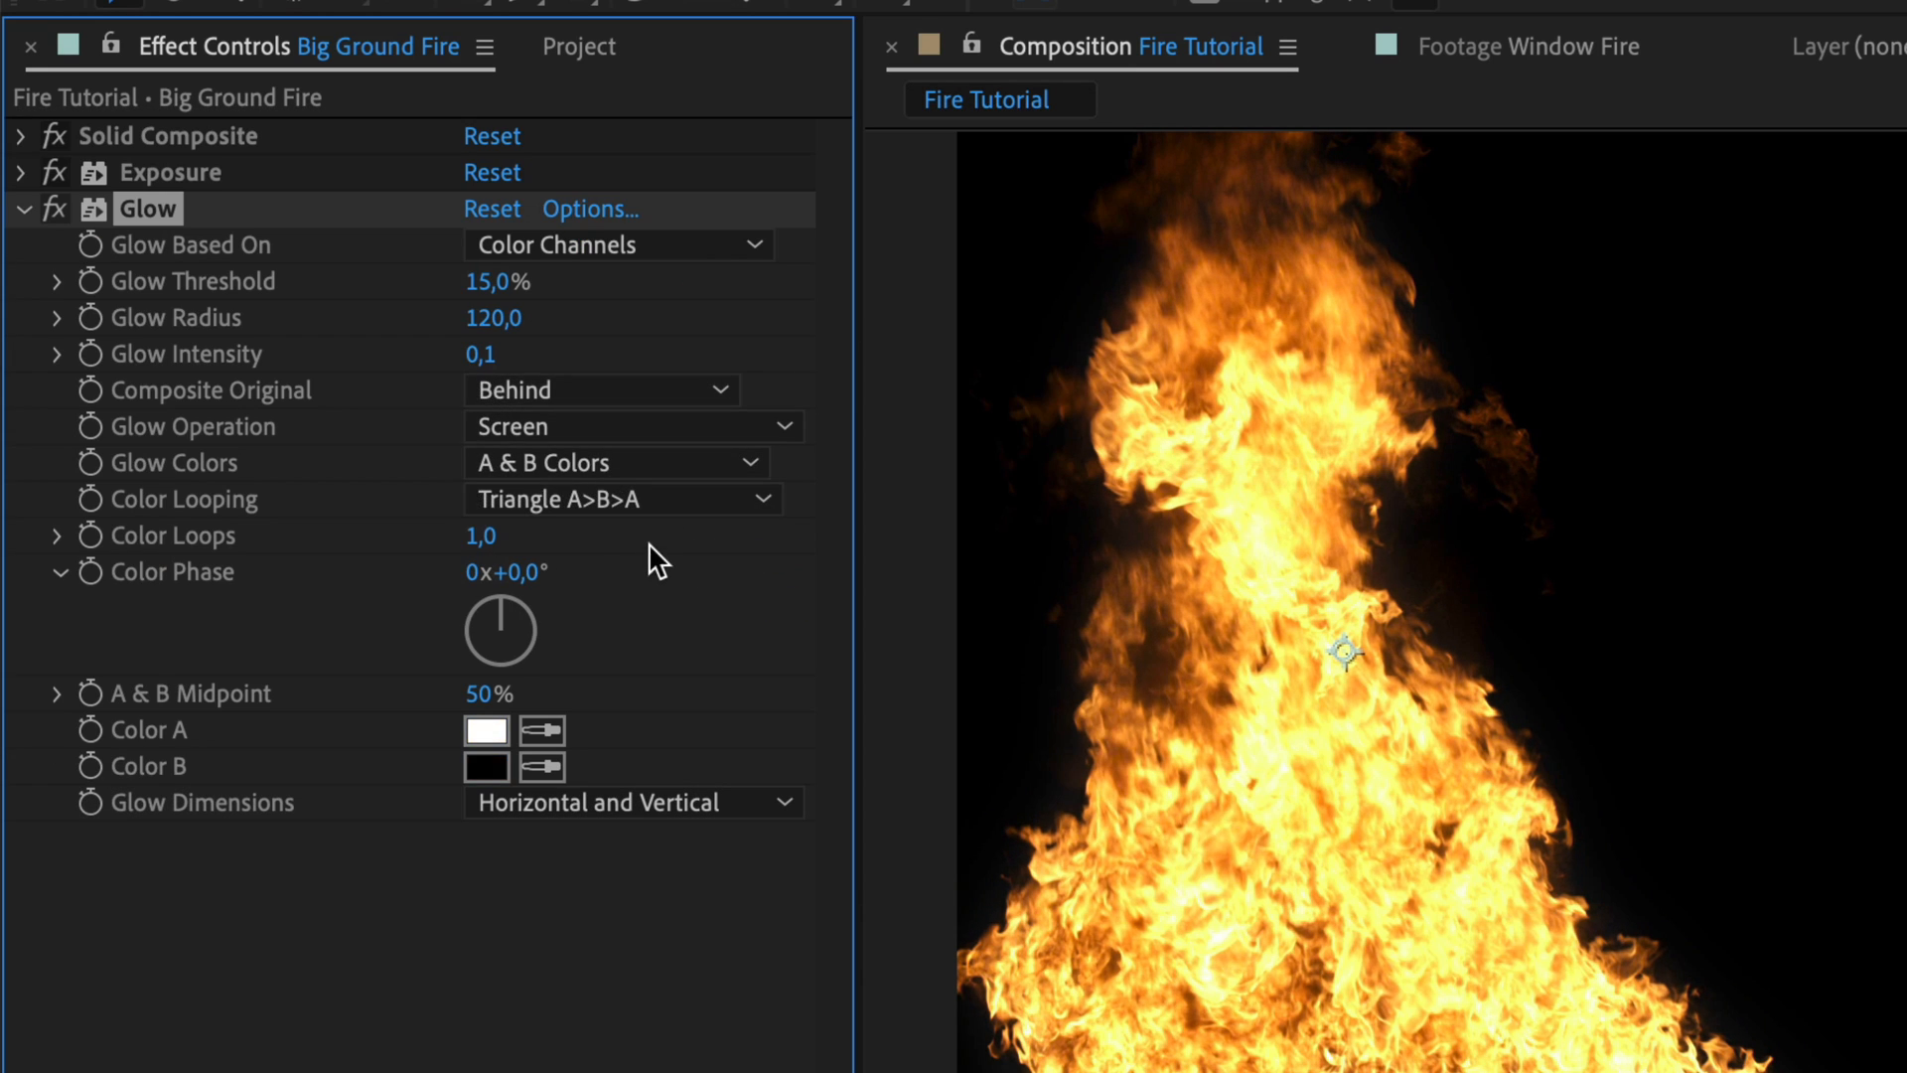
pyautogui.click(620, 497)
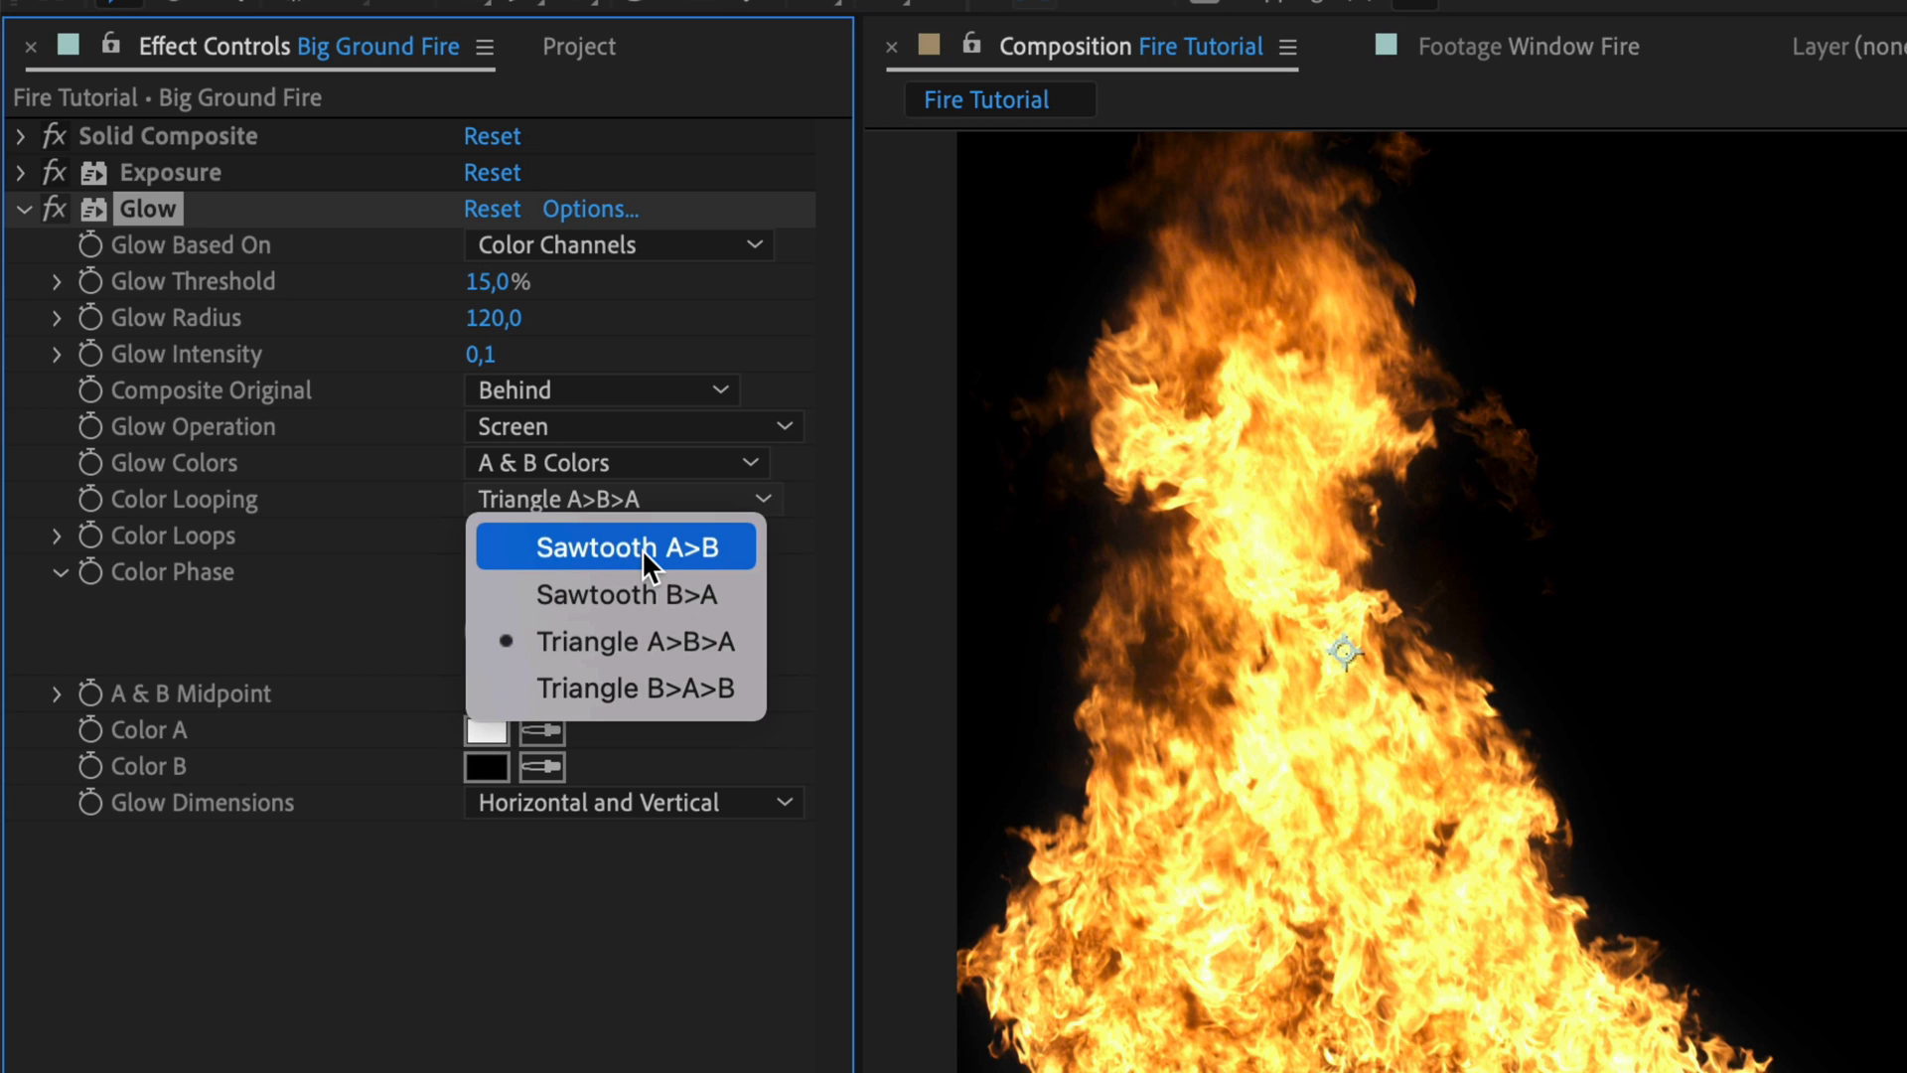
pyautogui.click(614, 544)
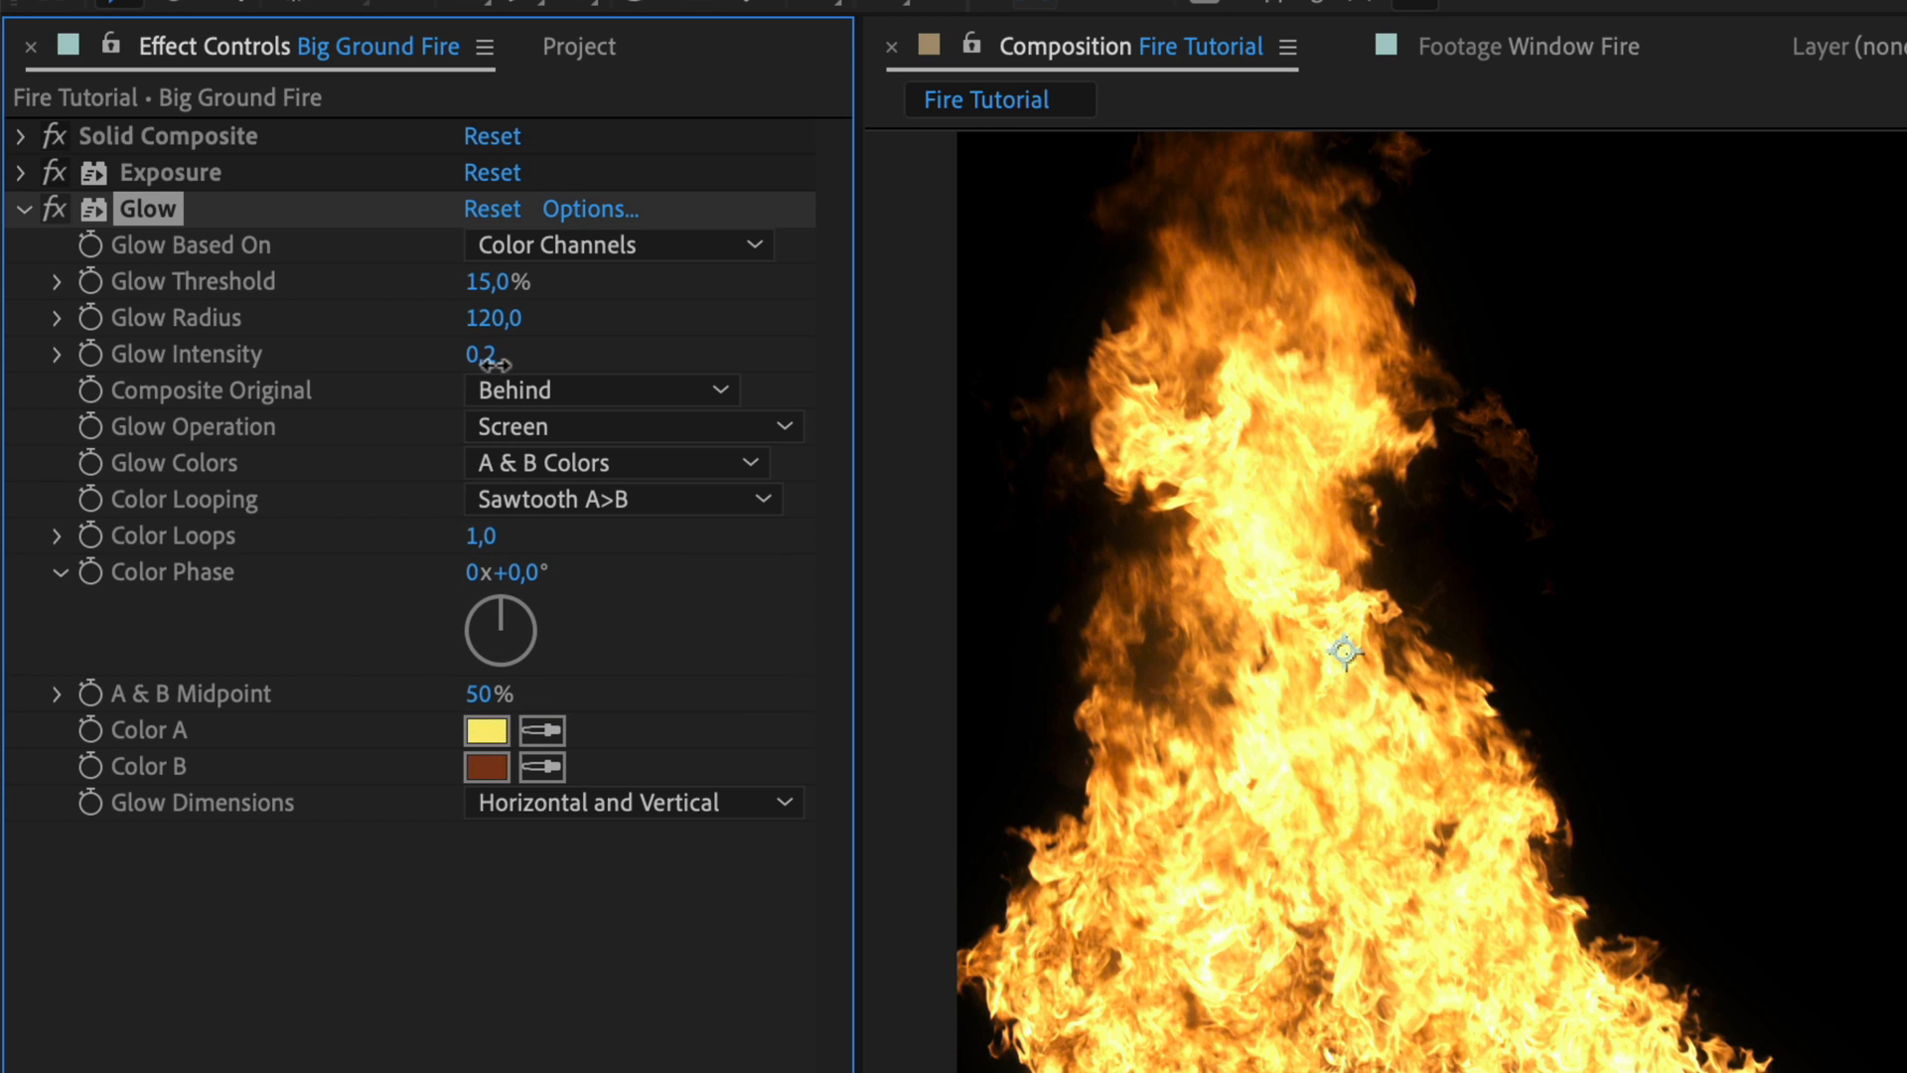
pyautogui.moveTo(475, 354); pyautogui.dragTo(511, 354)
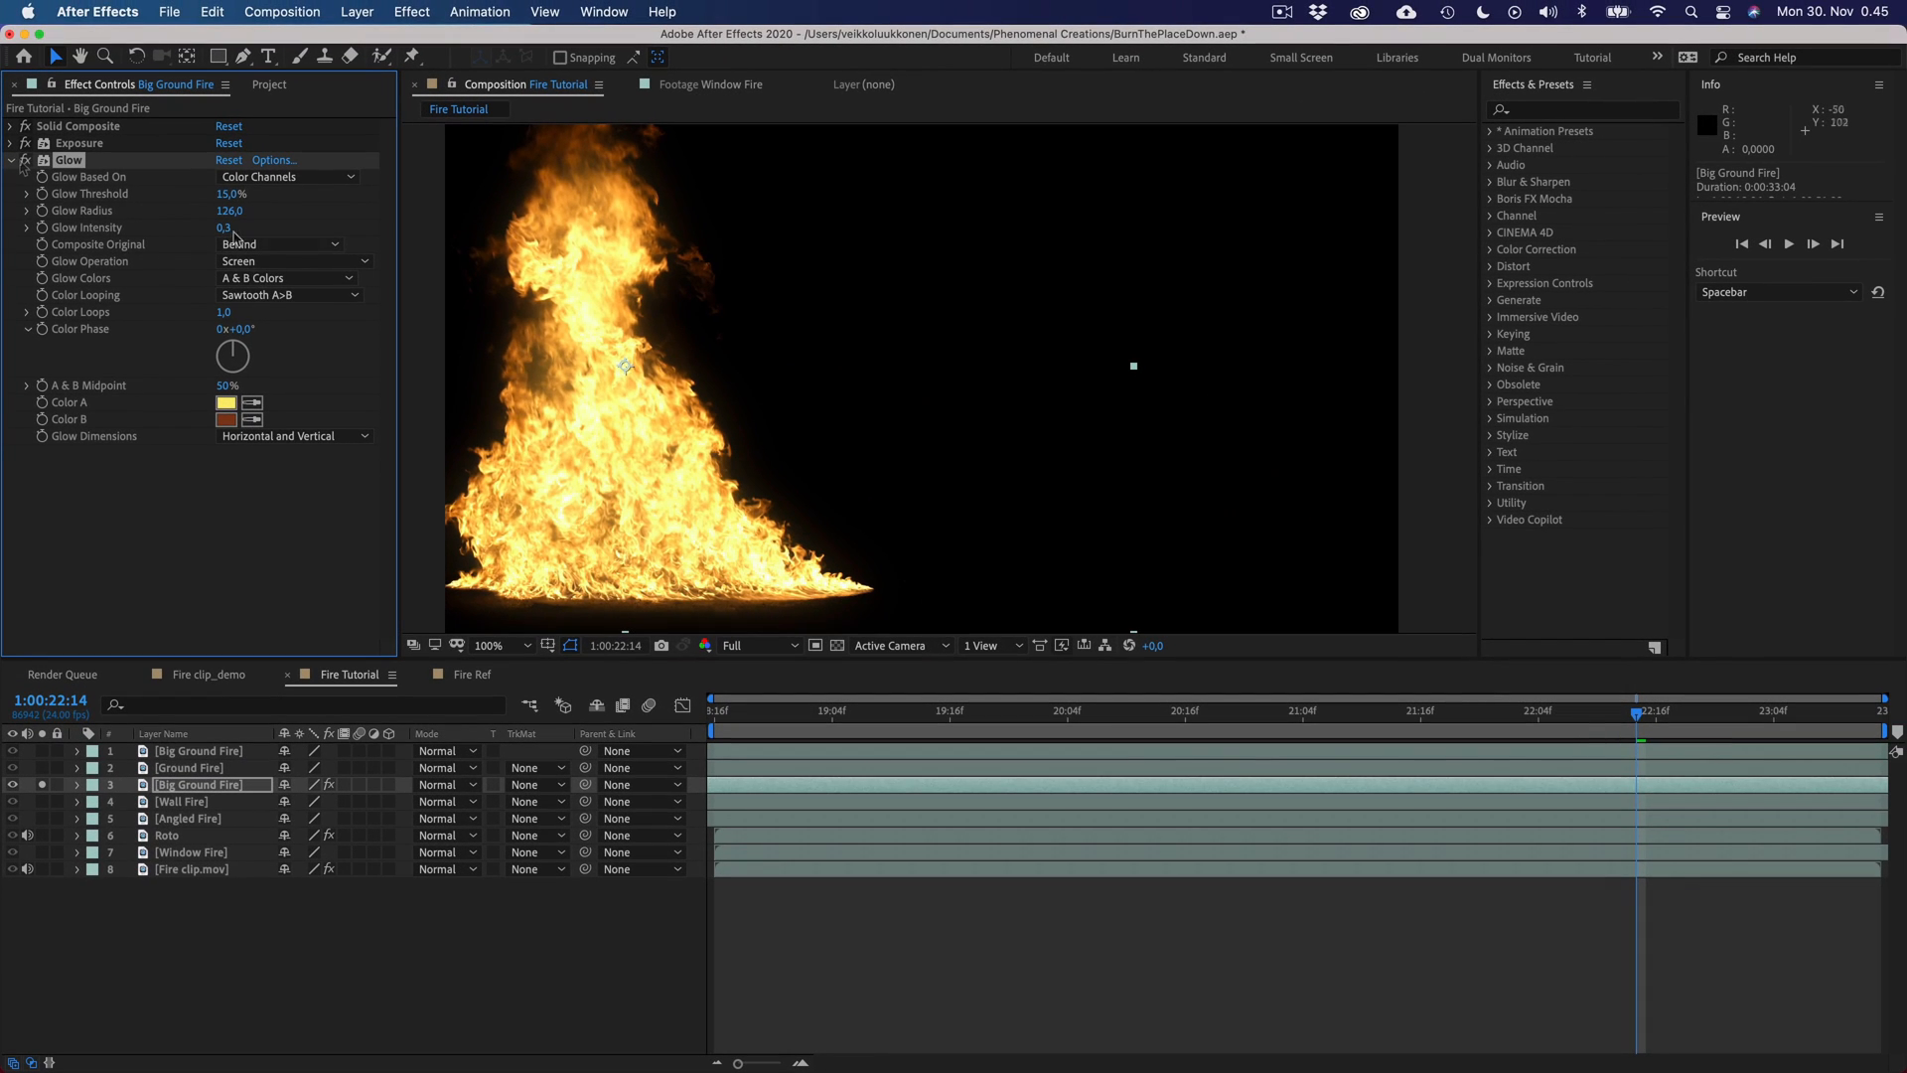
# - Duplicate the Glow for stacked glows, enter 600, and search for the Curves effect
pyautogui.press('cmd+d')
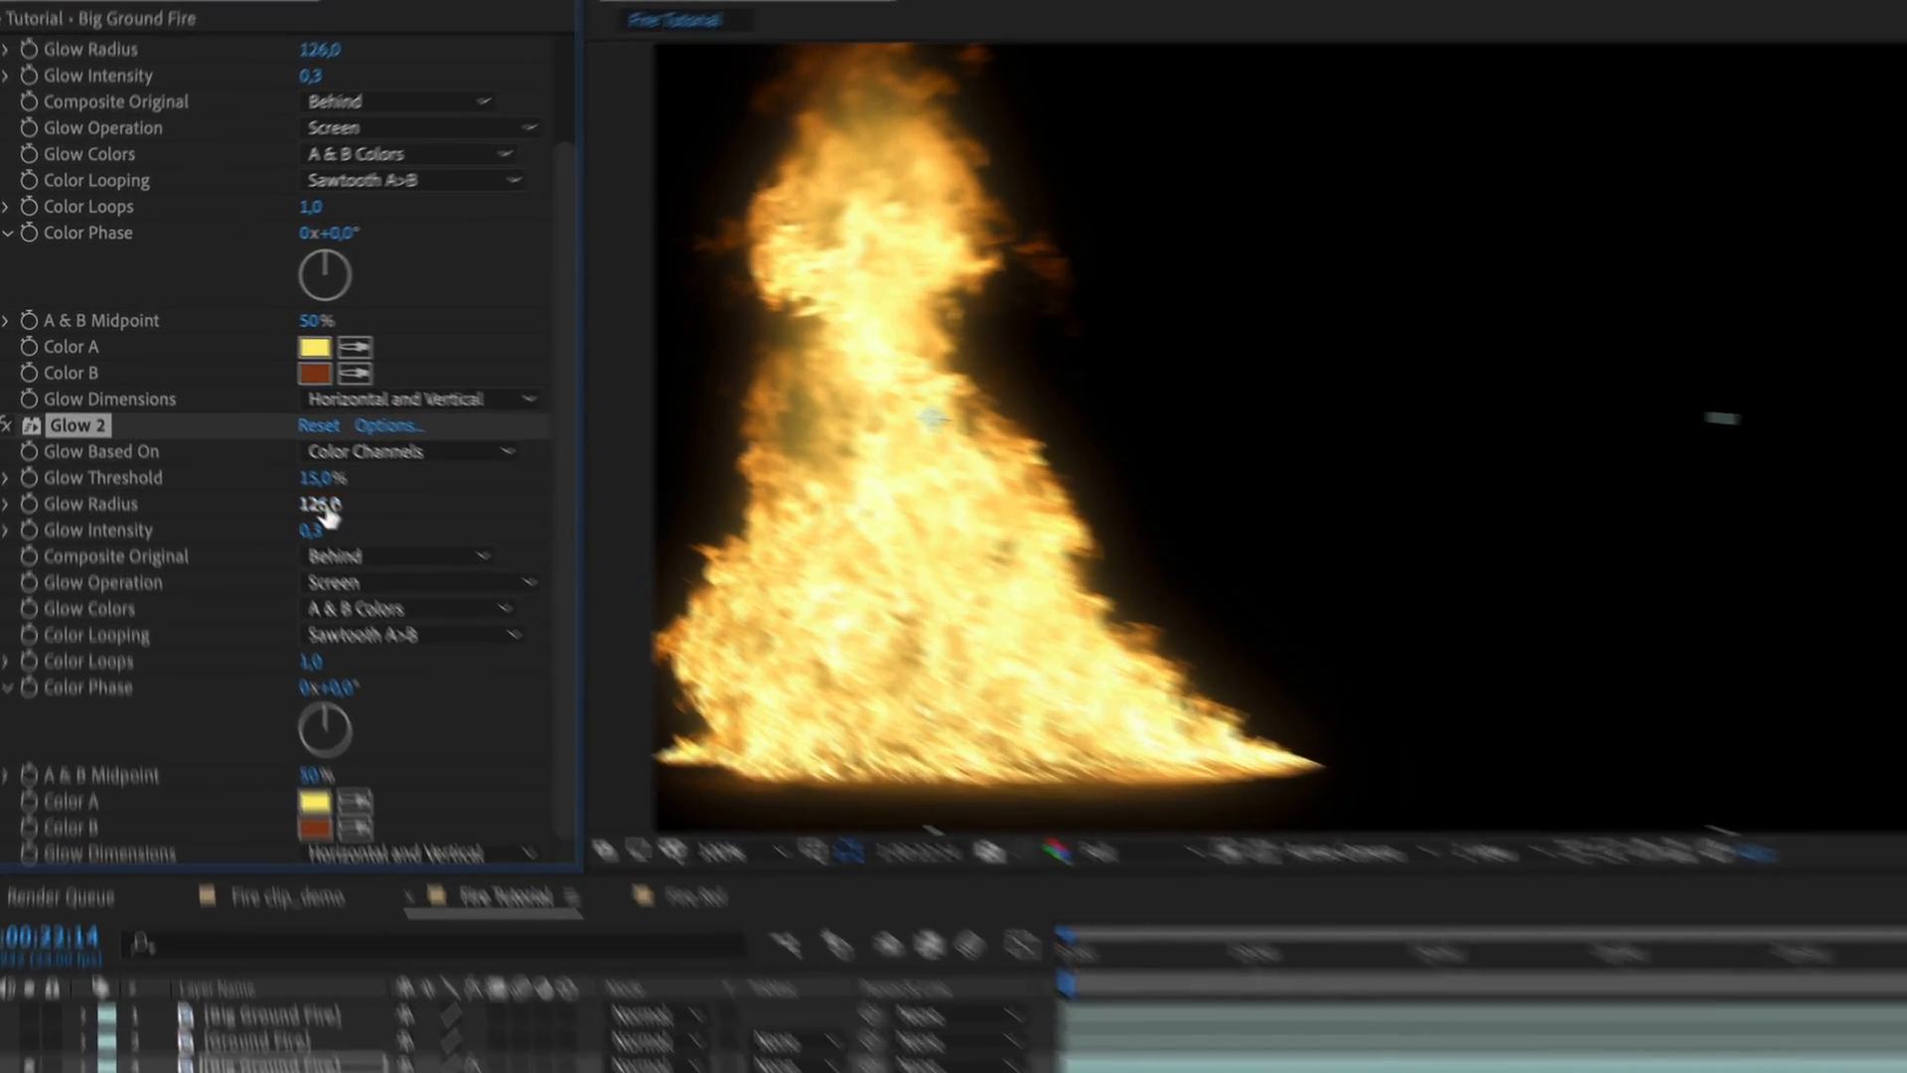
pyautogui.write('600')
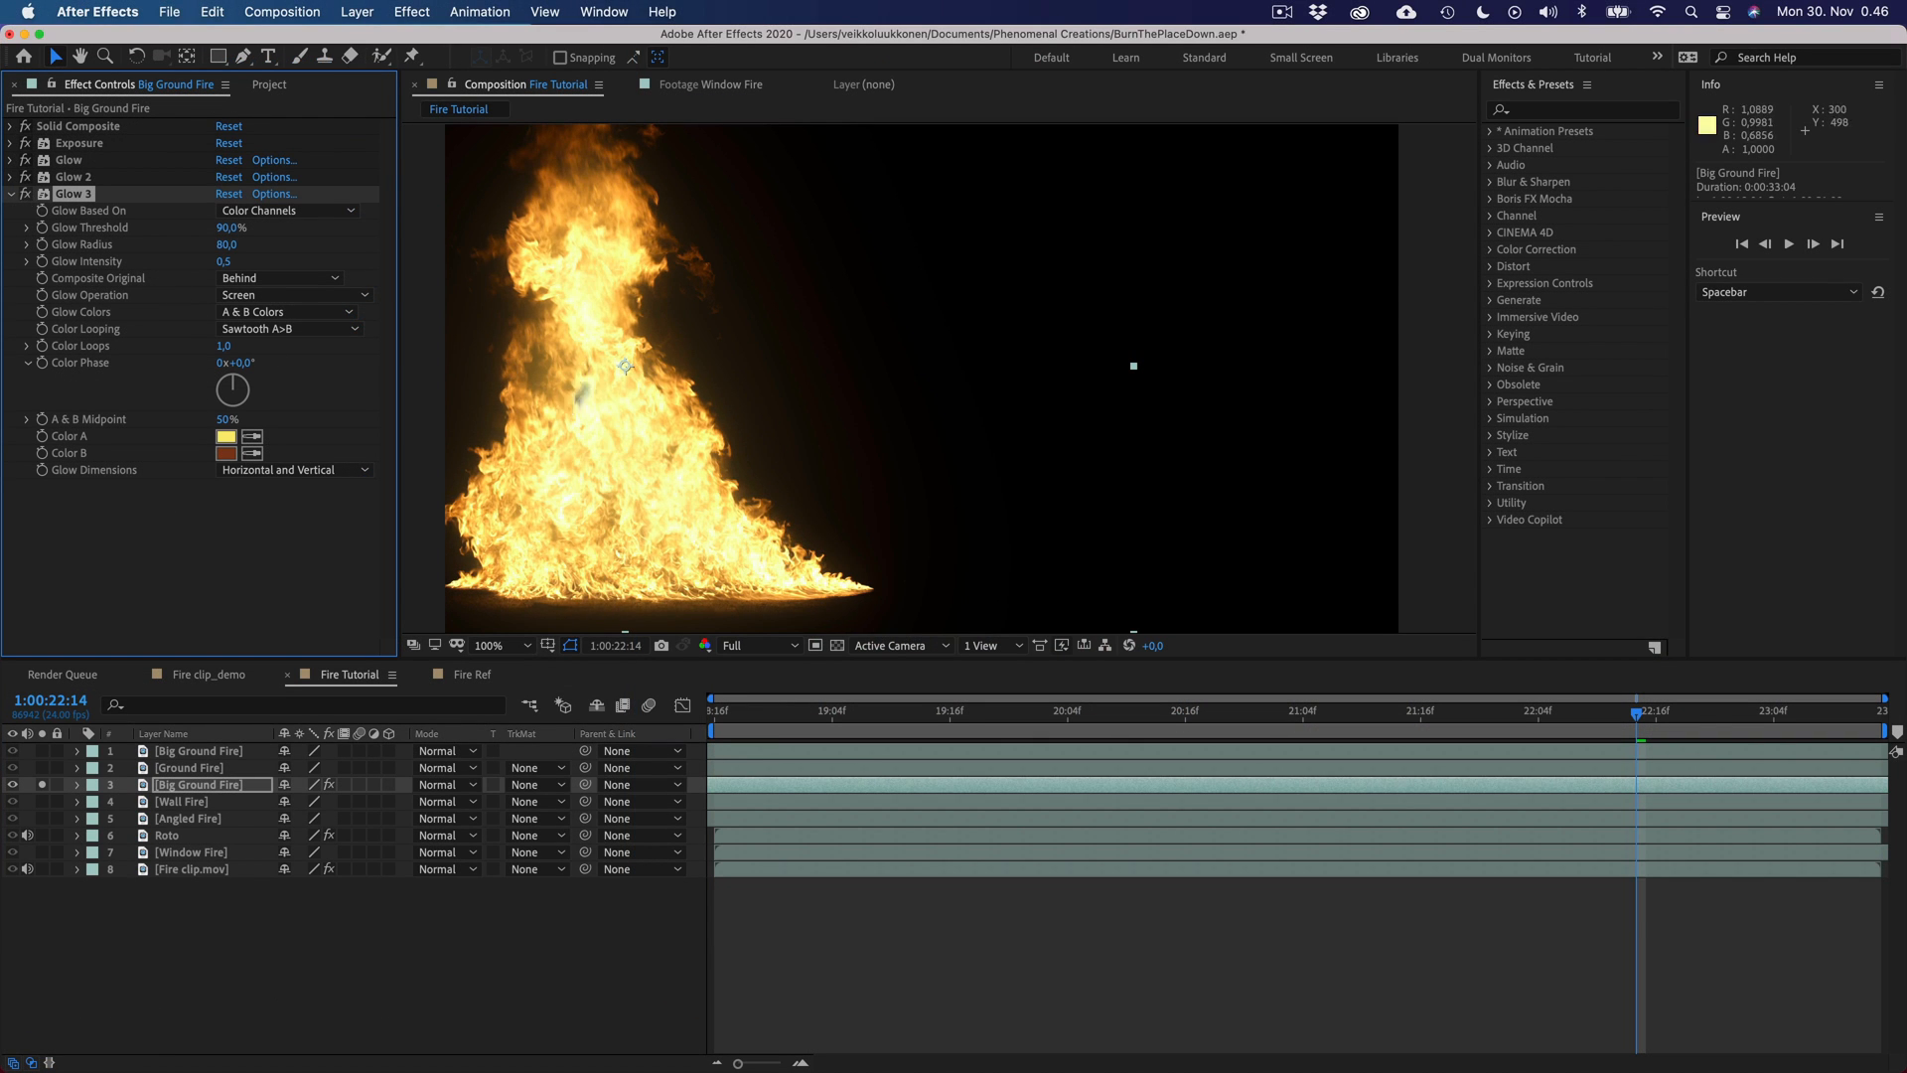
pyautogui.write('curv')
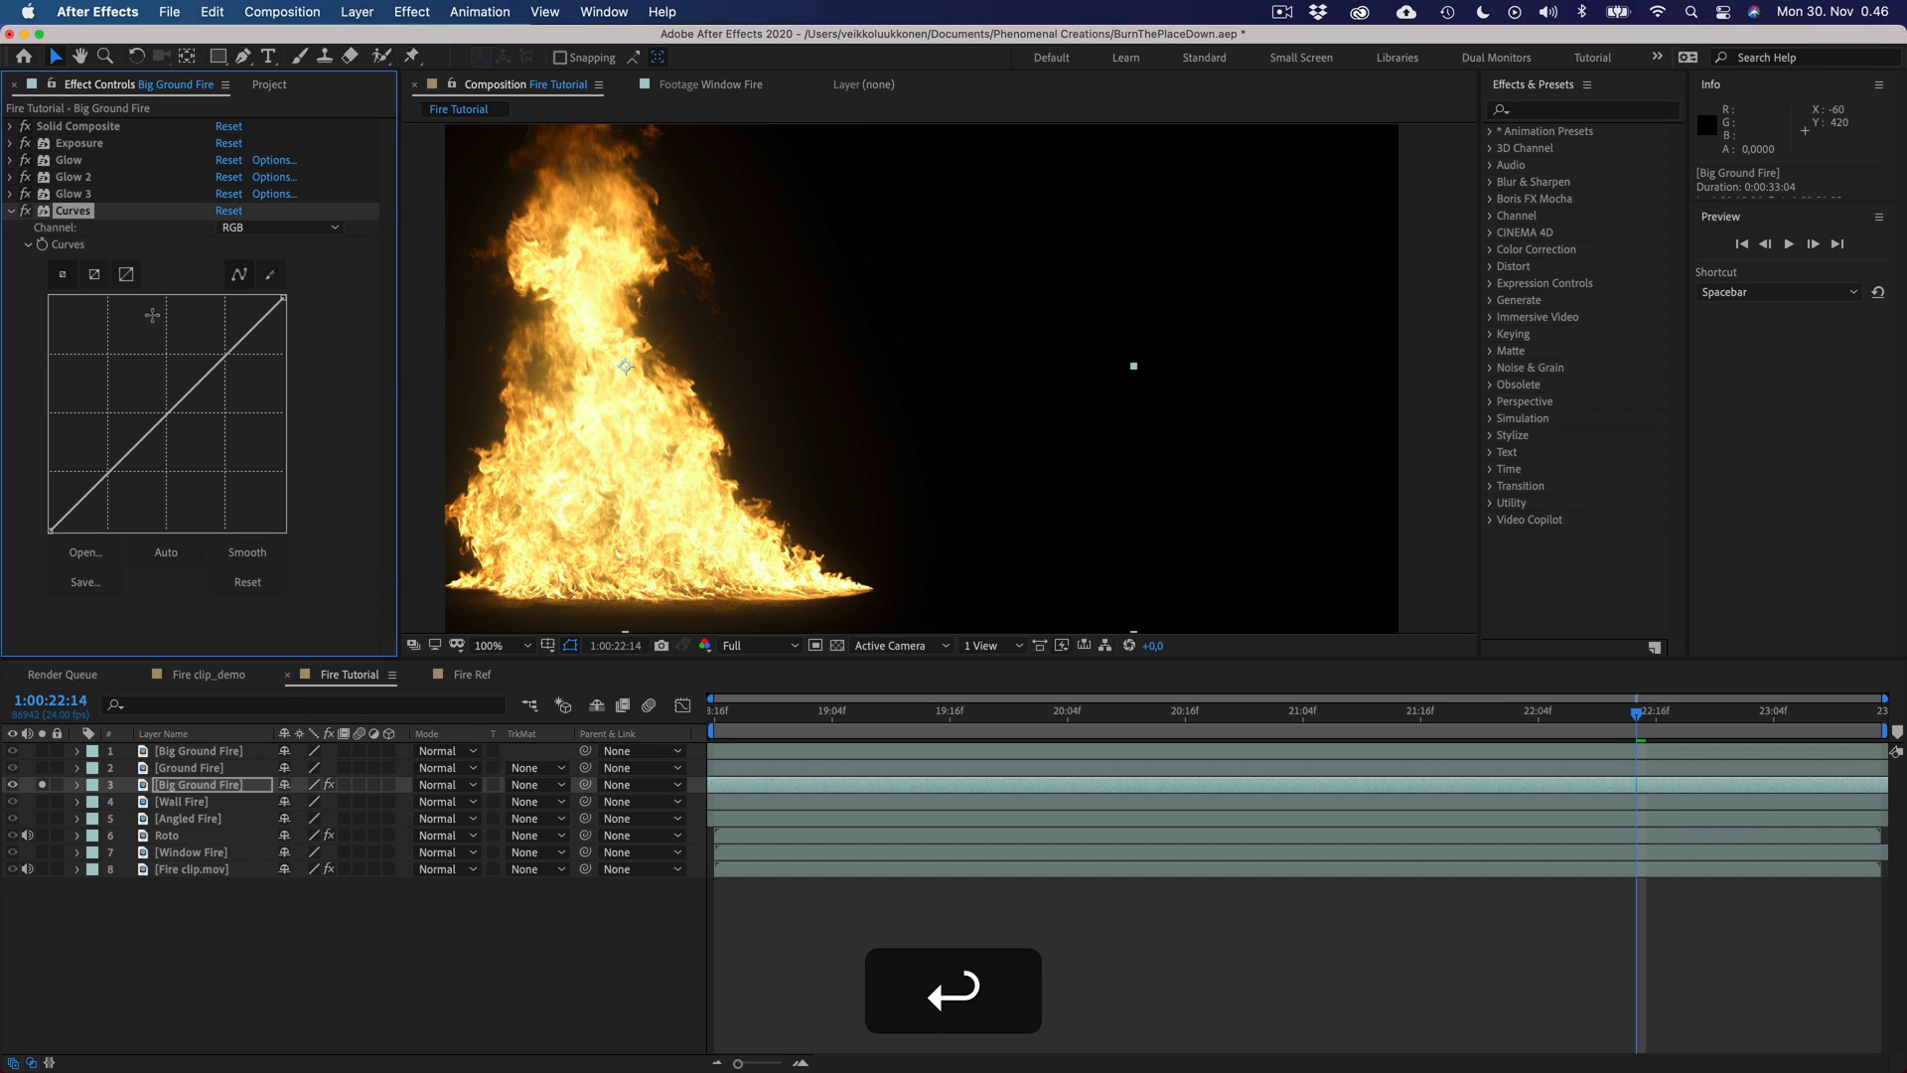
# - Set Curves to the Red channel and lift the curve to warm the Big Ground Fire flames
pyautogui.click(278, 226)
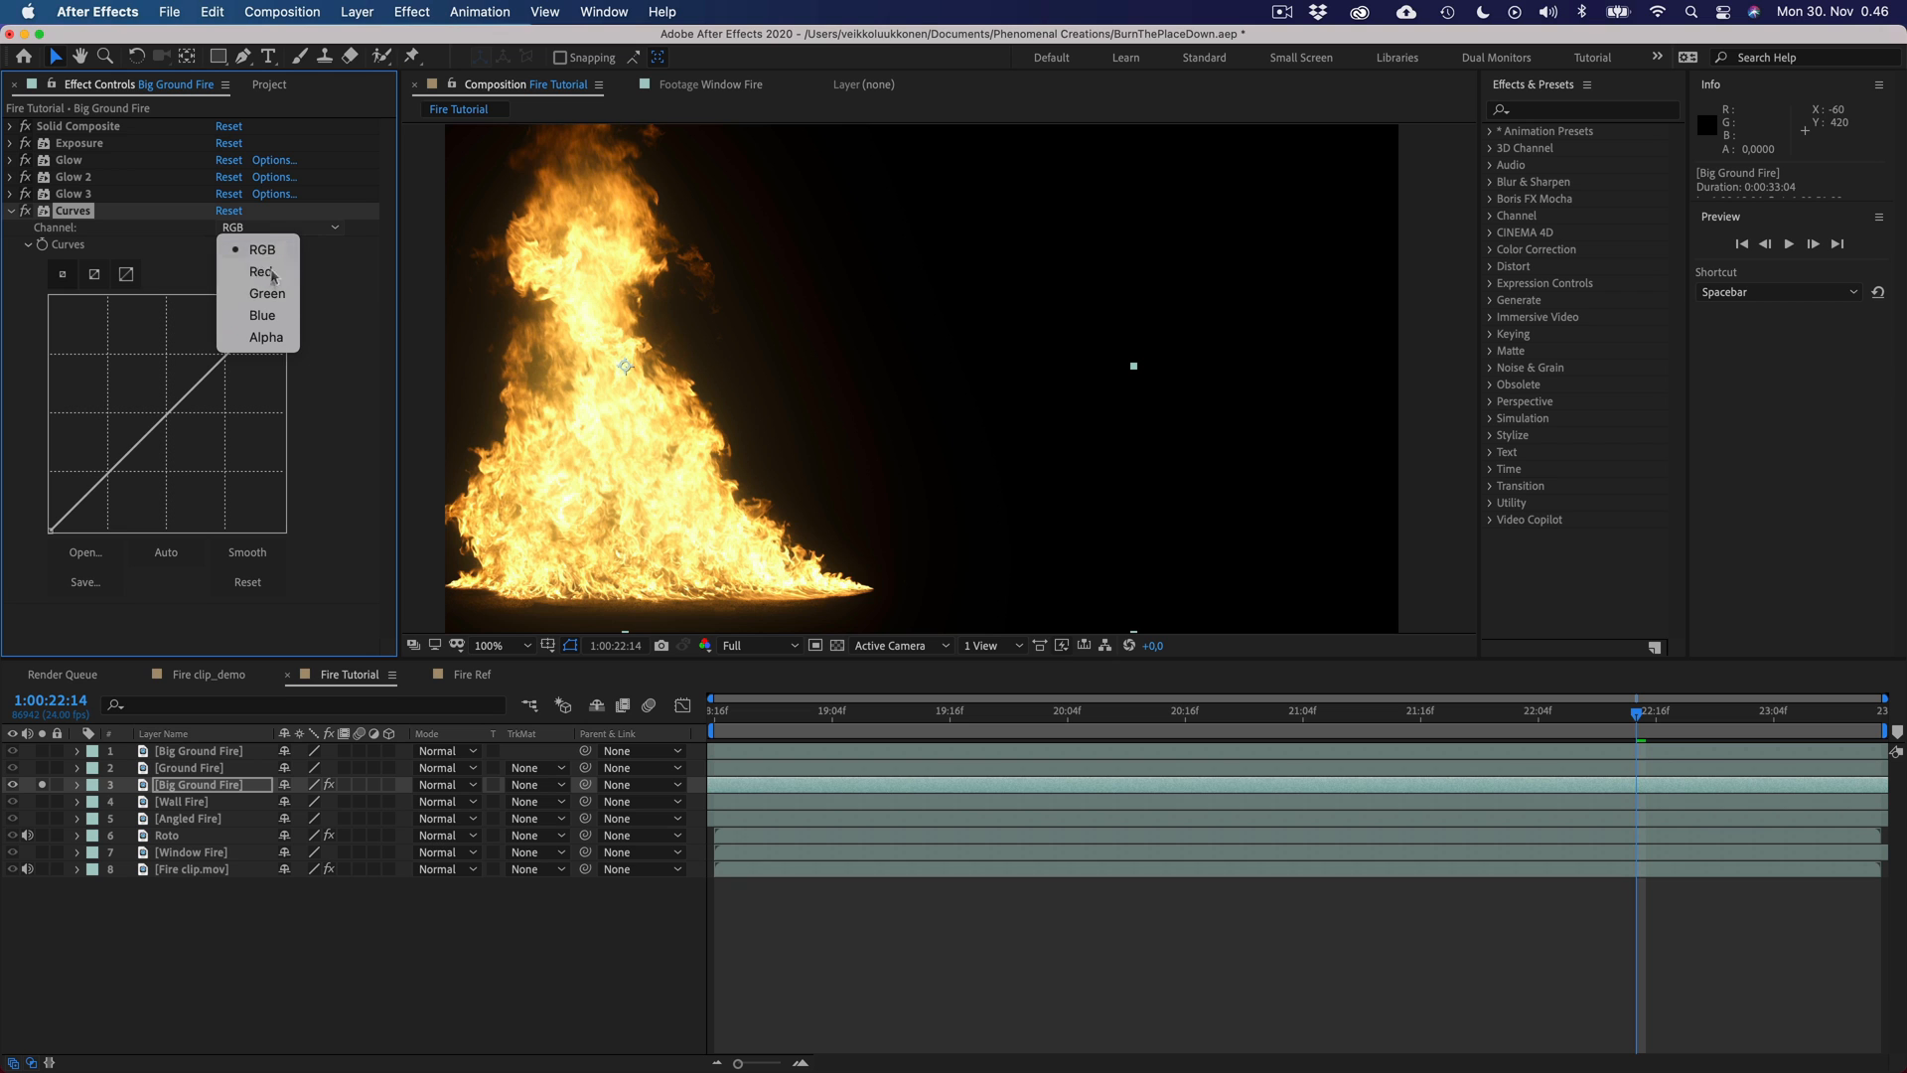
pyautogui.click(264, 272)
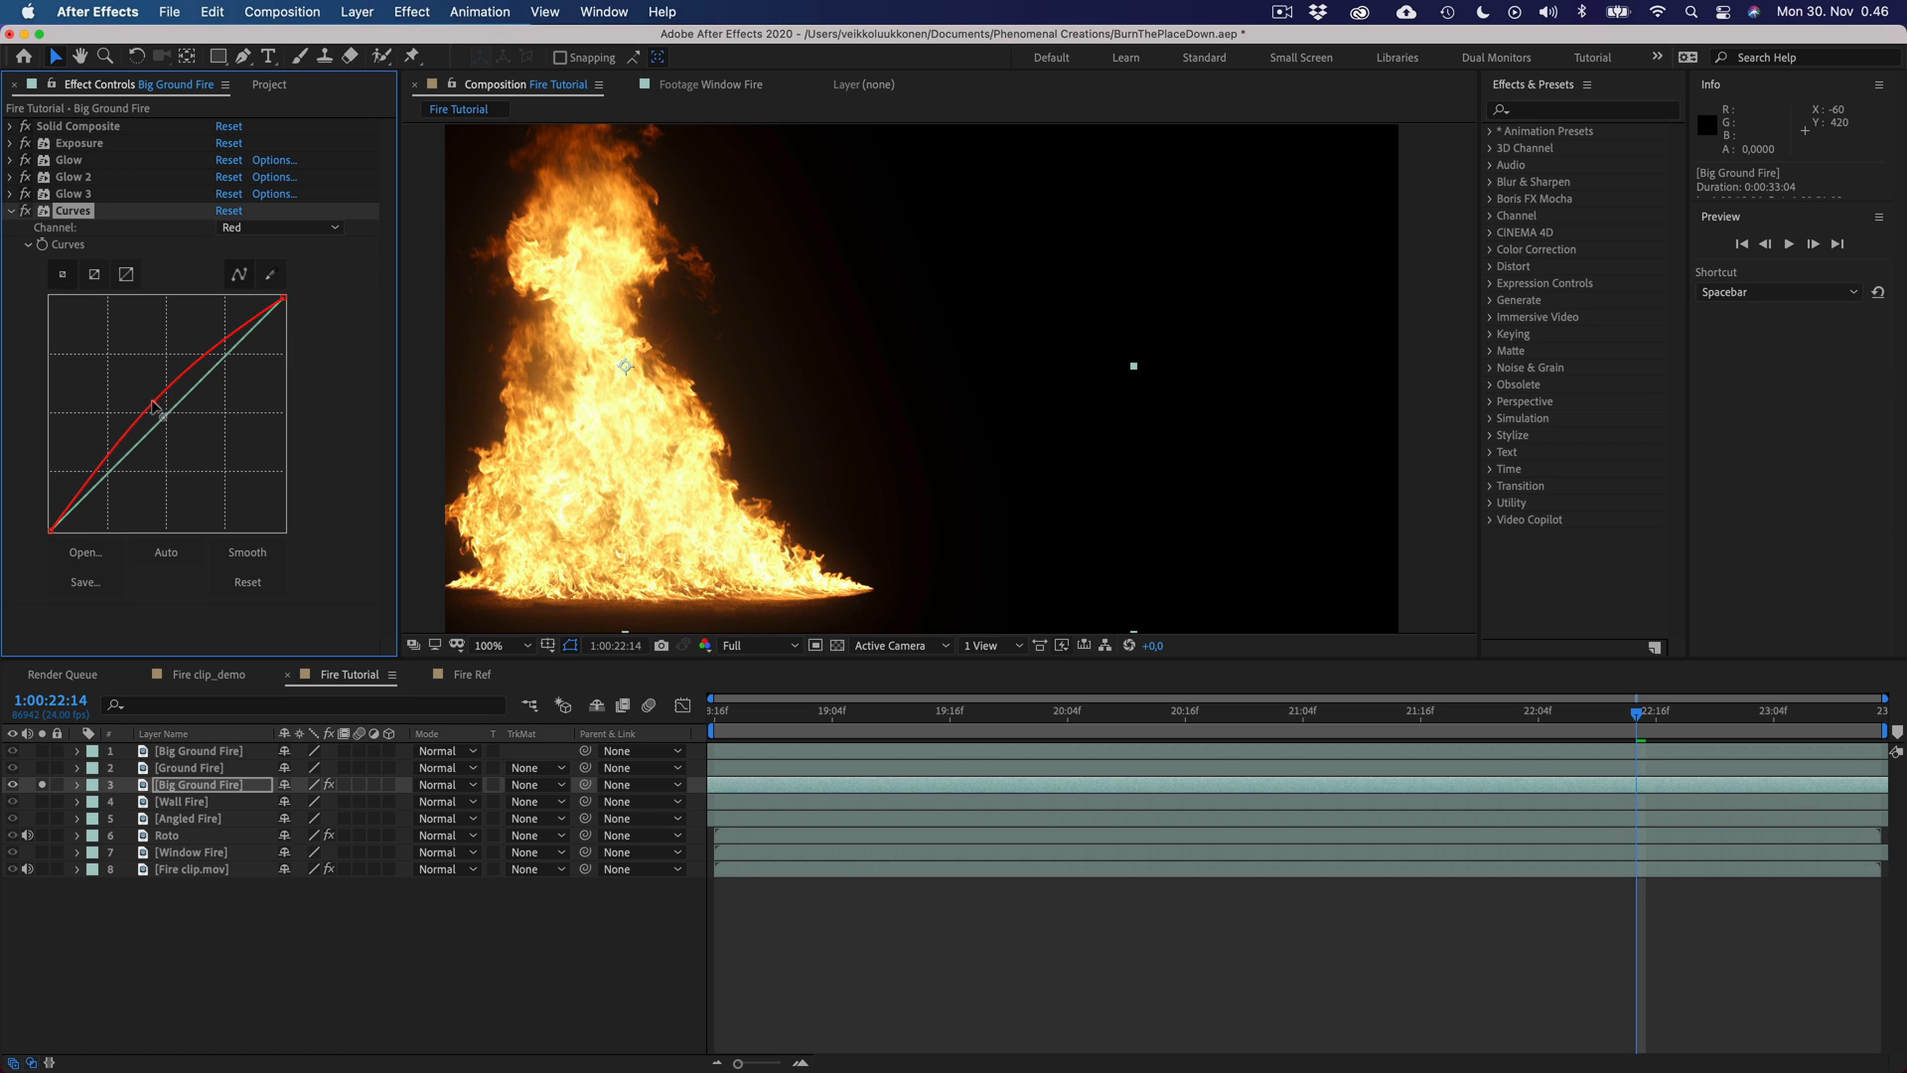
pyautogui.click(12, 210)
pyautogui.write('inver')
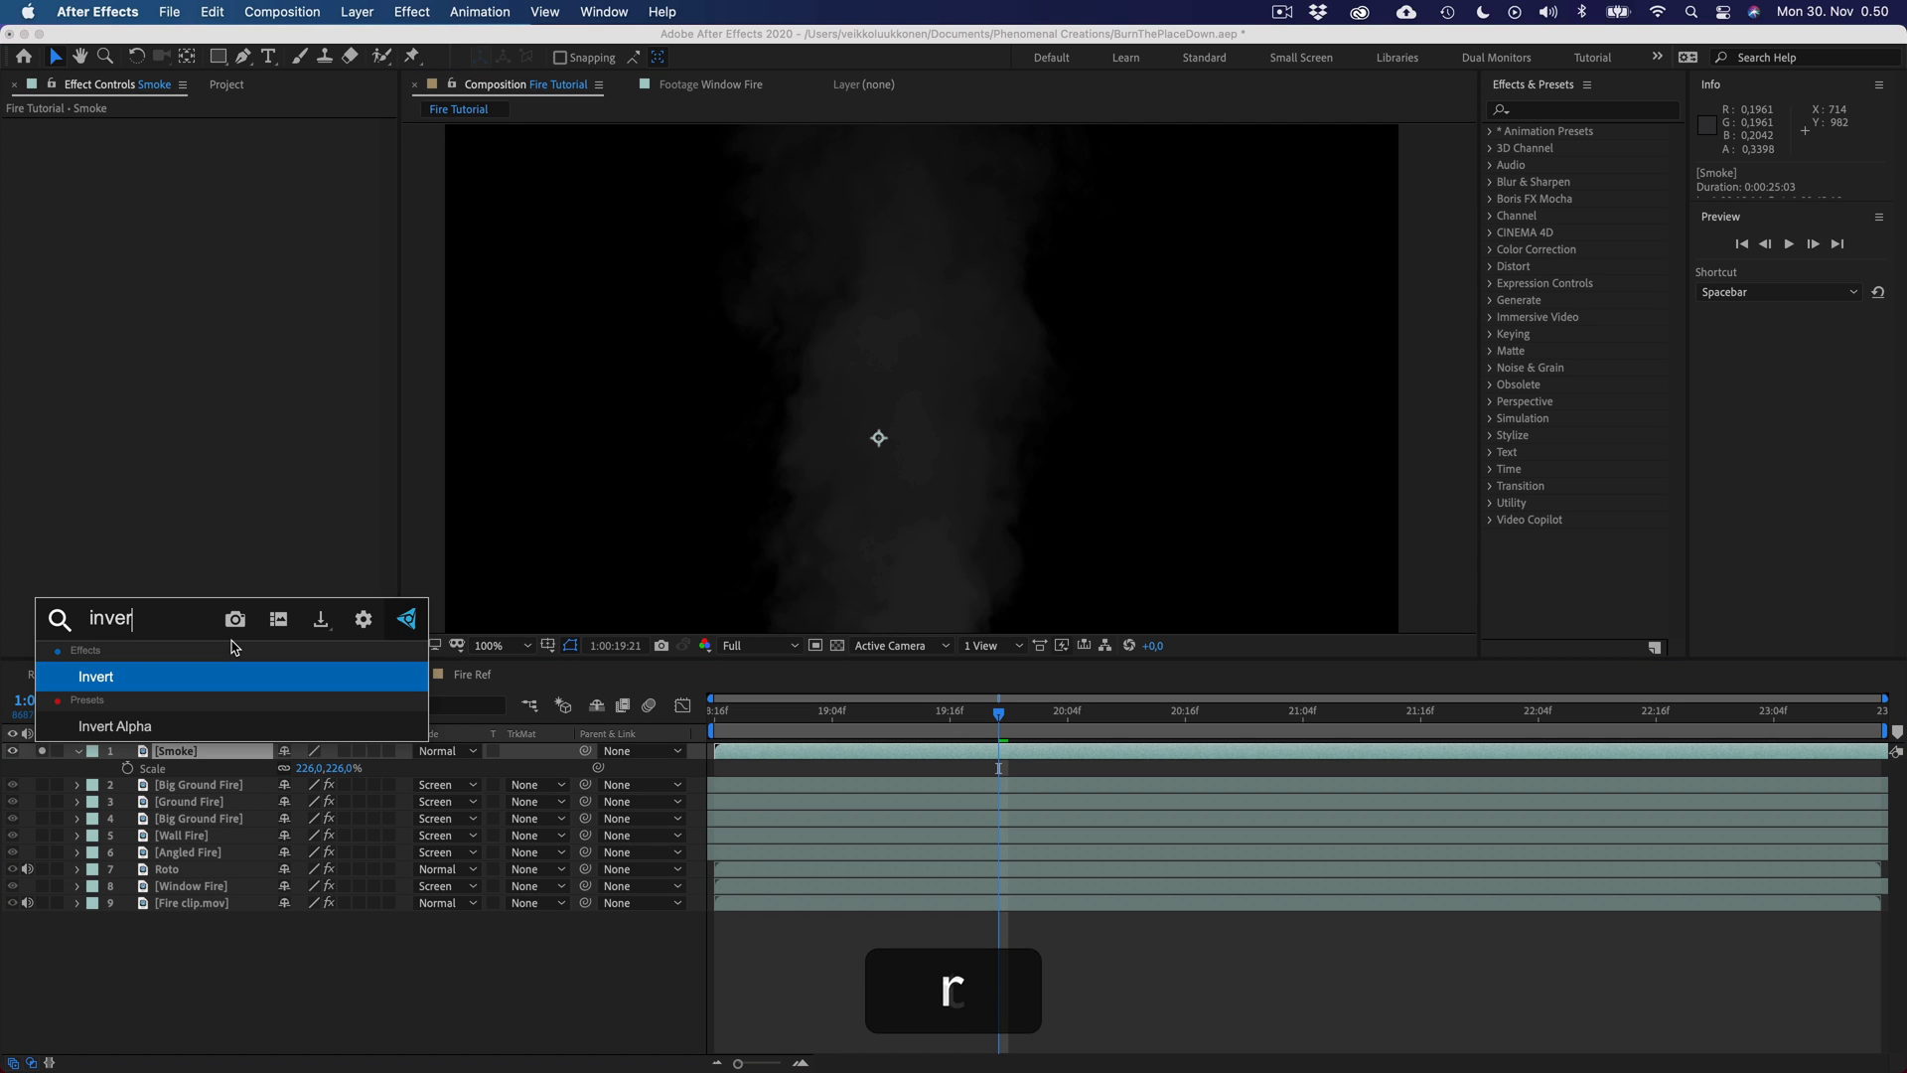
# - Add Invert, Remove Color Matting and Curves to the Smoke layer, switching Curves to the Alpha channel
pyautogui.doubleClick(95, 675)
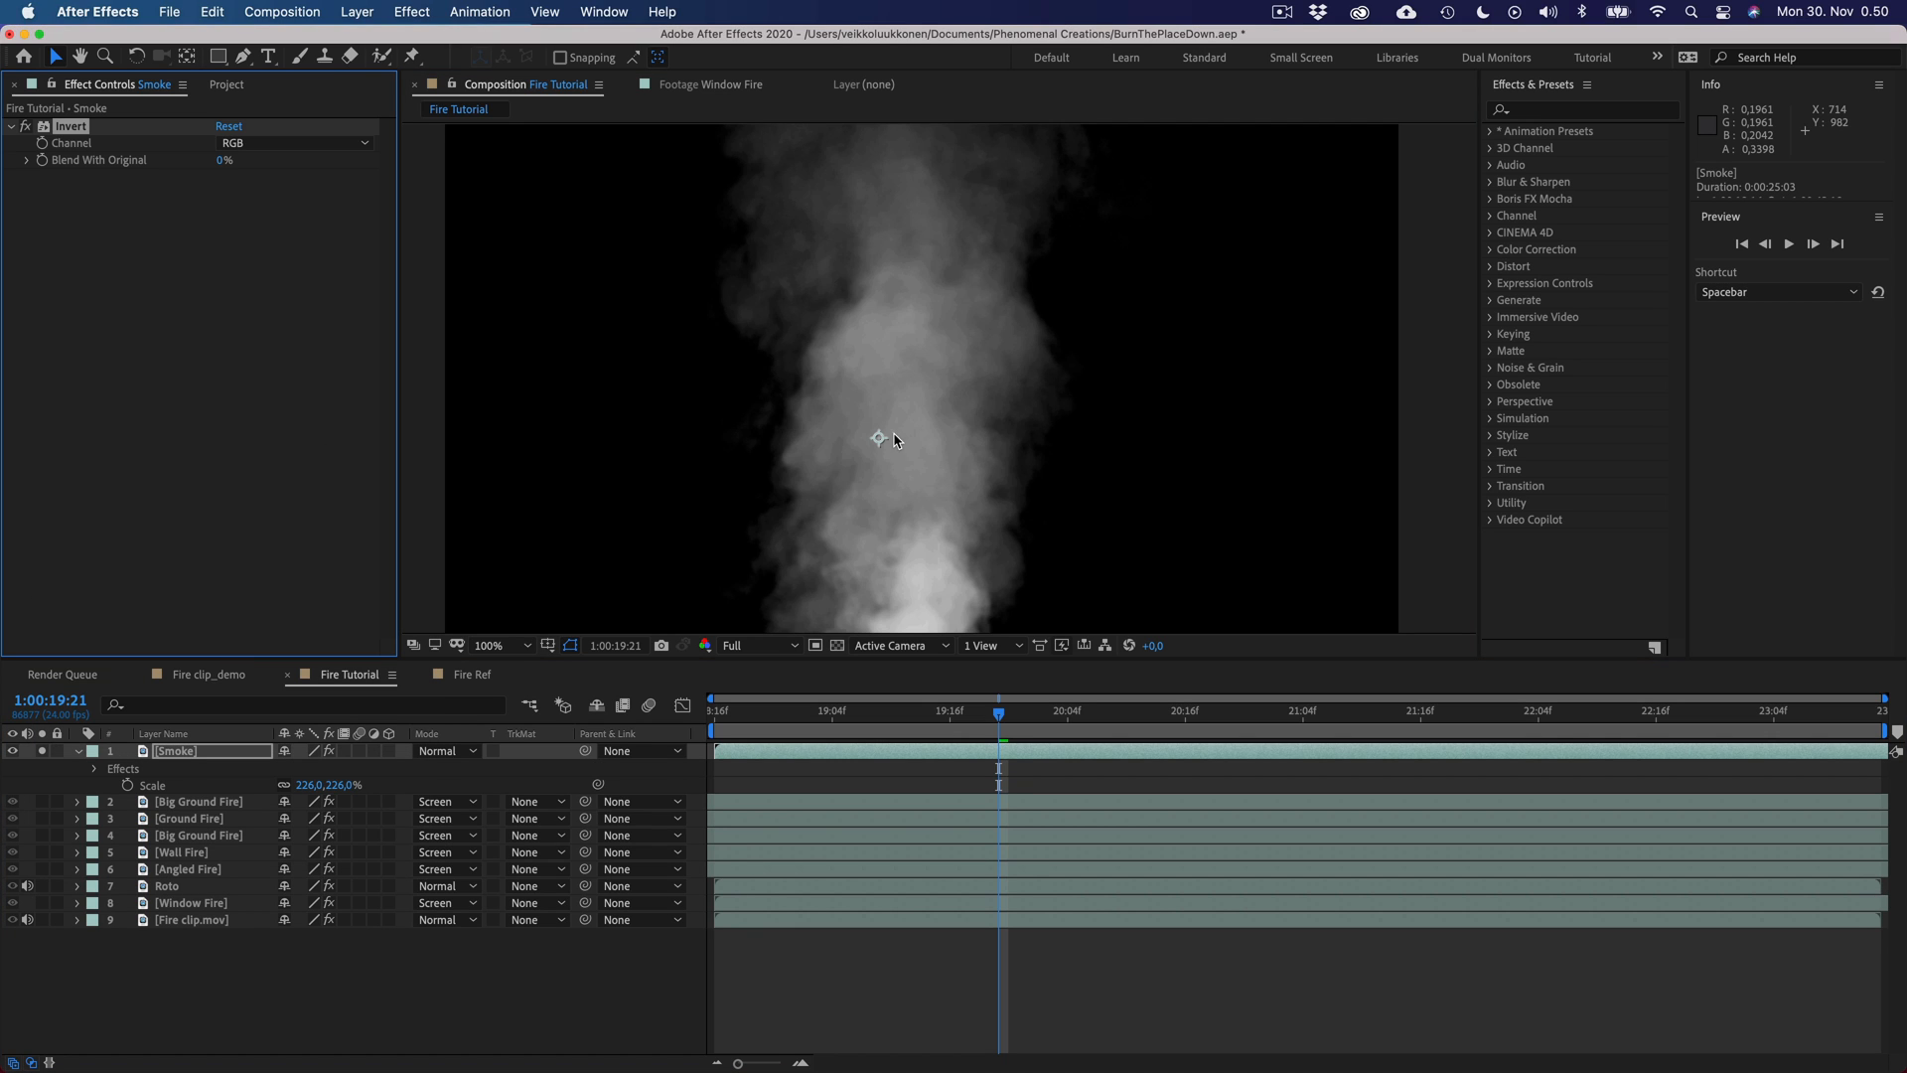
pyautogui.moveTo(848, 395)
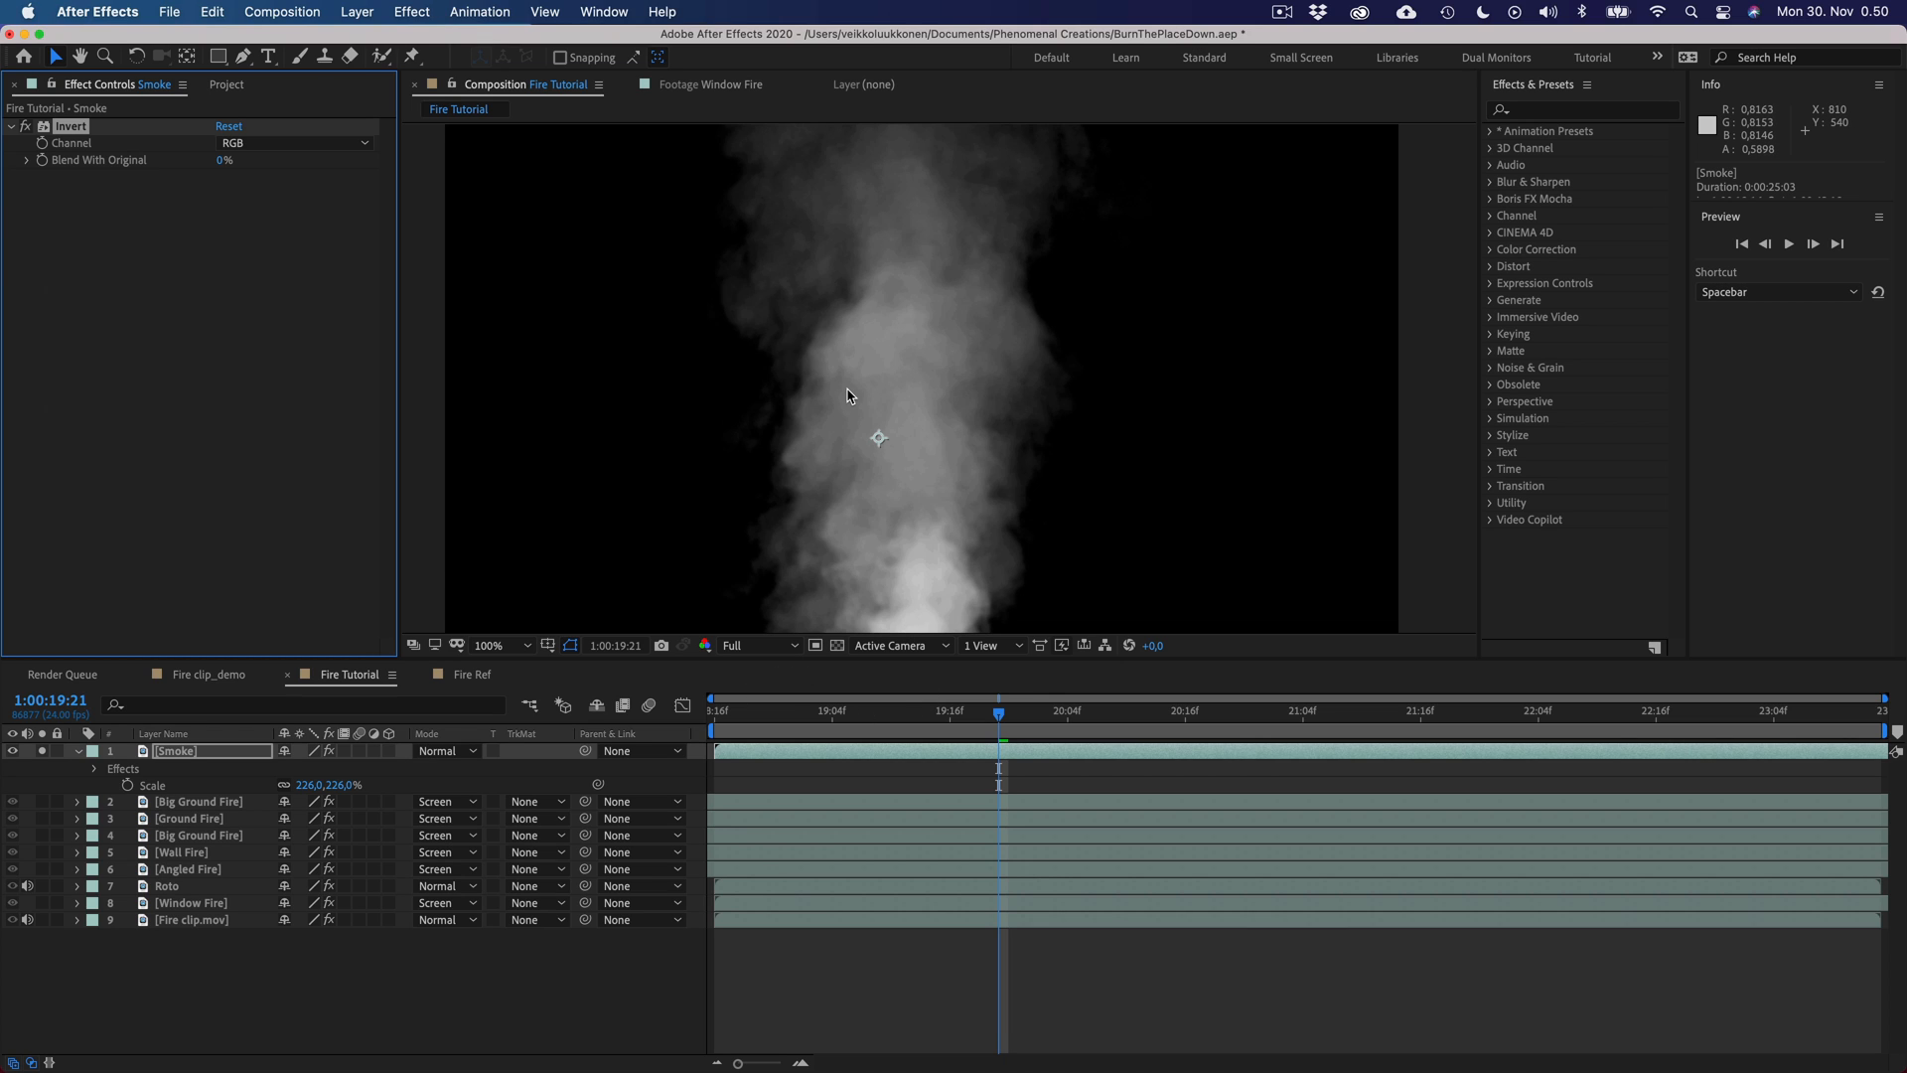
pyautogui.write('remo')
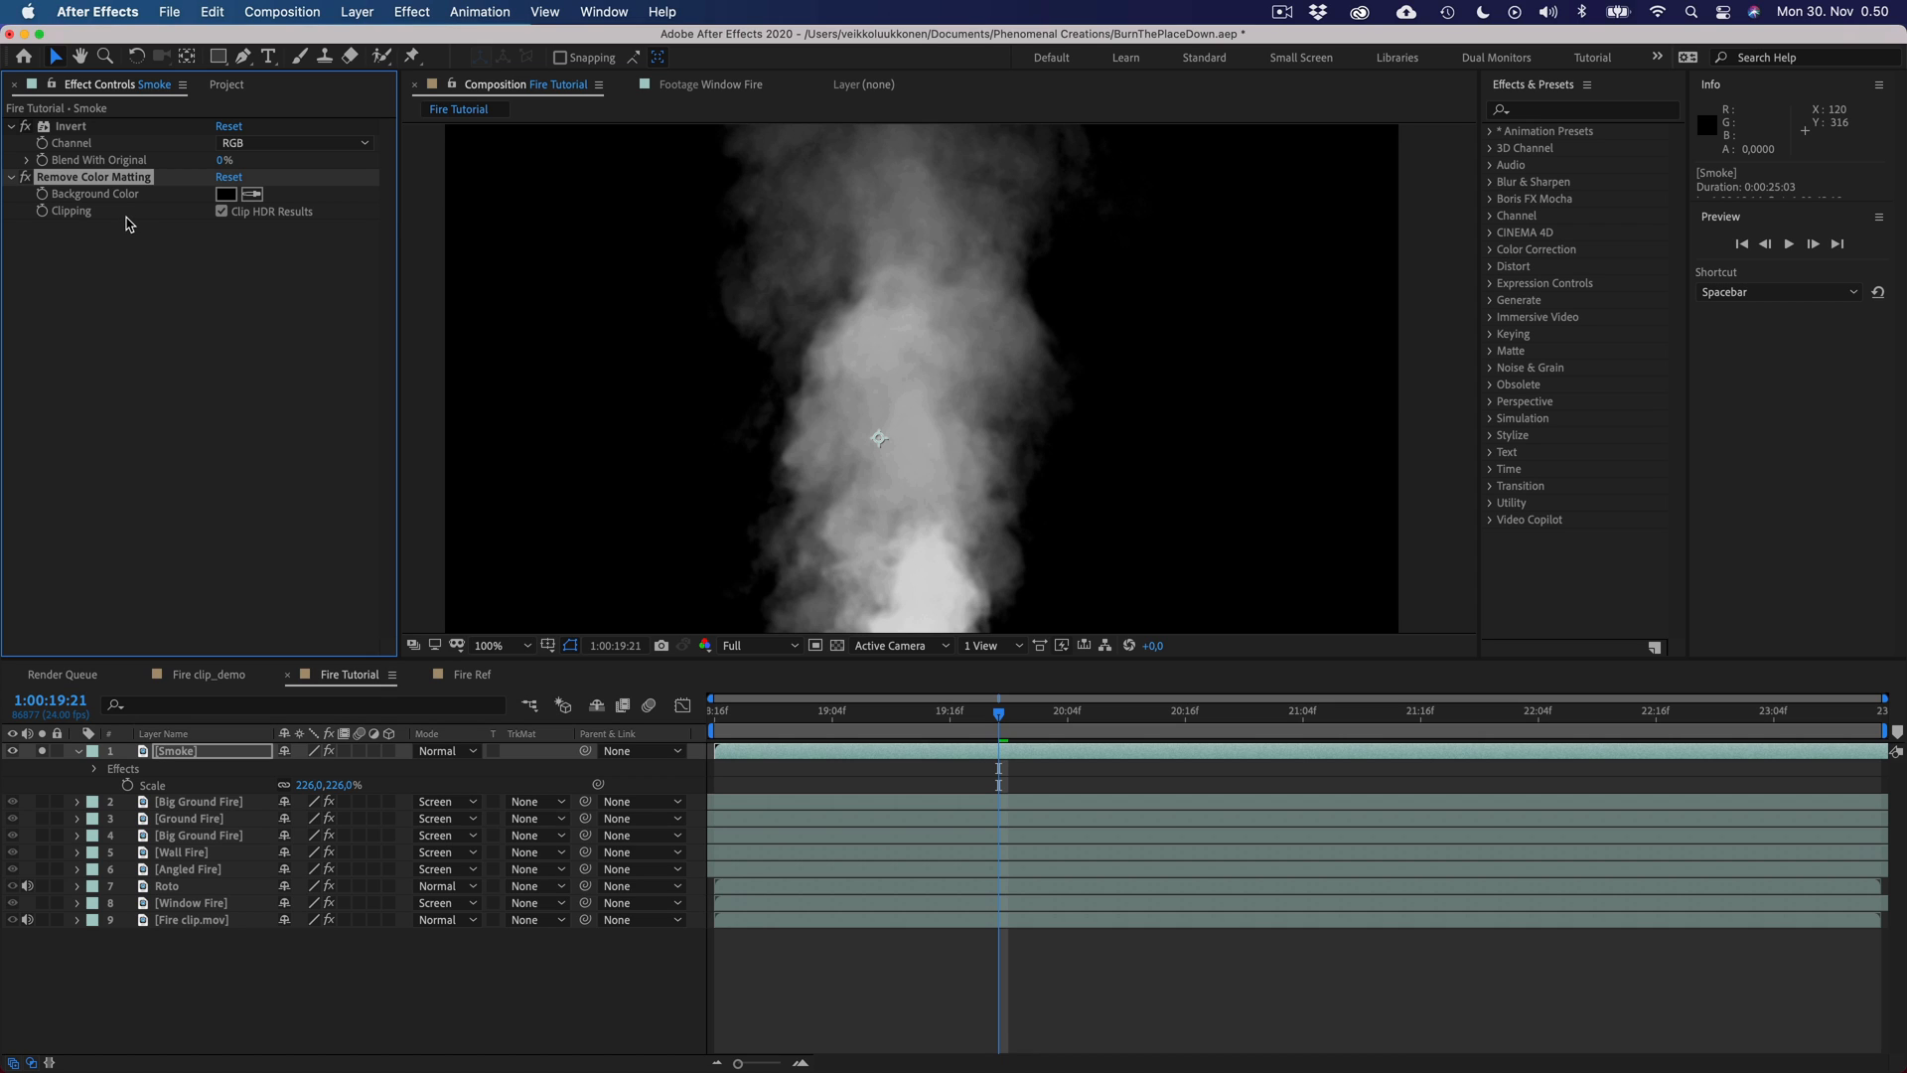
pyautogui.write('curves')
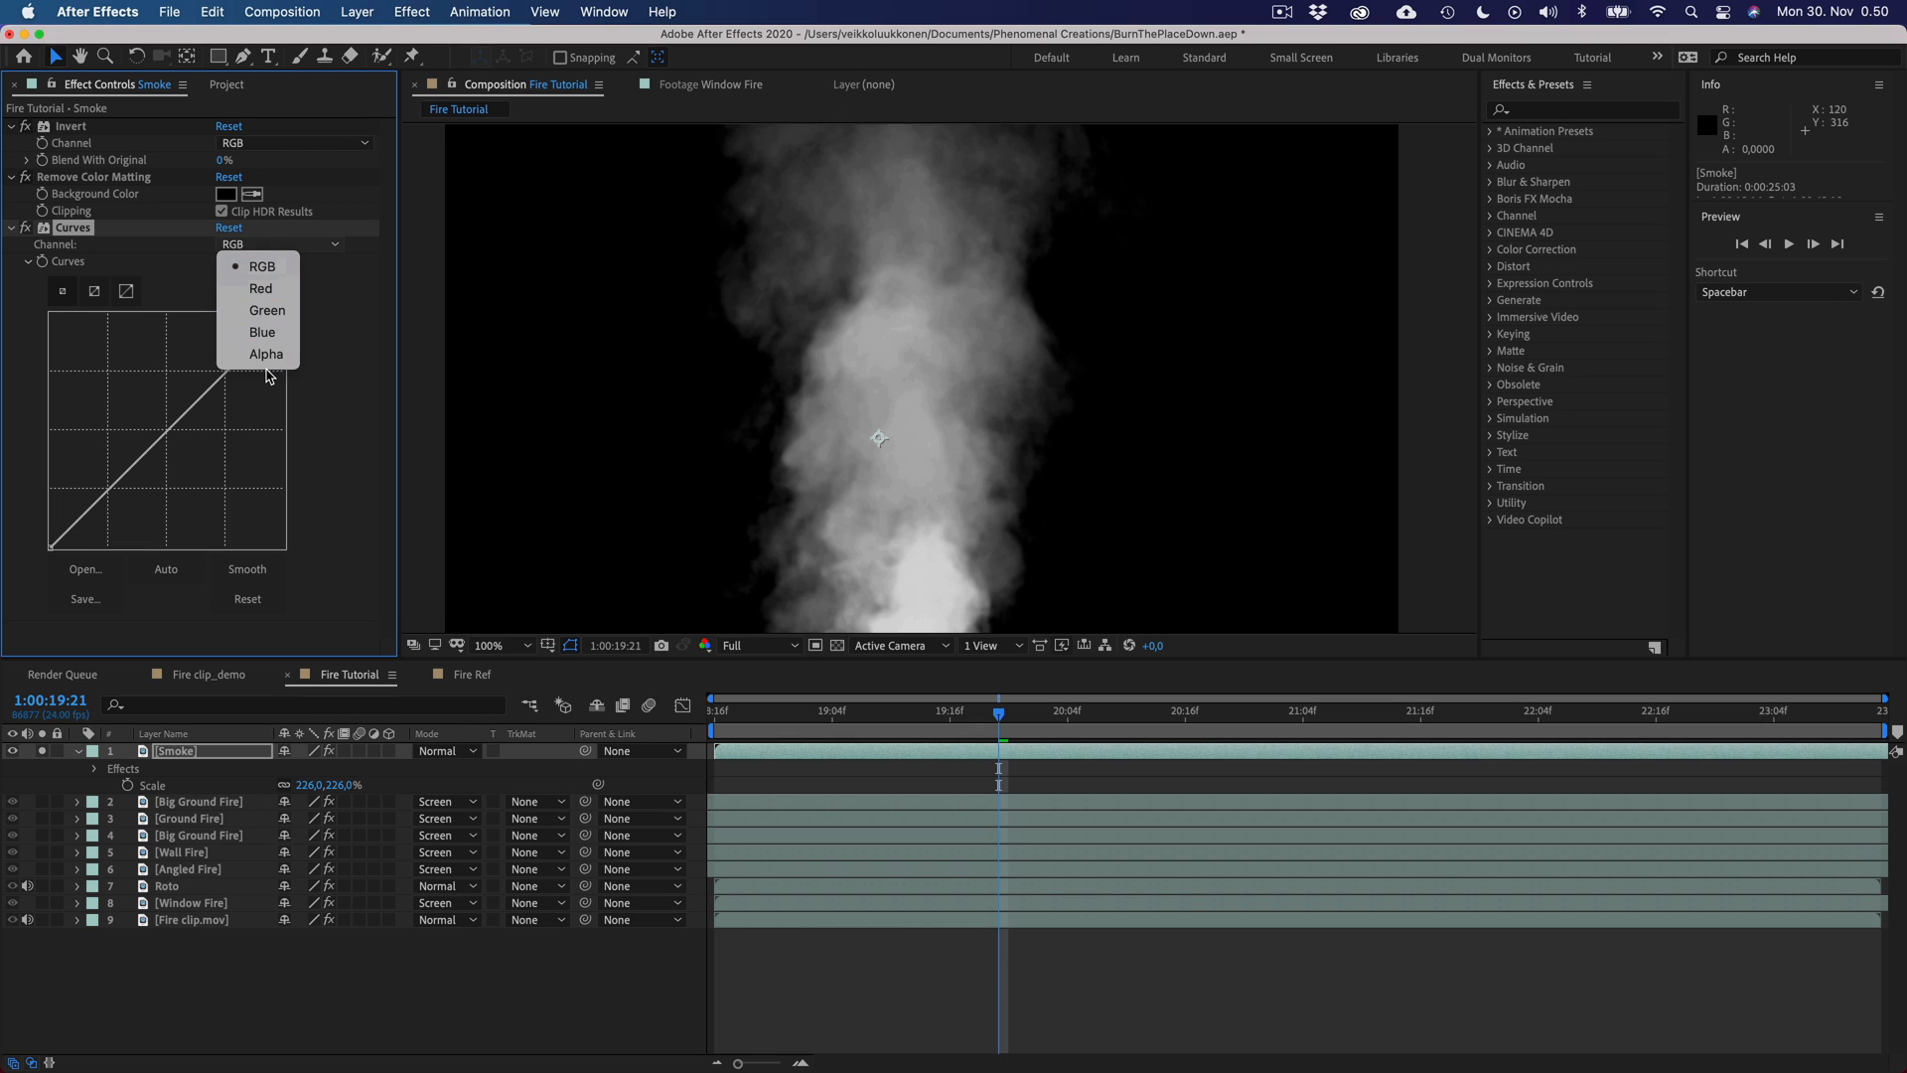
pyautogui.moveTo(264, 354)
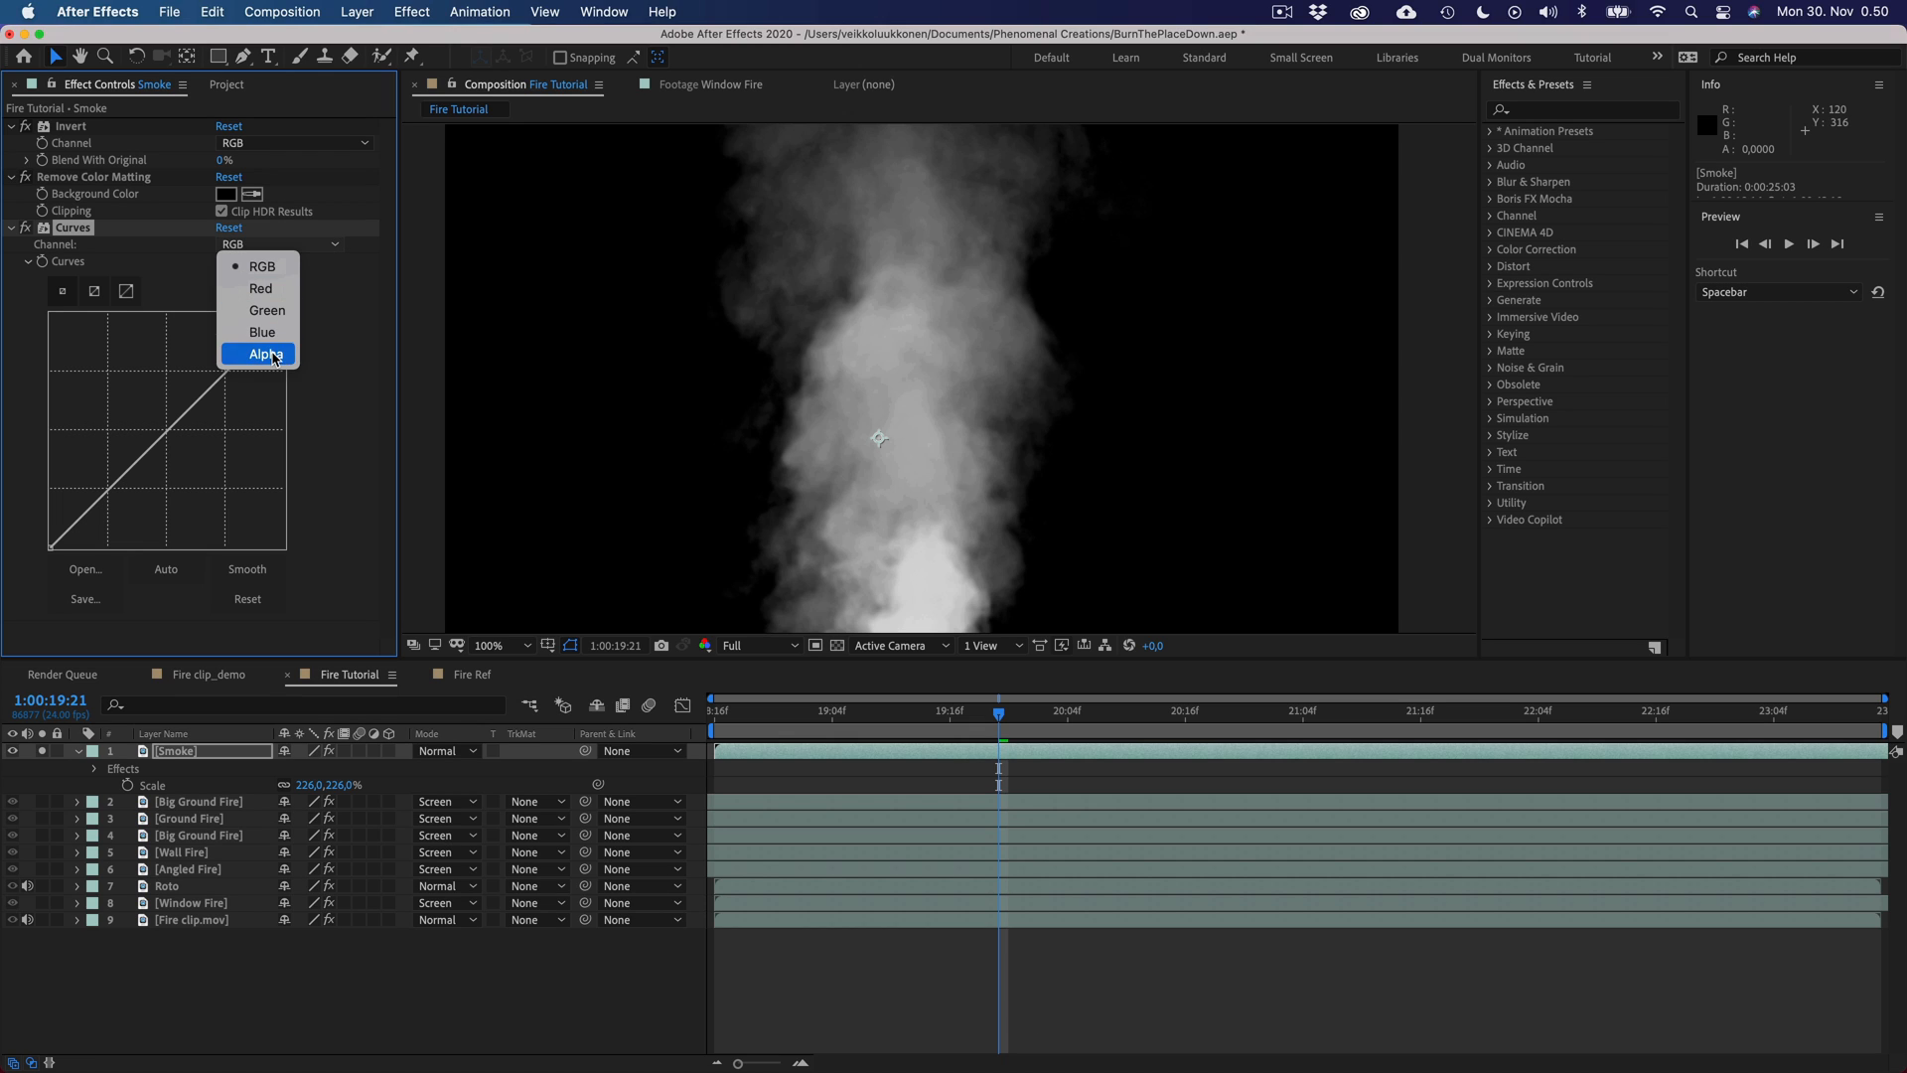
pyautogui.click(264, 354)
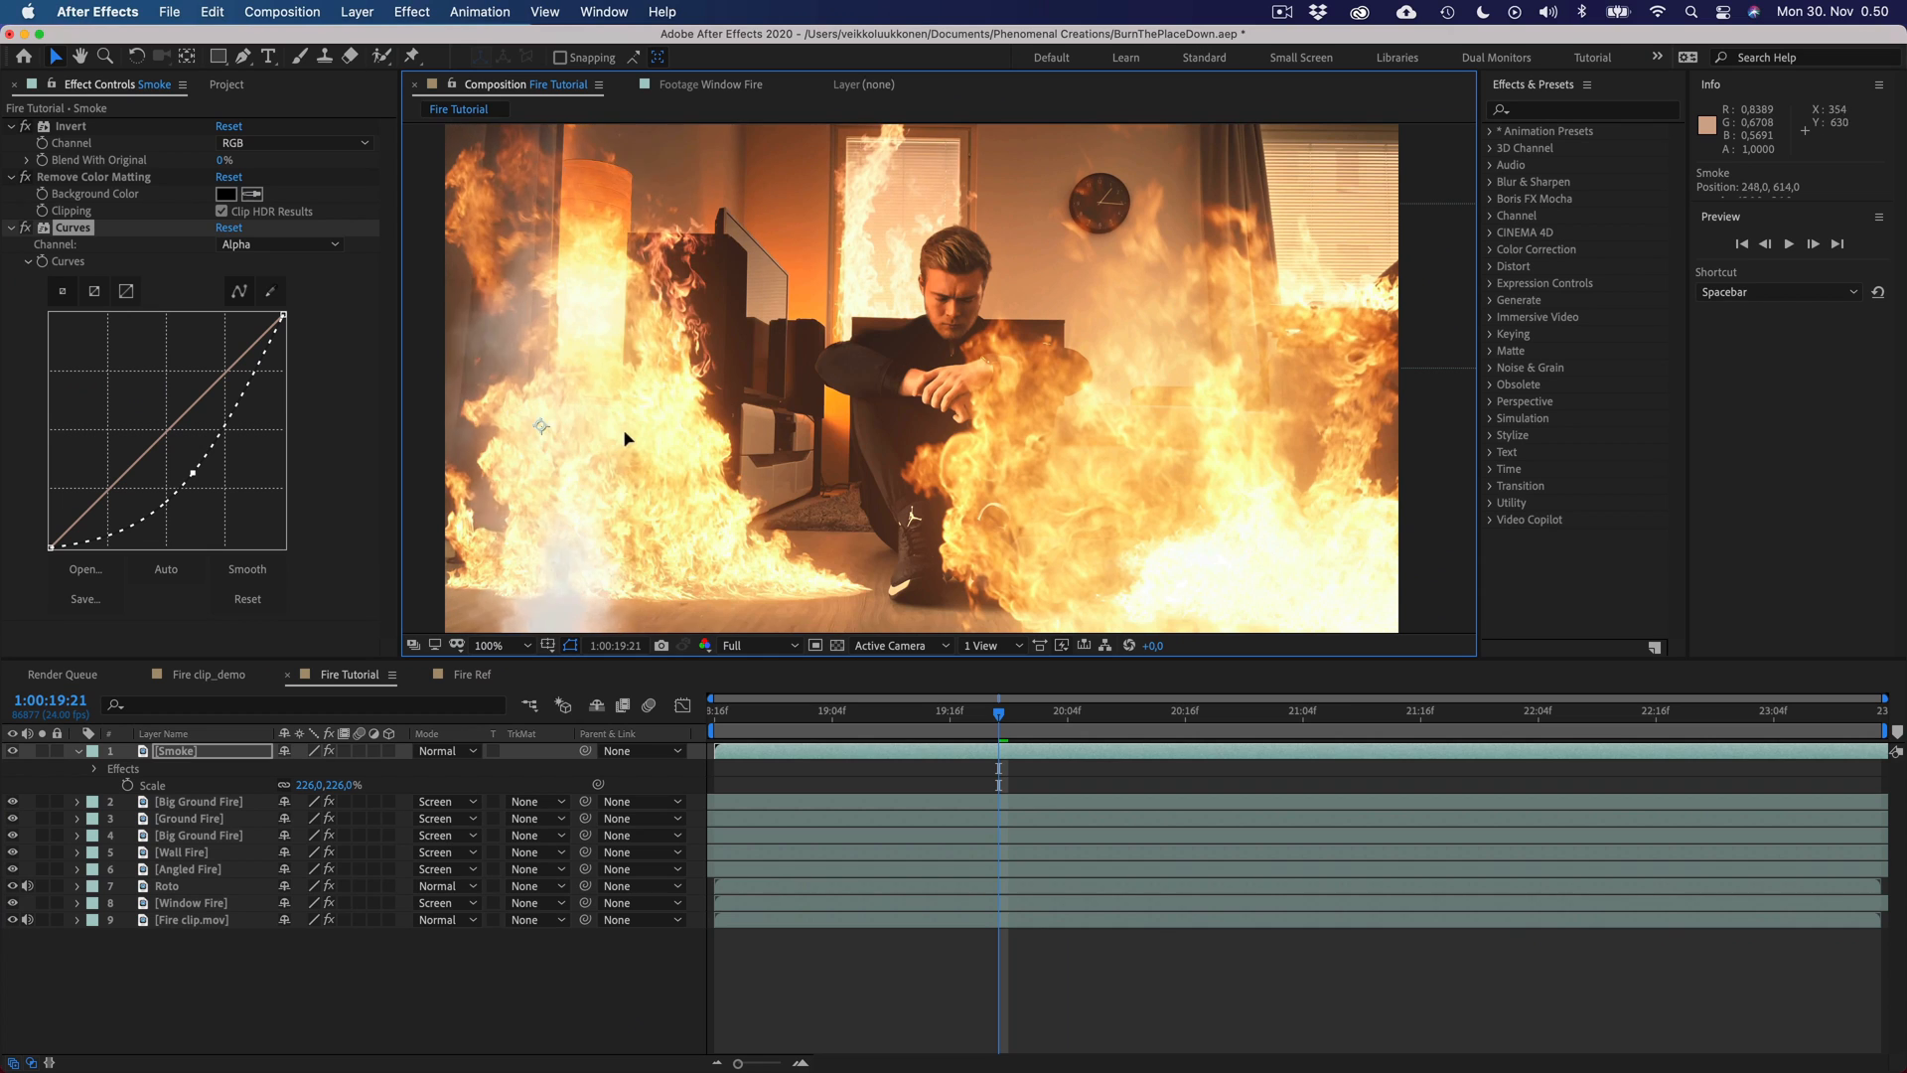
# - Cut away the lower smoke with a subtracted, feathered rectangle mask
pyautogui.moveTo(654, 440); pyautogui.dragTo(898, 588)
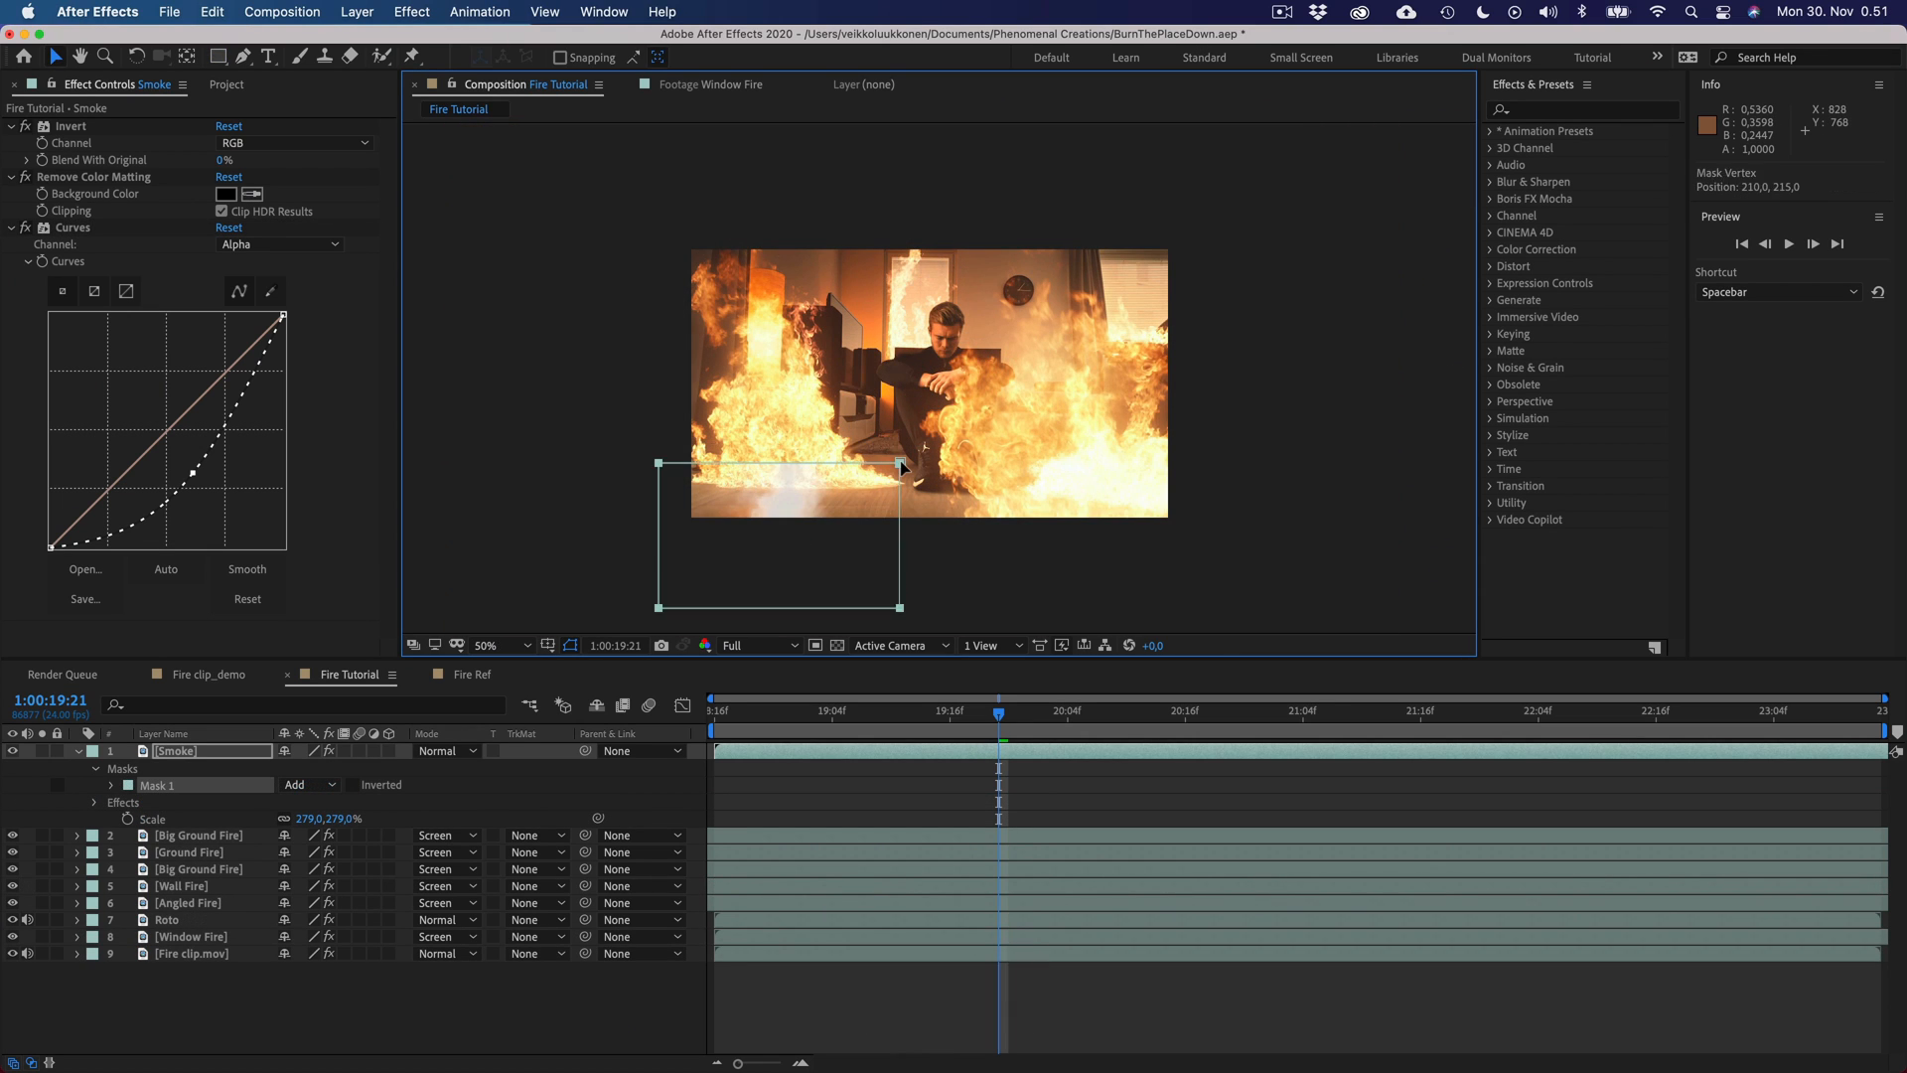
pyautogui.click(308, 784)
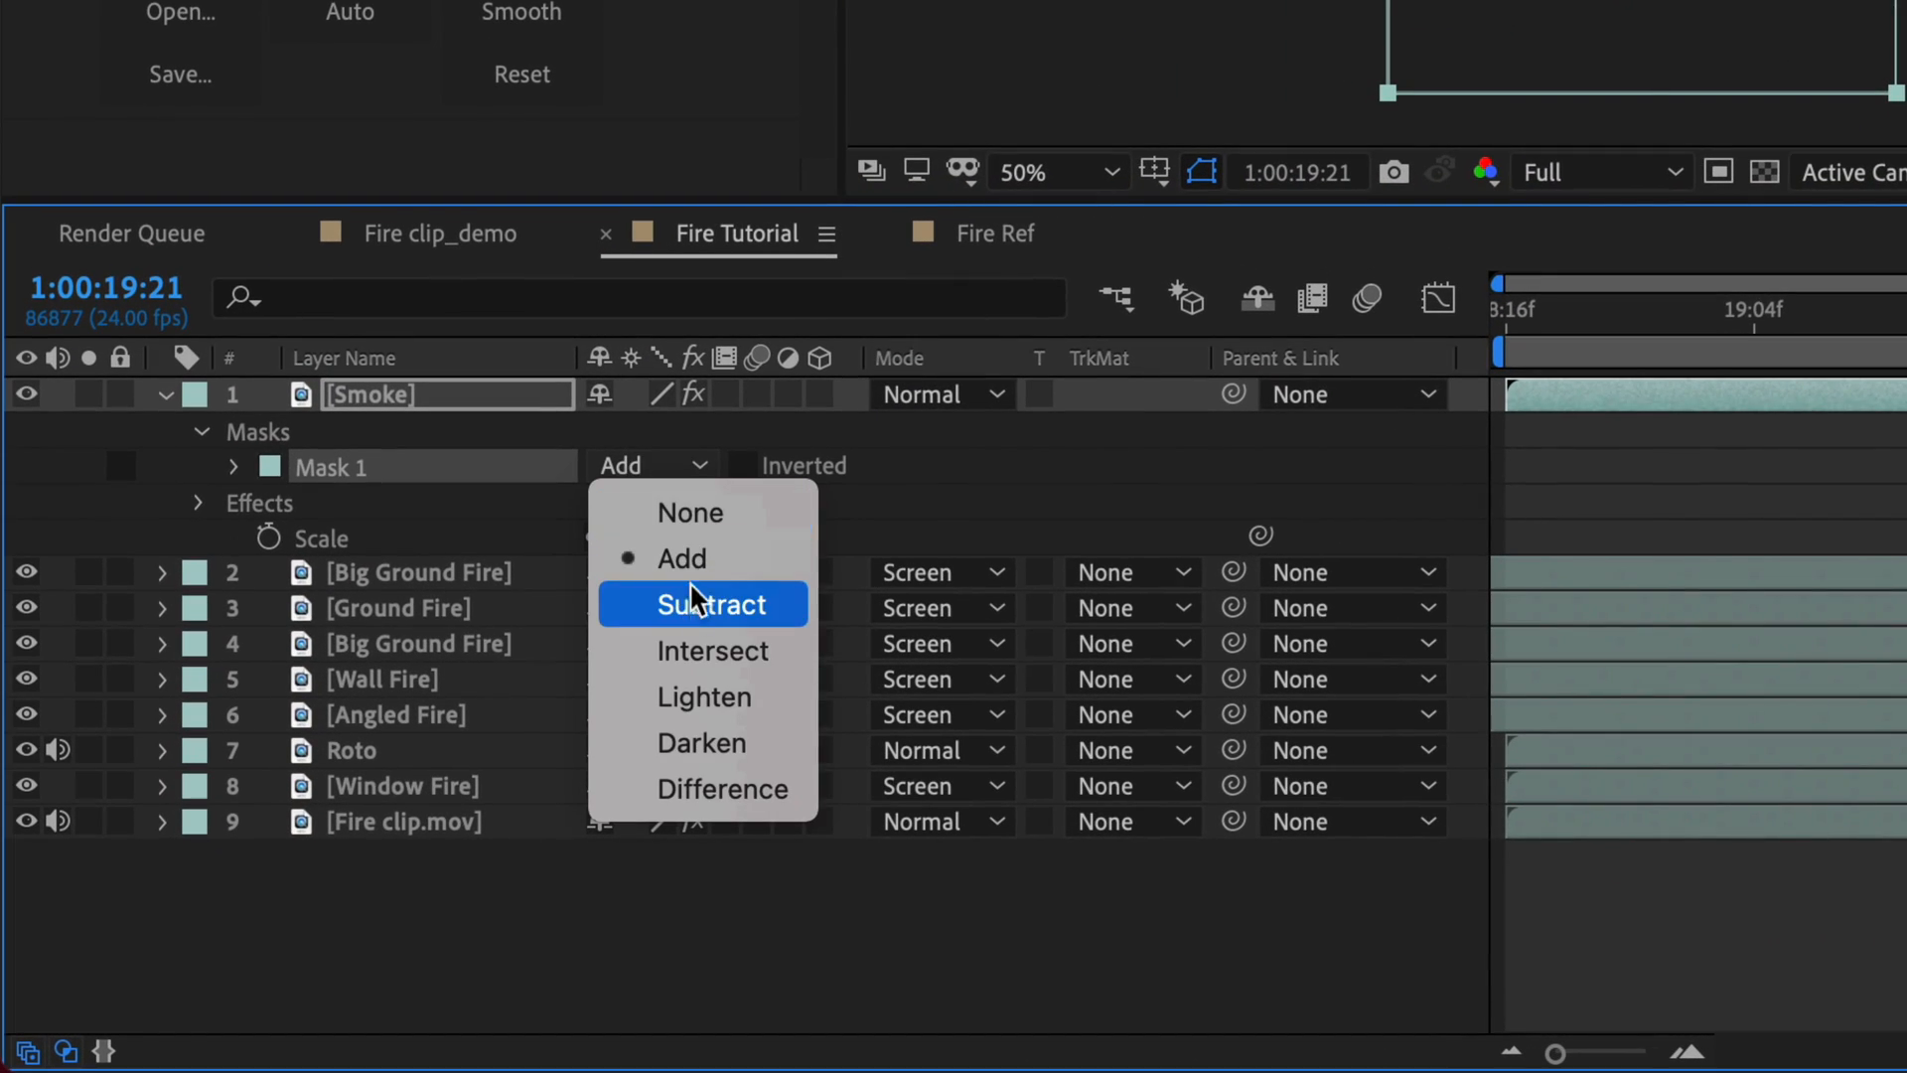
pyautogui.click(713, 603)
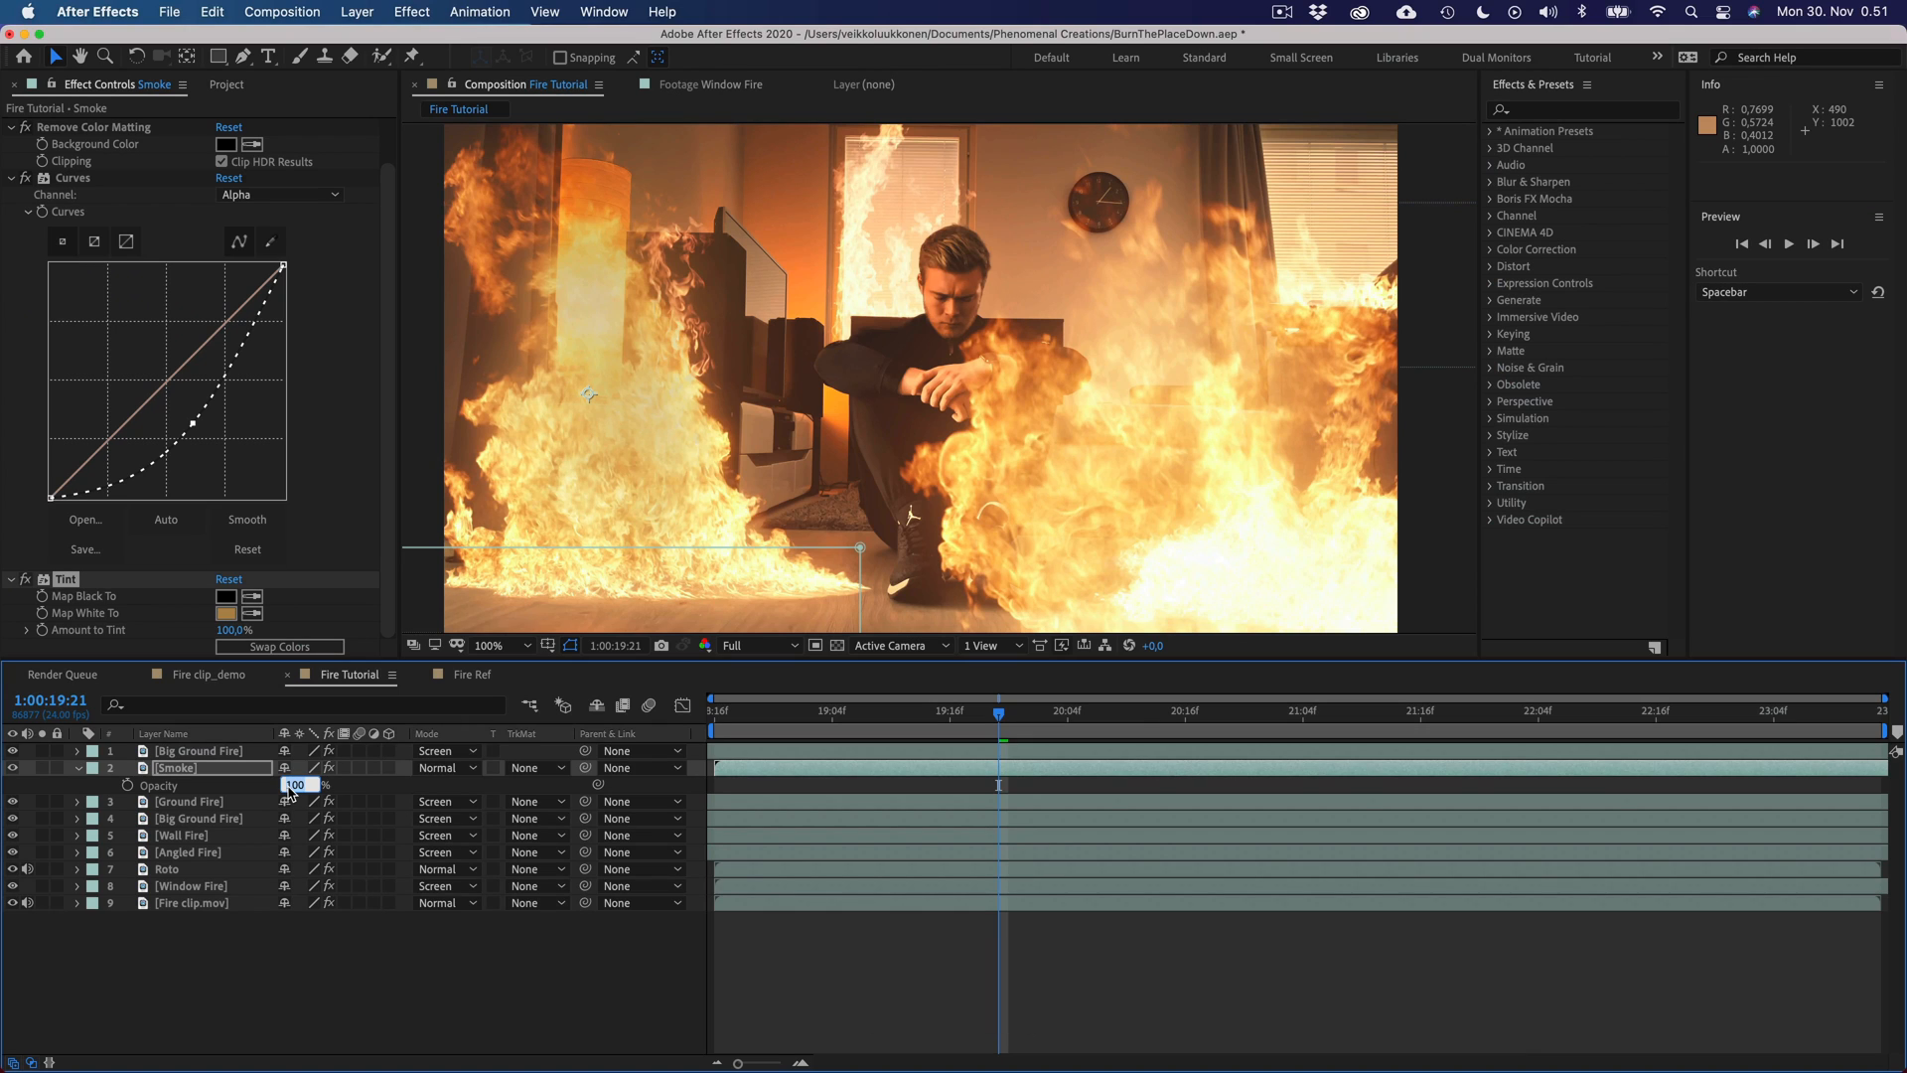
pyautogui.write('35')
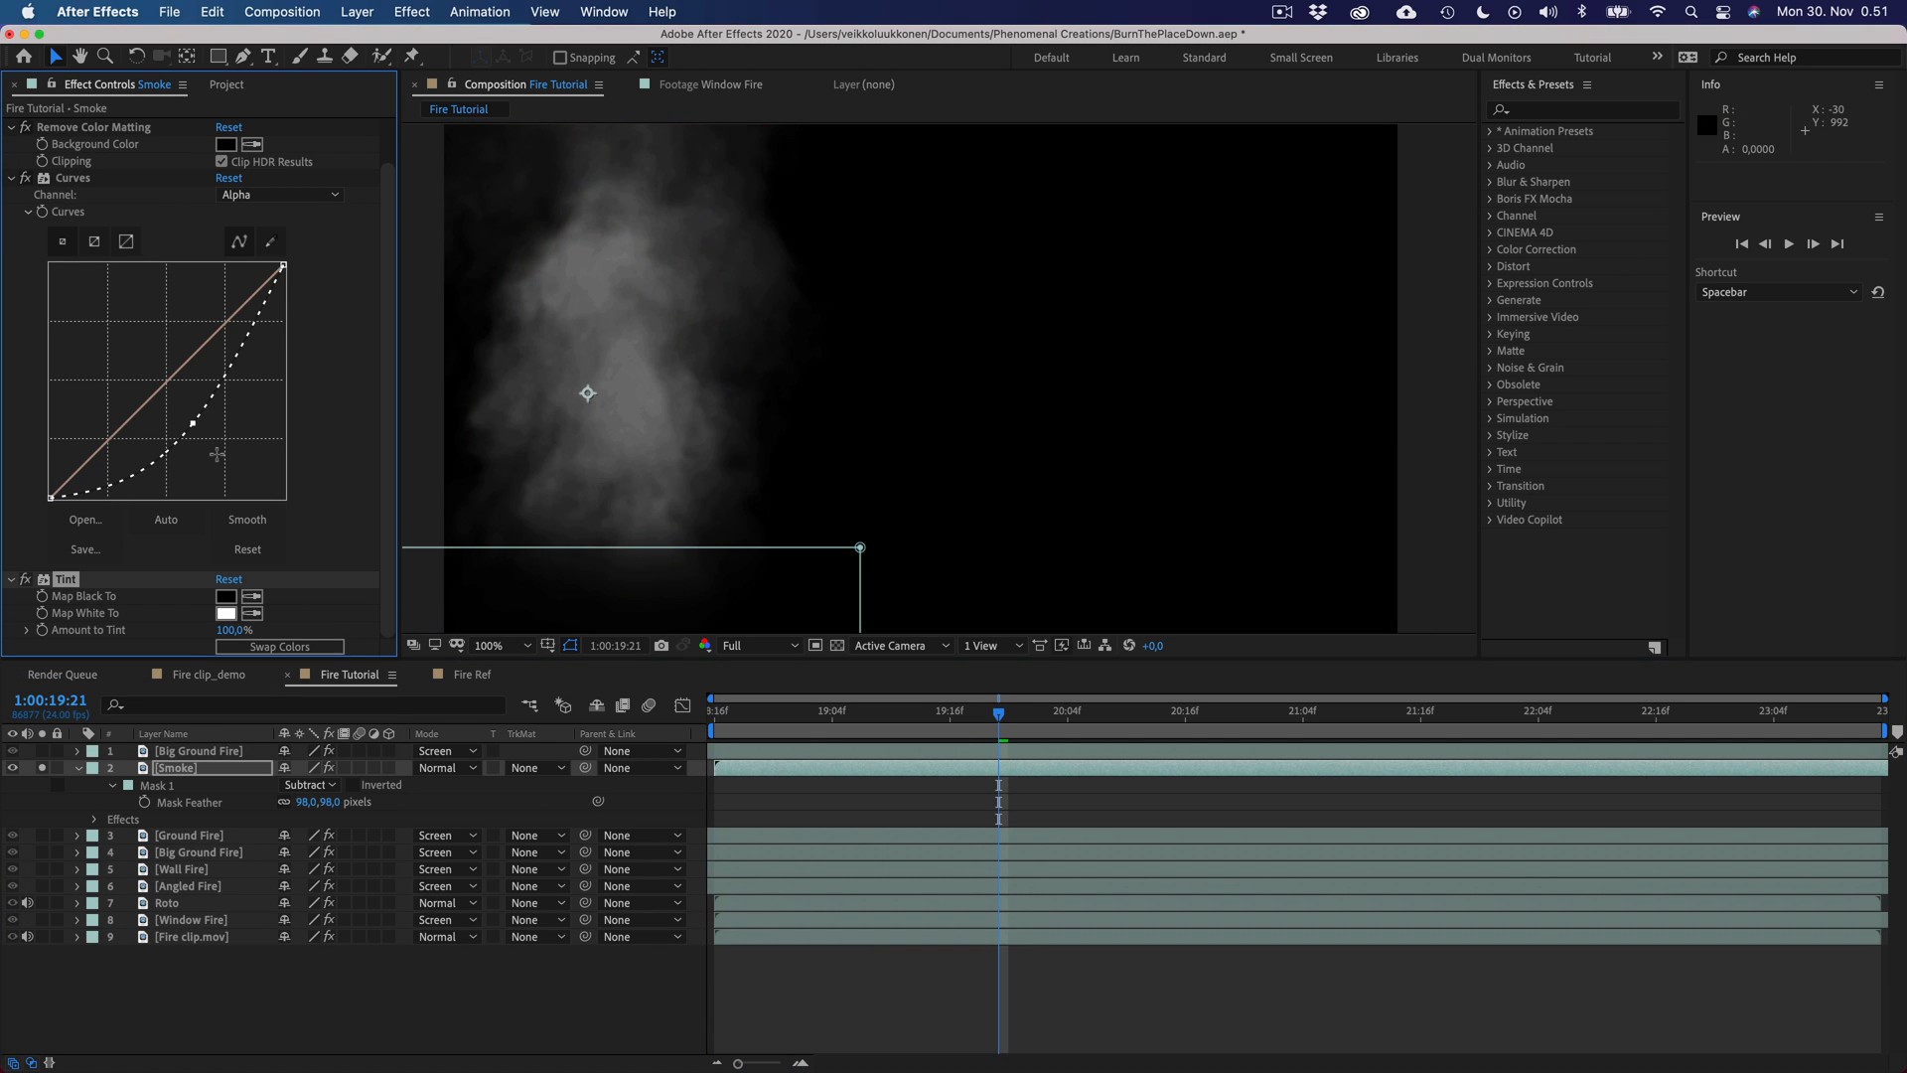
# - Tint the Smoke layer's whites orange
pyautogui.click(226, 614)
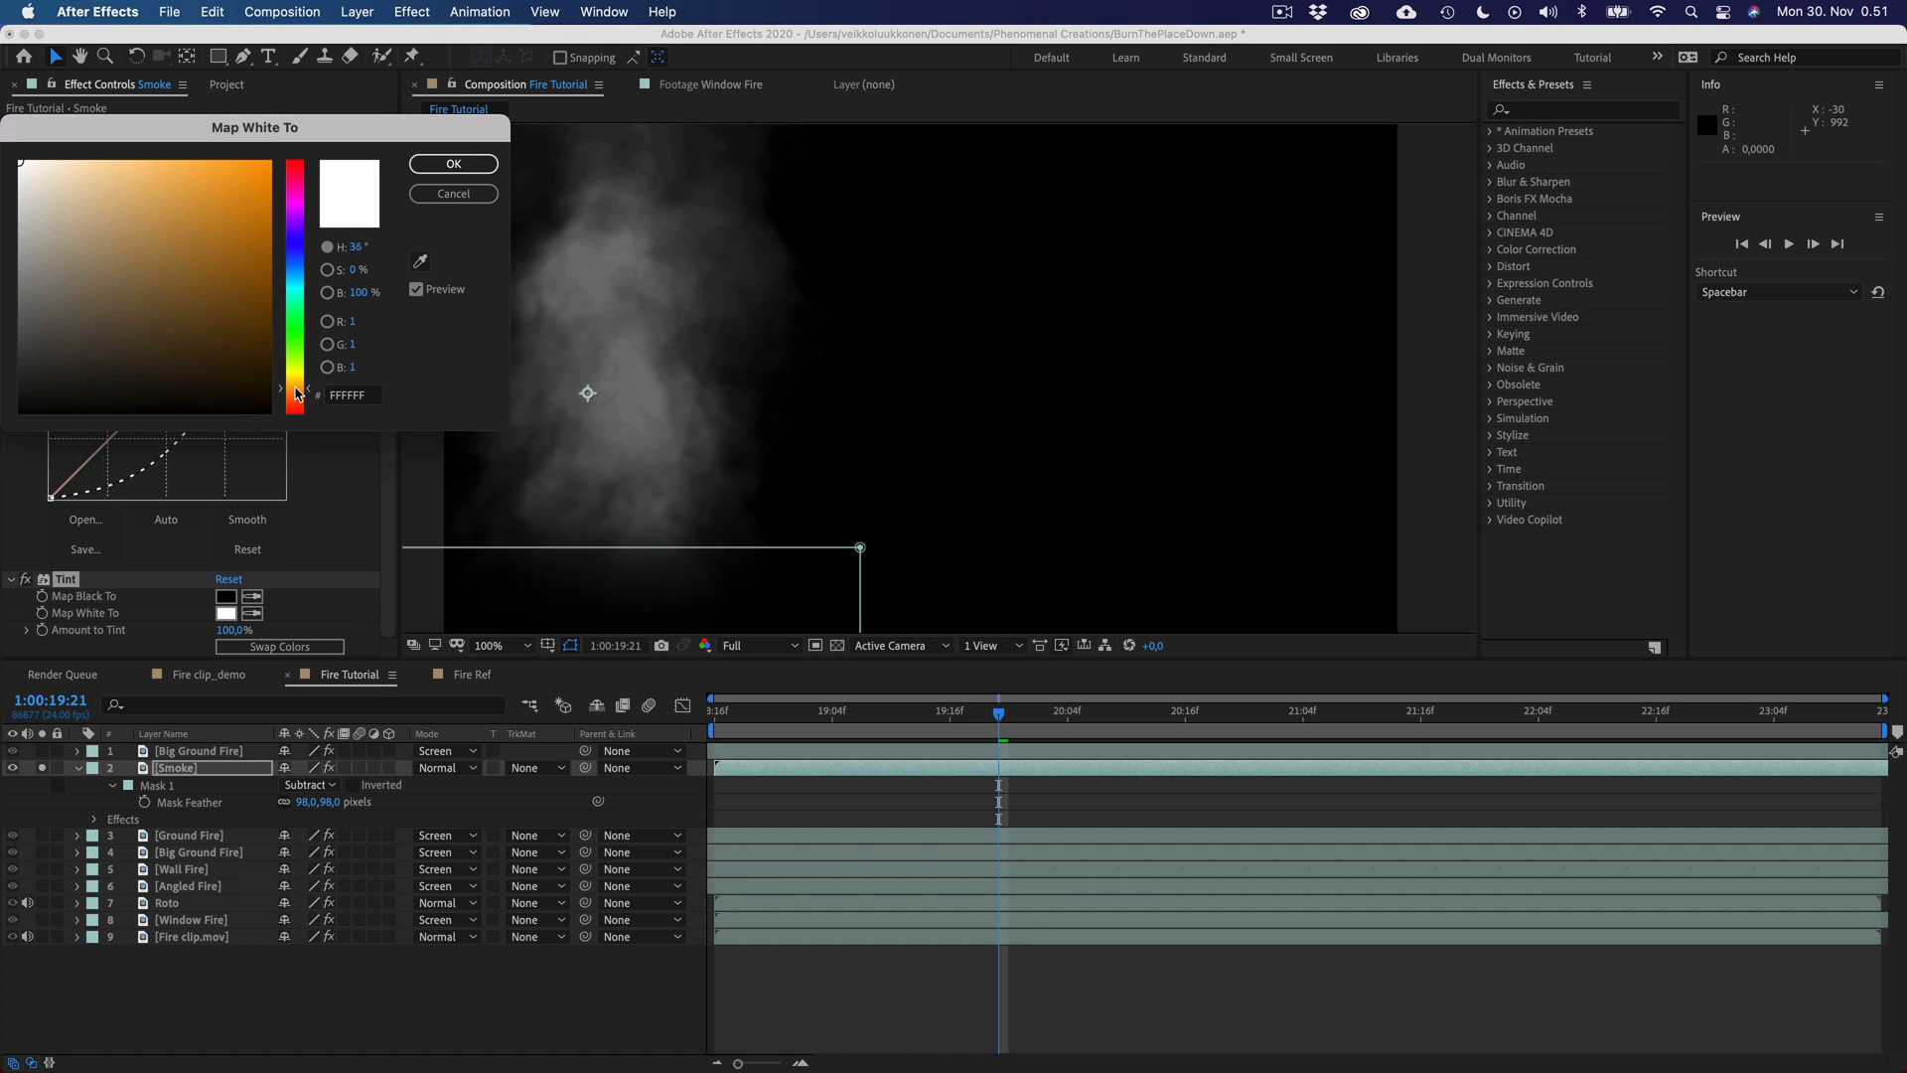
pyautogui.click(151, 243)
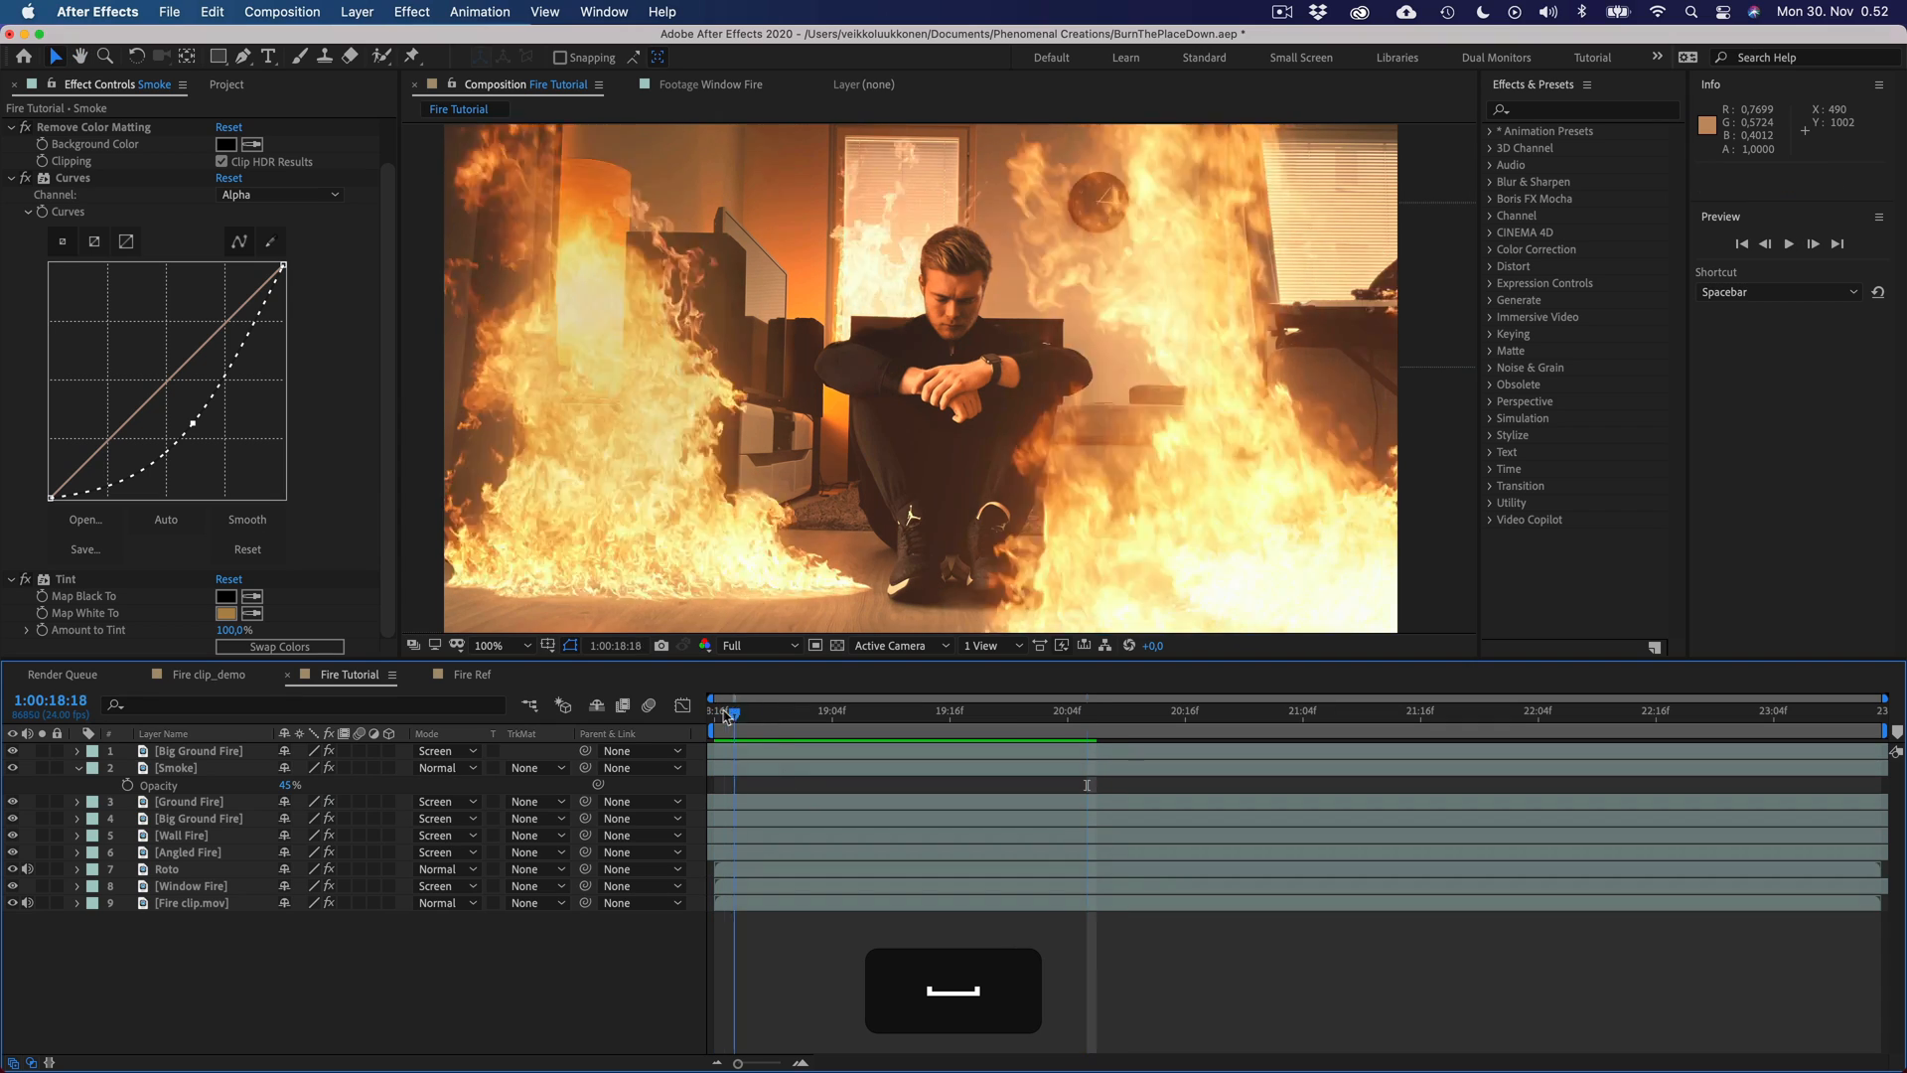
pyautogui.press('space')
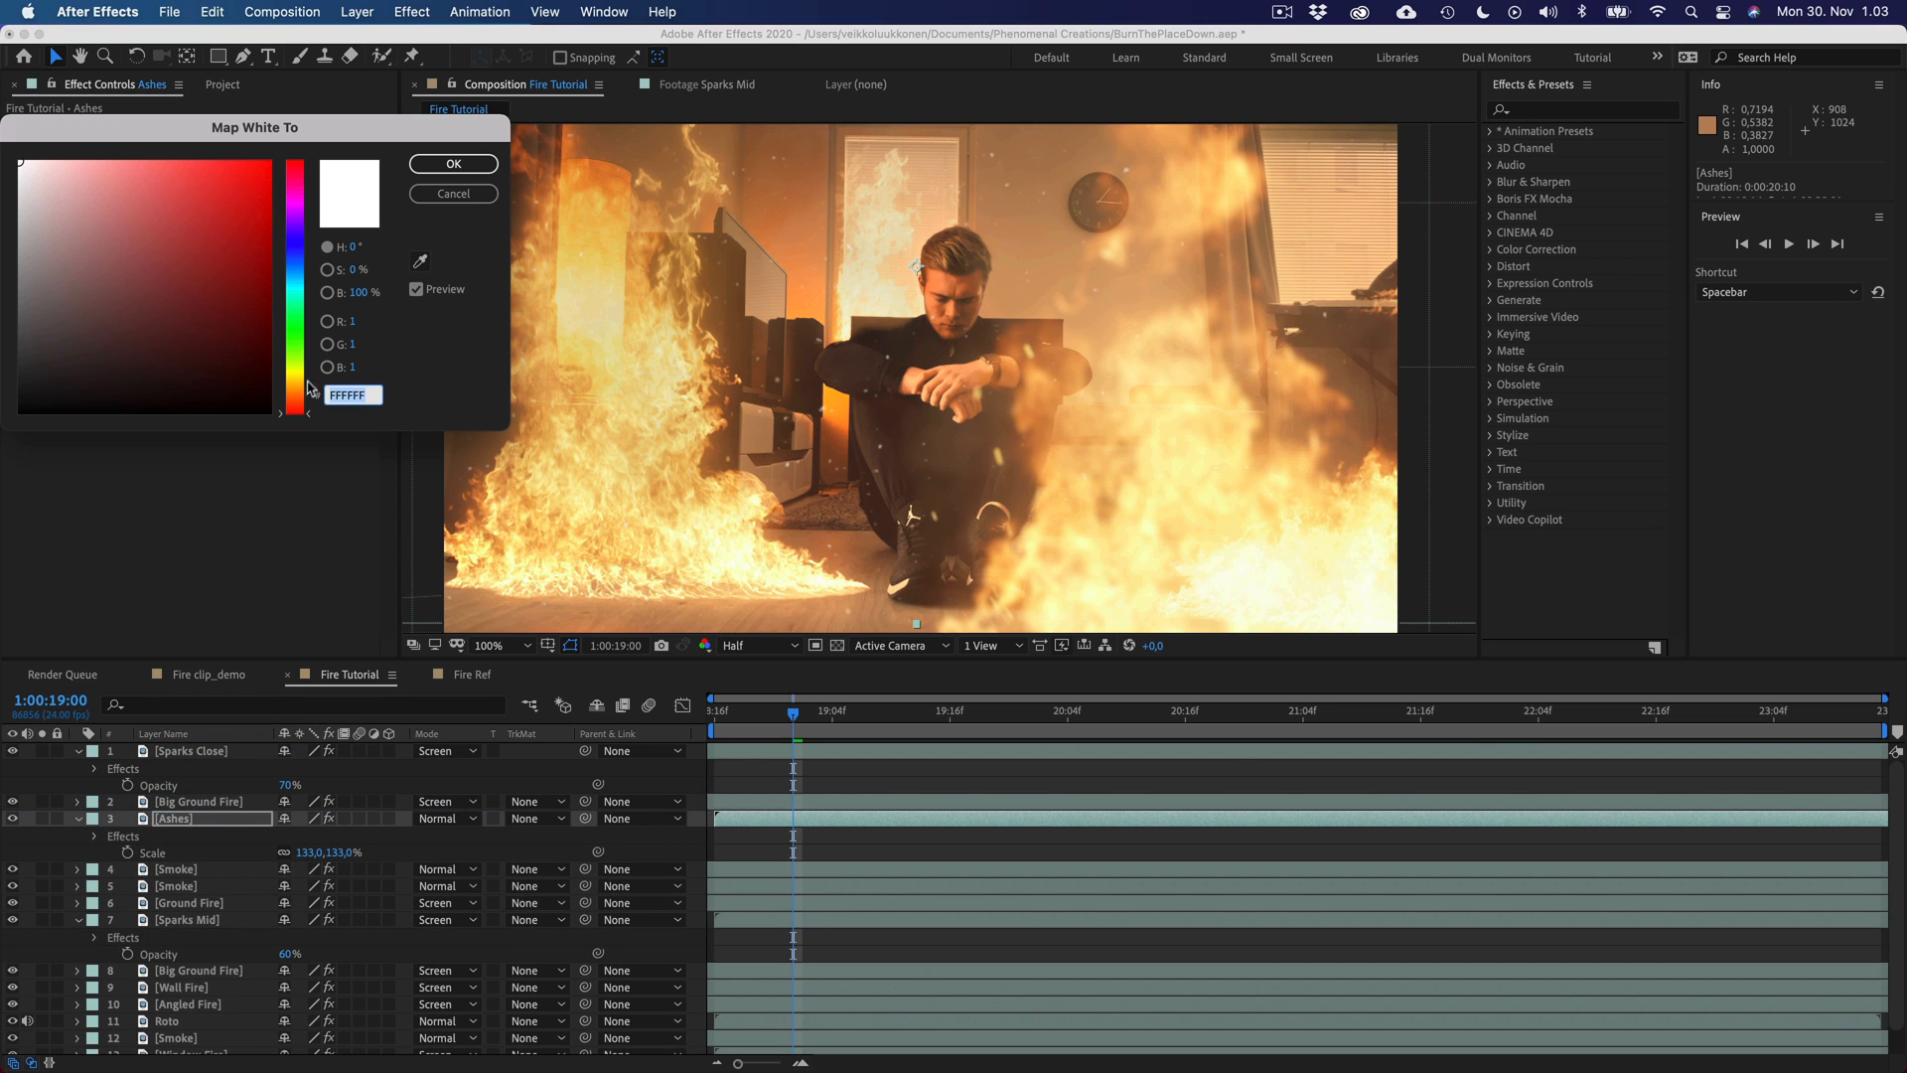
# - Confirm the orange ashes tint, set Camera Lens Blur radius 2 and review playback
pyautogui.click(197, 312)
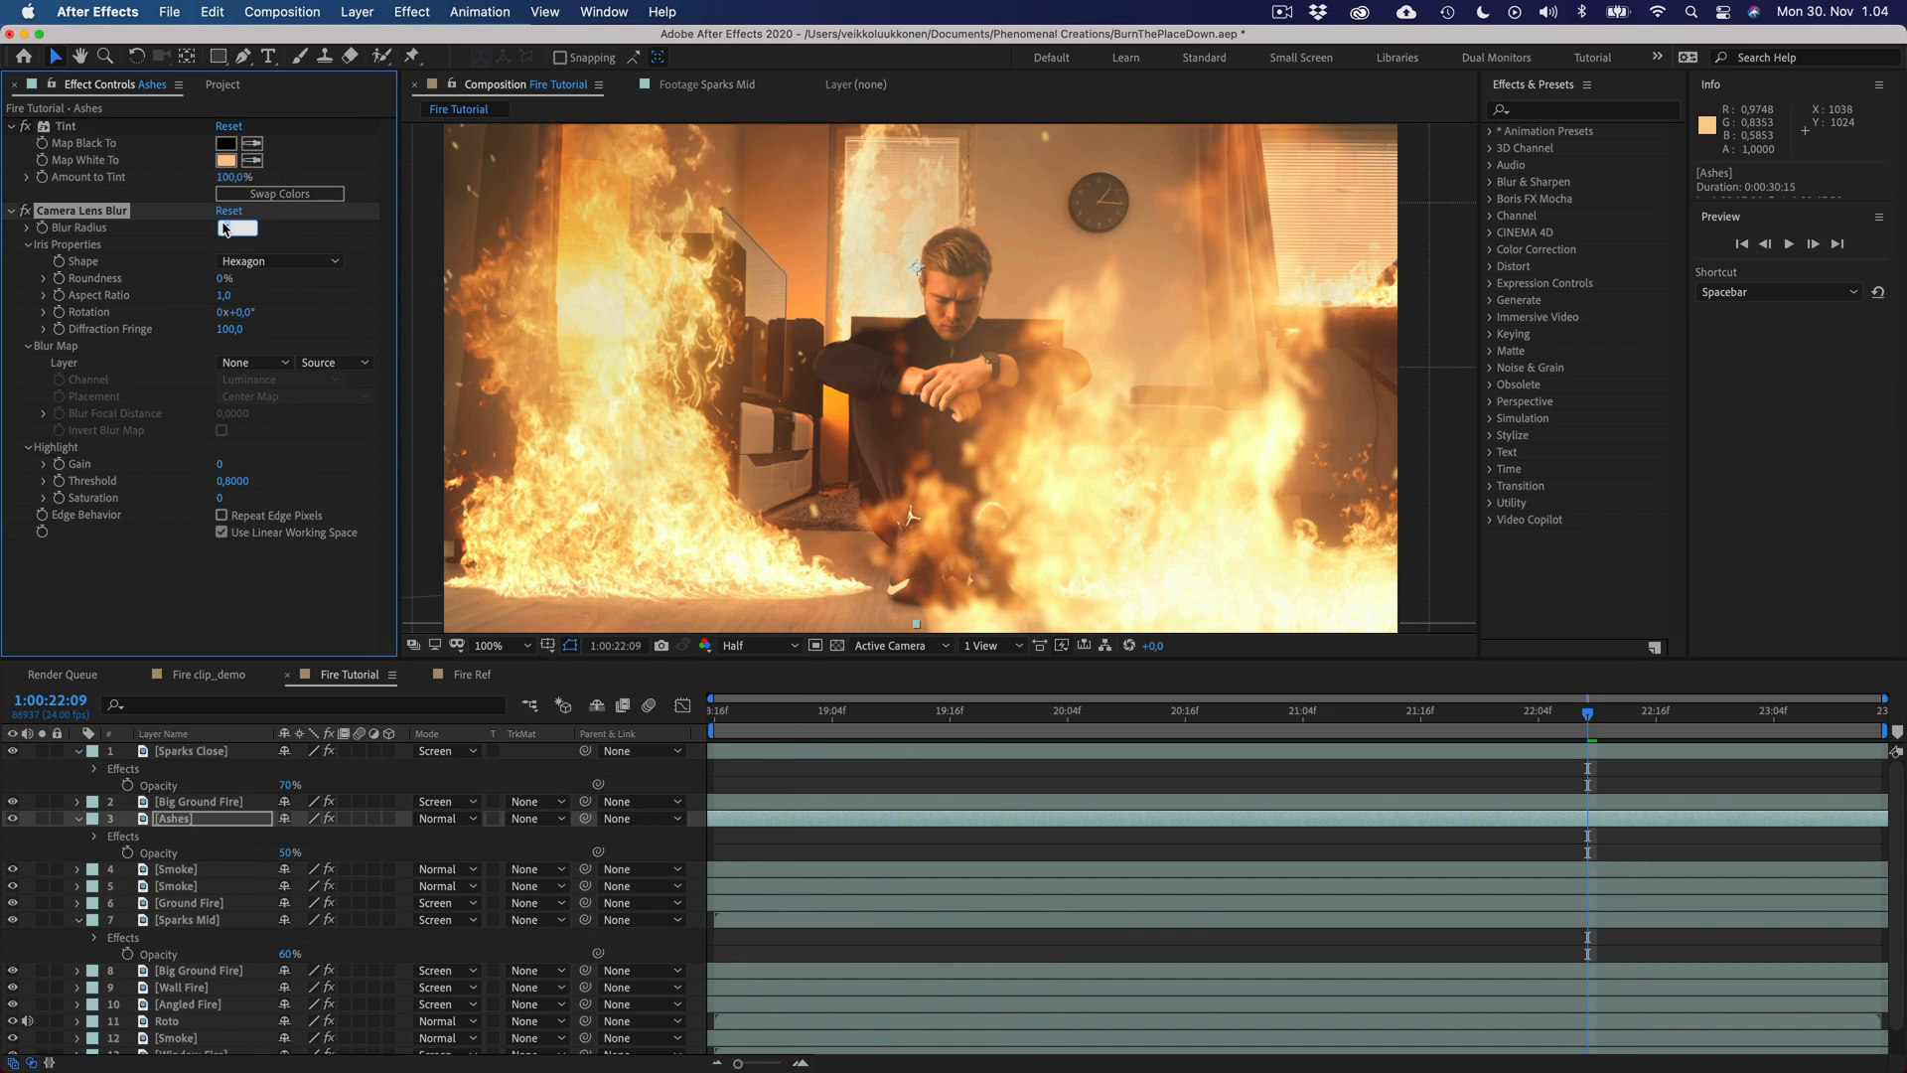
pyautogui.click(237, 227)
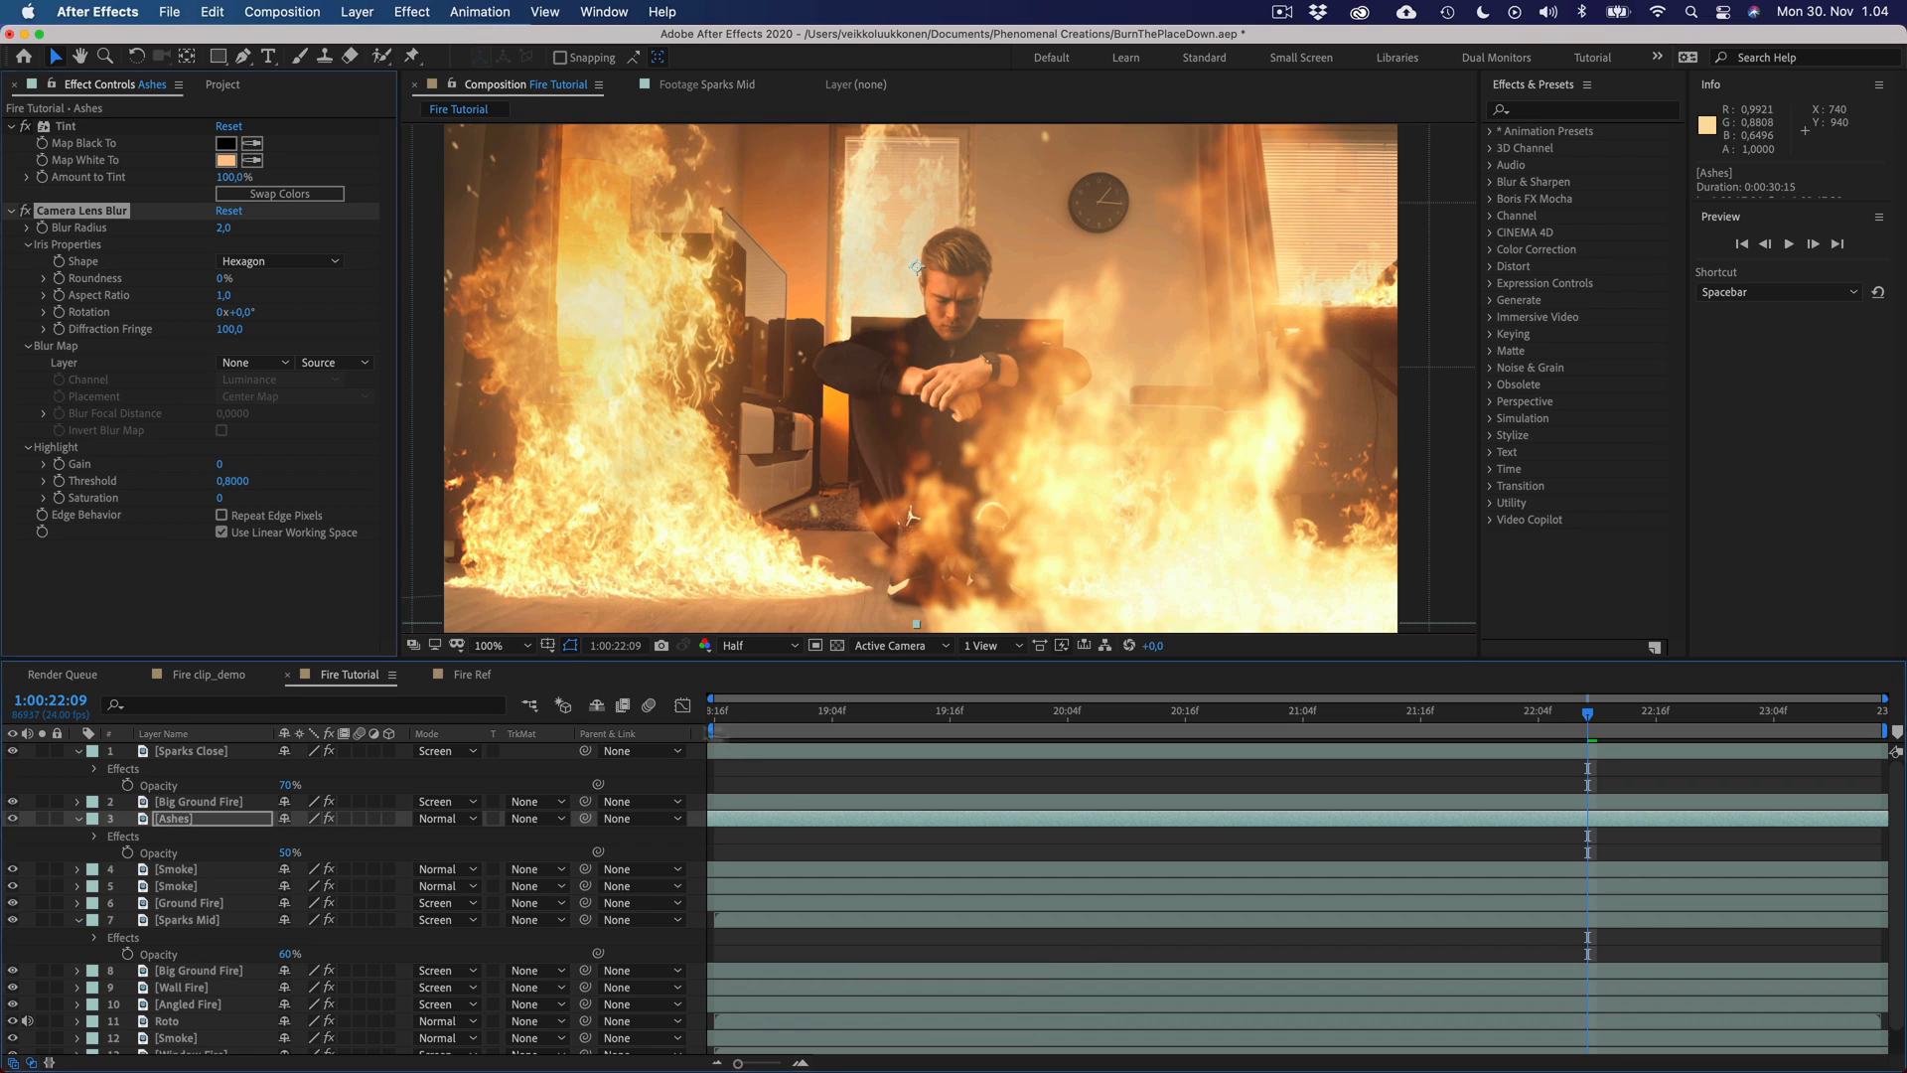
pyautogui.press('Space')
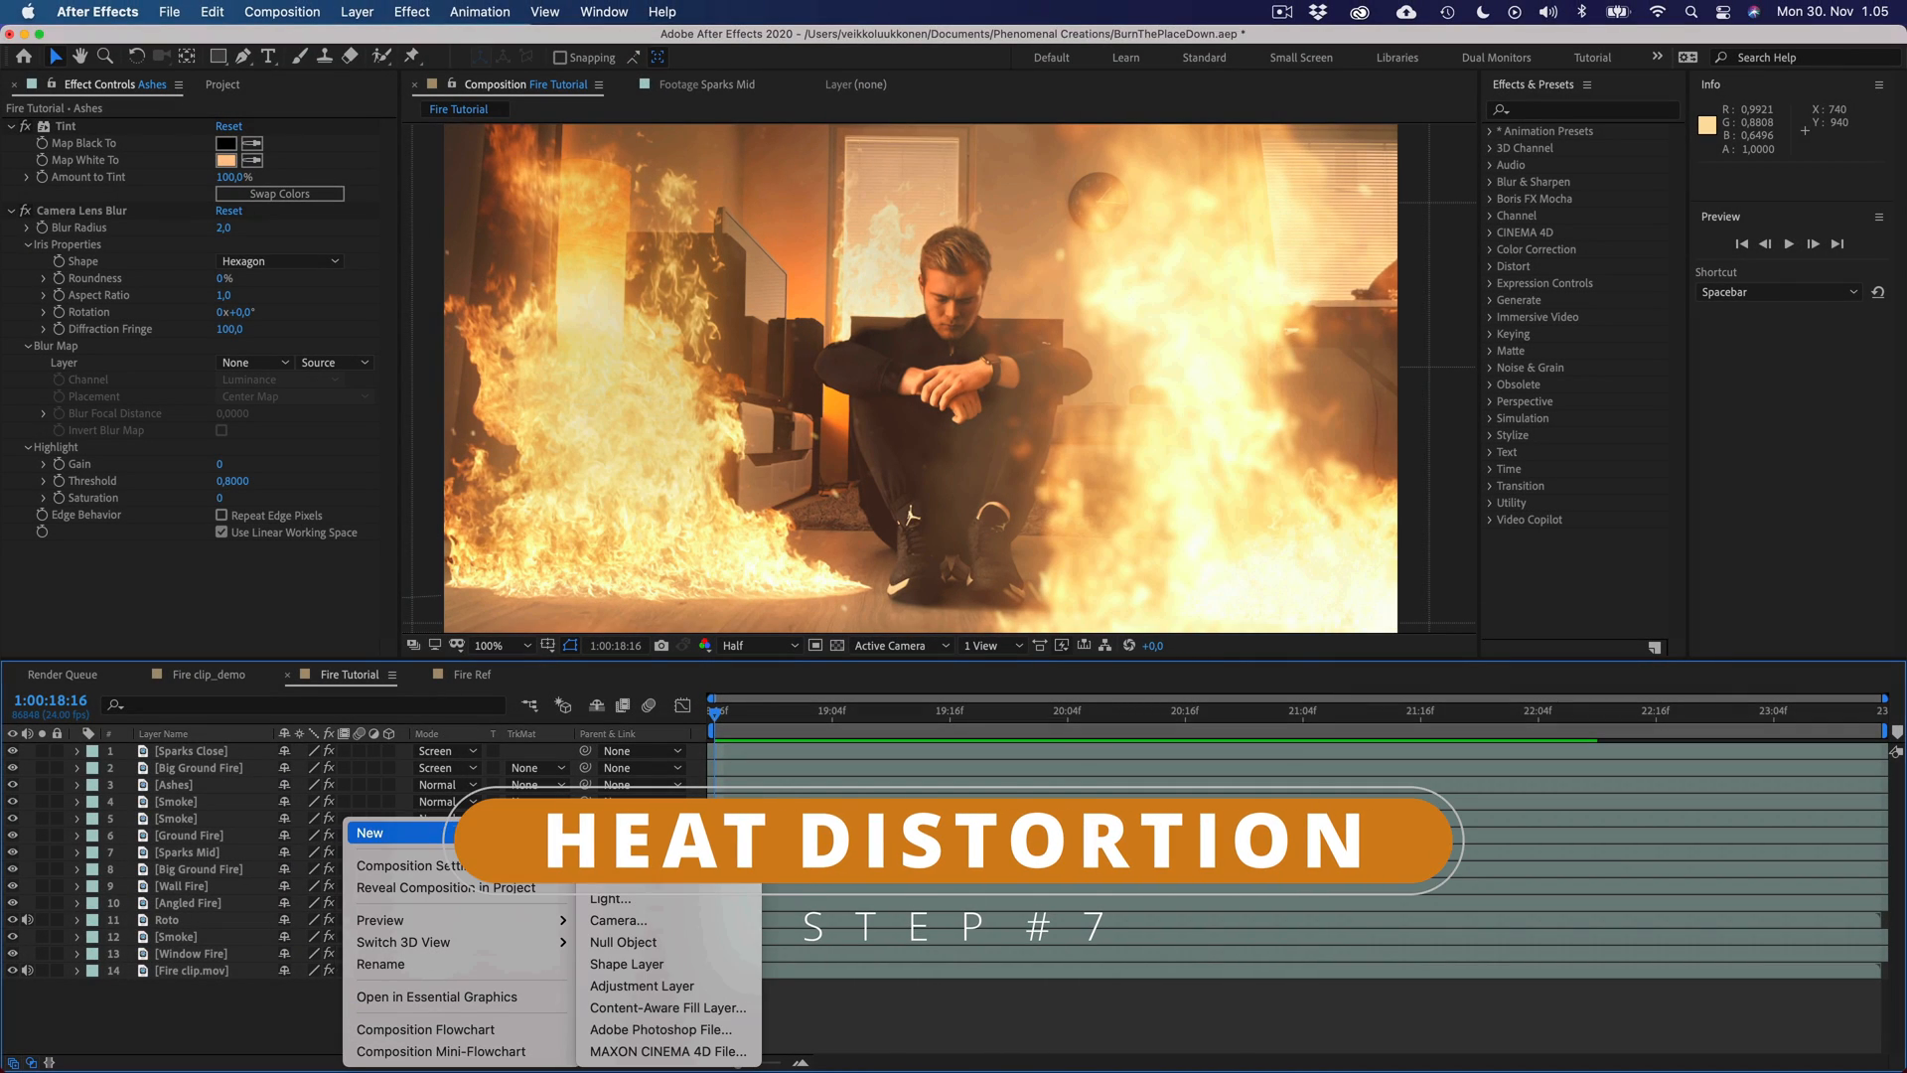
# - Create the HD adjustment layer with Heat Distortion and heat amount 30
pyautogui.click(640, 985)
pyautogui.write('HD')
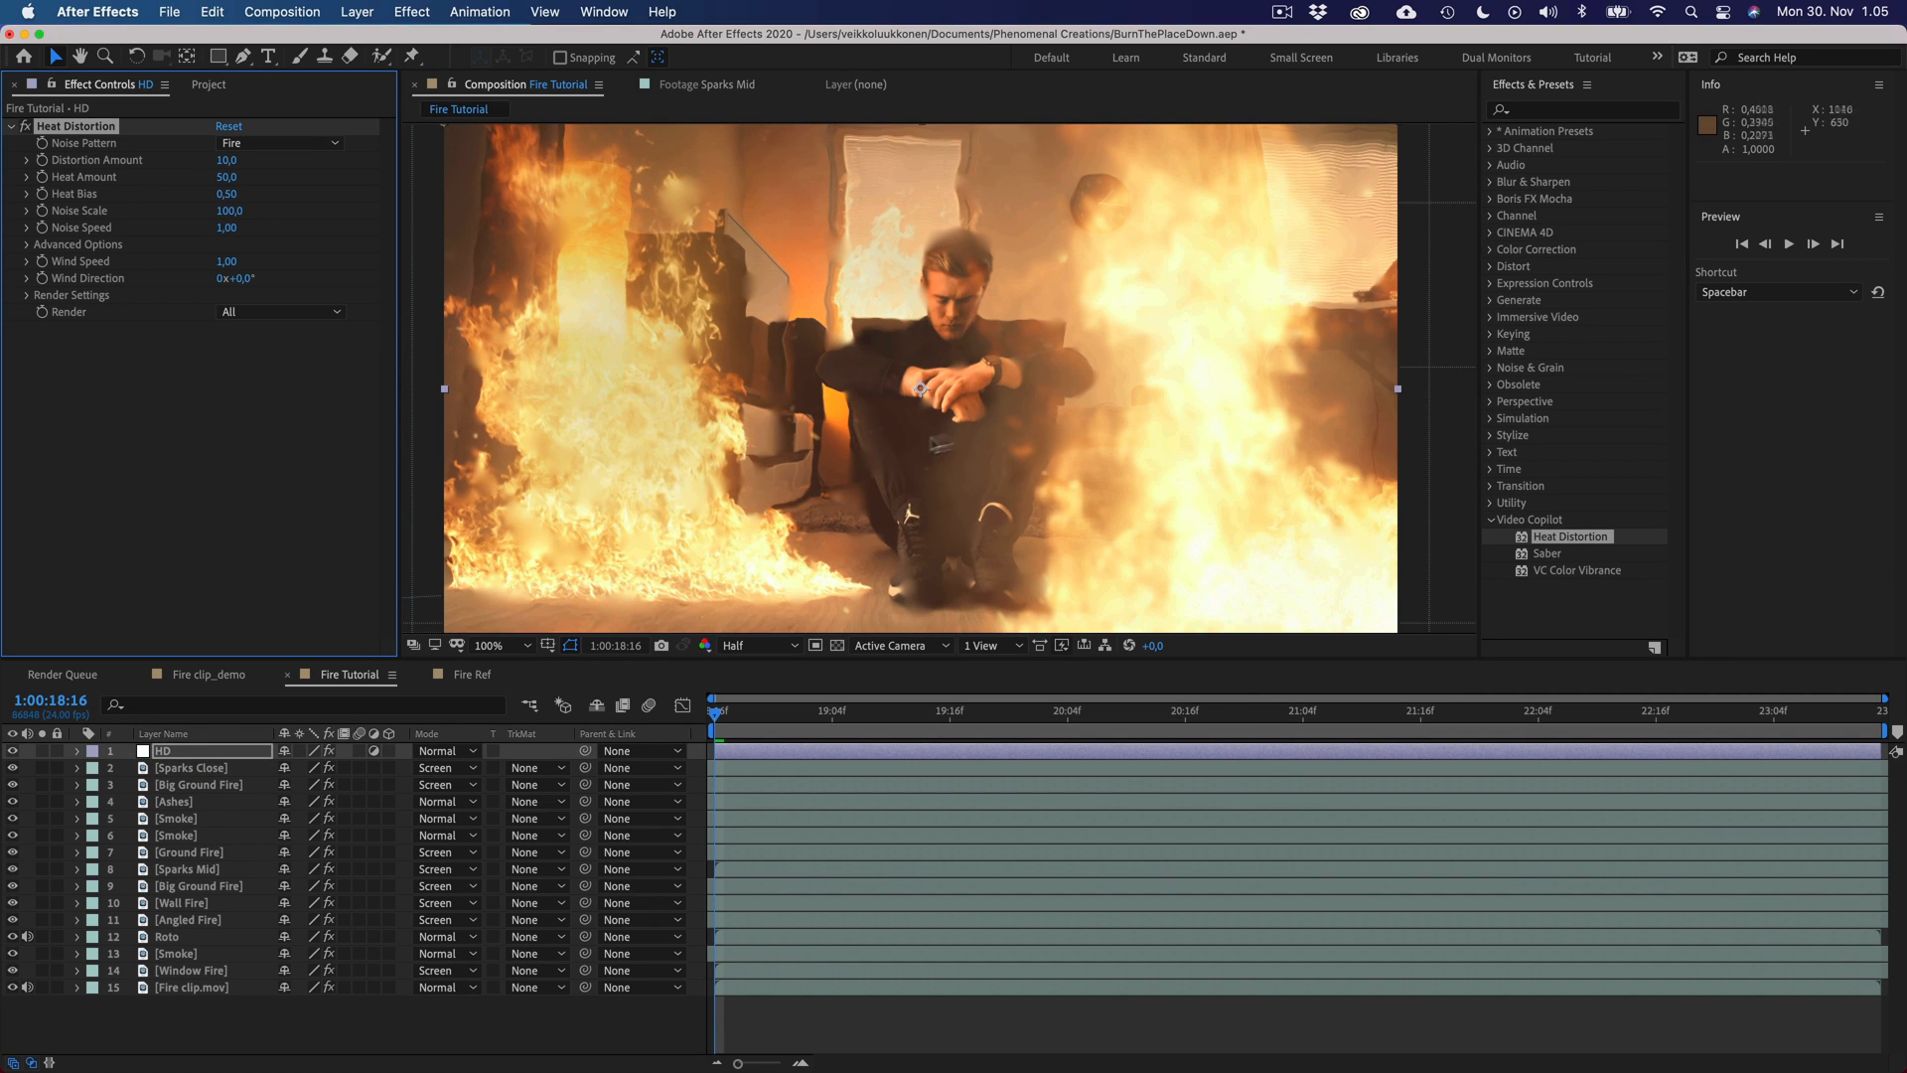
pyautogui.moveTo(865, 522)
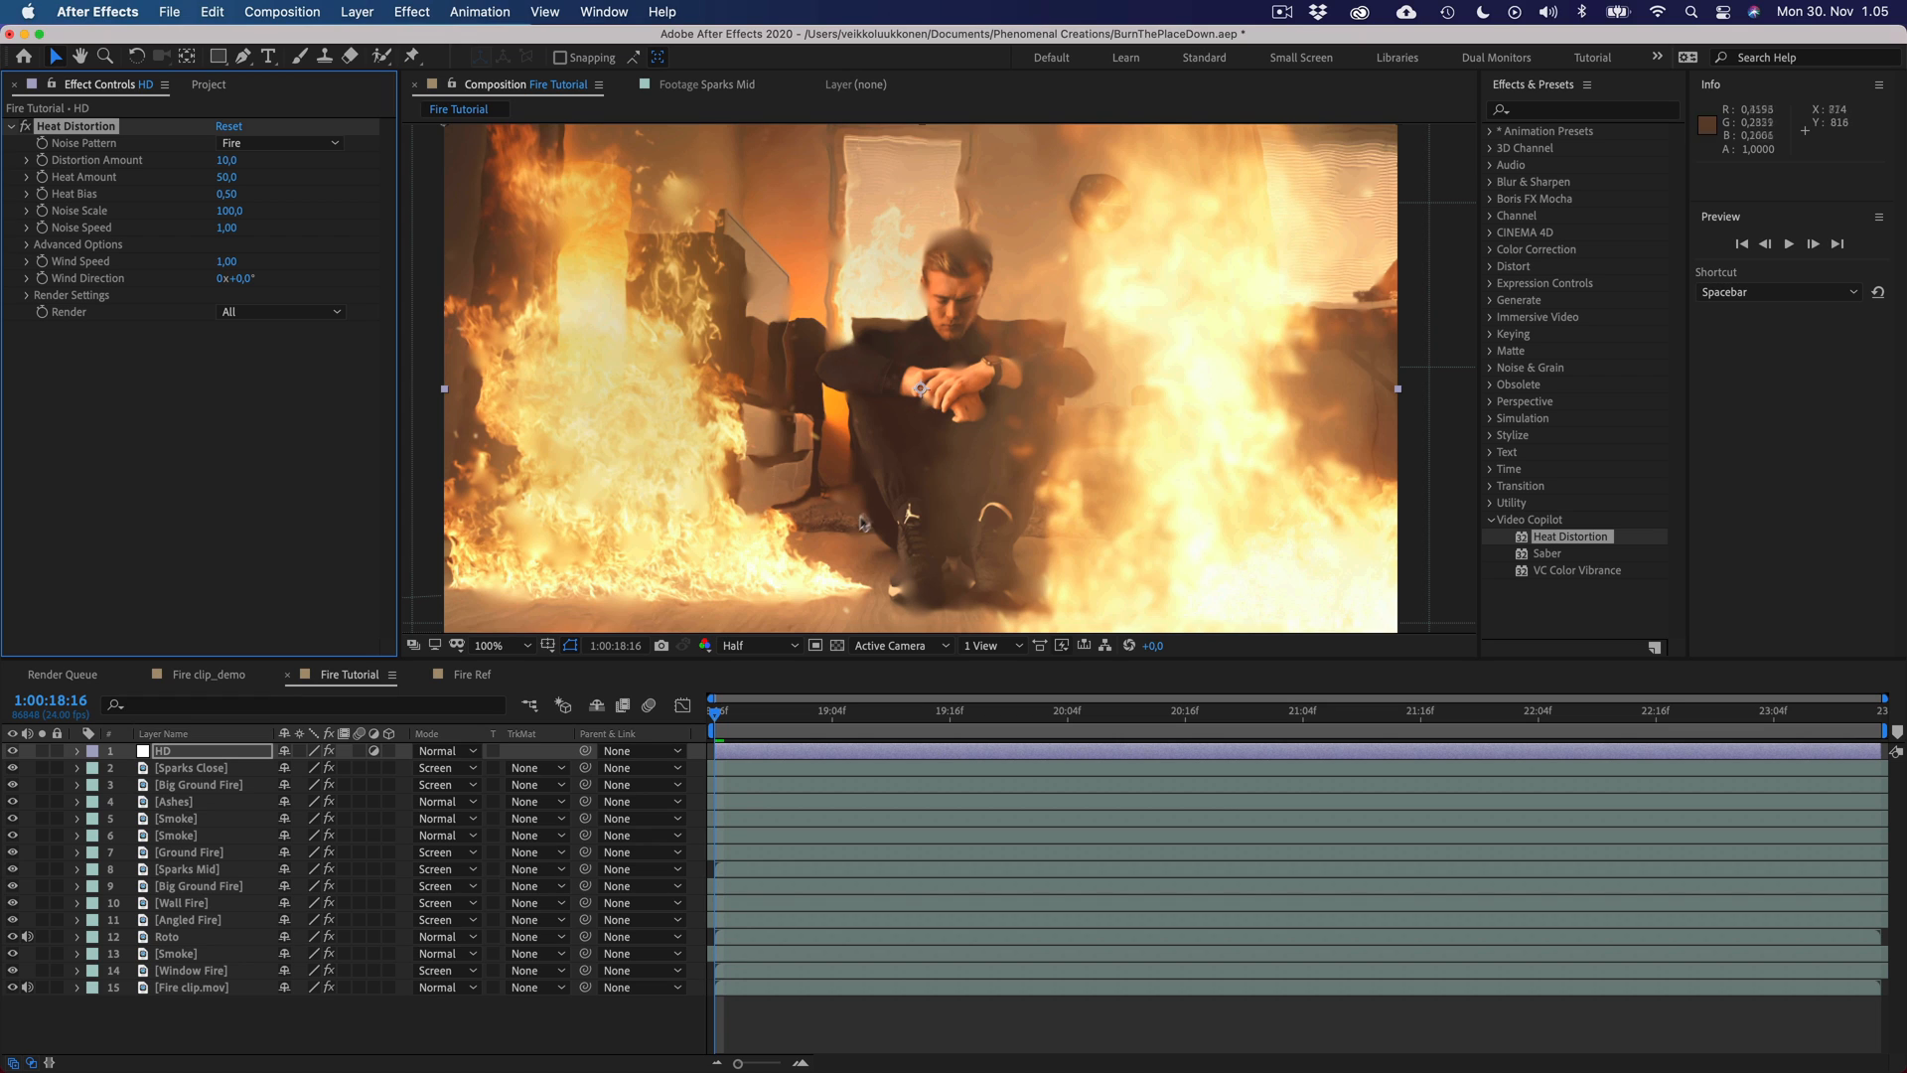
pyautogui.moveTo(598, 489)
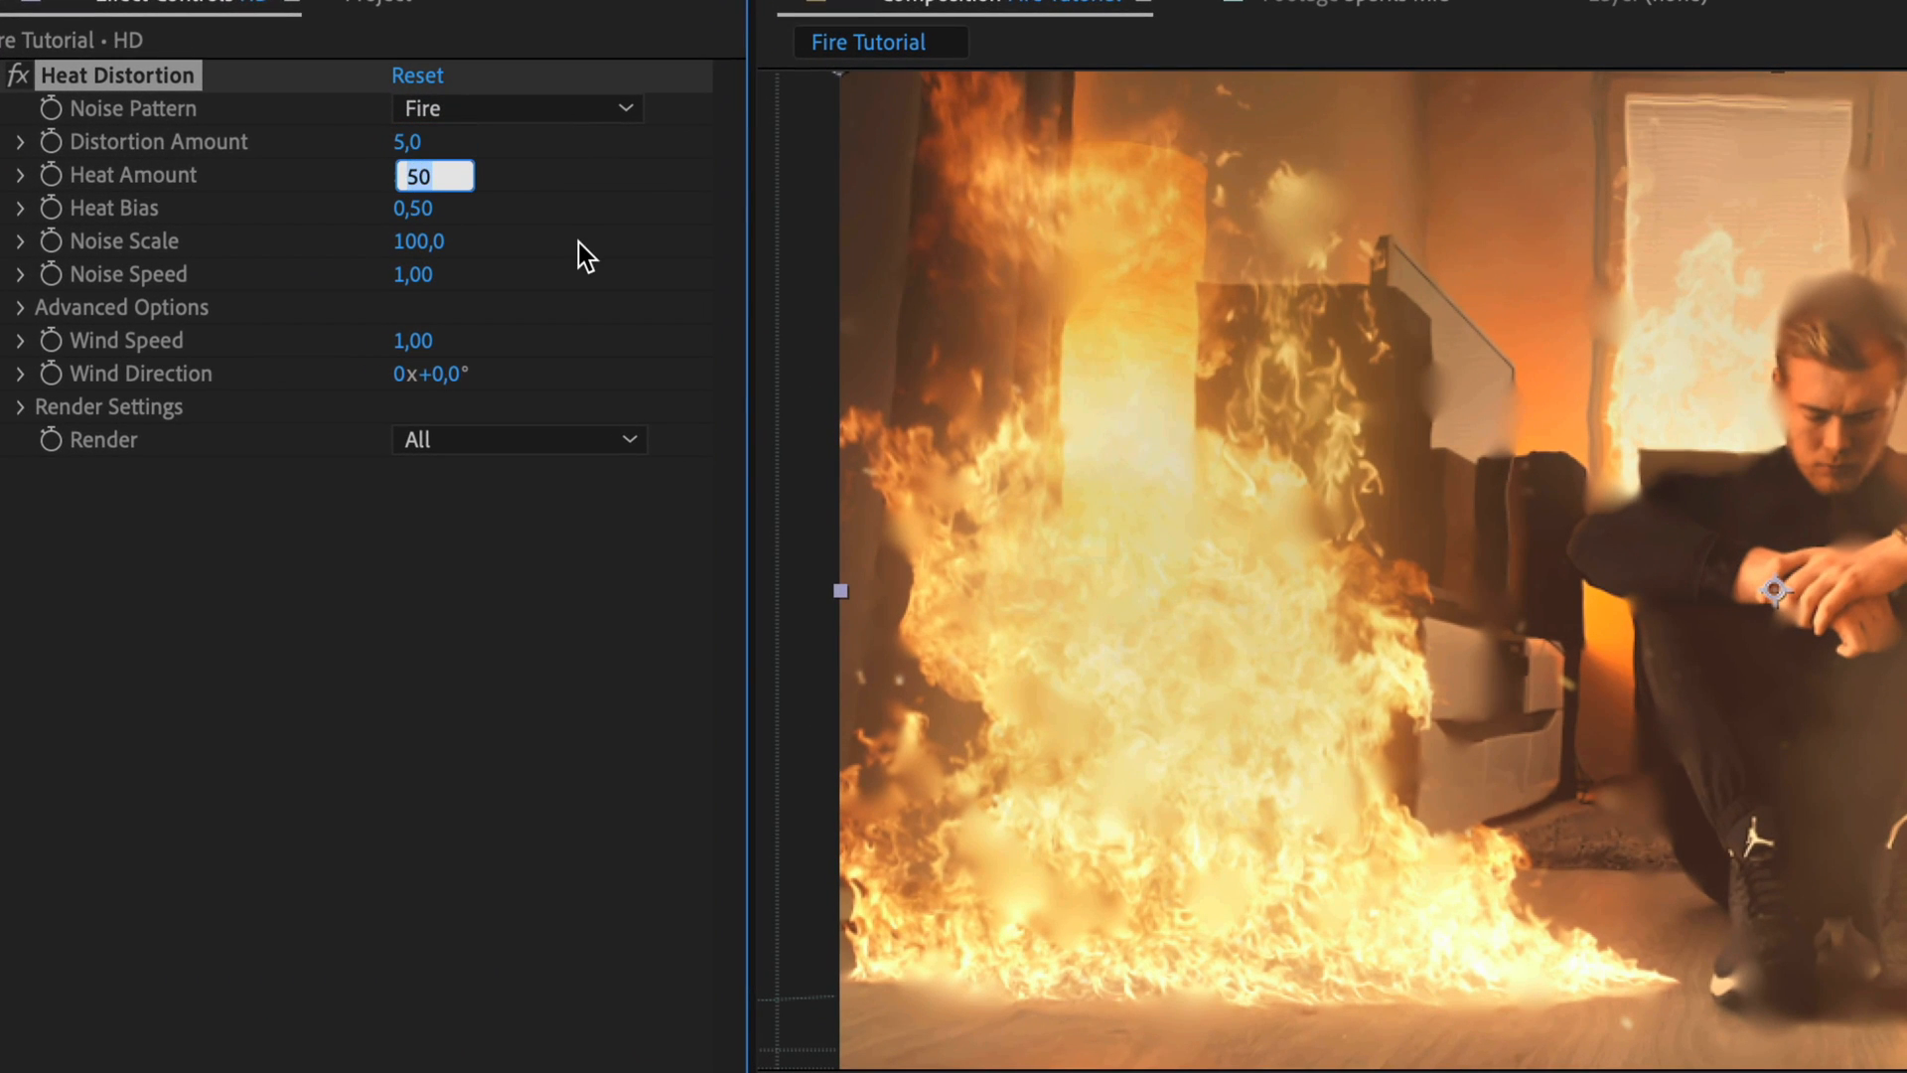
pyautogui.write('30,0')
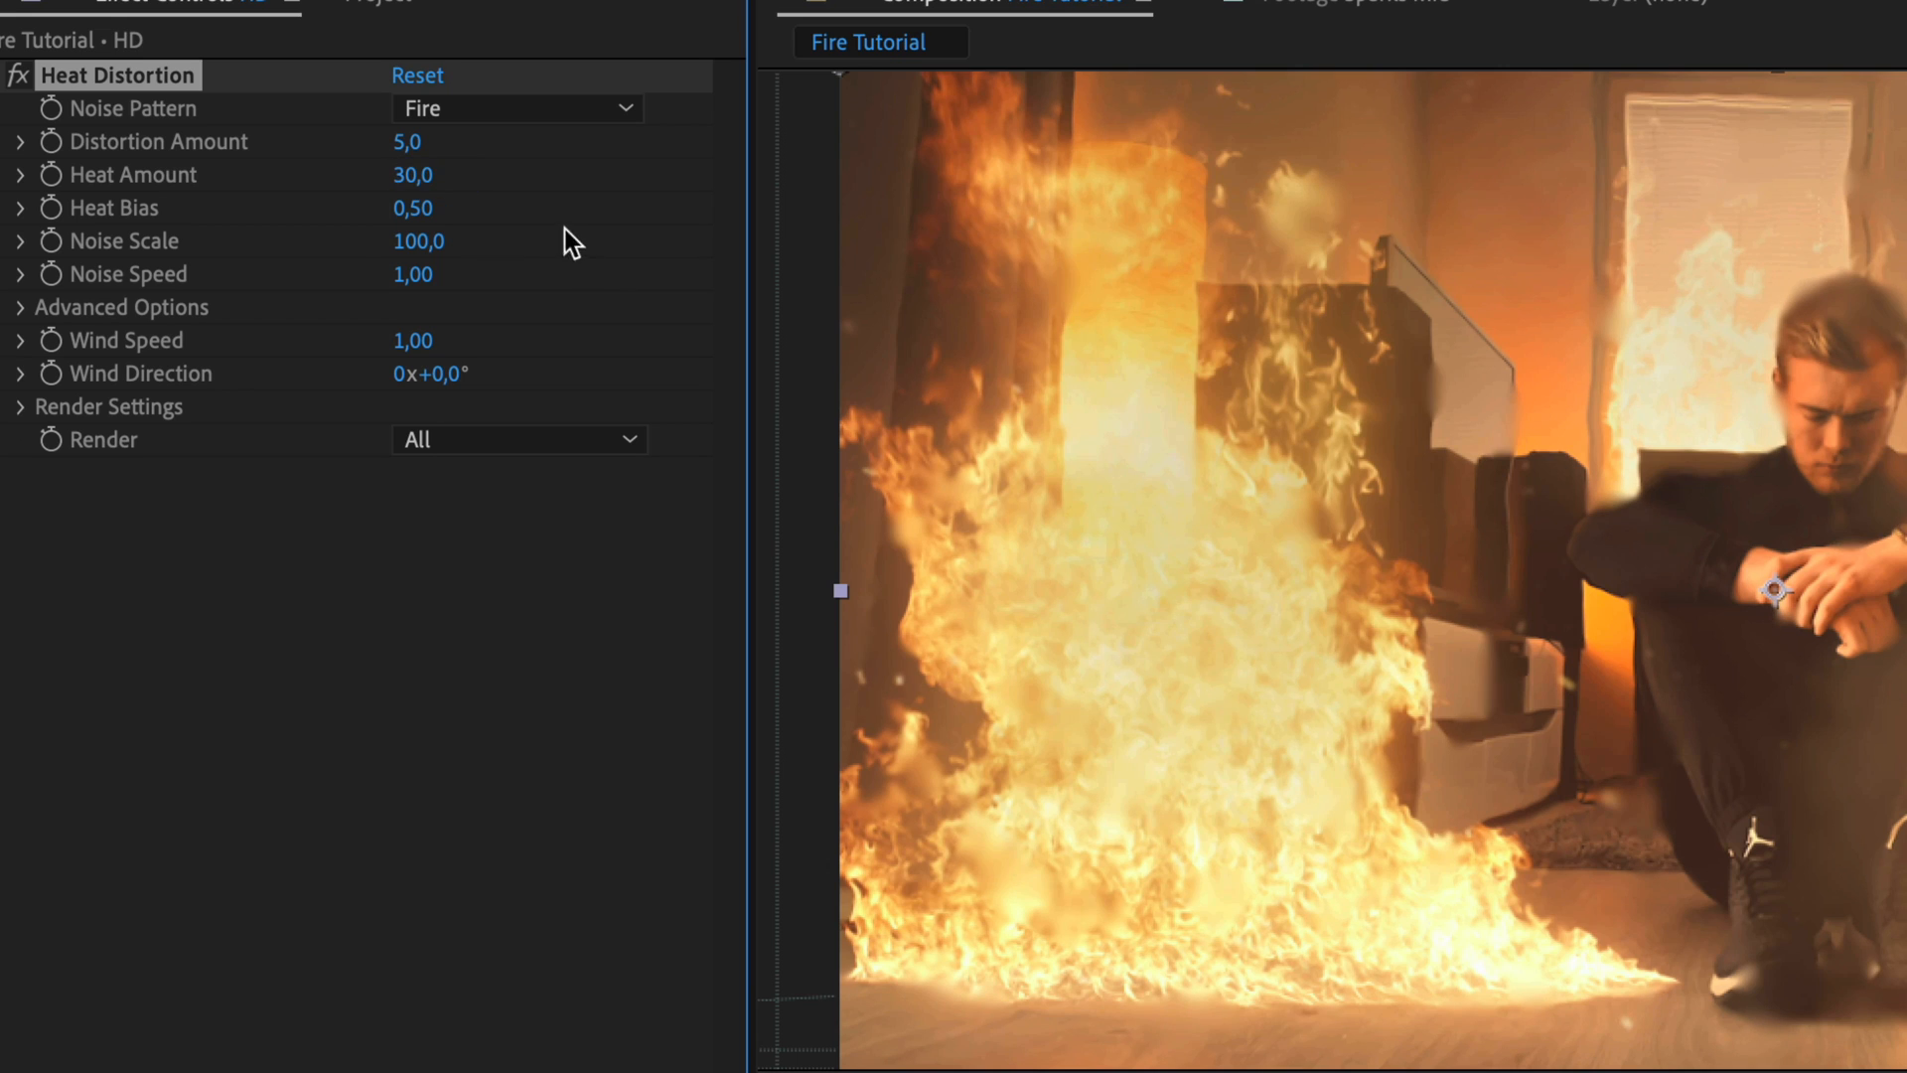
pyautogui.click(414, 339)
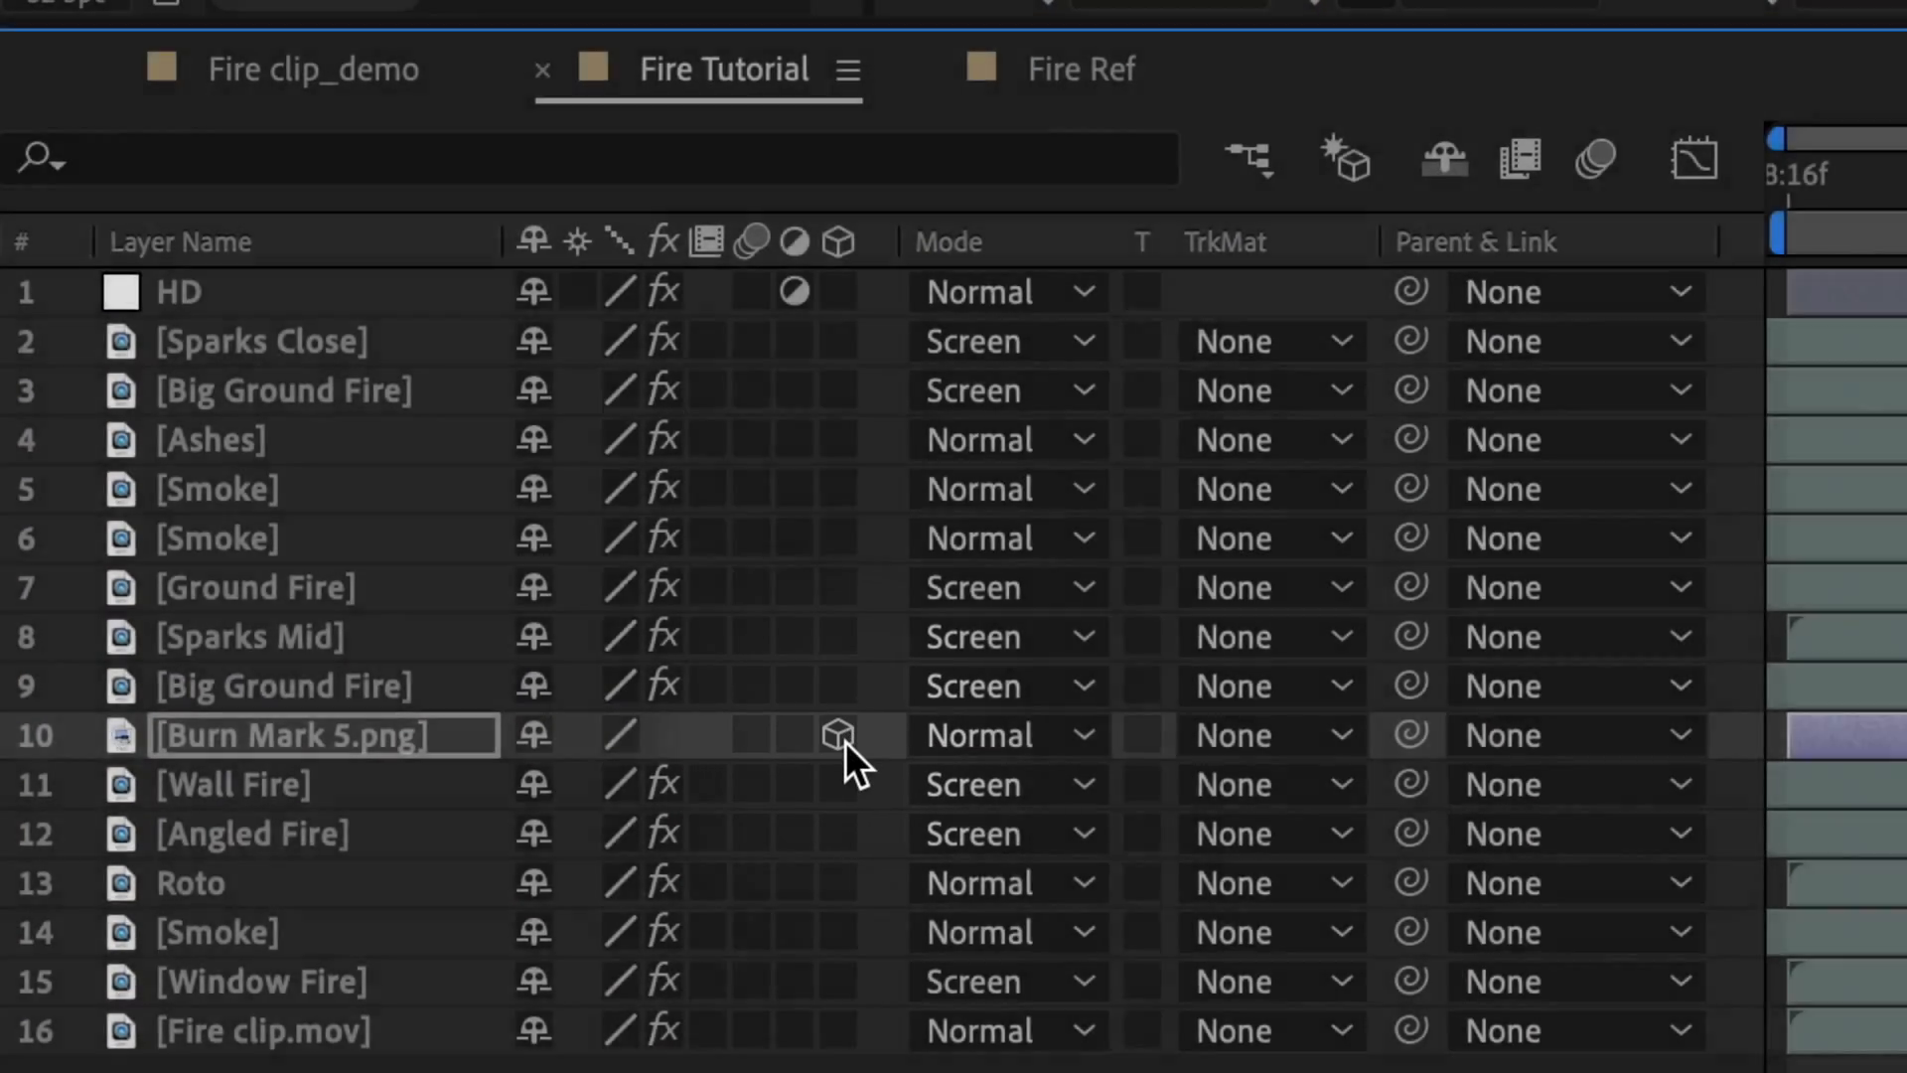
# - Make Burn Mark 5.png a 3D layer and map its blacks to dark brown
pyautogui.click(836, 735)
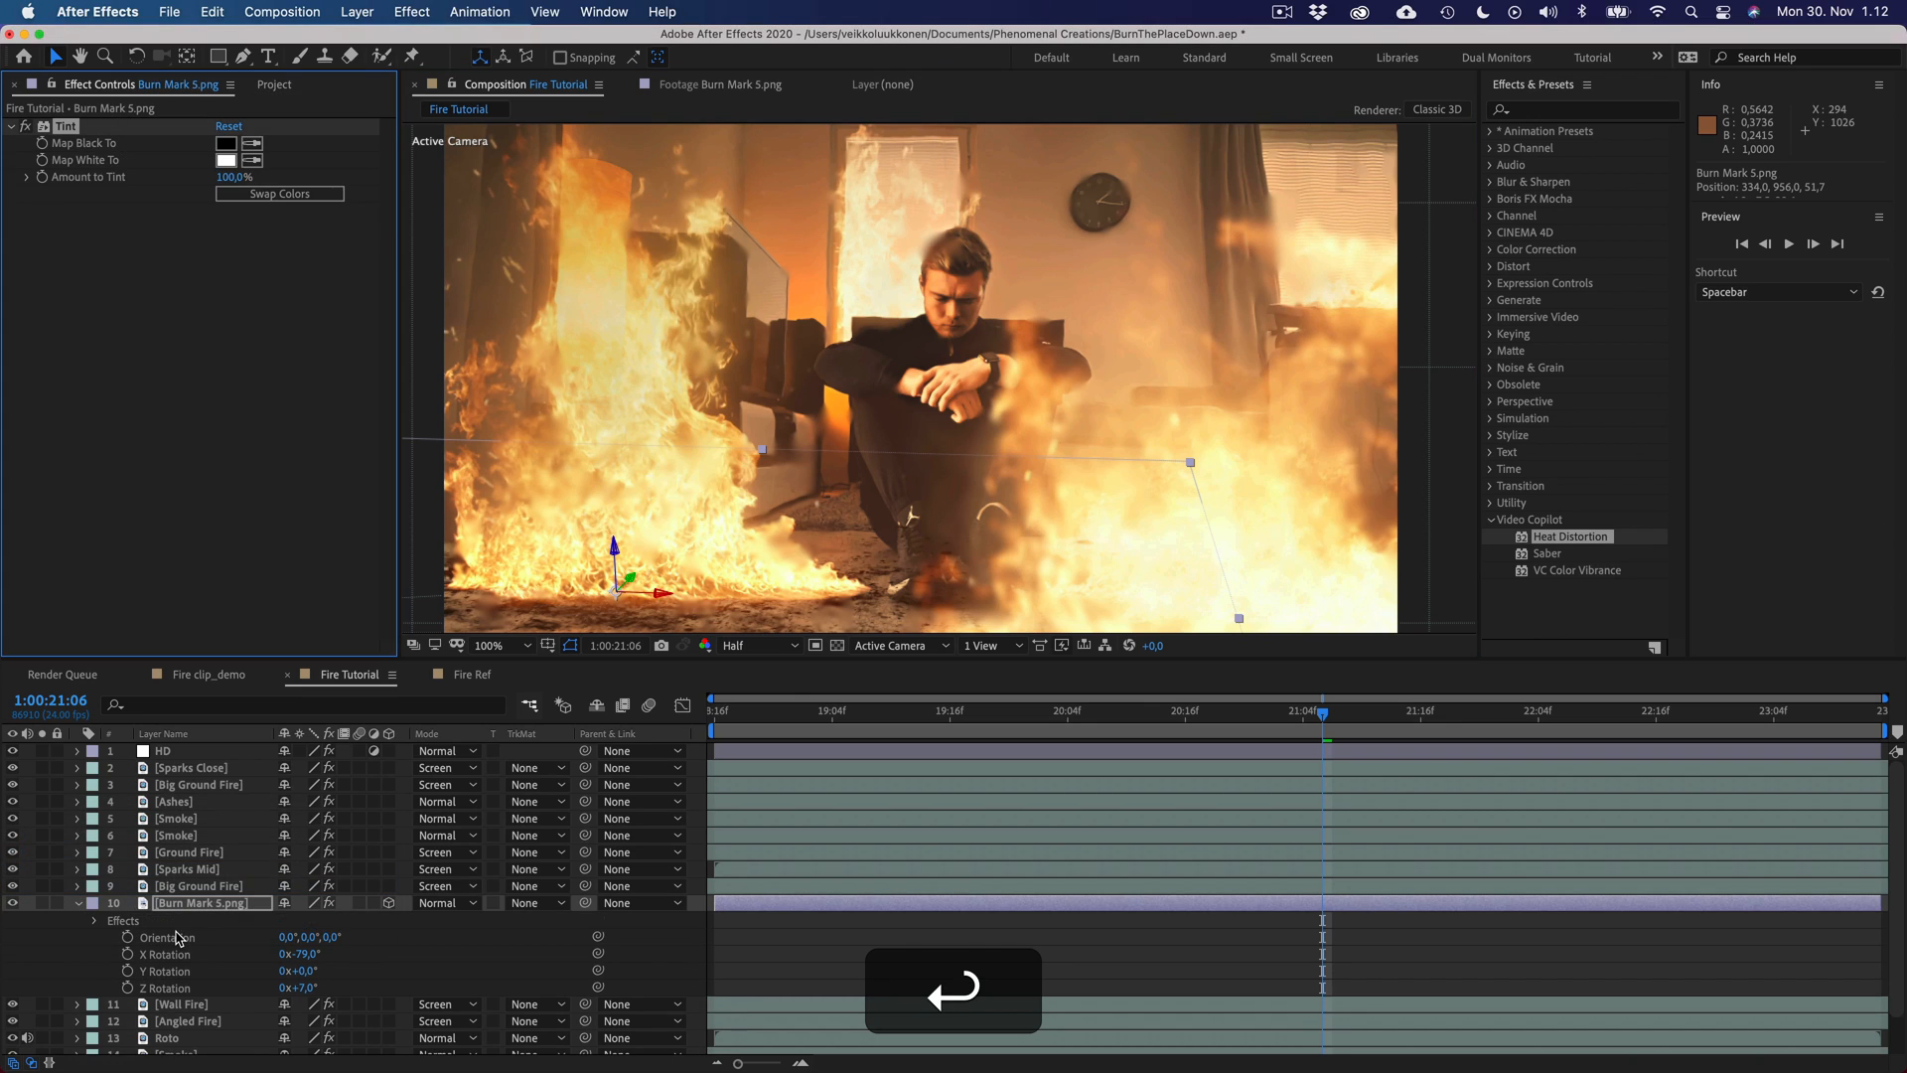
pyautogui.click(224, 159)
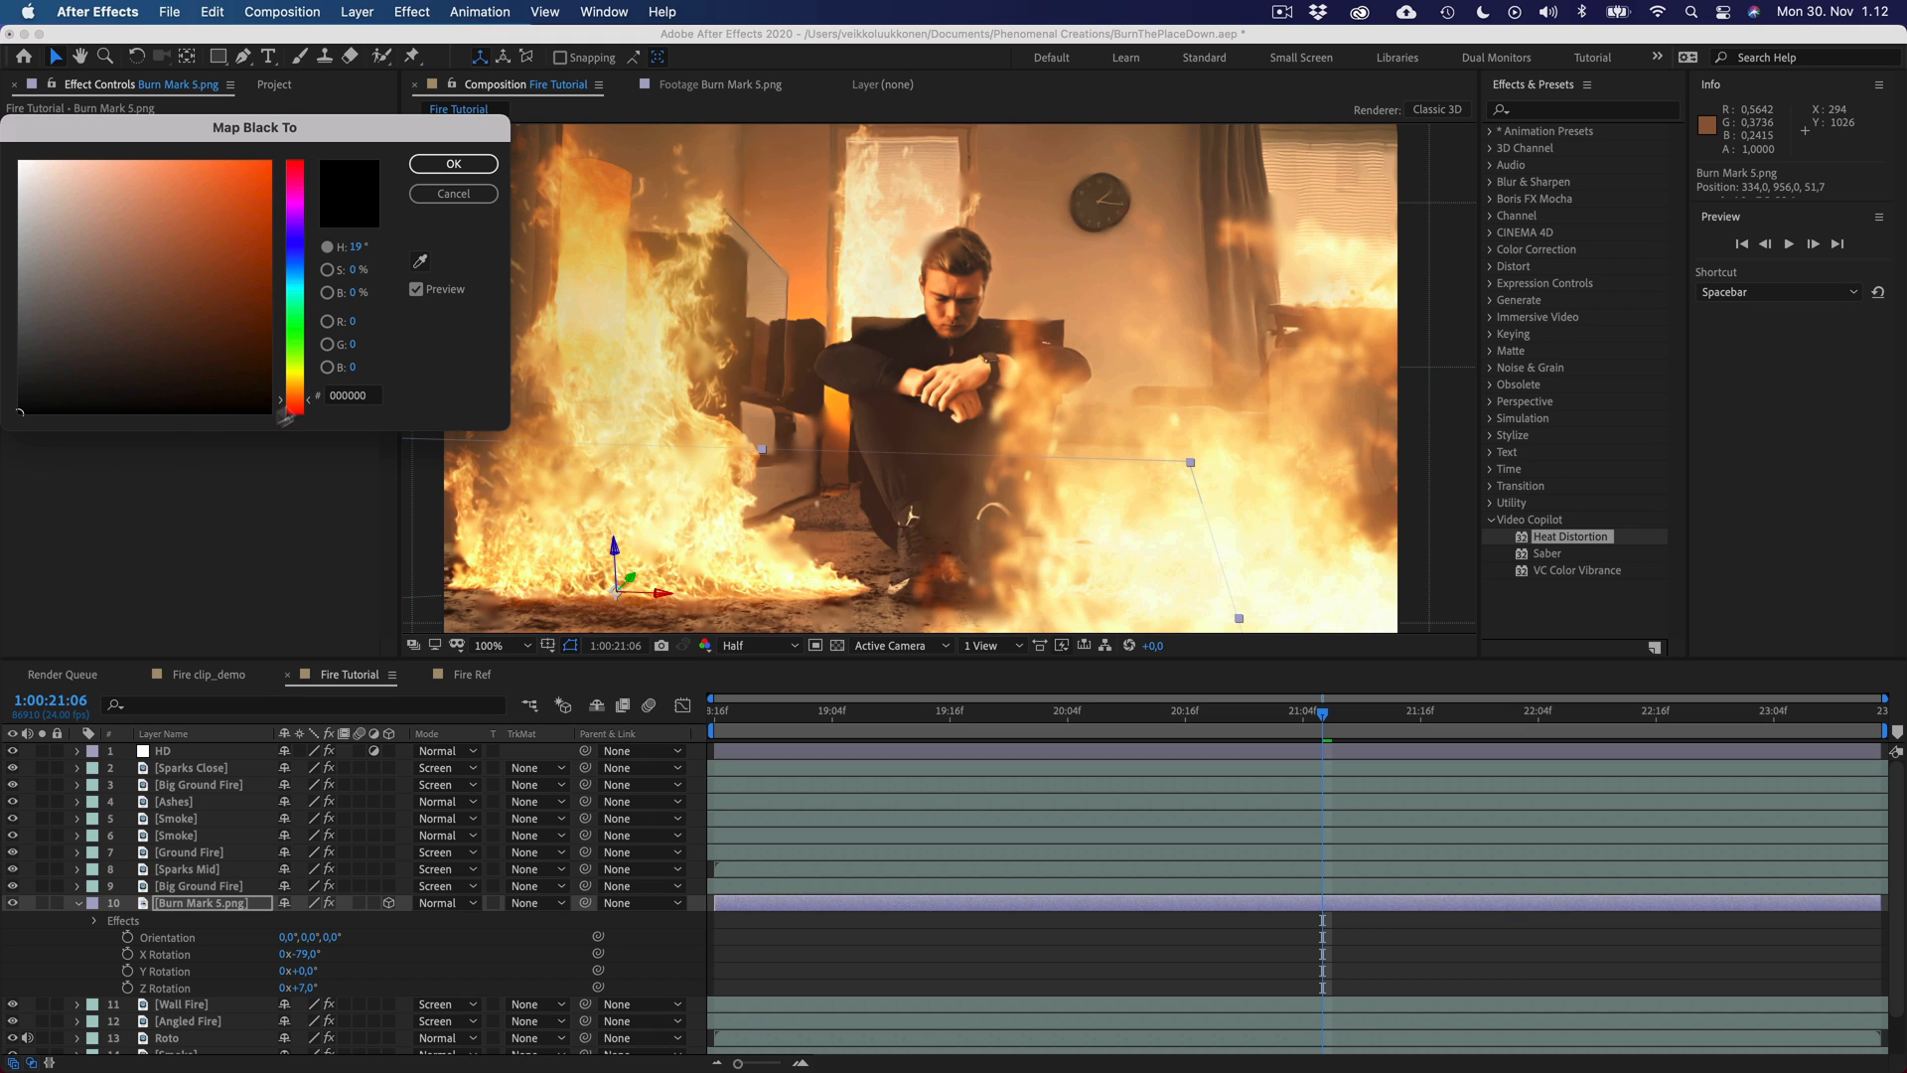
pyautogui.click(131, 391)
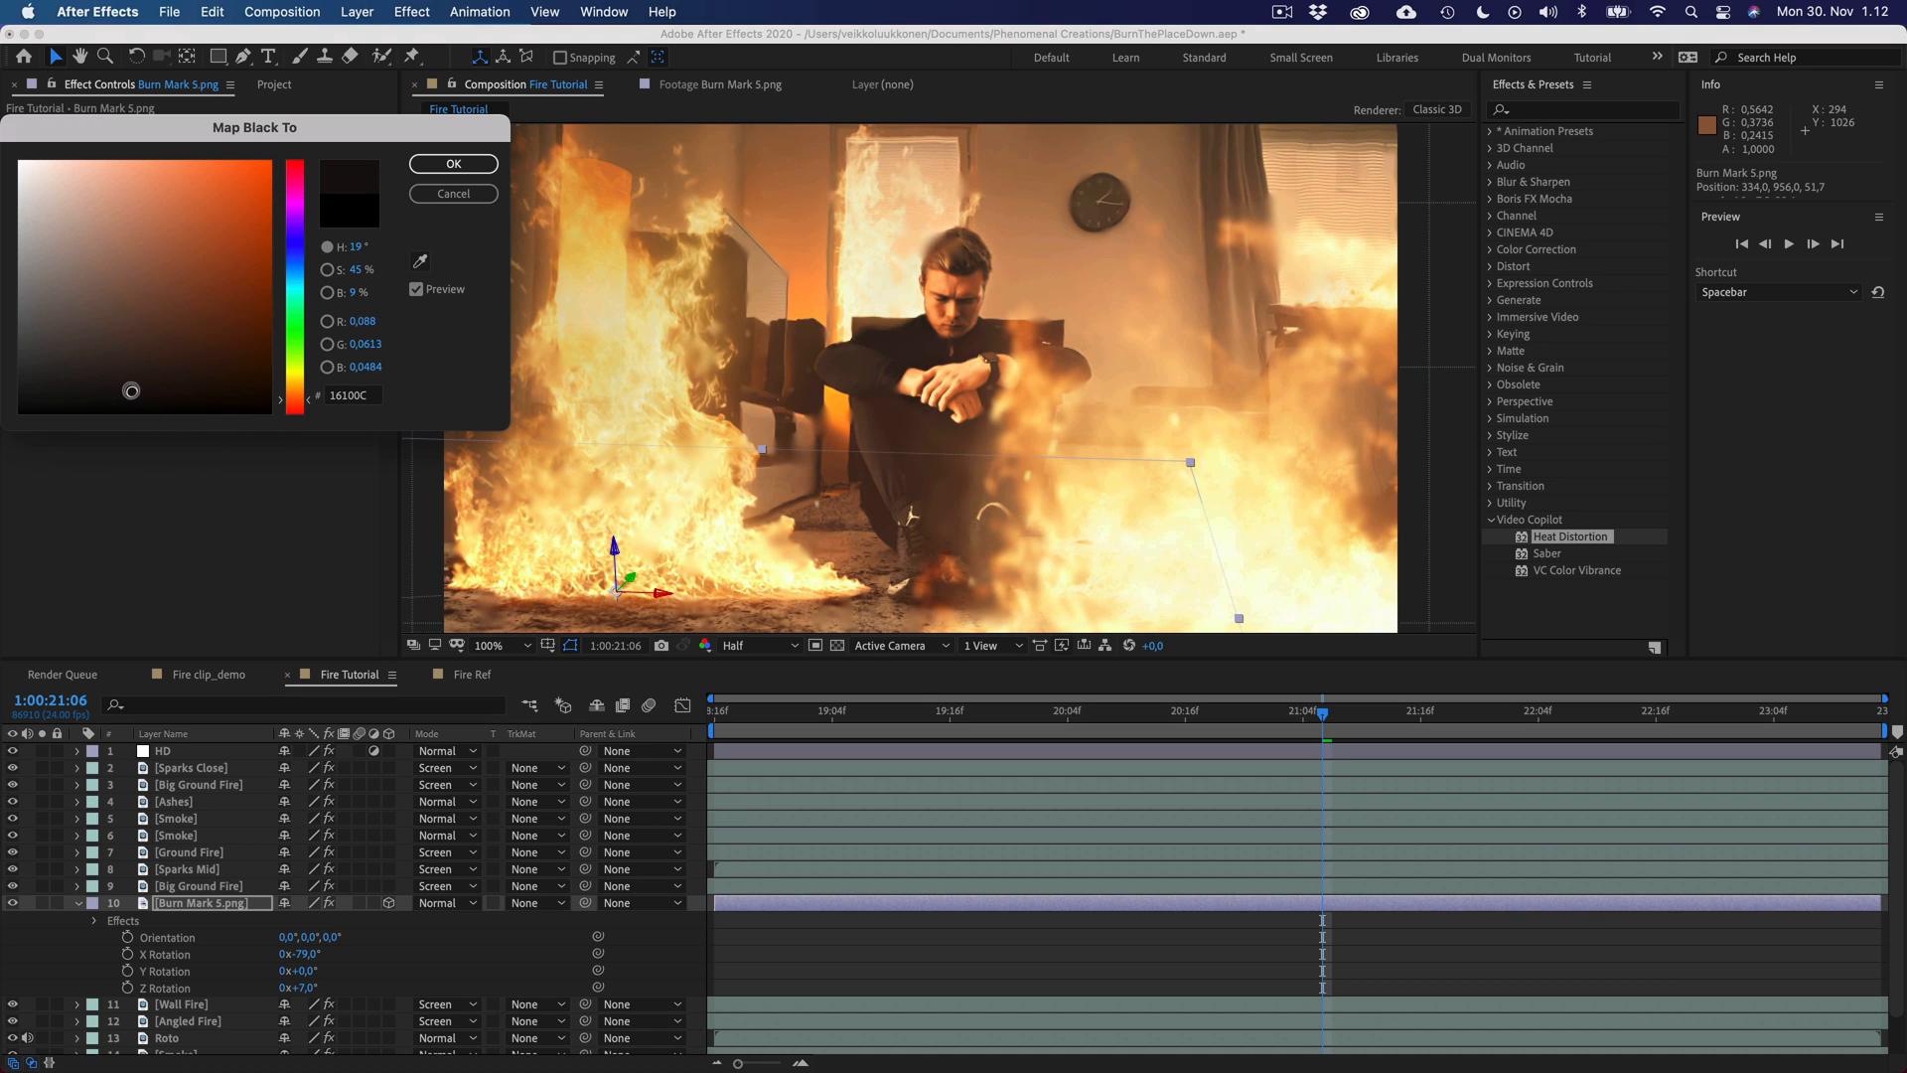
pyautogui.moveTo(132, 392); pyautogui.dragTo(137, 383)
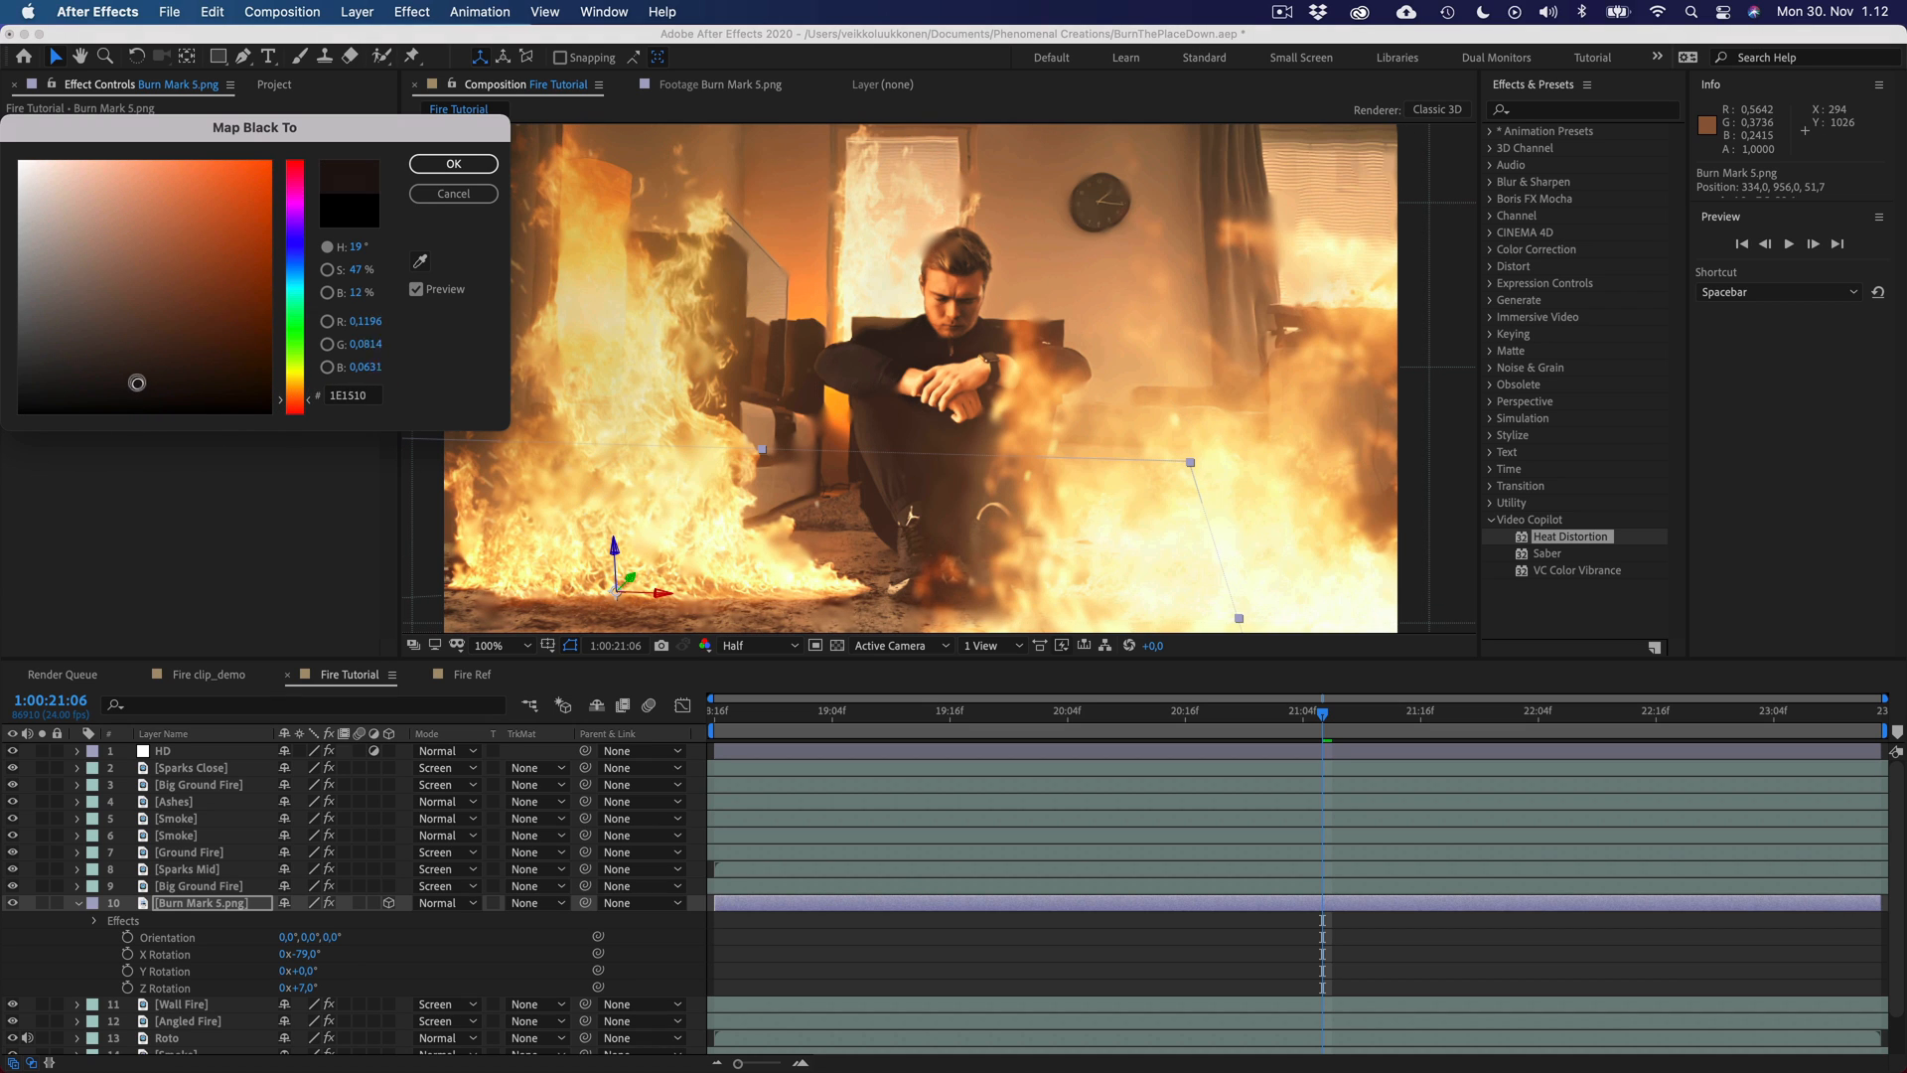
pyautogui.click(453, 163)
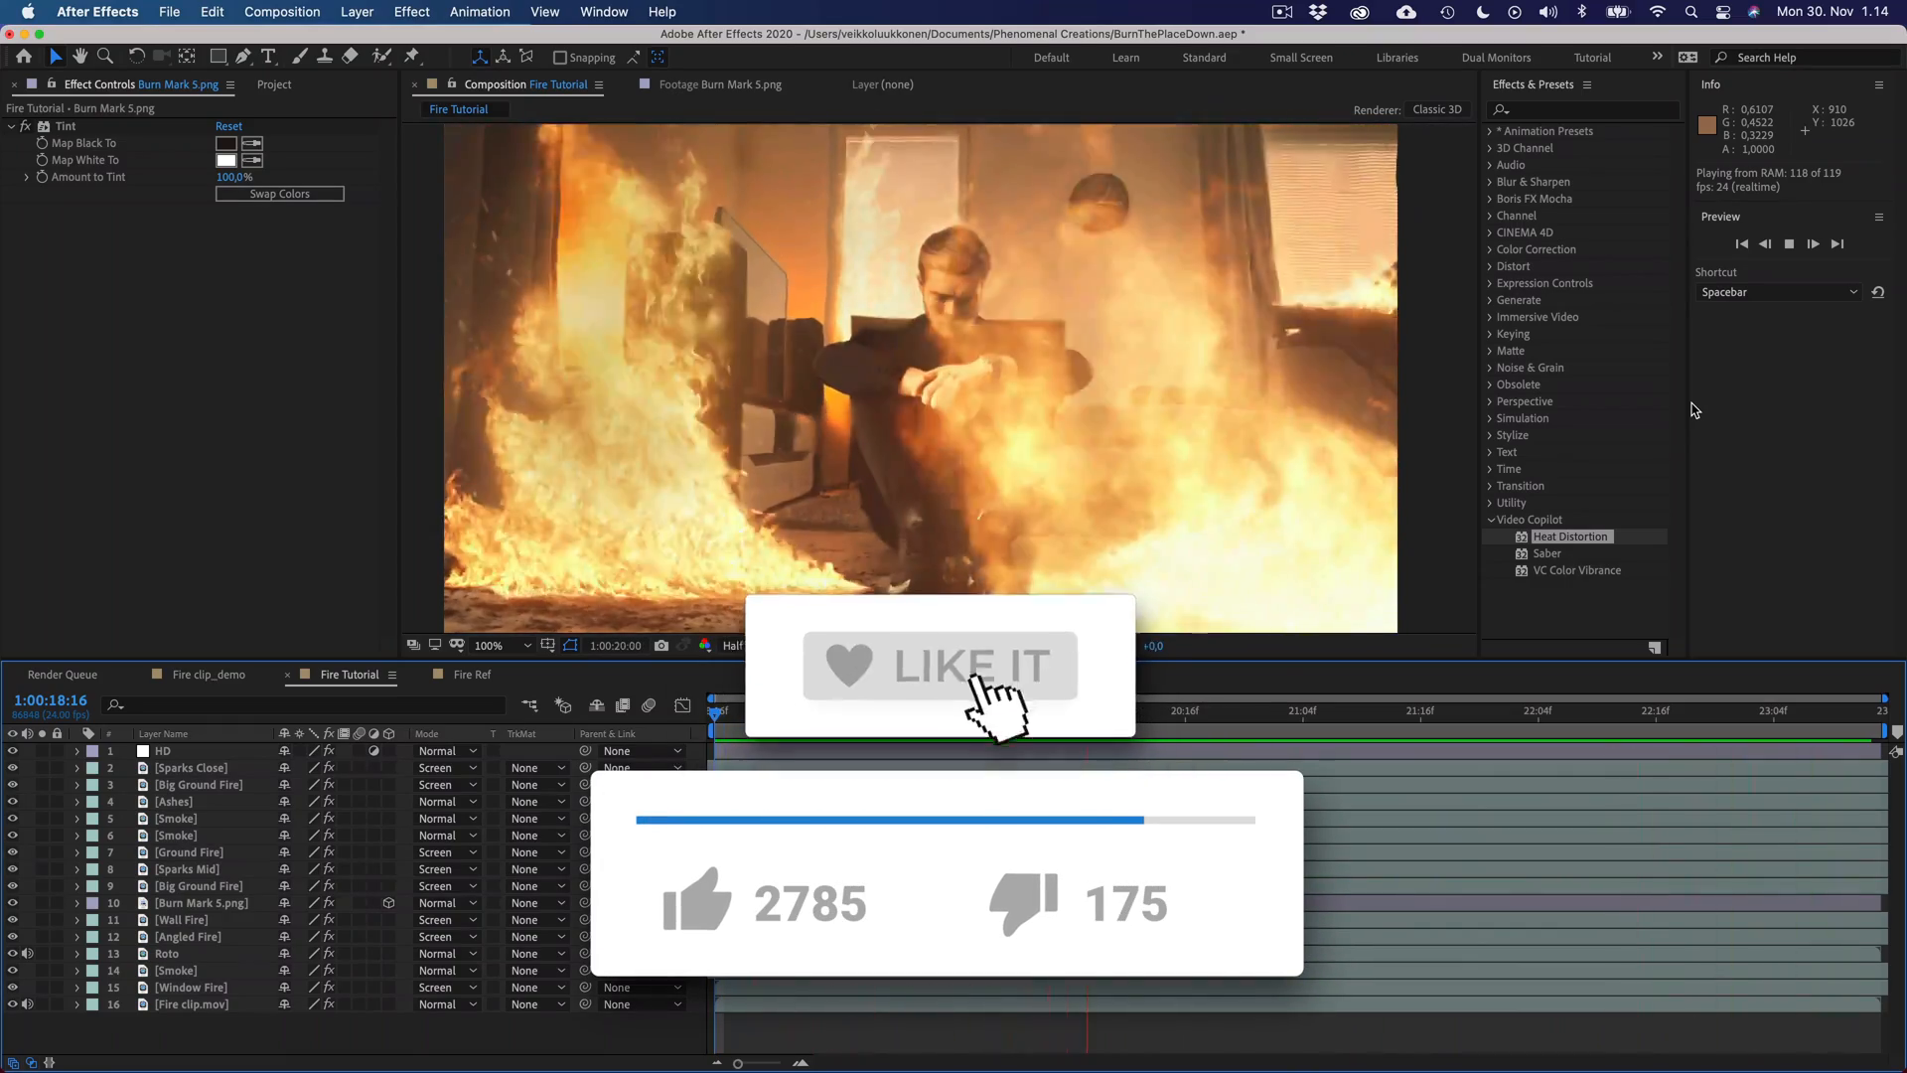
pyautogui.click(940, 666)
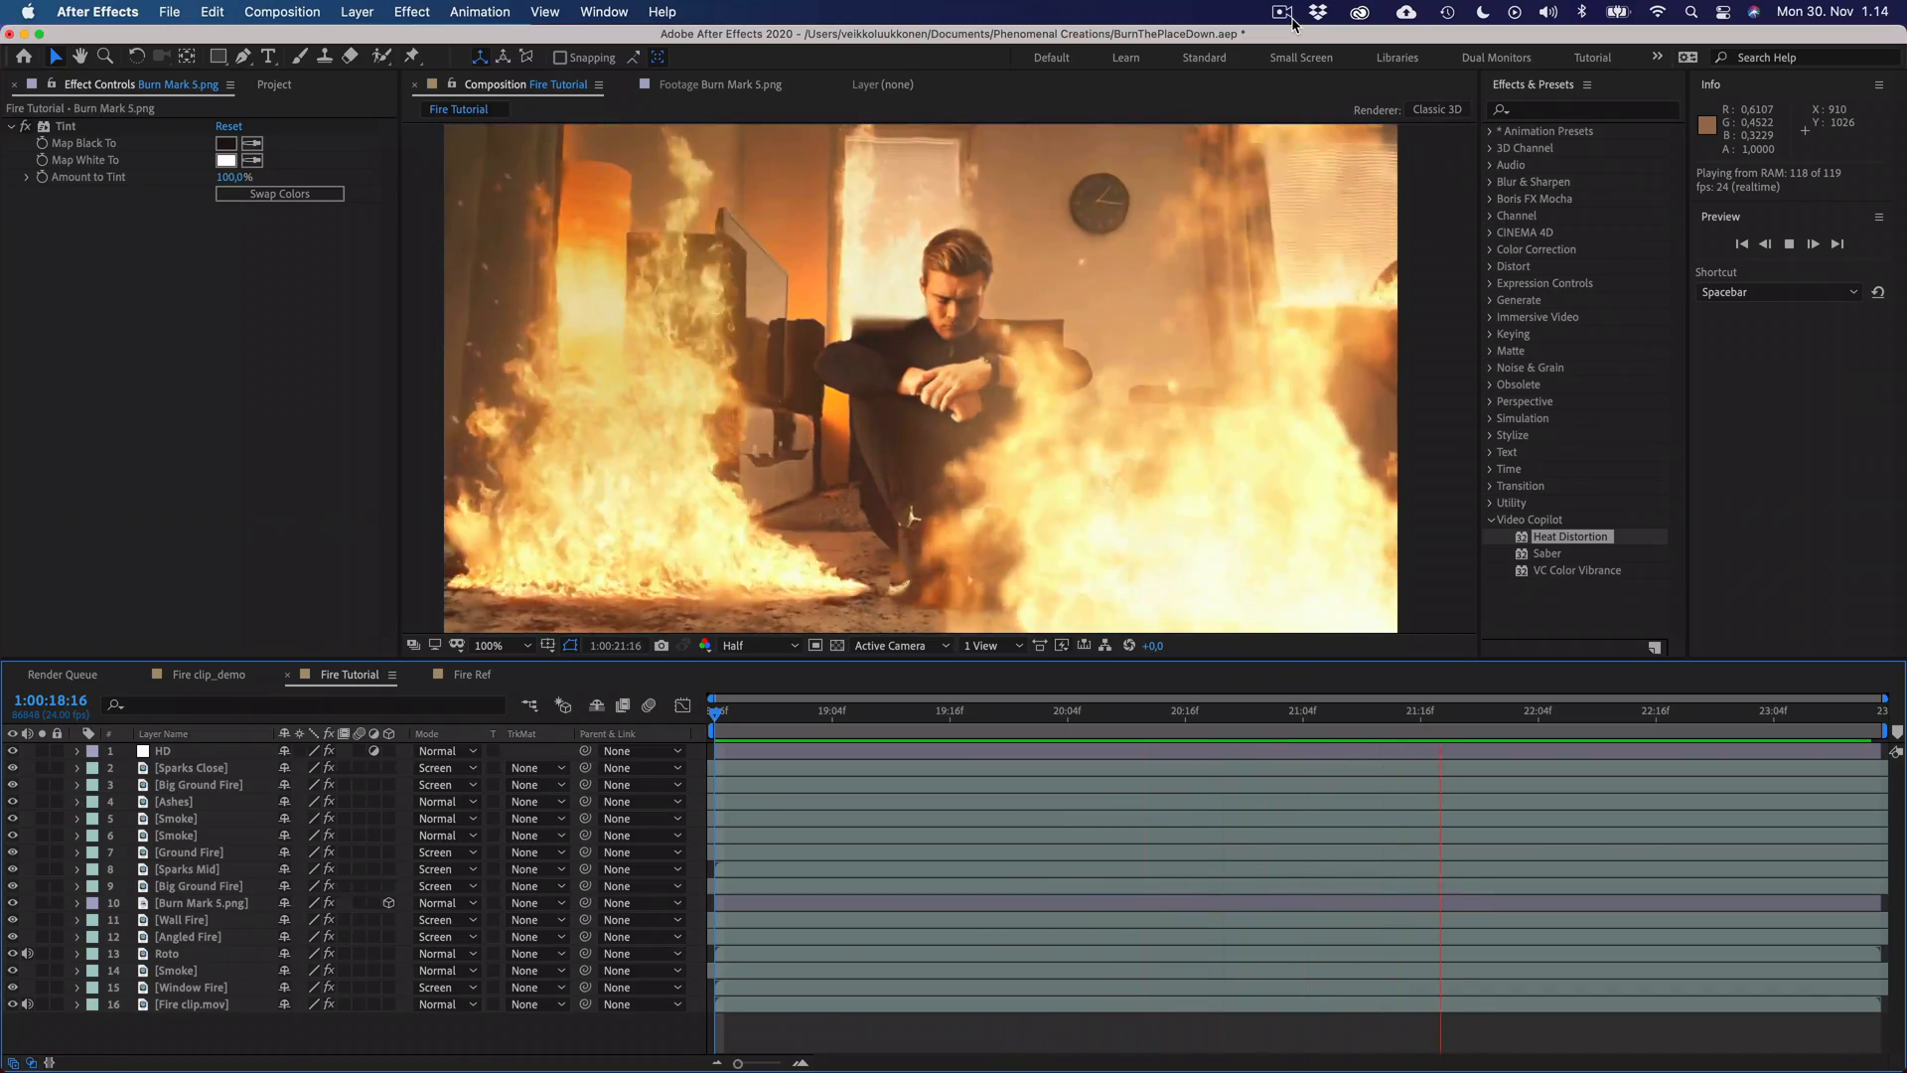
pyautogui.click(1281, 12)
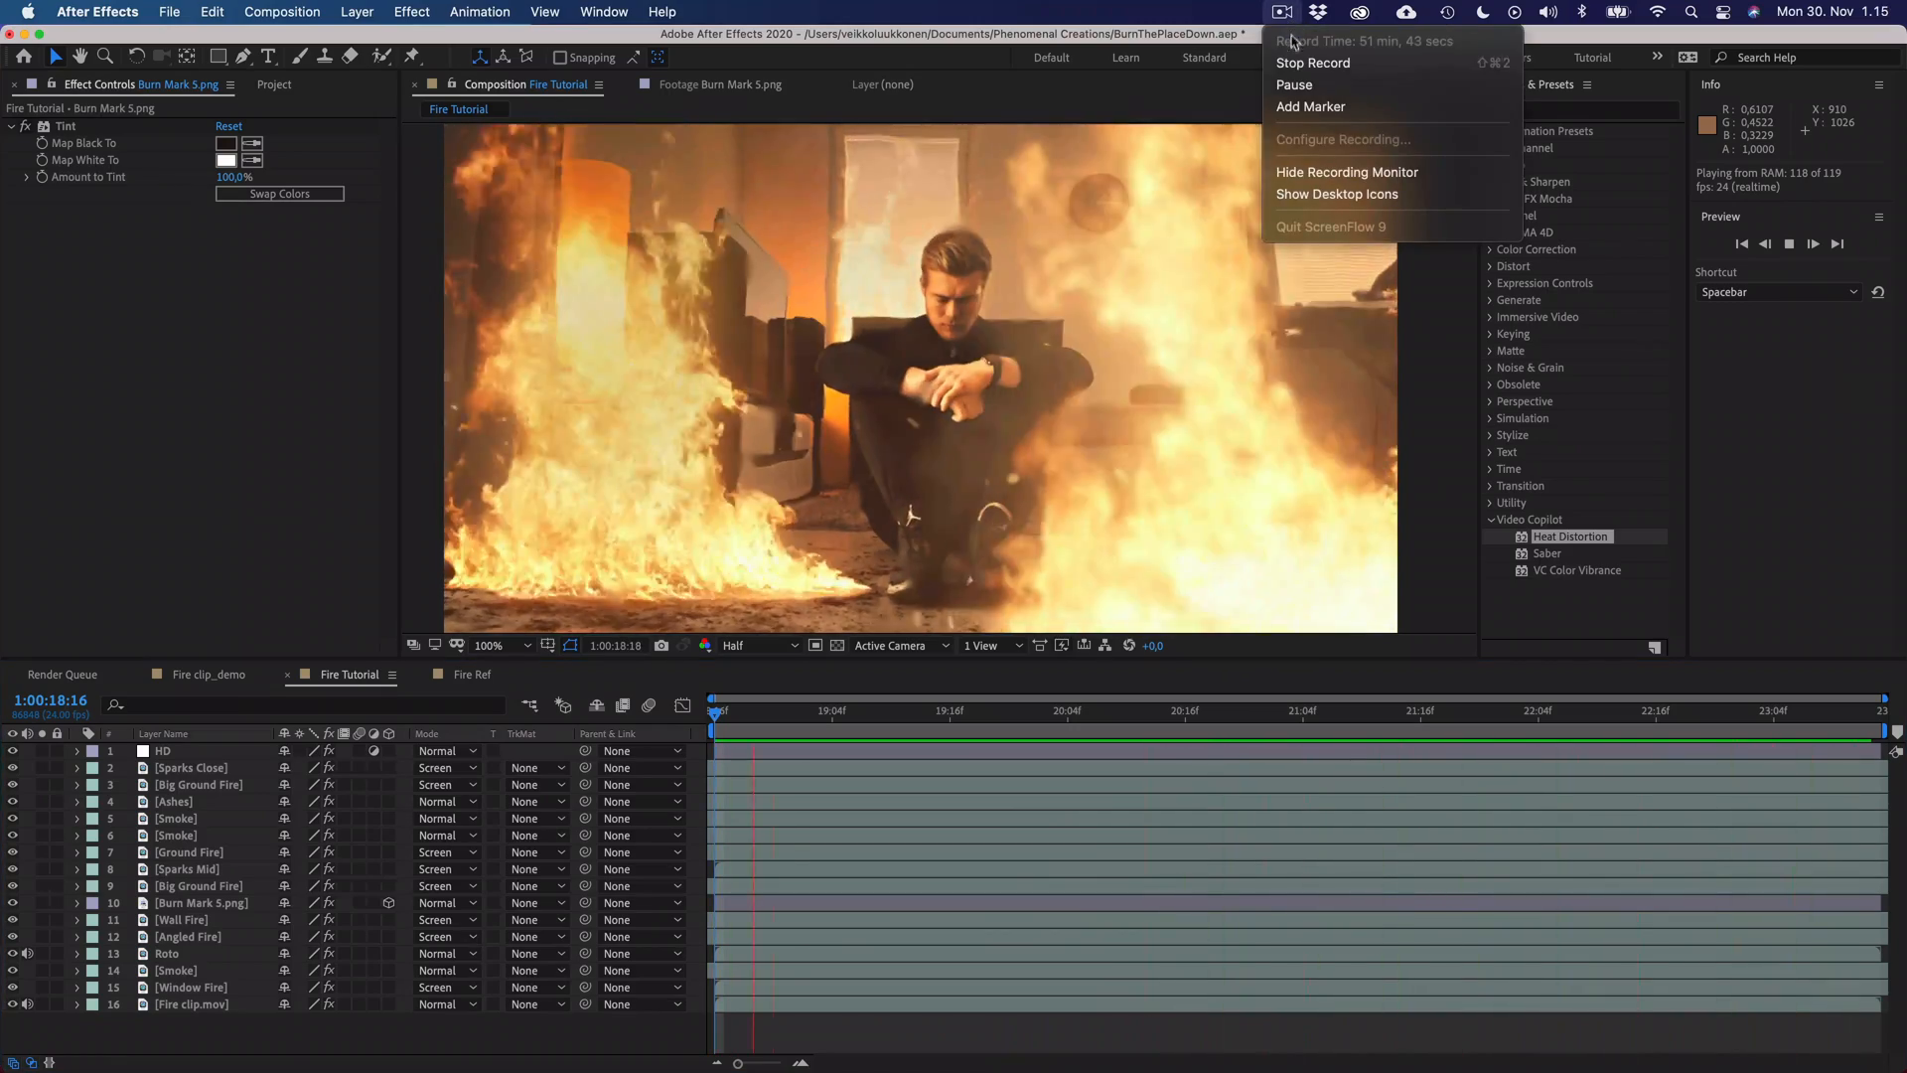